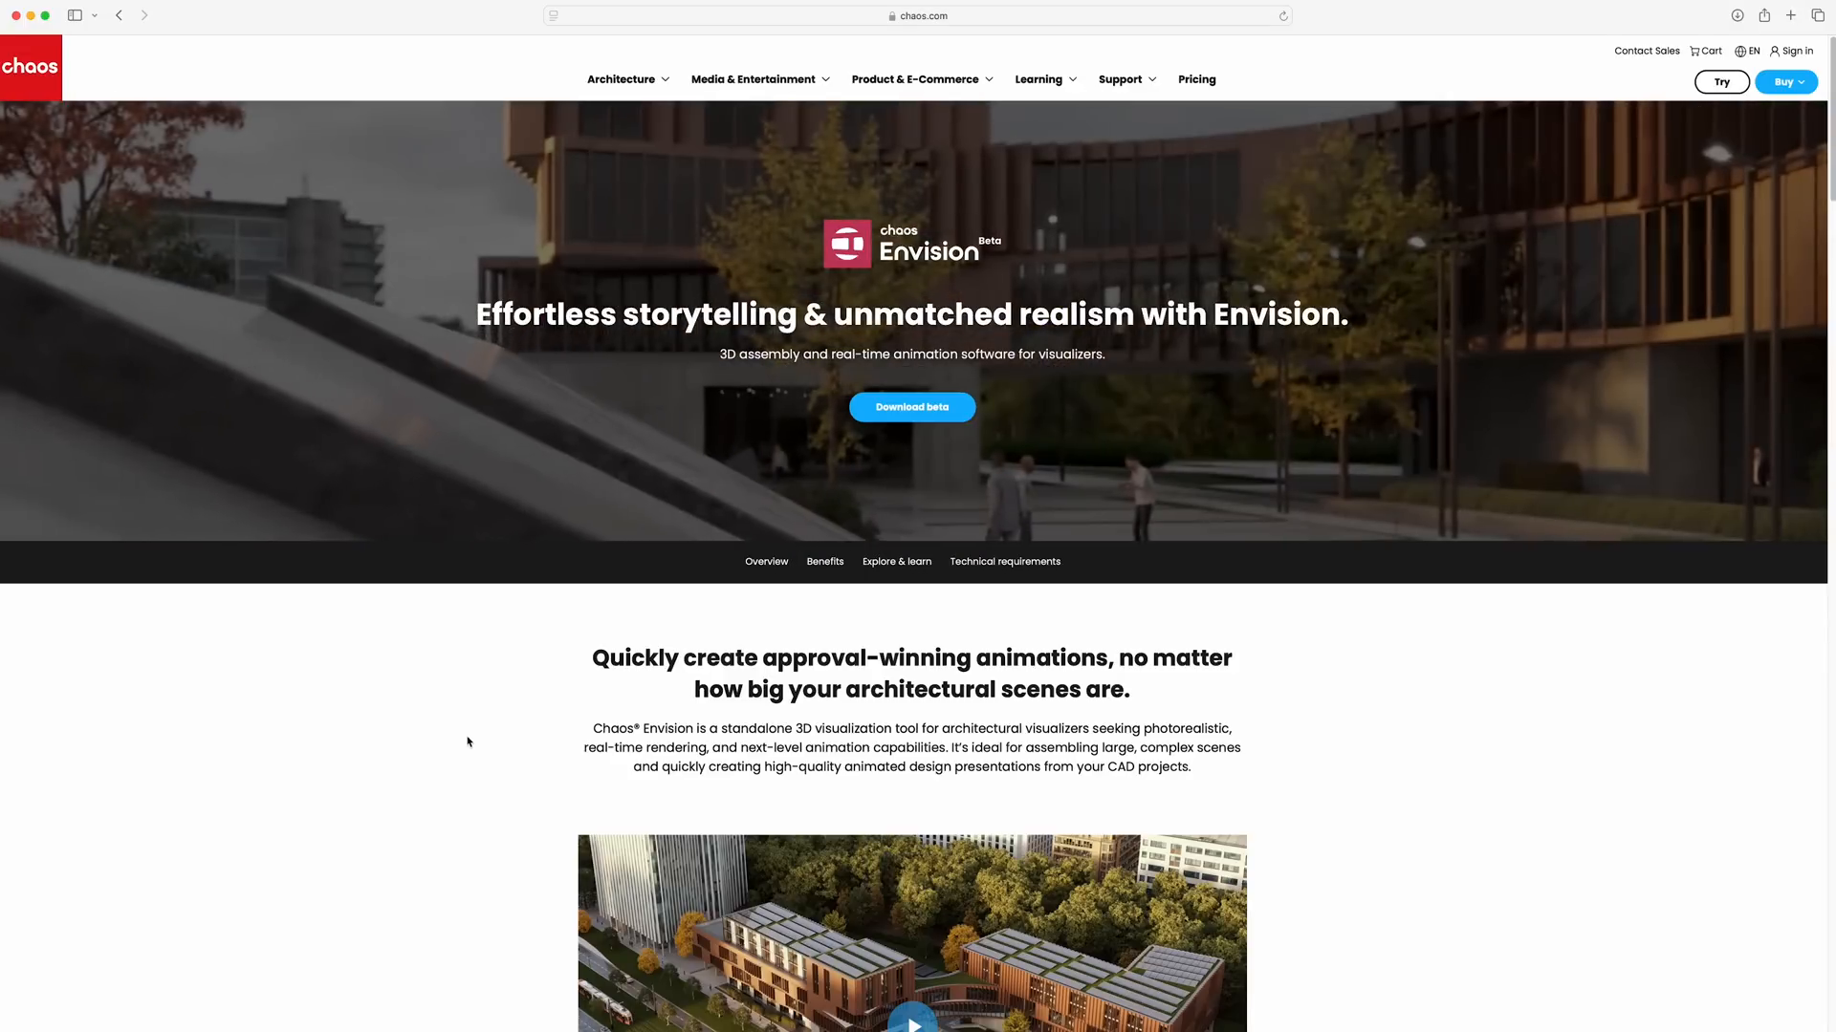
# - Step through the onboarding panels and finish the tour at the Main Viewport step
pyautogui.scroll(-3)
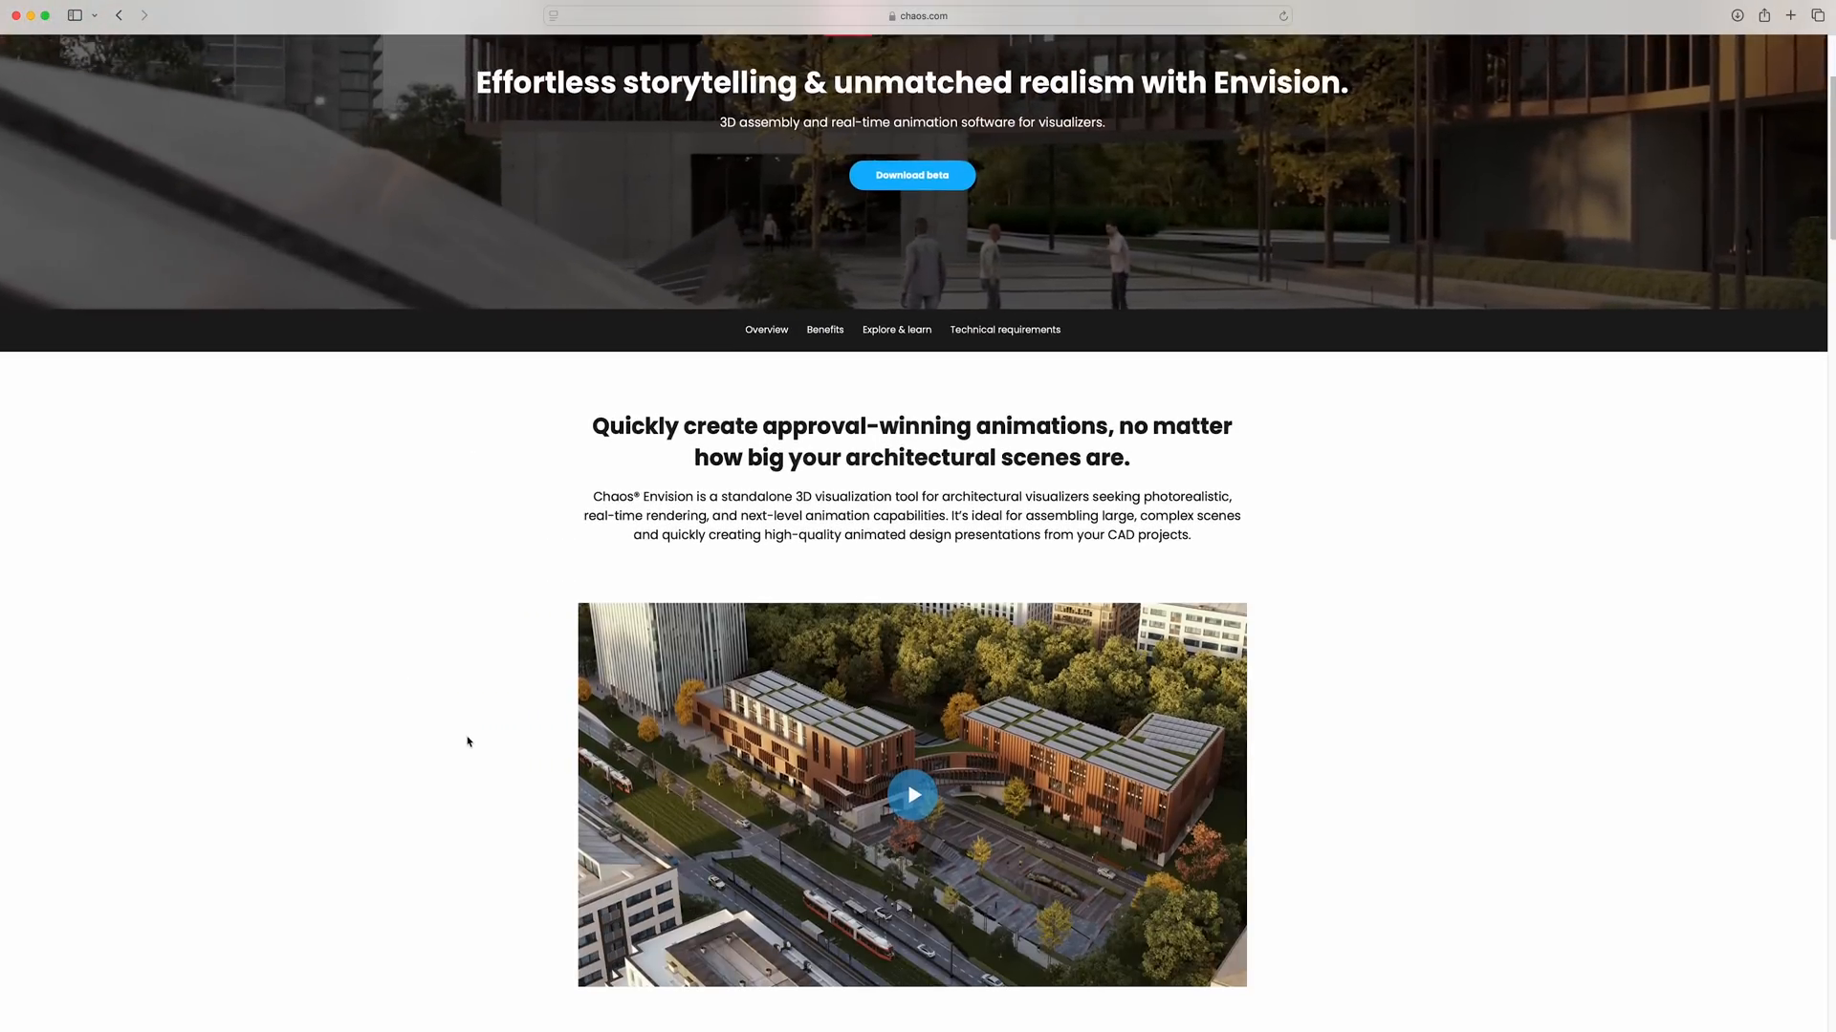
pyautogui.scroll(-3)
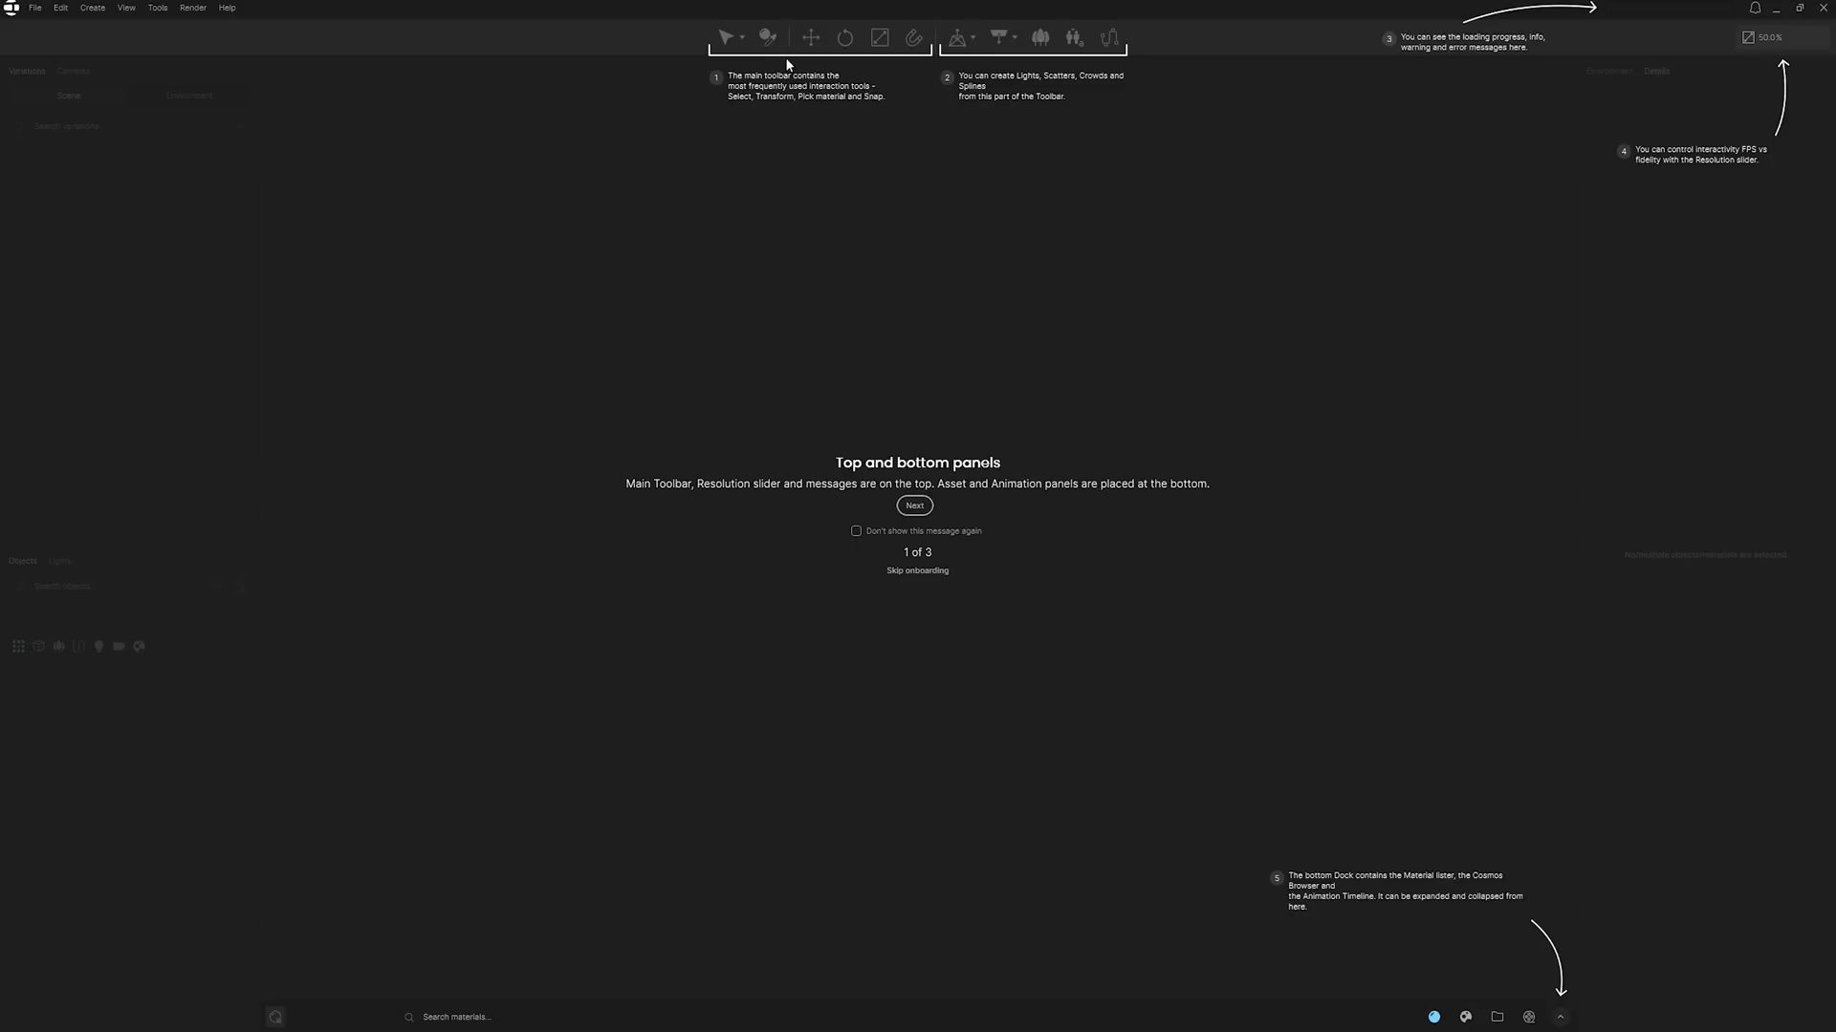
pyautogui.moveTo(1528, 66)
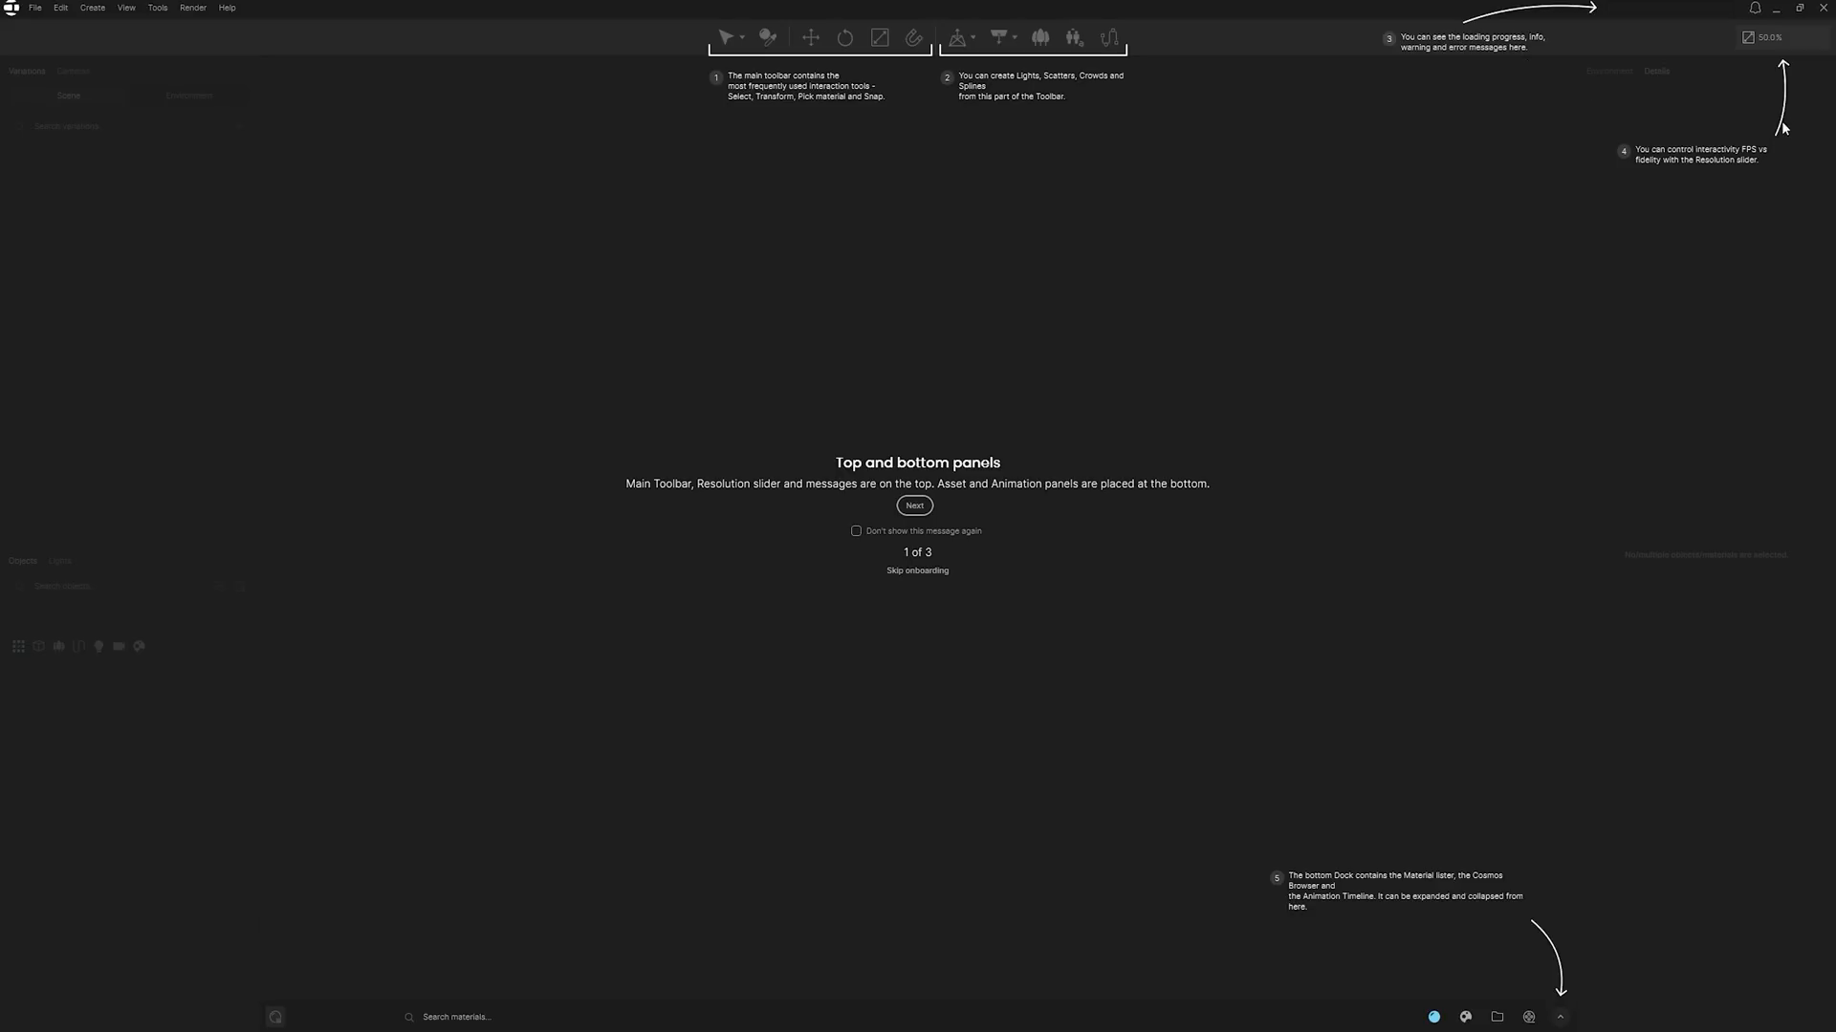
pyautogui.moveTo(1016, 720)
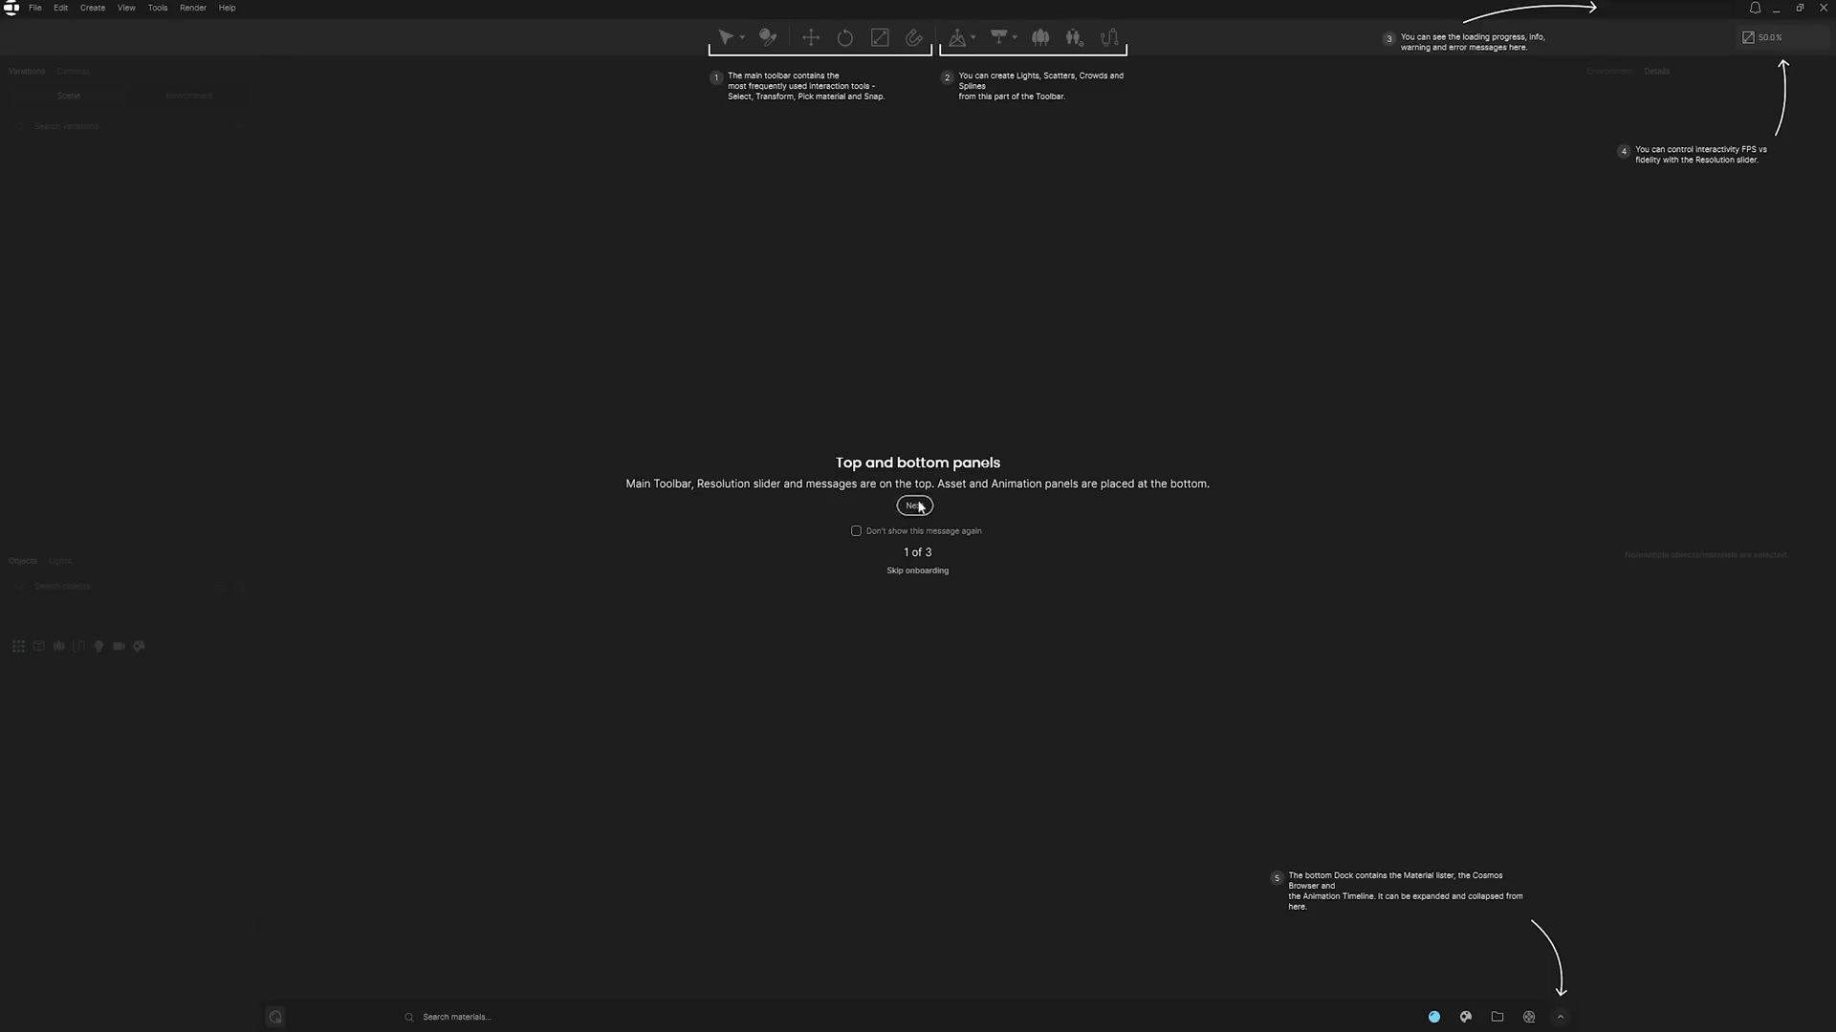
pyautogui.click(914, 506)
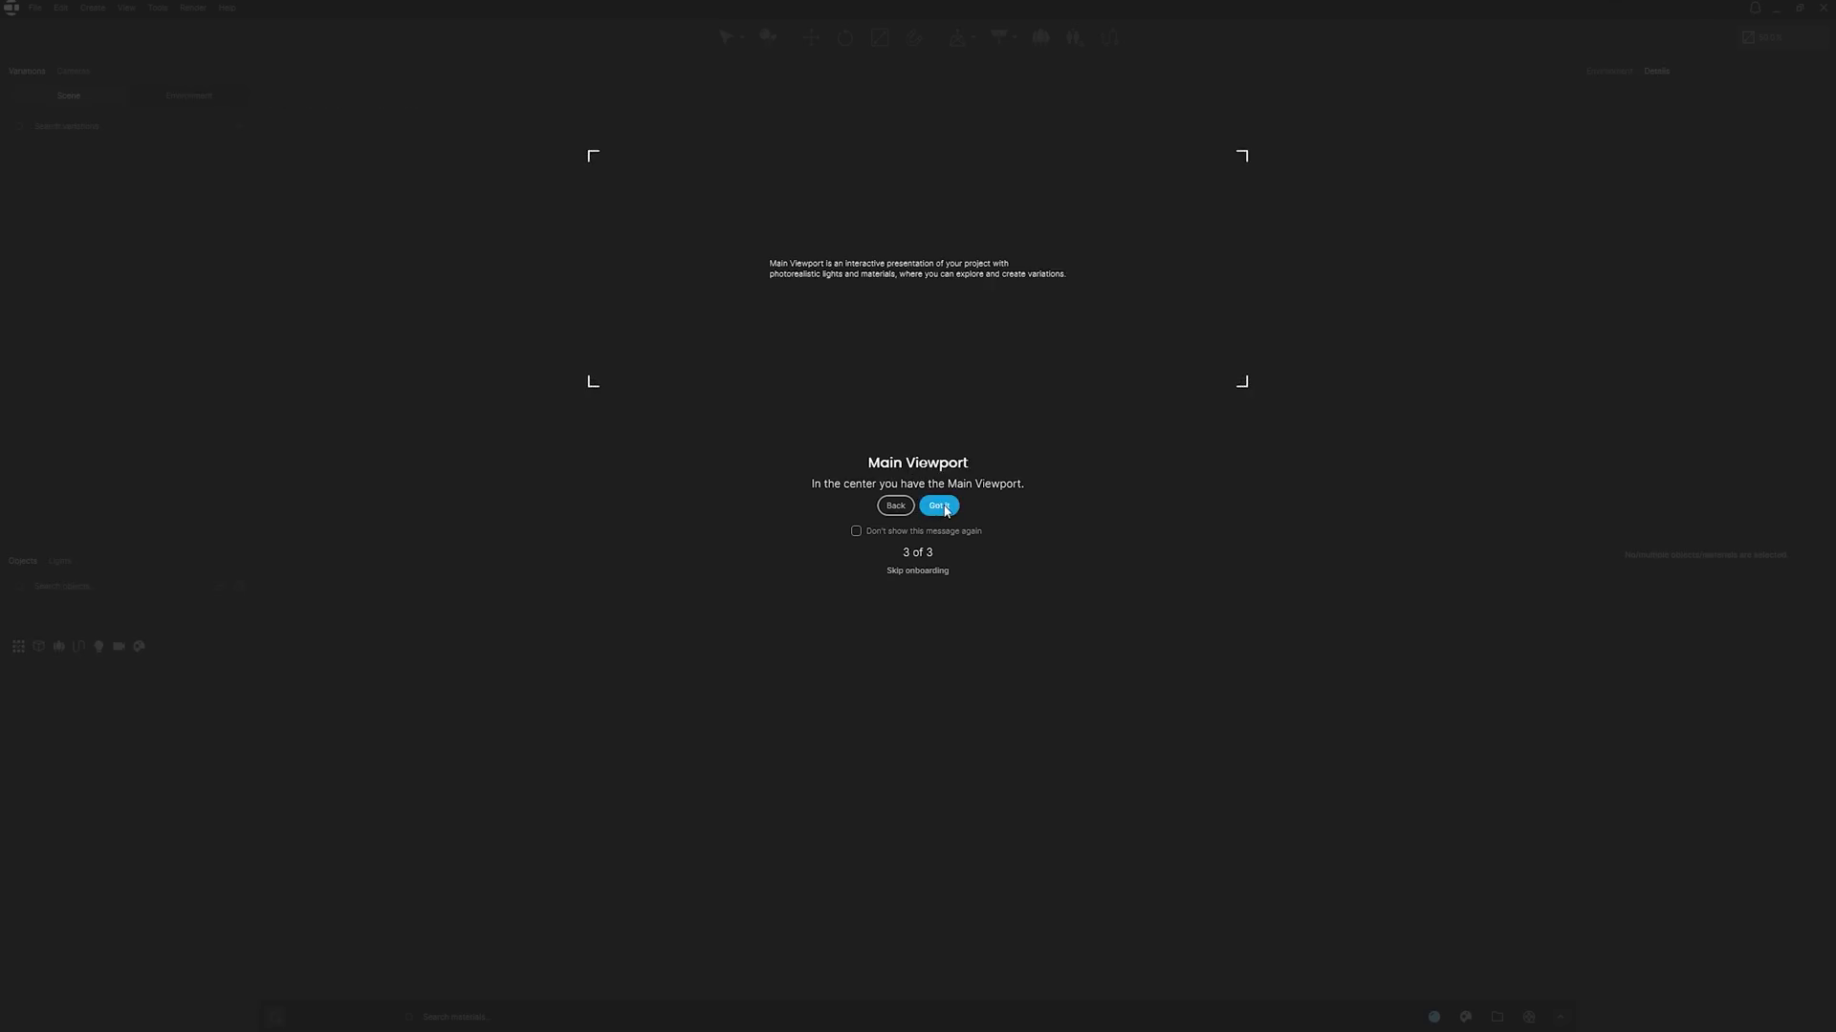
pyautogui.click(938, 505)
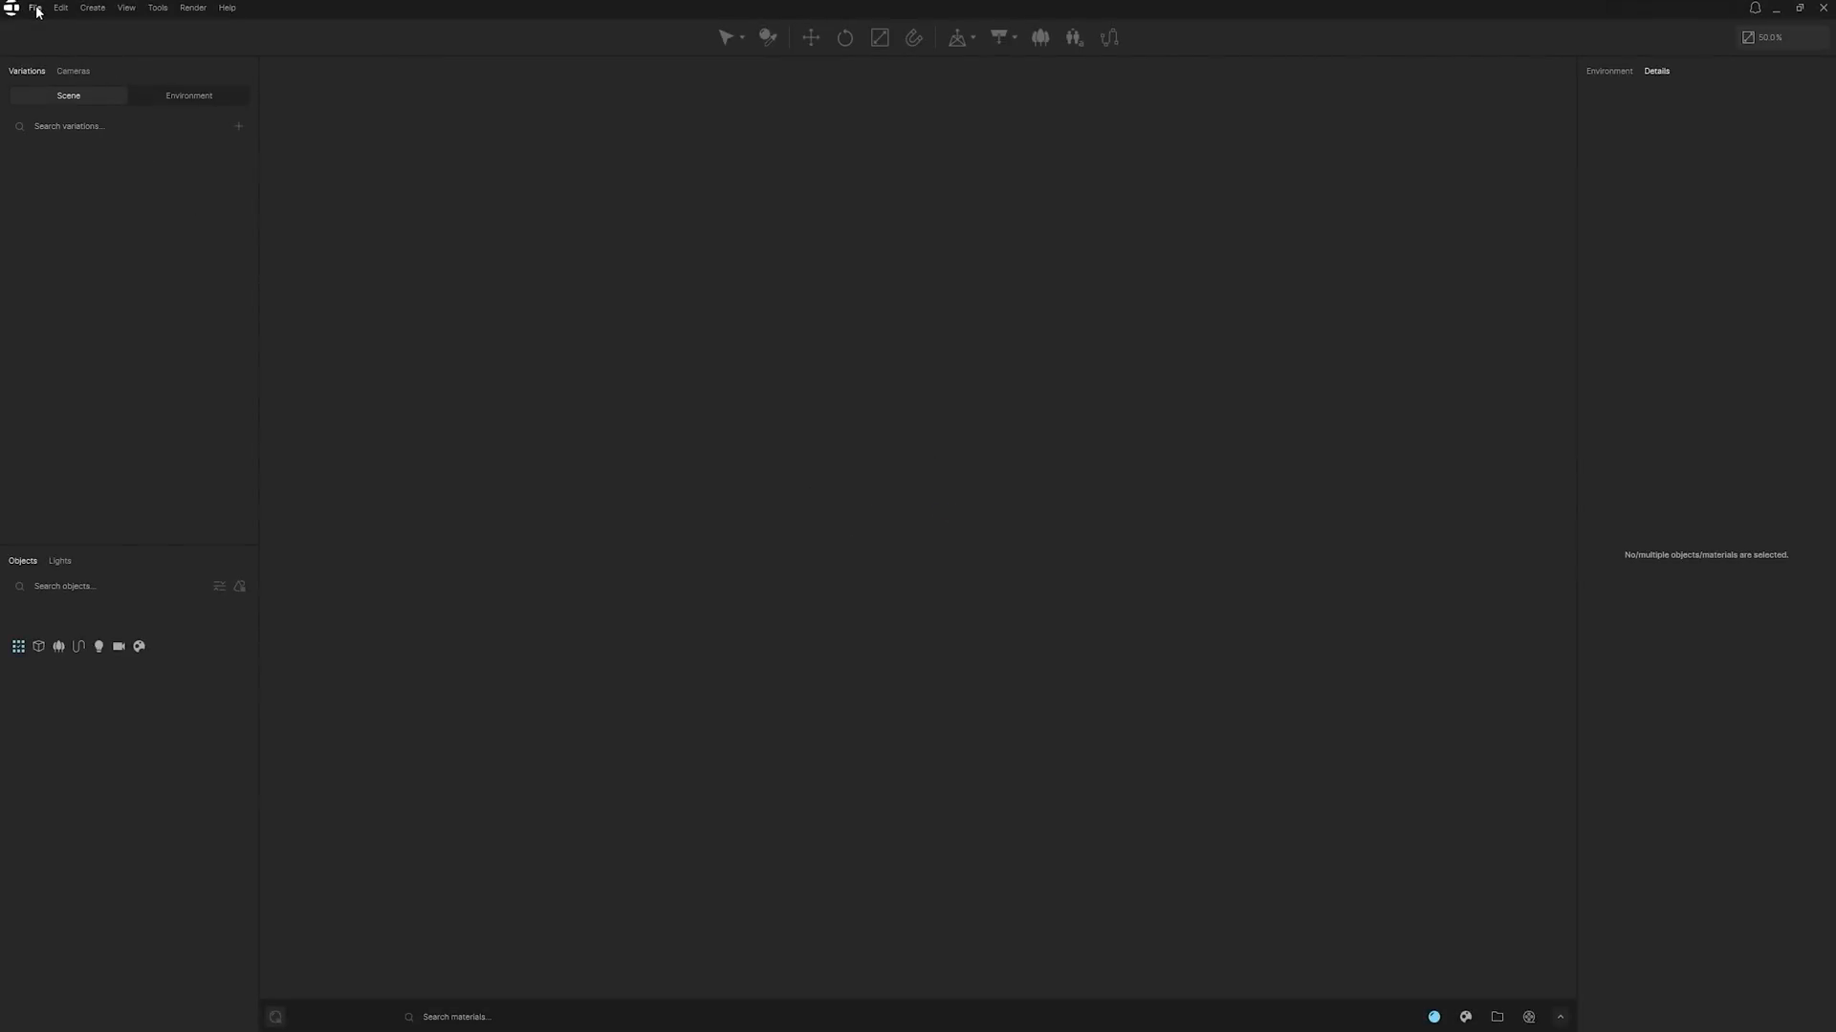
# - Open the sample project's Building scene from the File menu
pyautogui.click(35, 8)
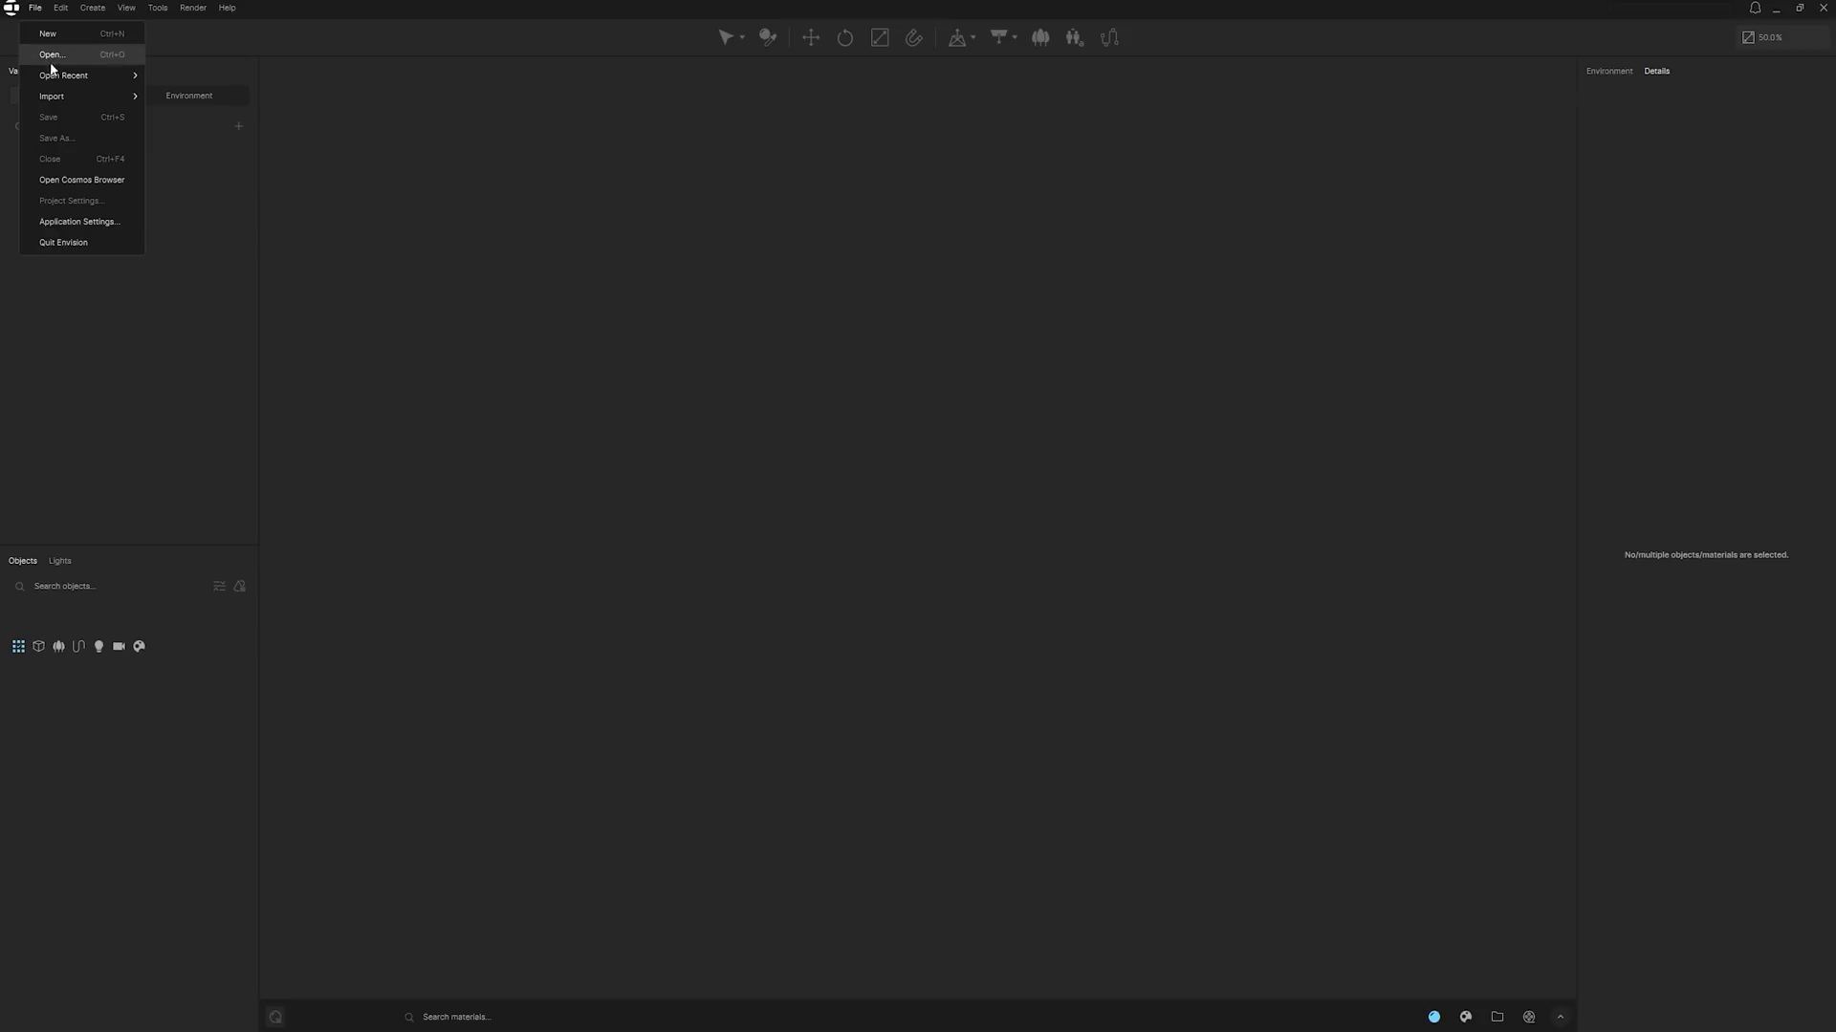
pyautogui.click(51, 54)
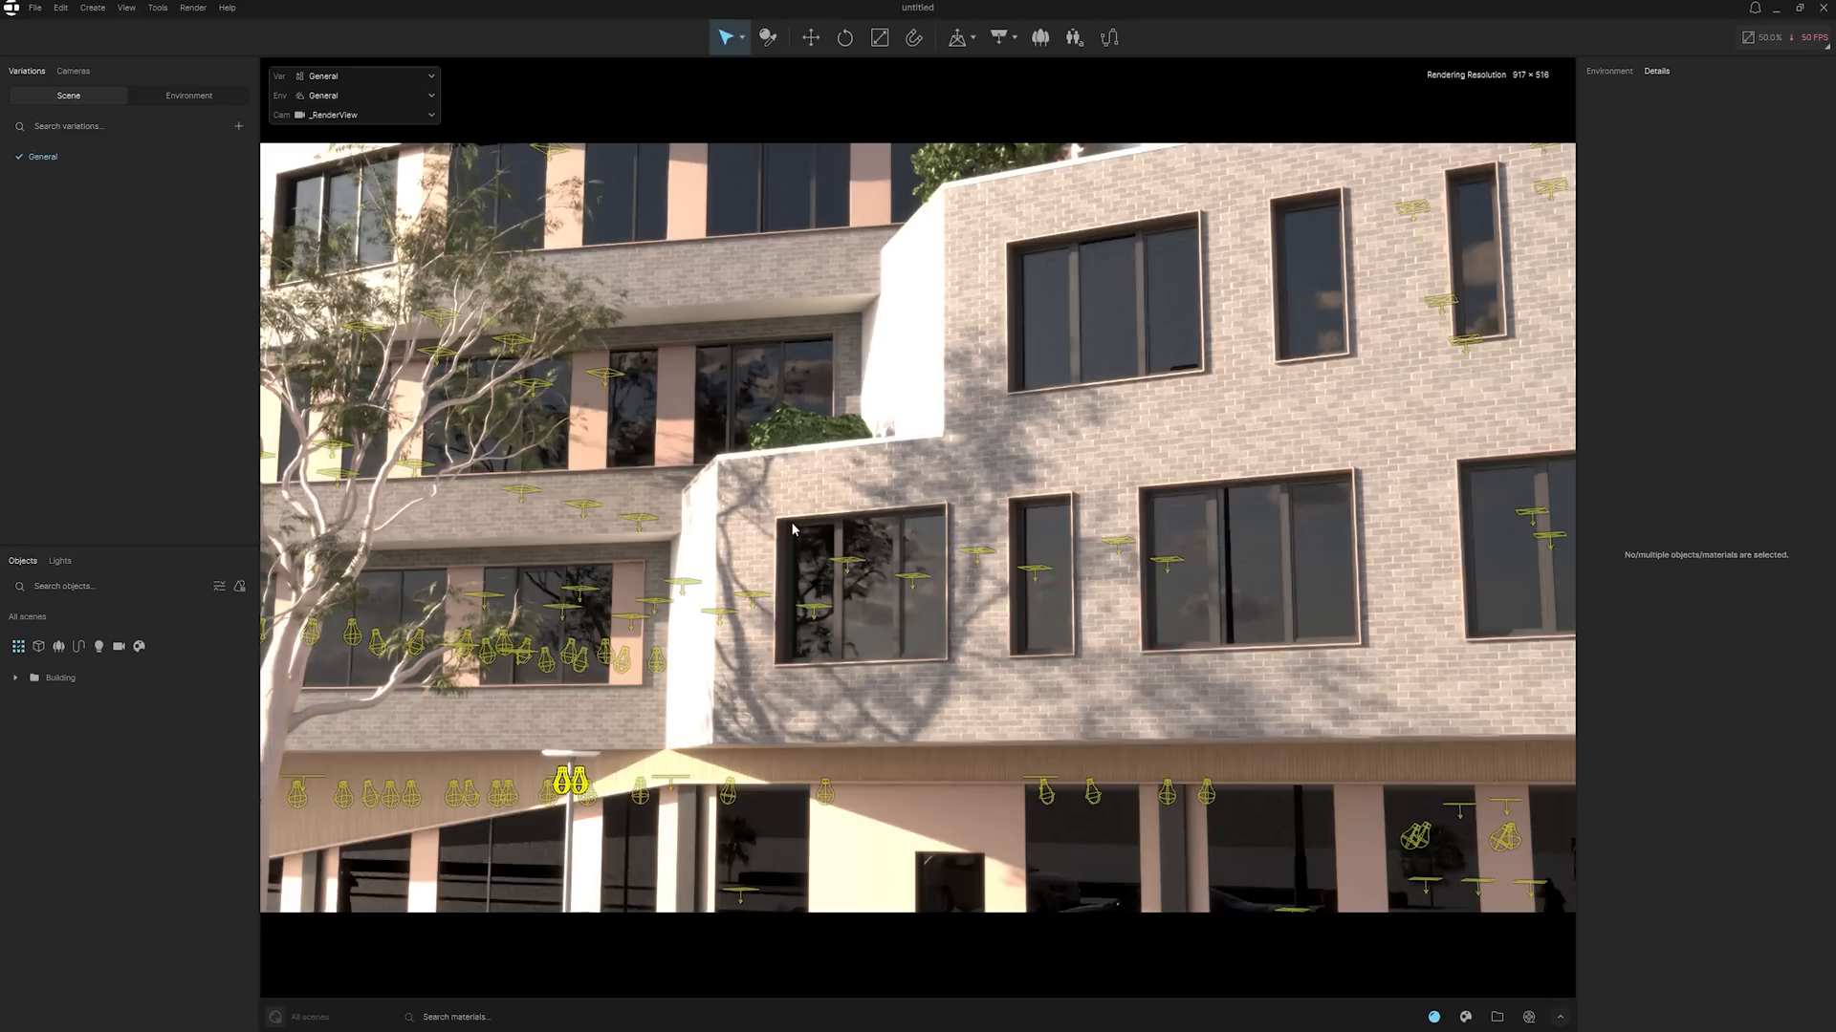
pyautogui.moveTo(936, 546)
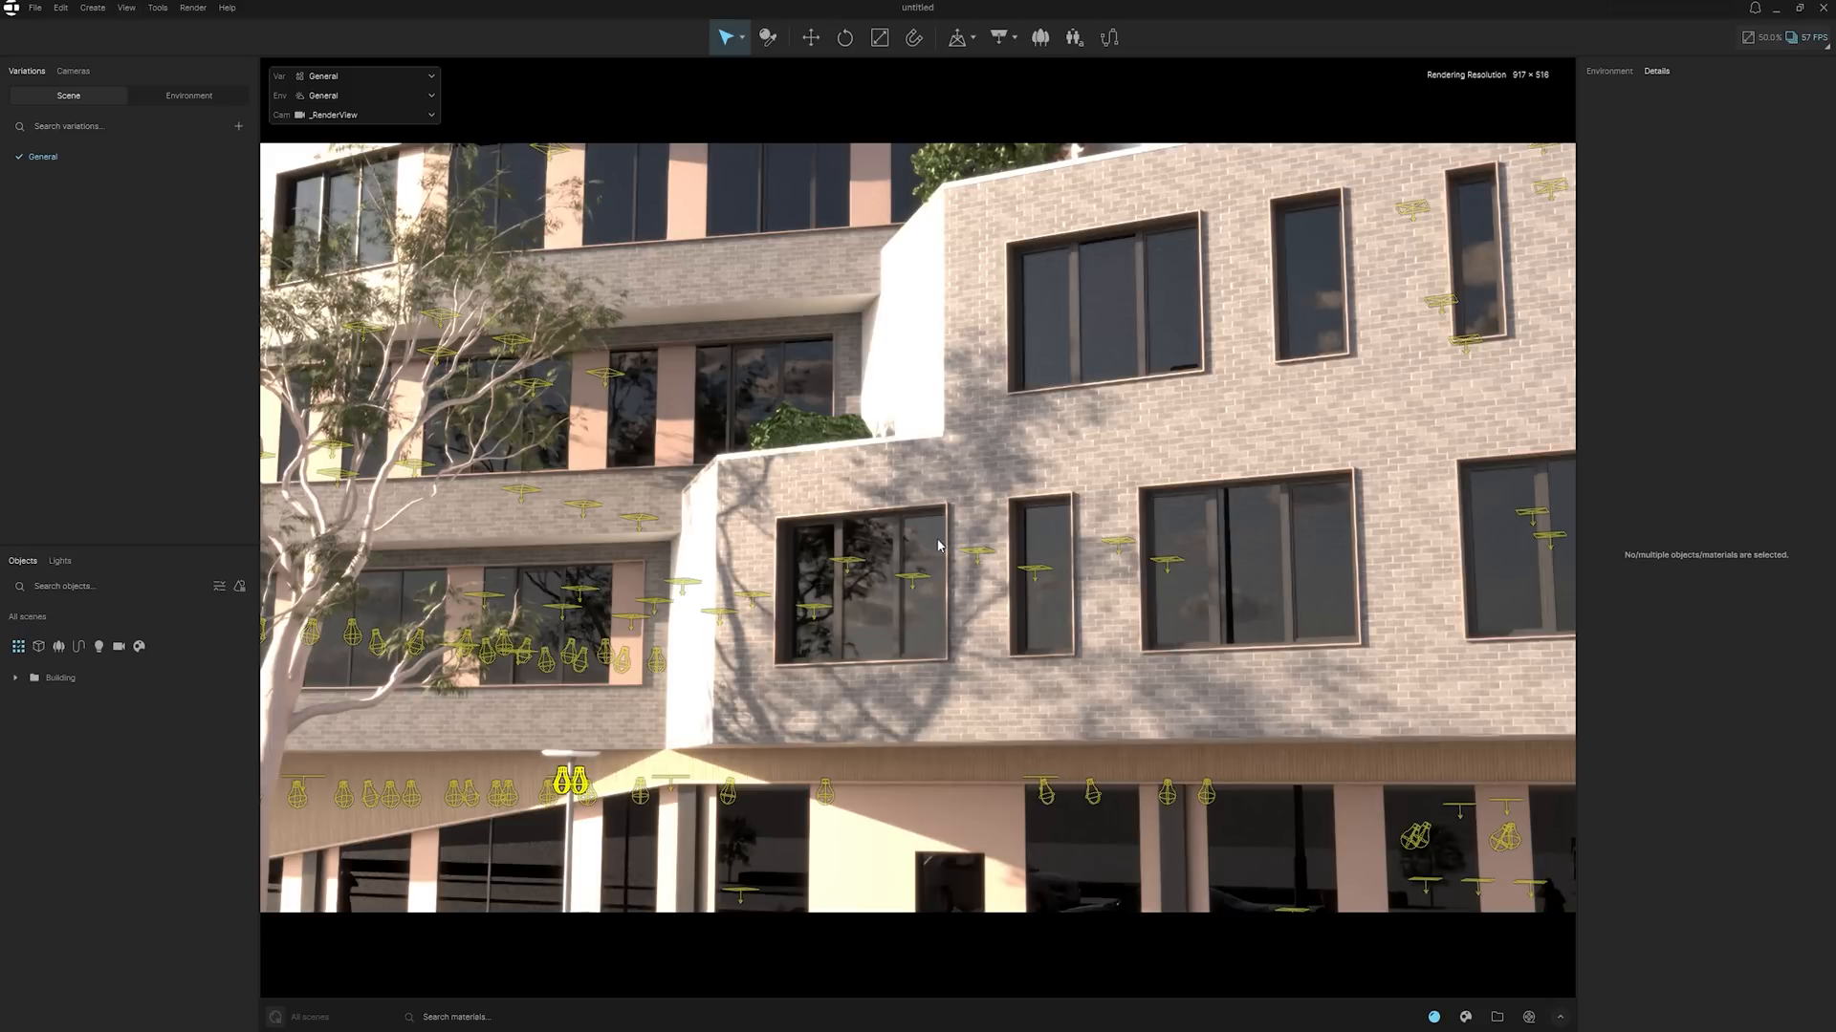
pyautogui.moveTo(896, 589)
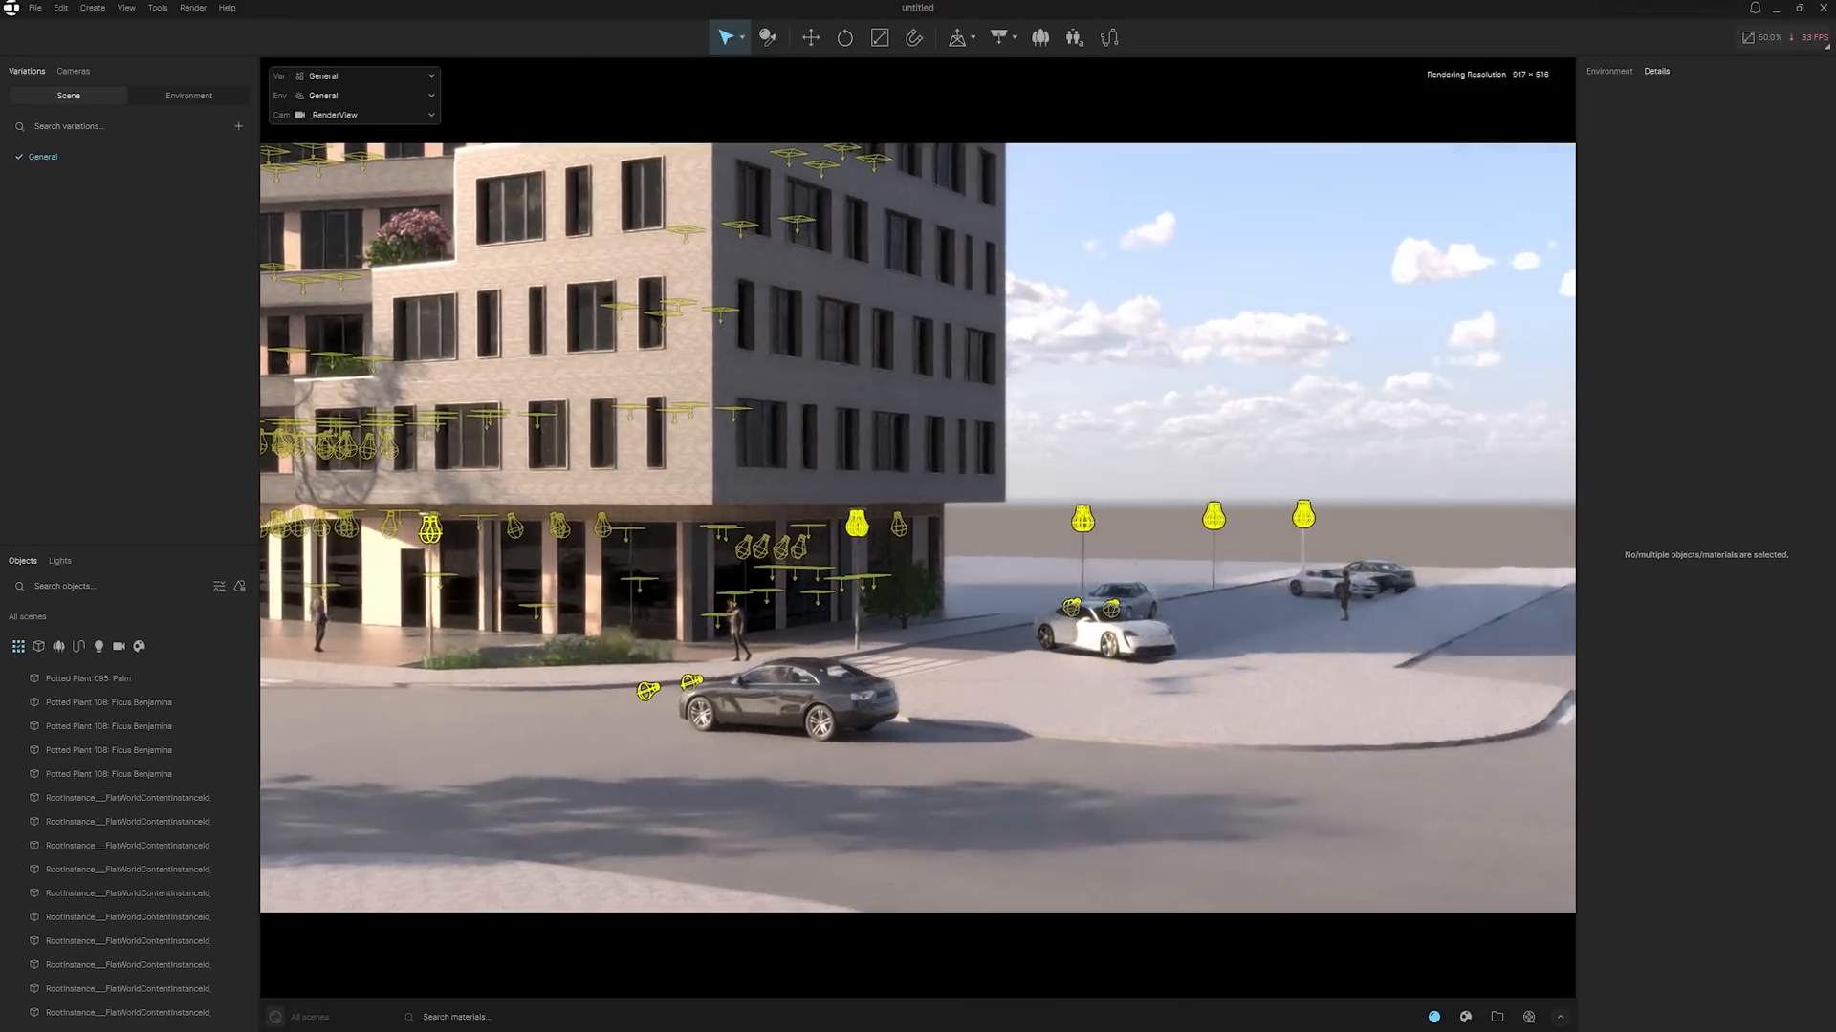
# - Fly the view to the building corner, with the street and parked cars in front
pyautogui.press('q')
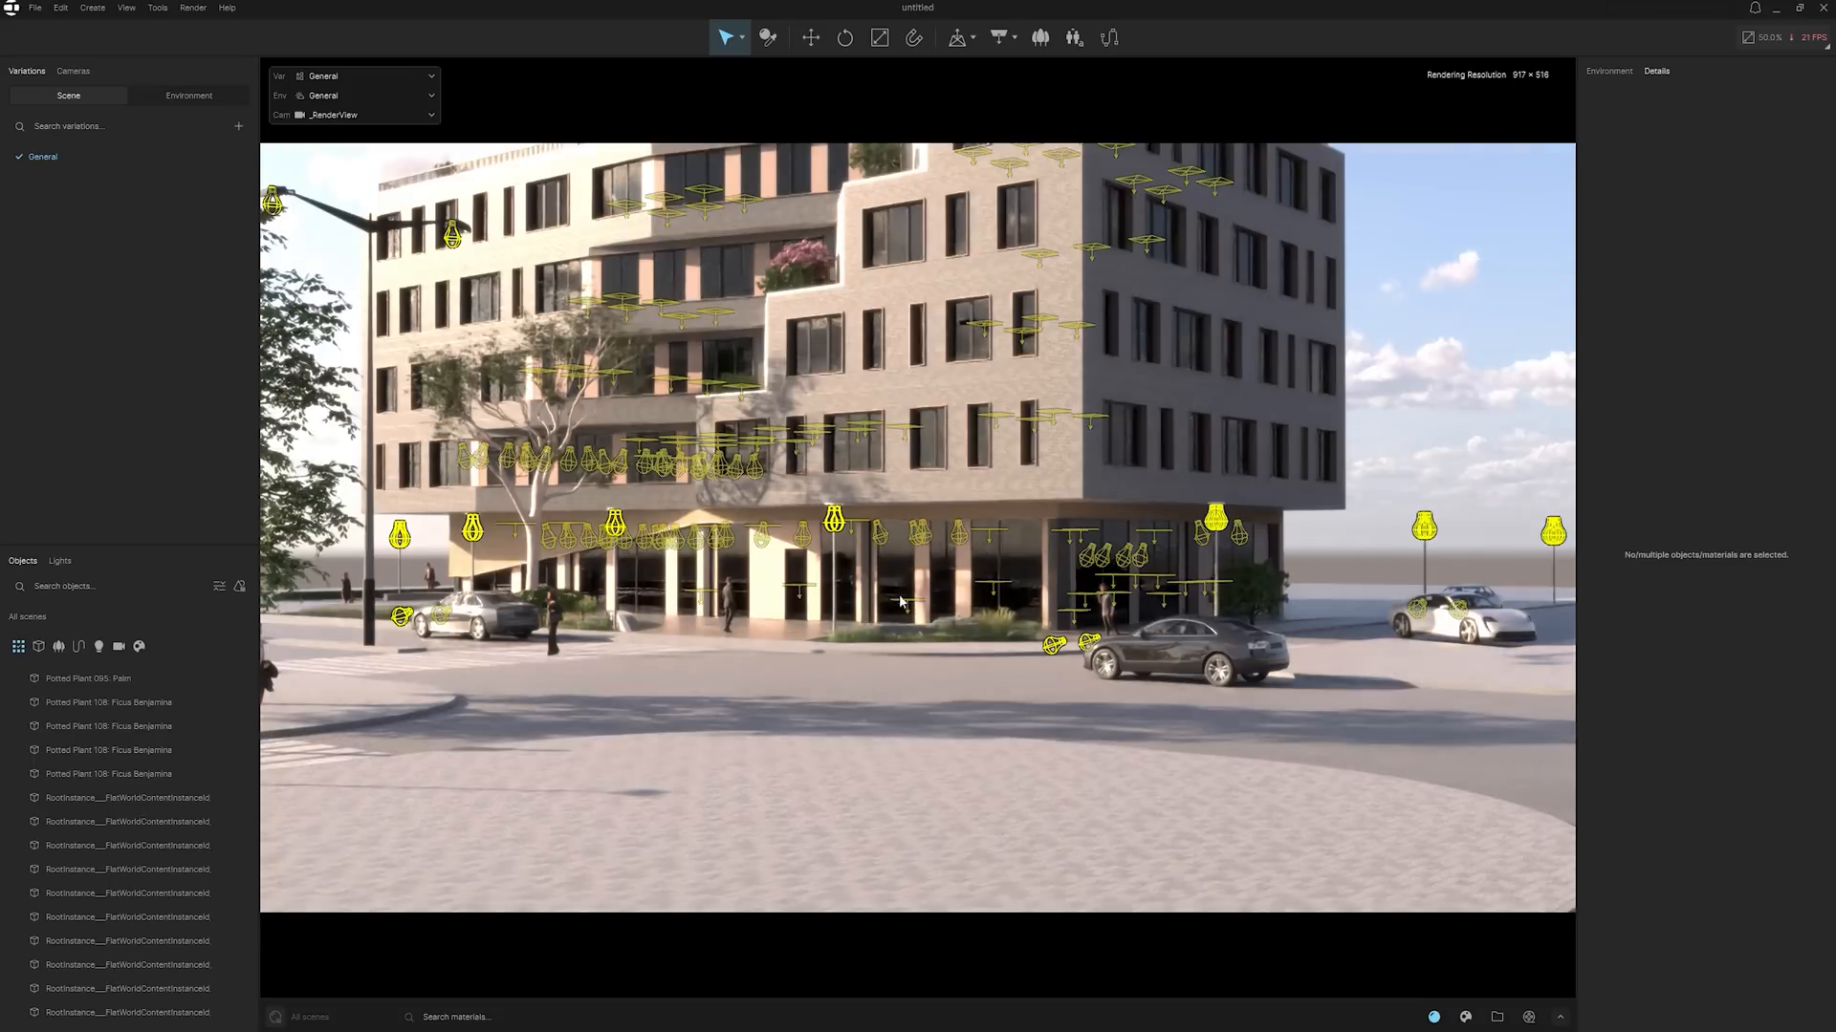
# - Hide the light gizmos with G and the View menu's light gizmo visibility toggle
pyautogui.press('g')
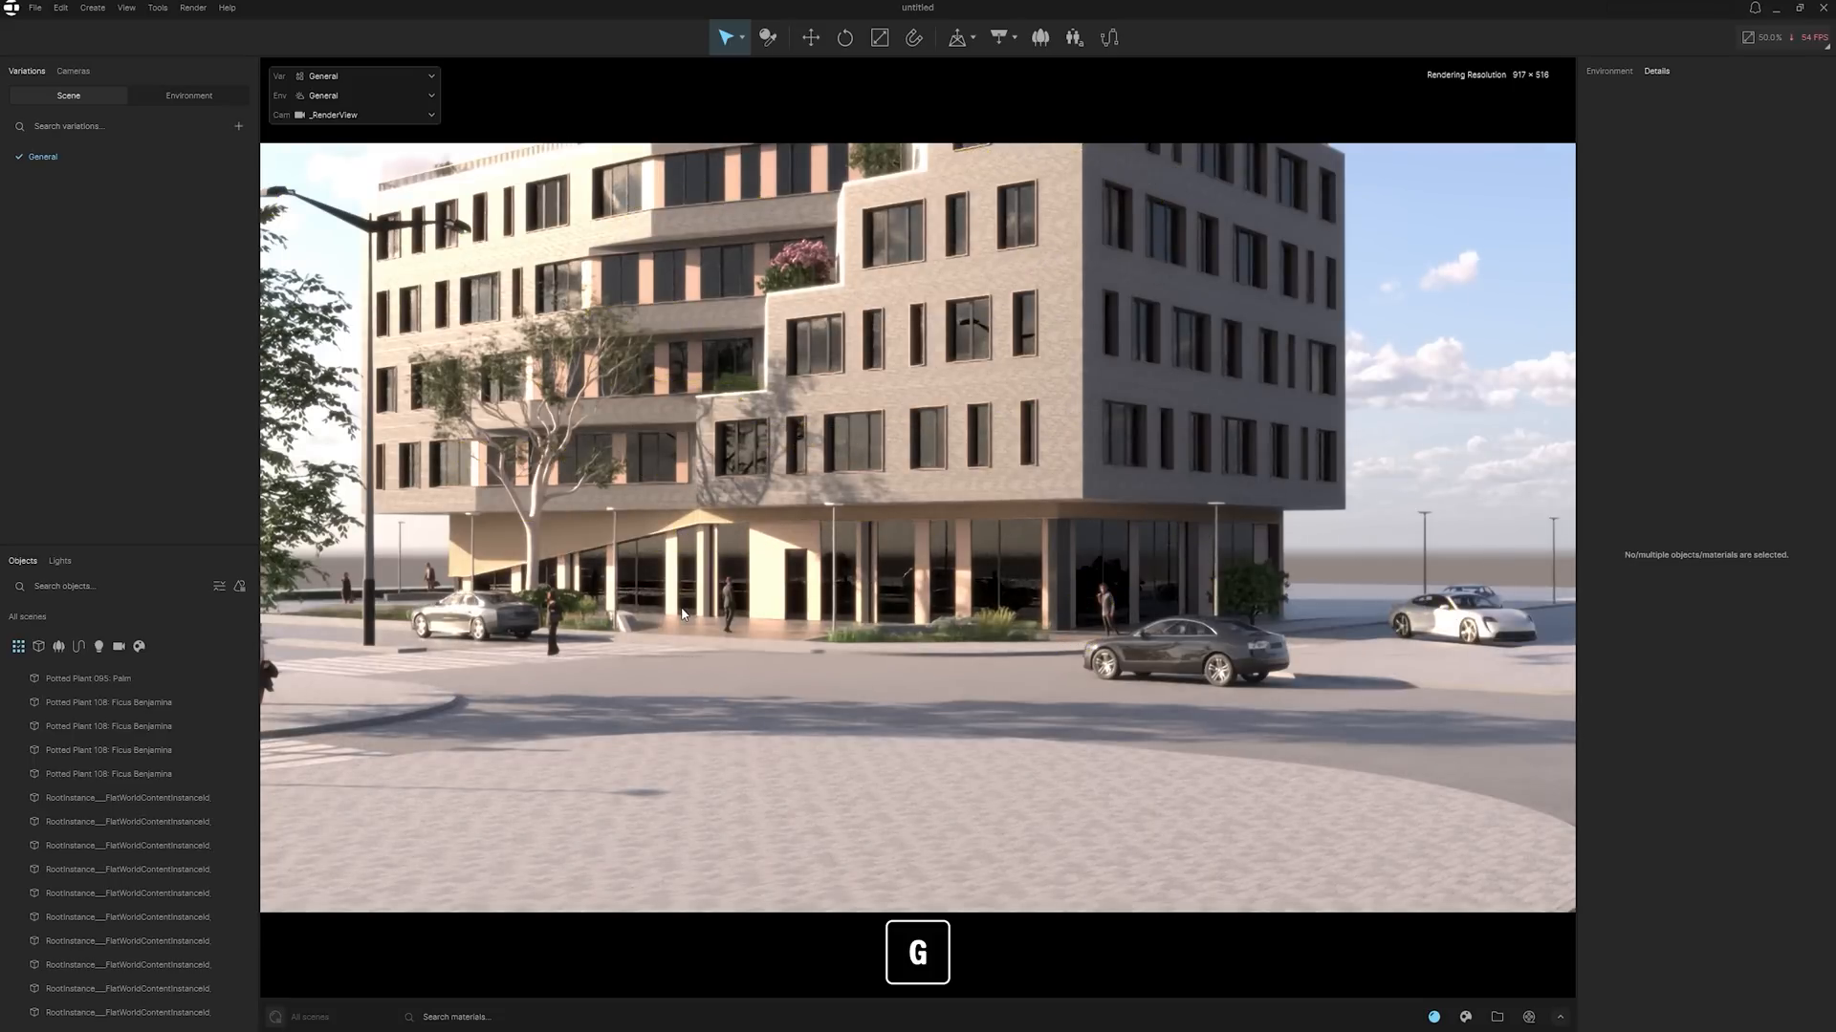
pyautogui.moveTo(657, 511)
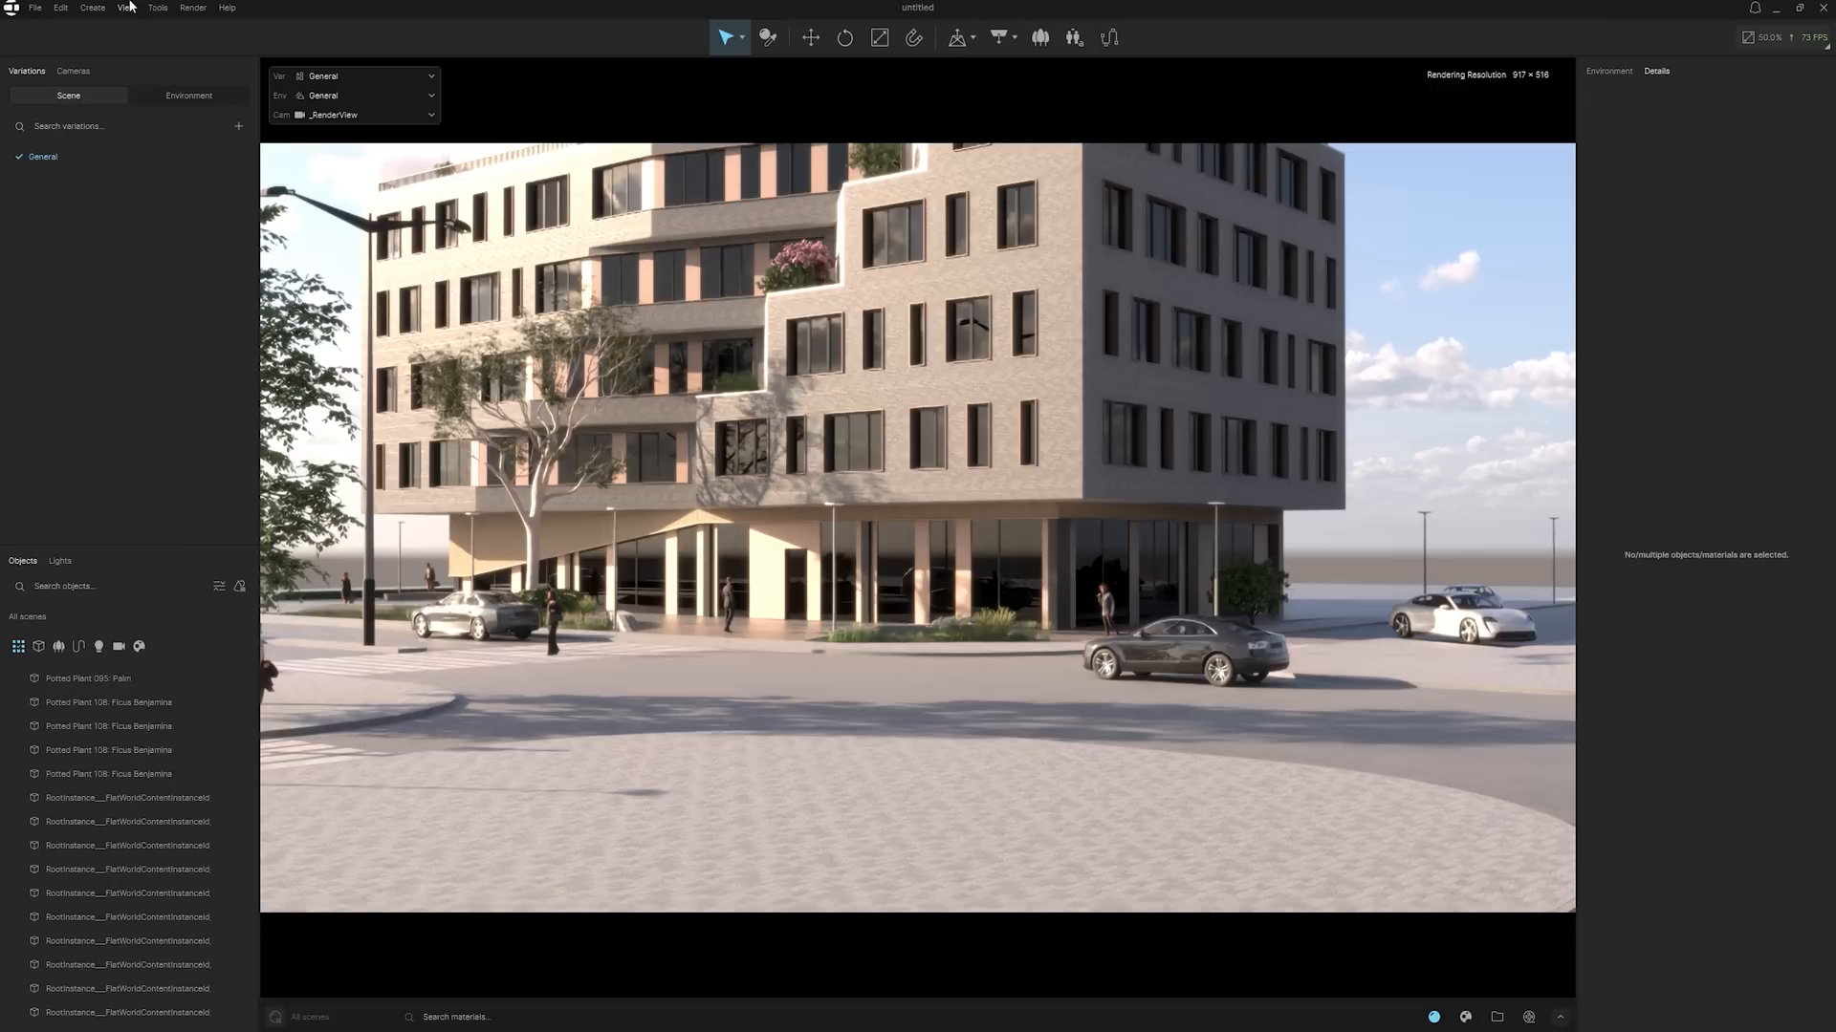
pyautogui.click(126, 8)
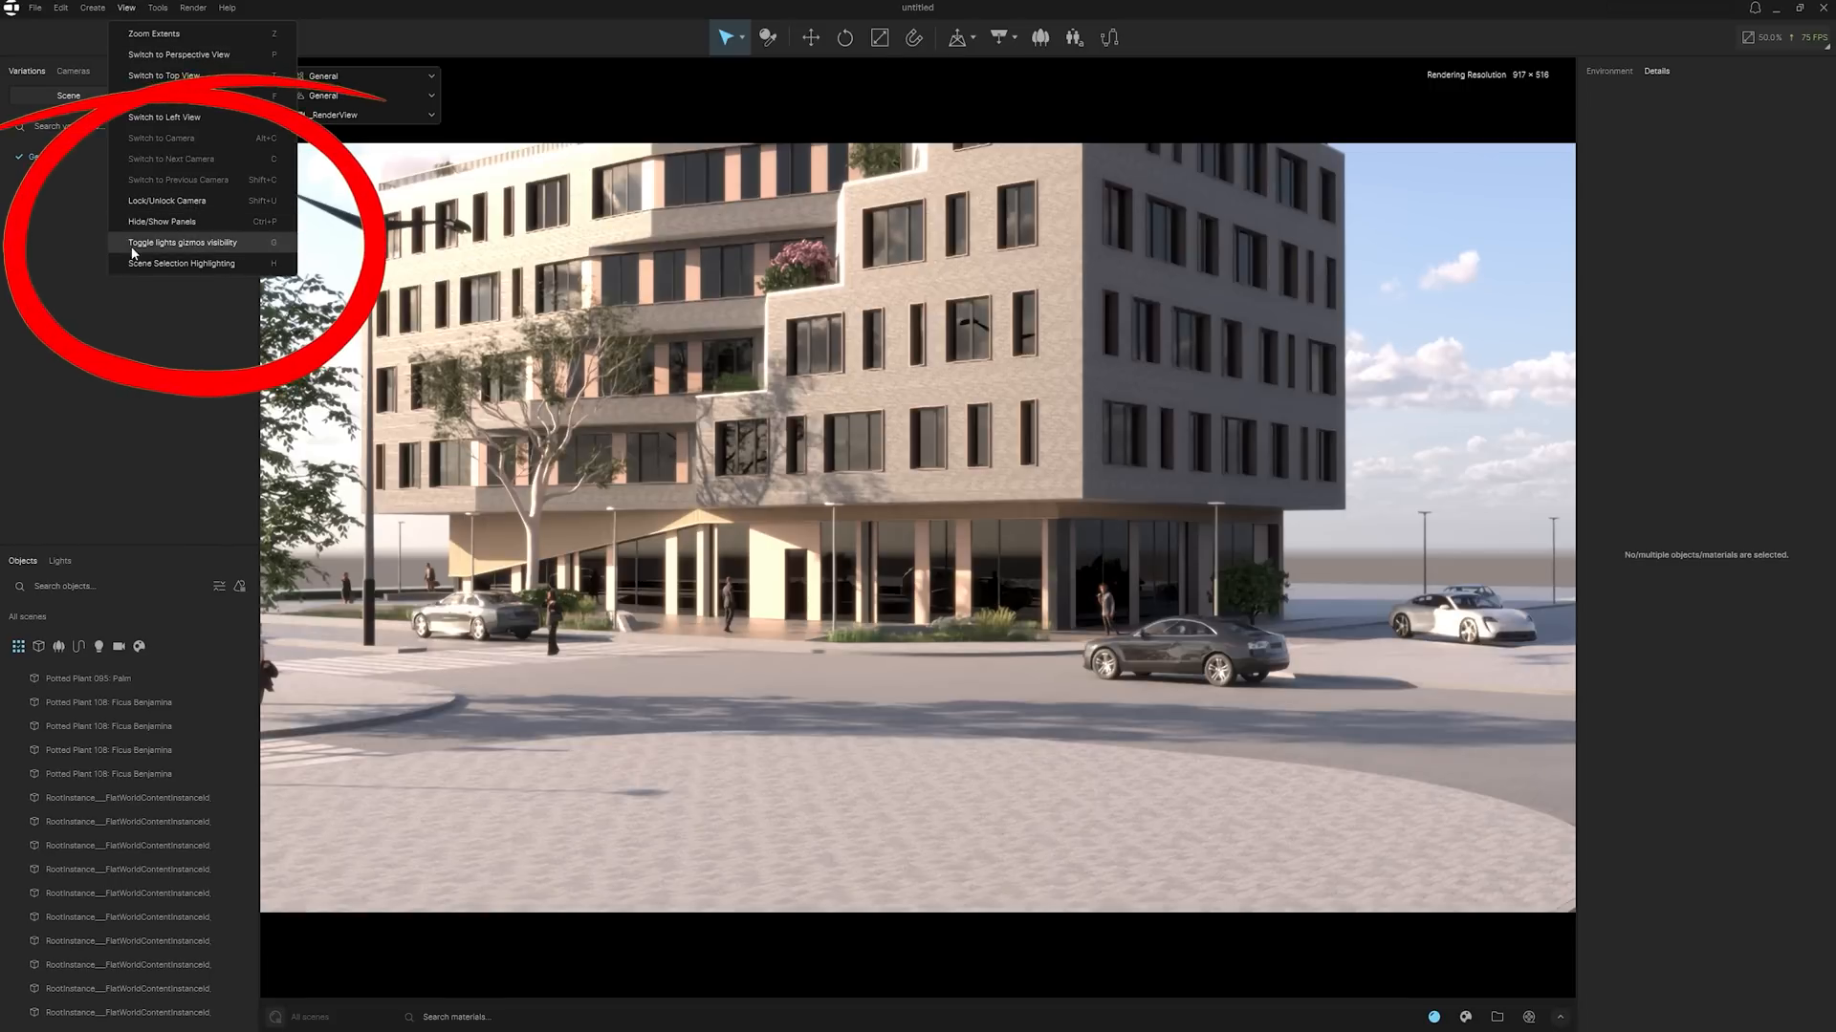
pyautogui.click(183, 242)
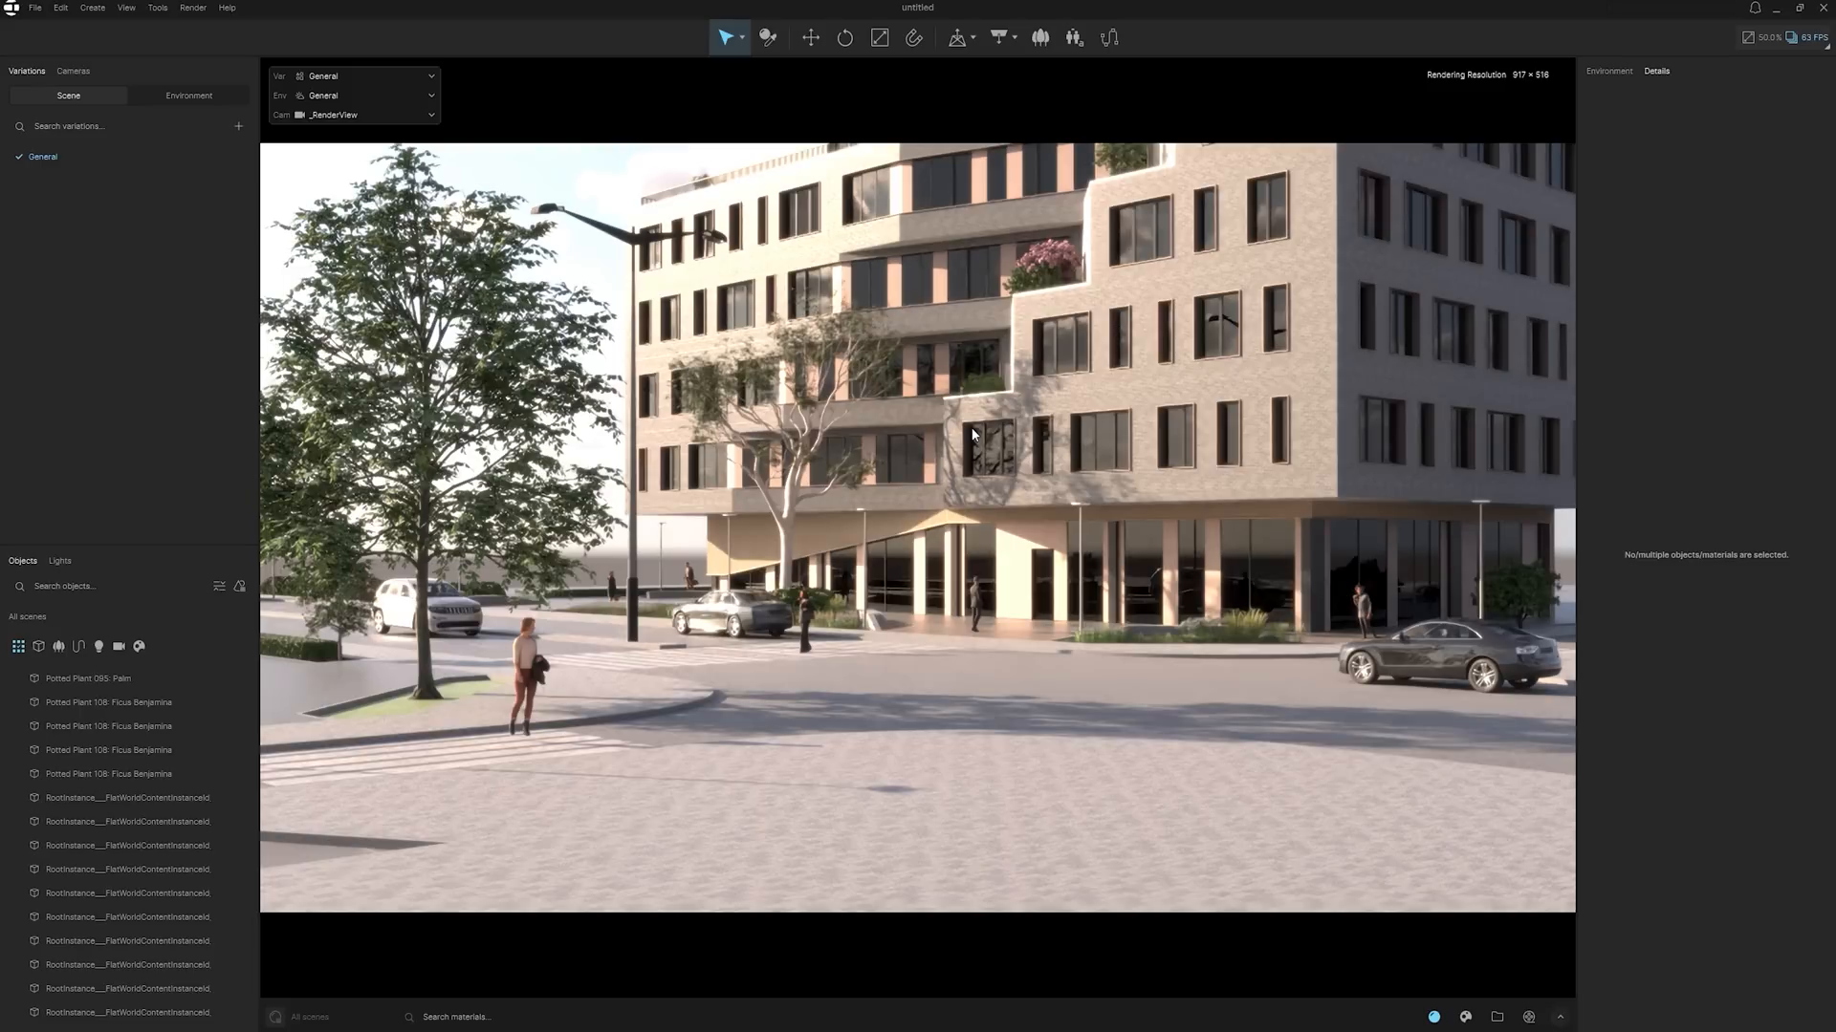
pyautogui.moveTo(67, 41)
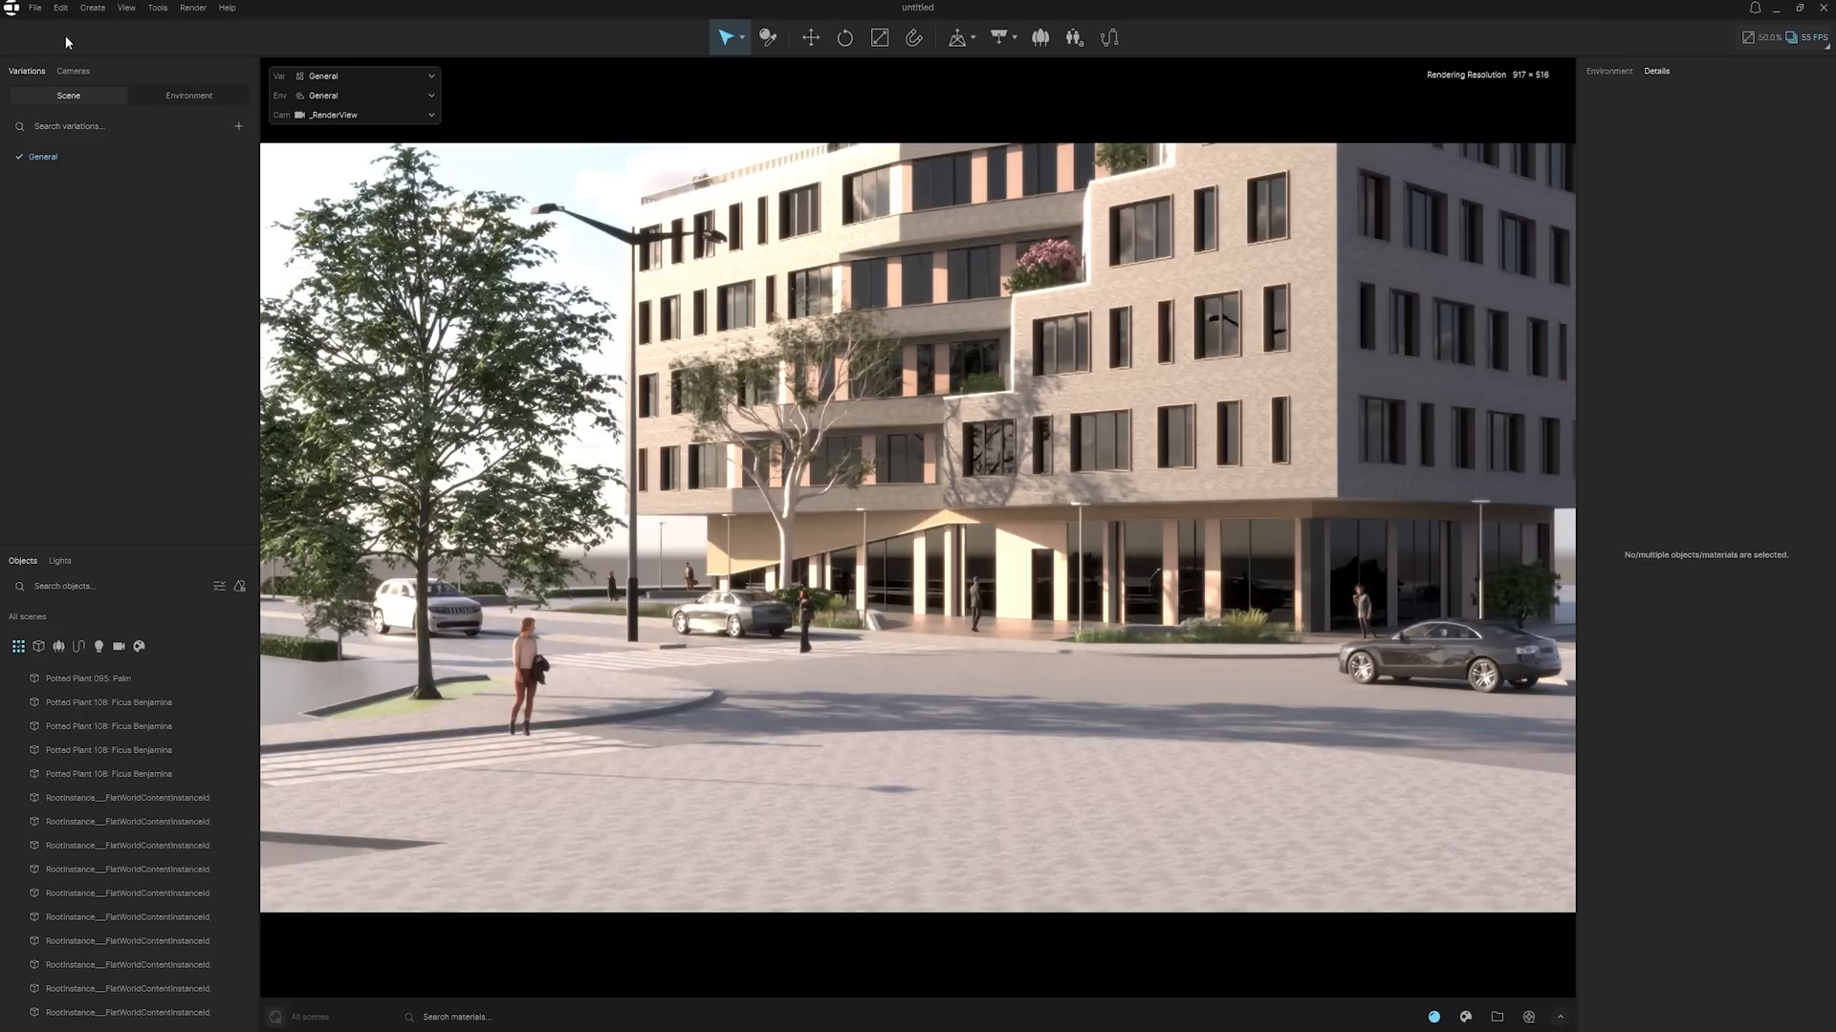
# - Link Context.vrscene into the project and confirm its Context entry name in Objects
pyautogui.click(35, 9)
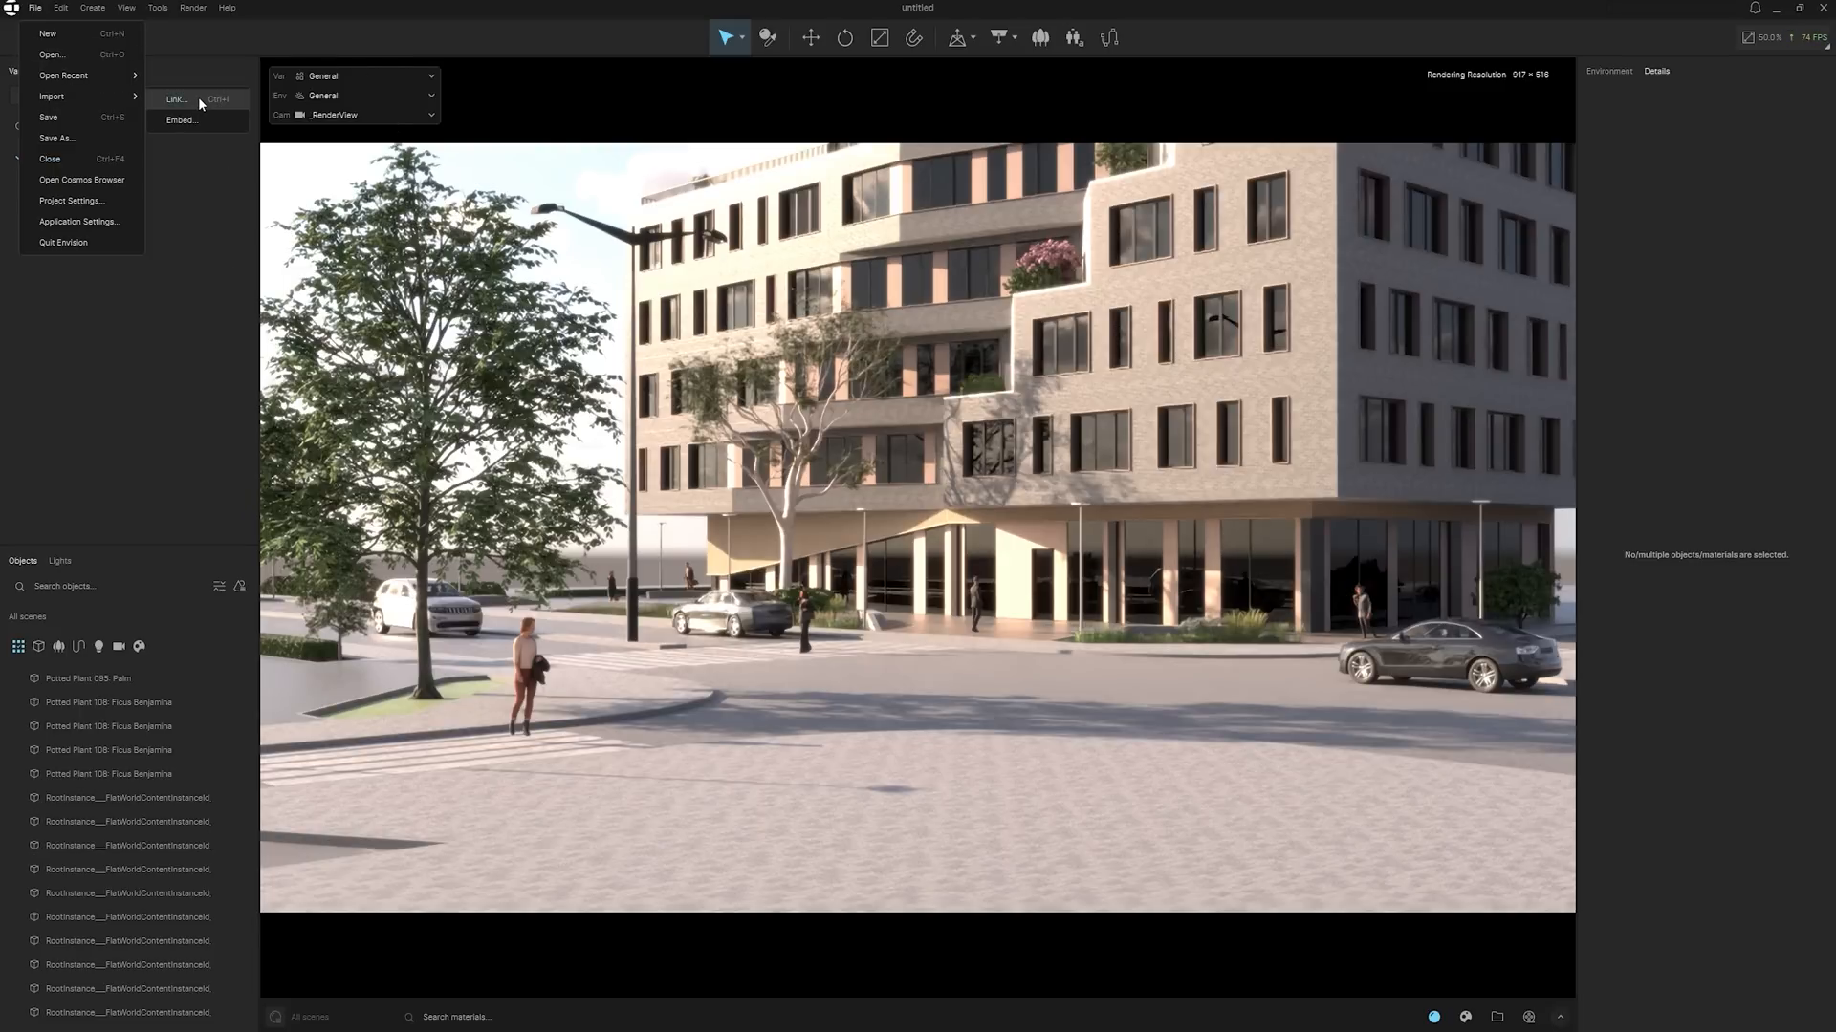
pyautogui.click(173, 98)
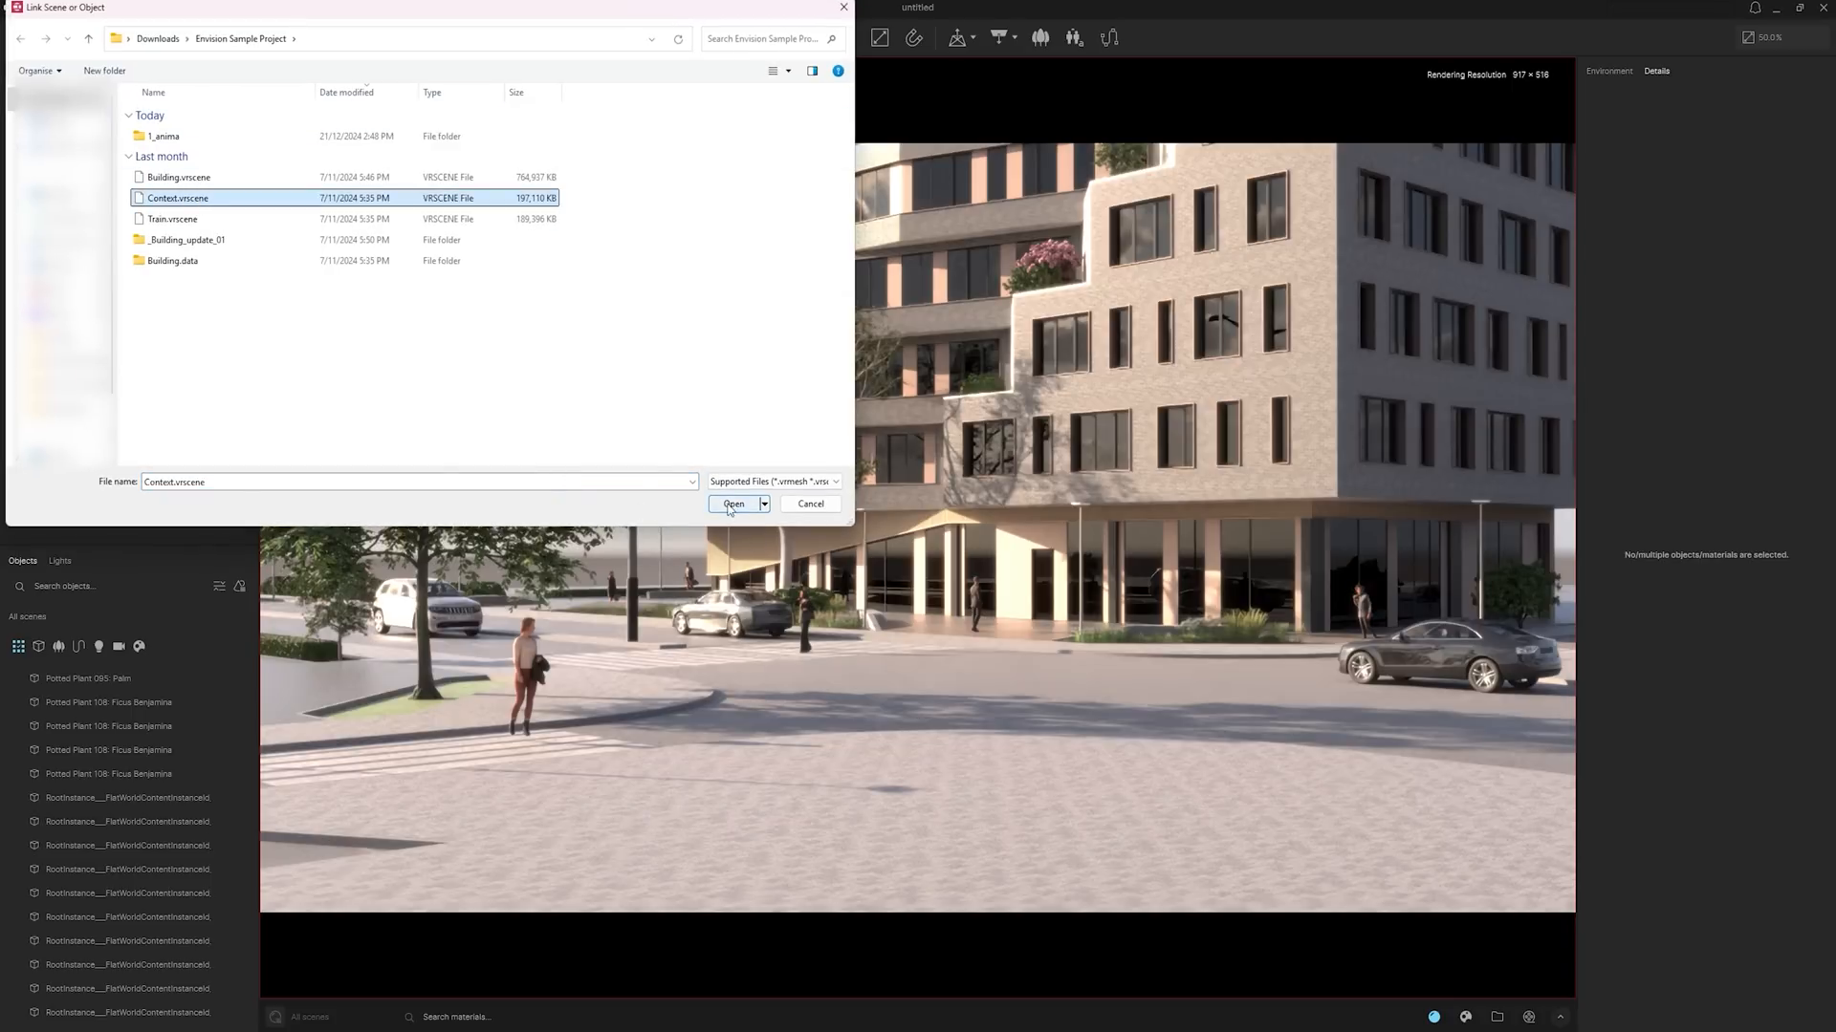
pyautogui.click(733, 504)
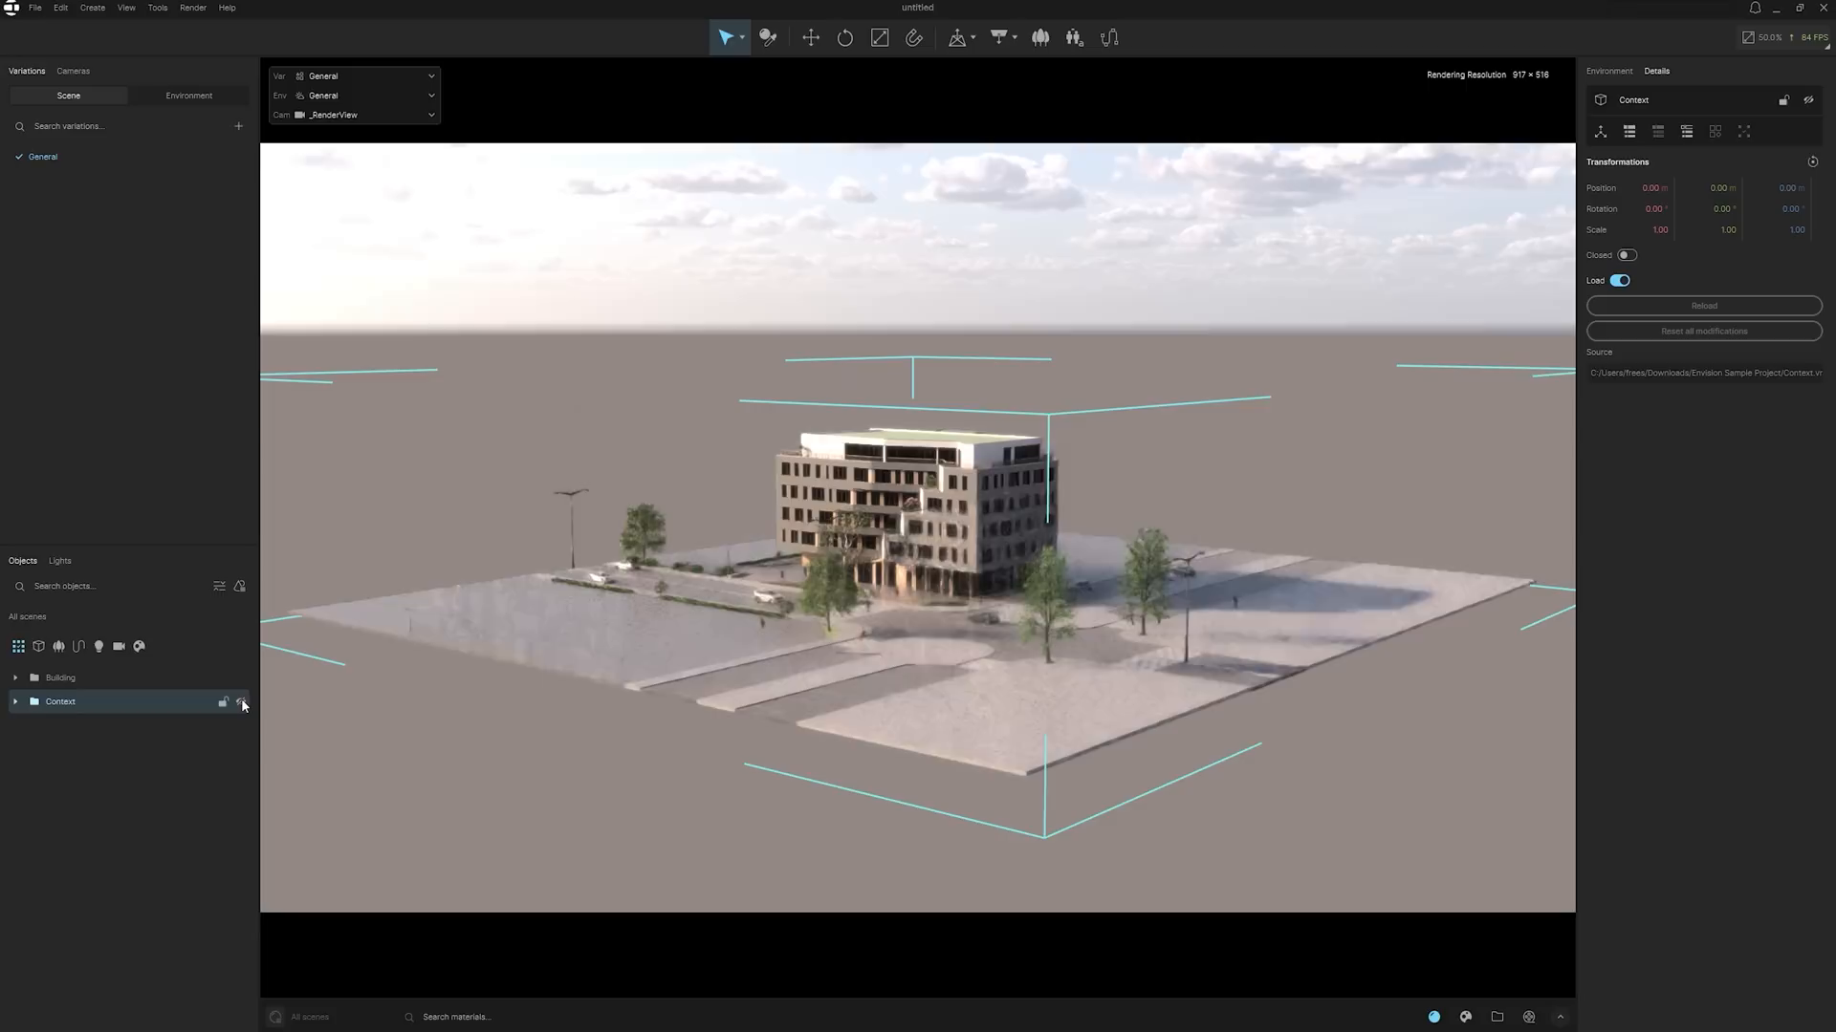
pyautogui.doubleClick(59, 700)
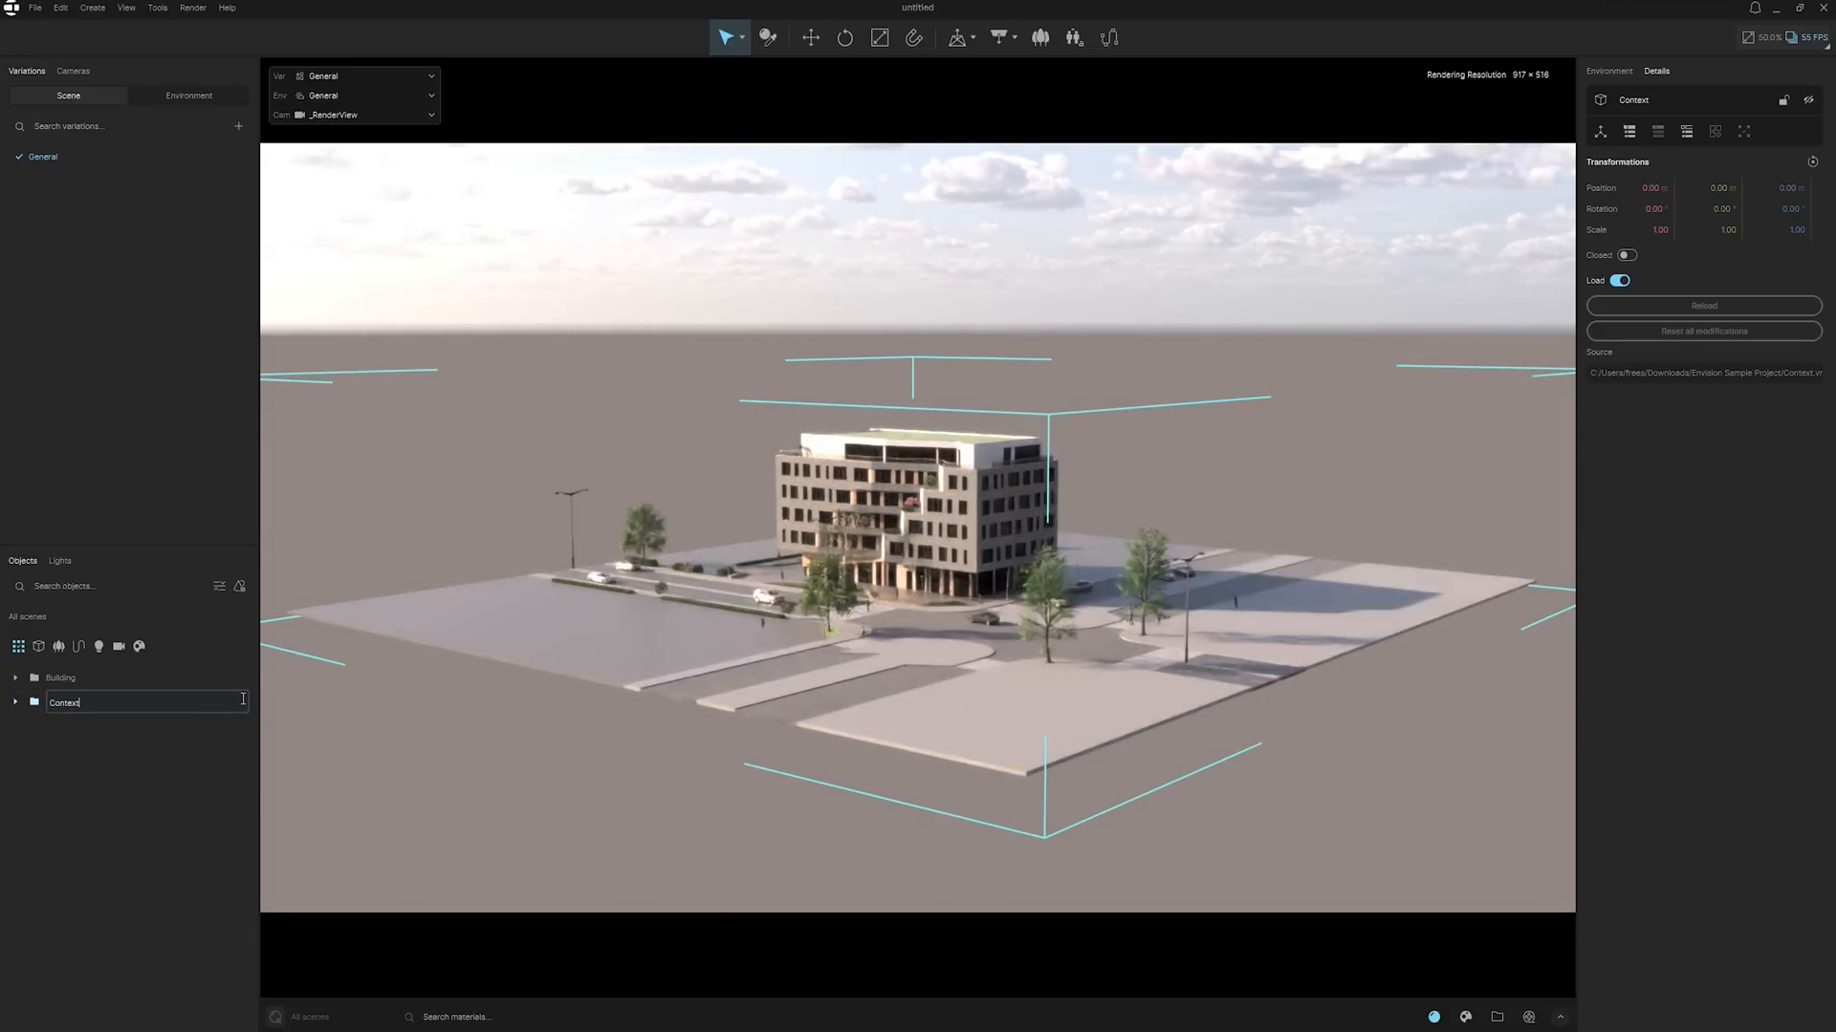
pyautogui.click(242, 703)
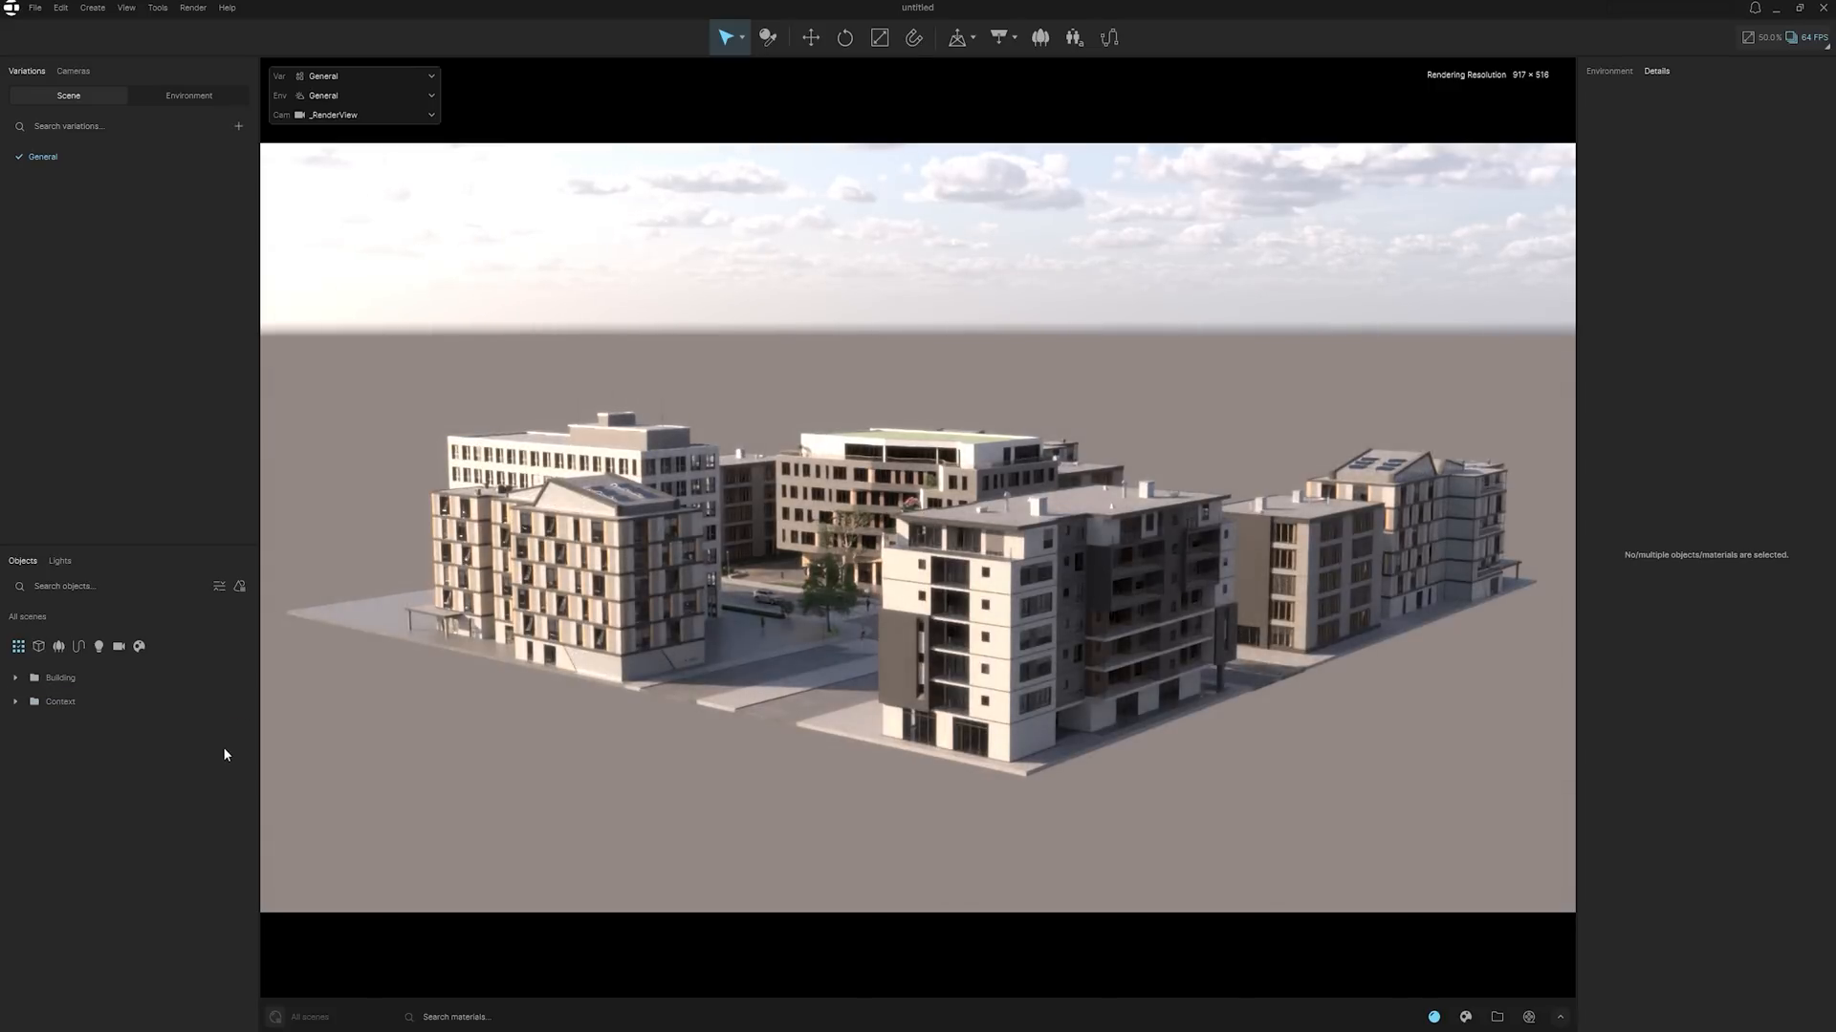
pyautogui.moveTo(259, 705)
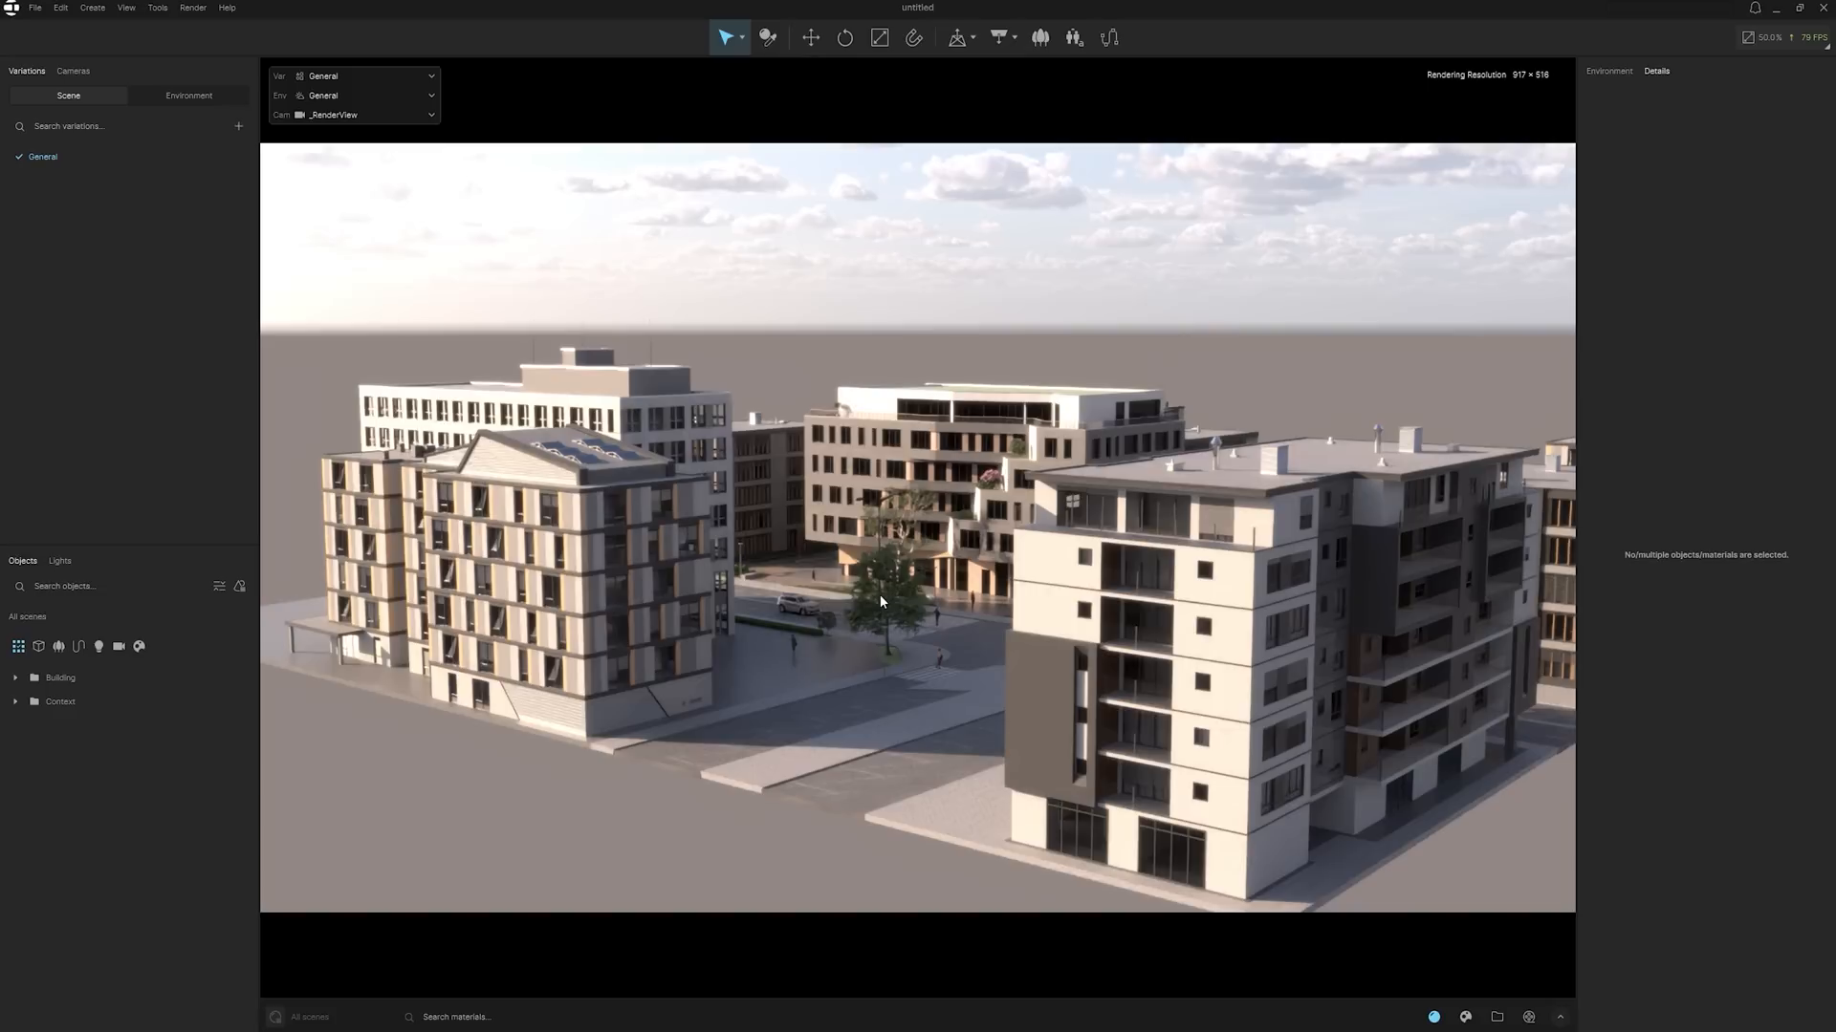
pyautogui.moveTo(883, 590)
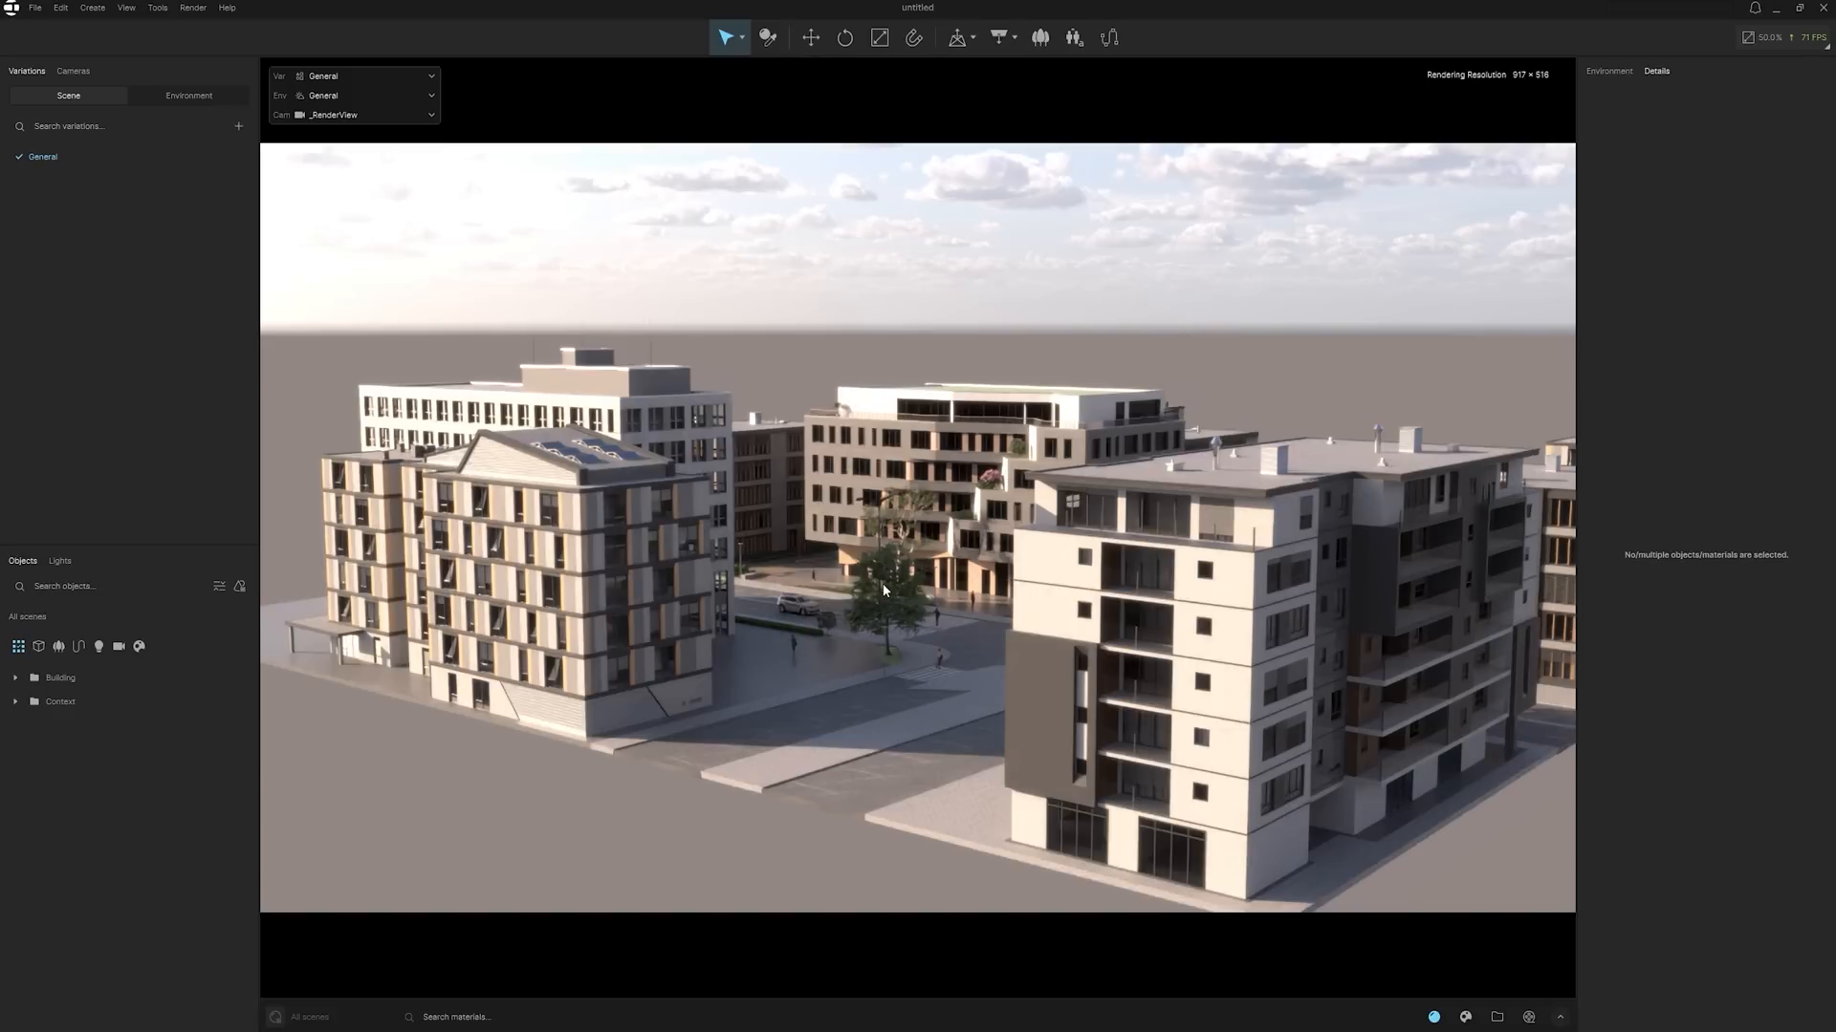
pyautogui.moveTo(918, 610)
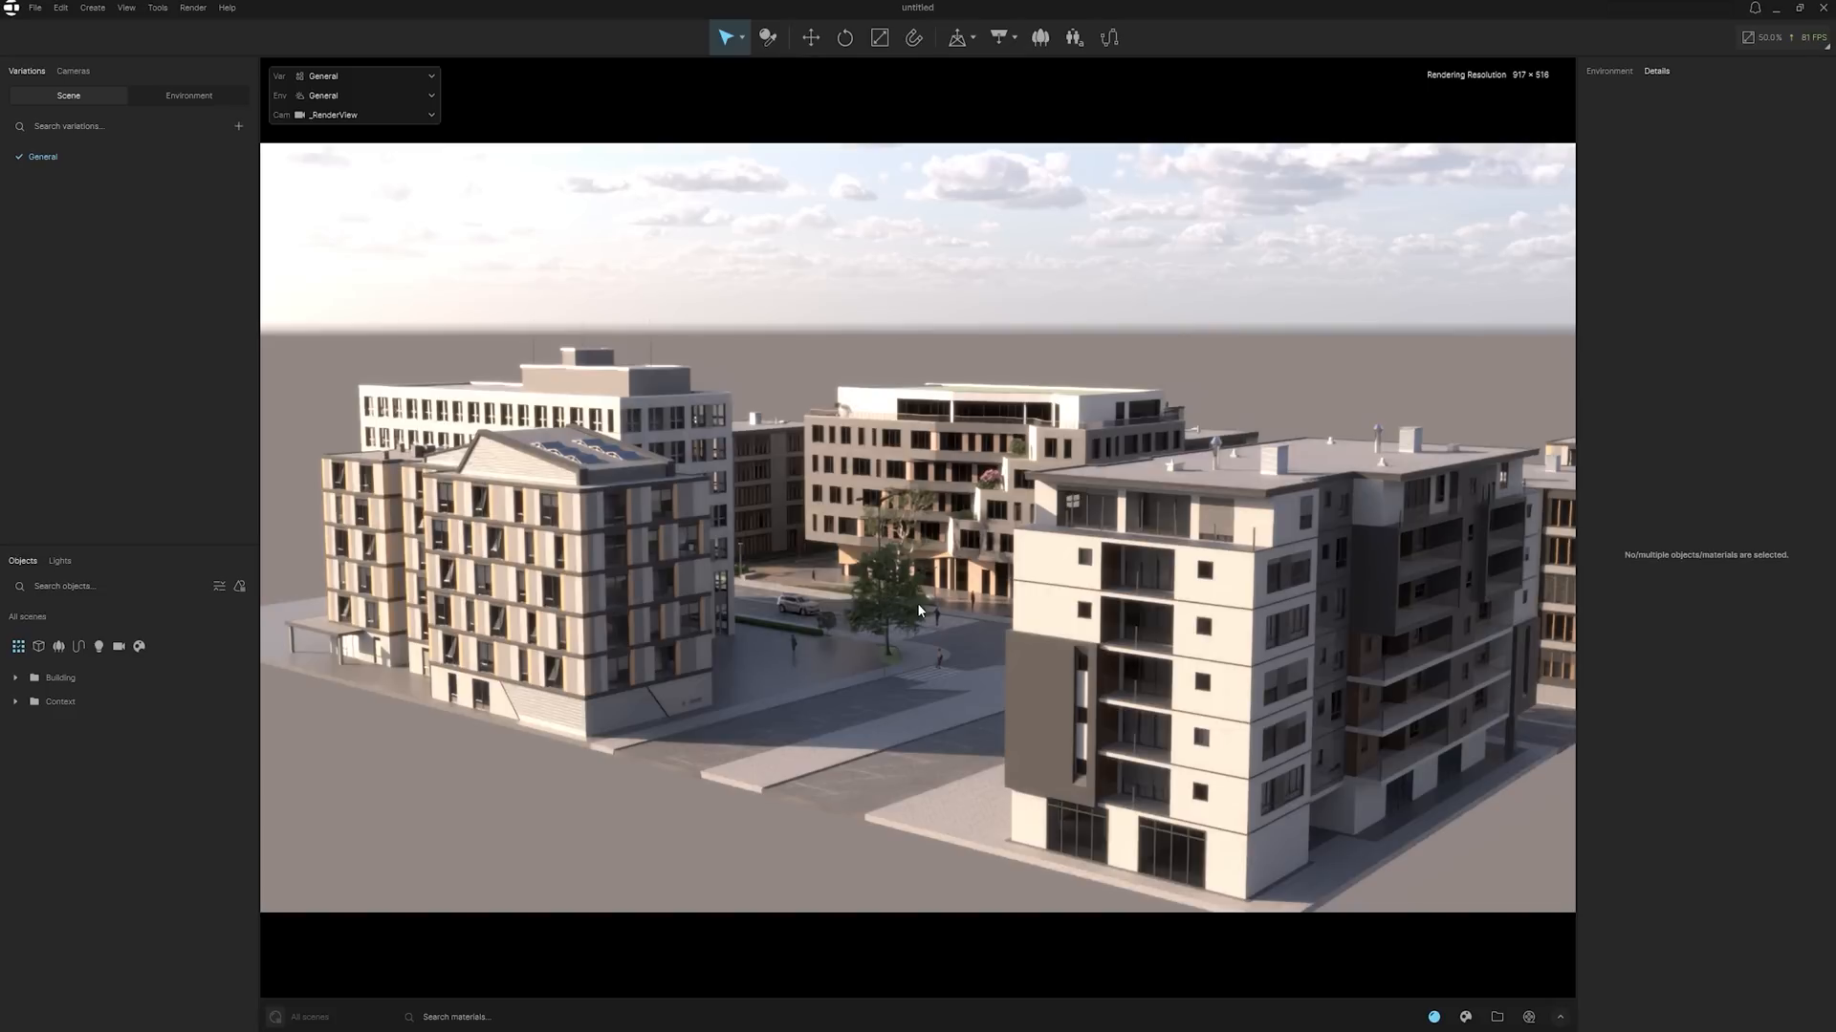
pyautogui.moveTo(899, 632)
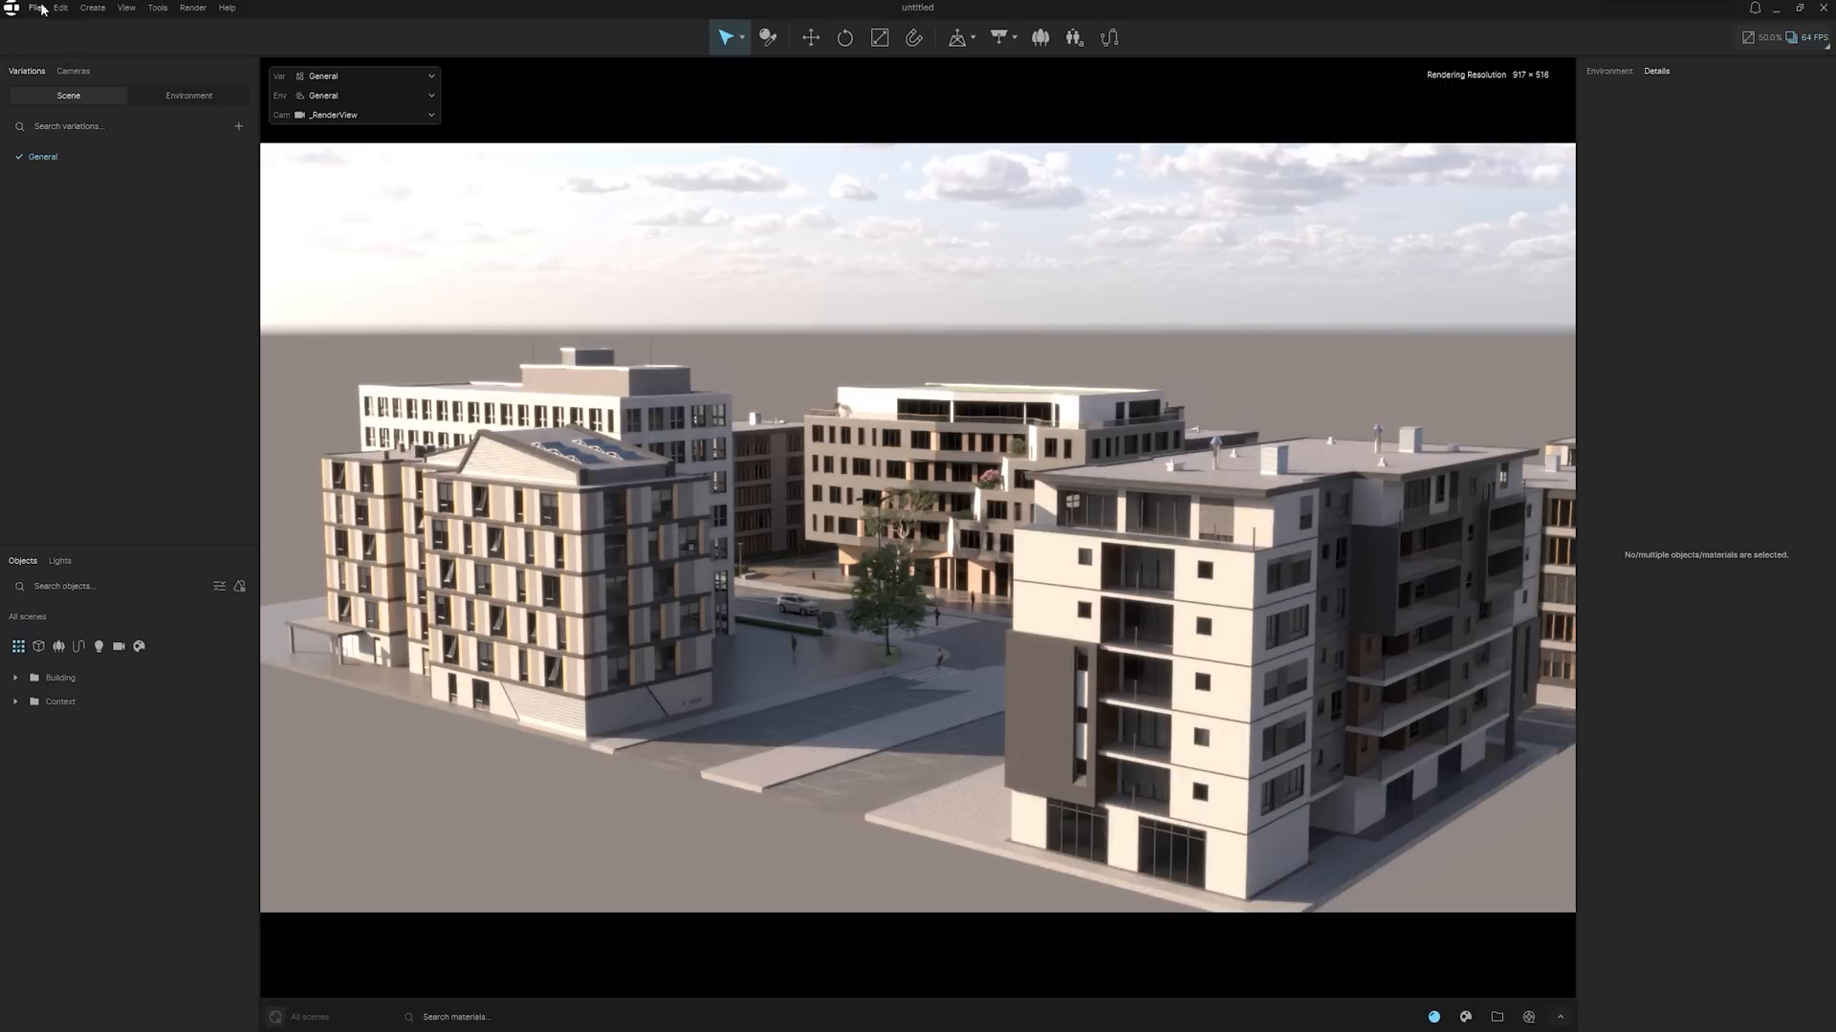
# - Link the Train scene file and look around the new elevated tracks
pyautogui.click(34, 7)
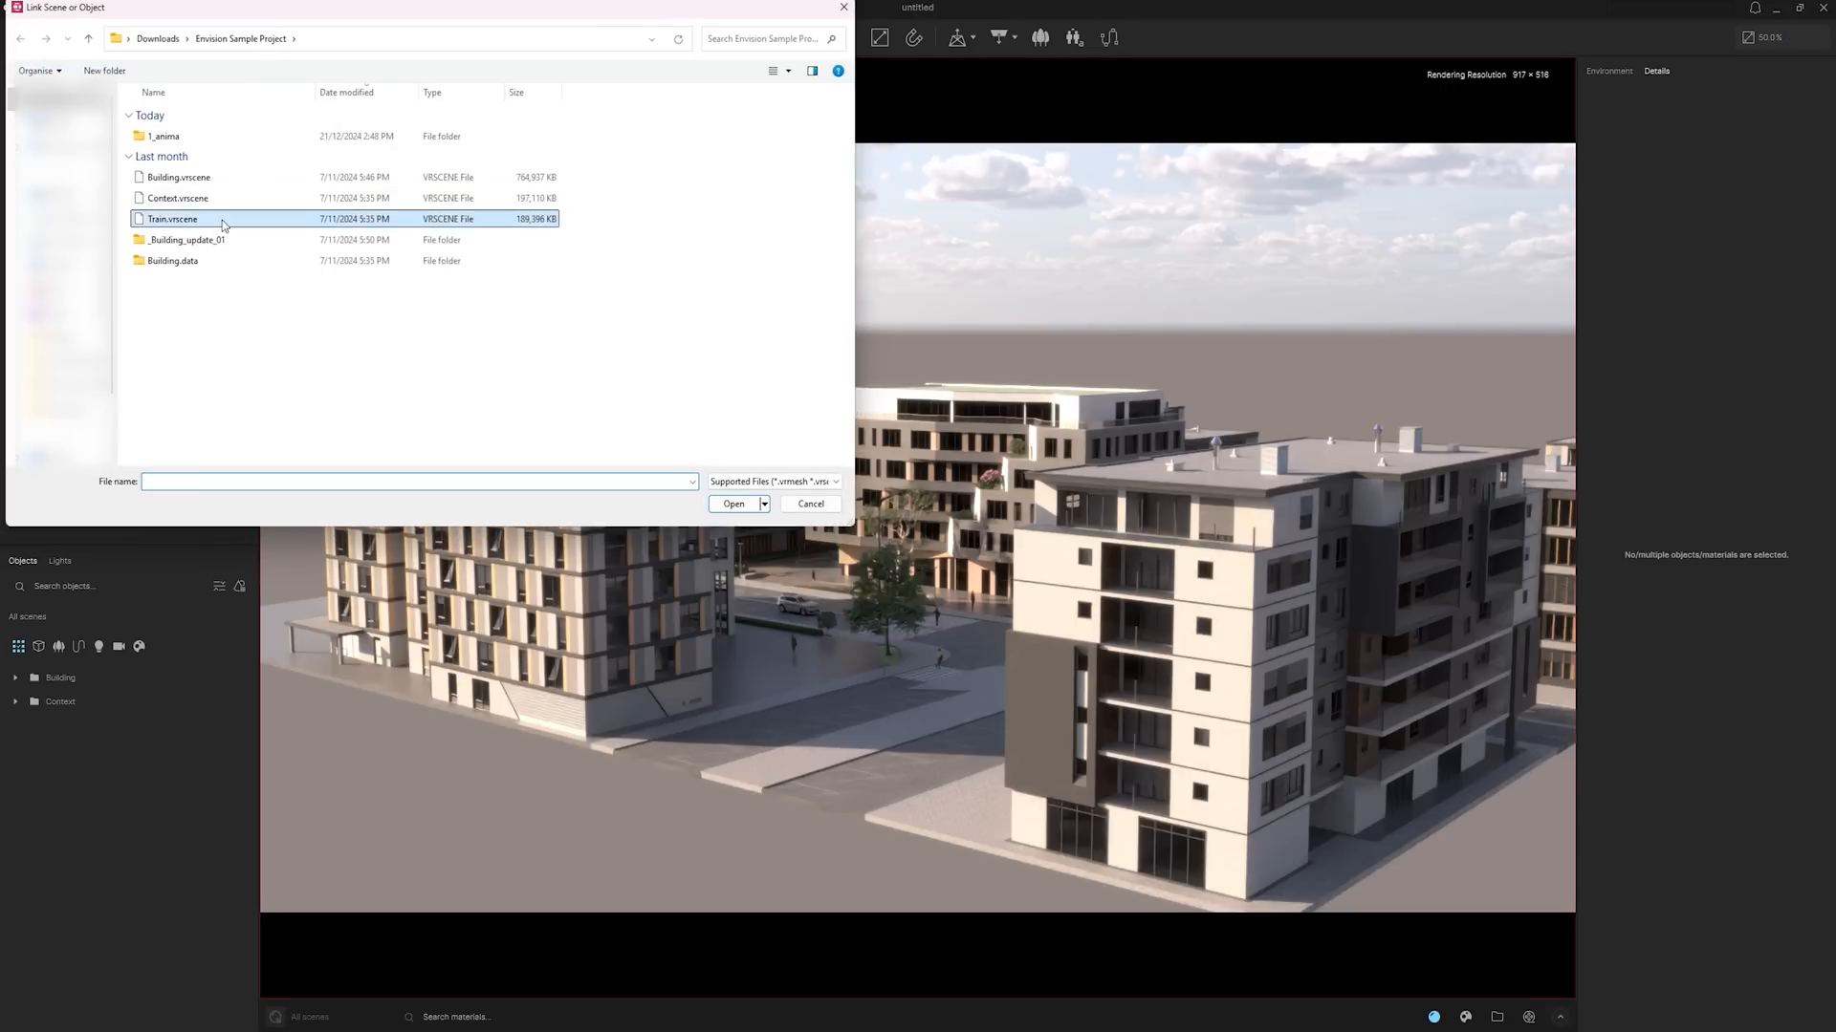
pyautogui.click(733, 504)
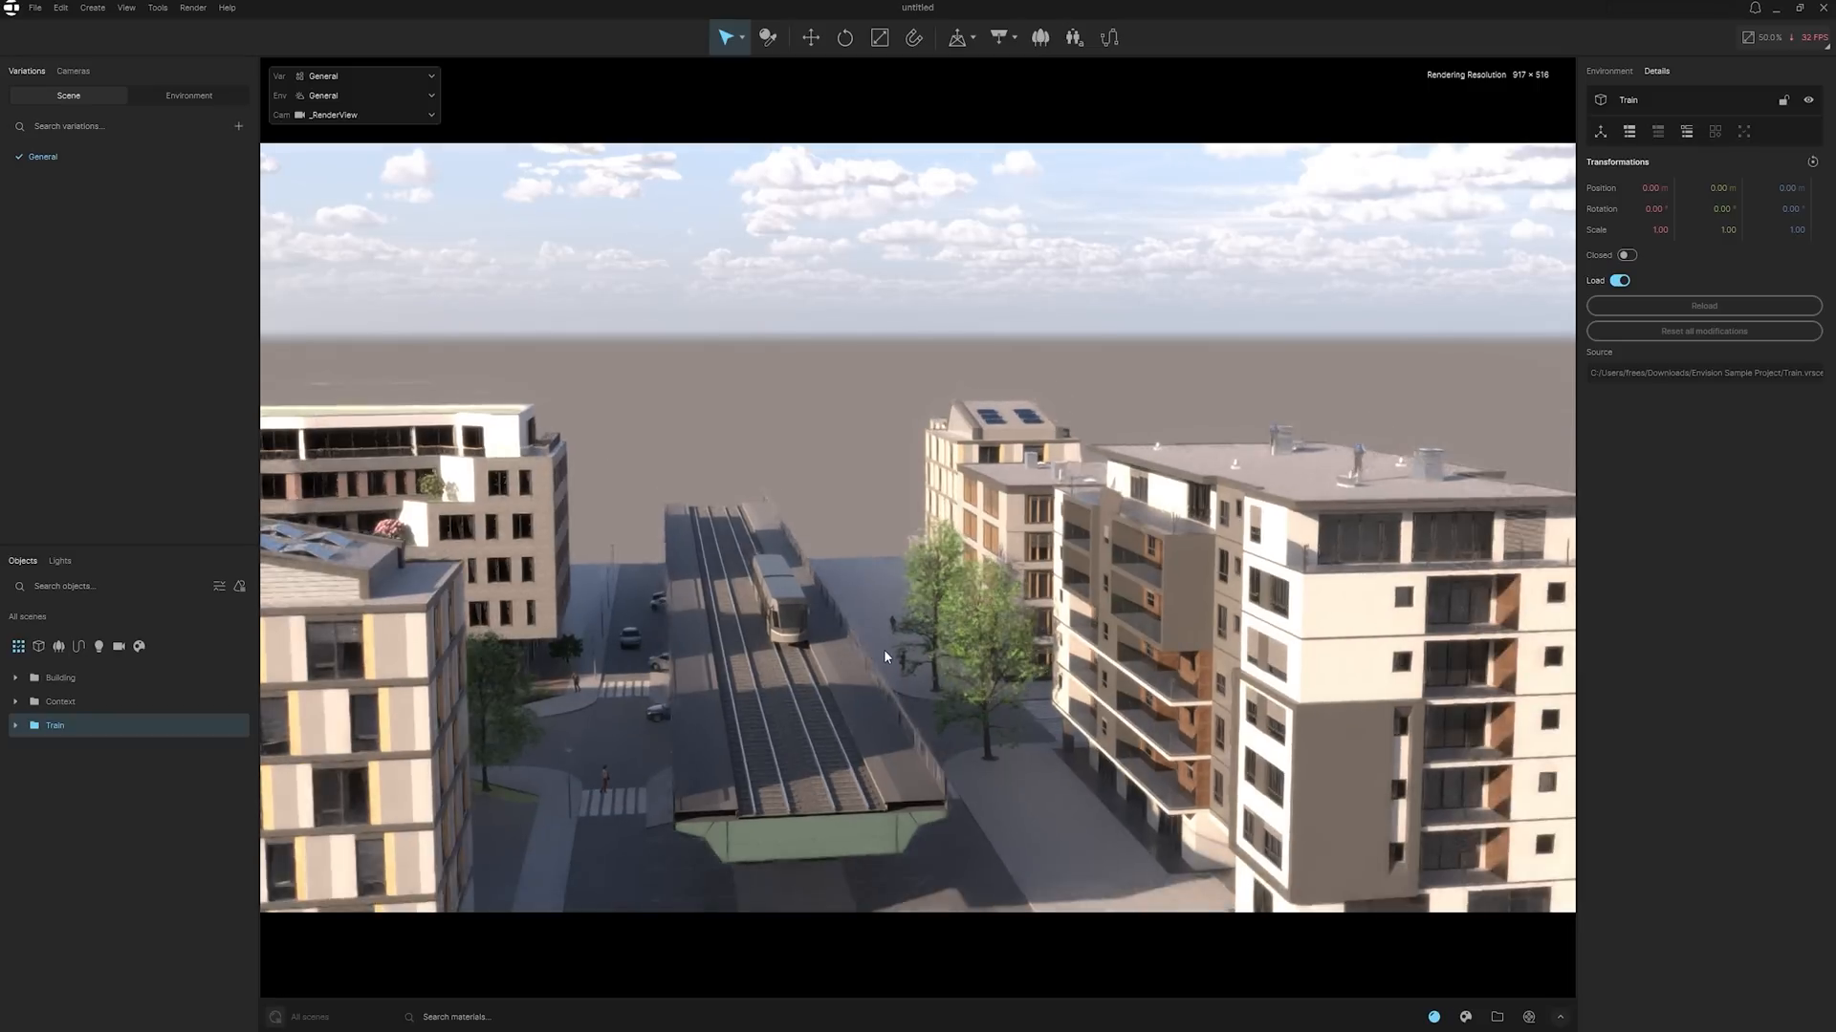
pyautogui.moveTo(885, 657); pyautogui.dragTo(905, 504)
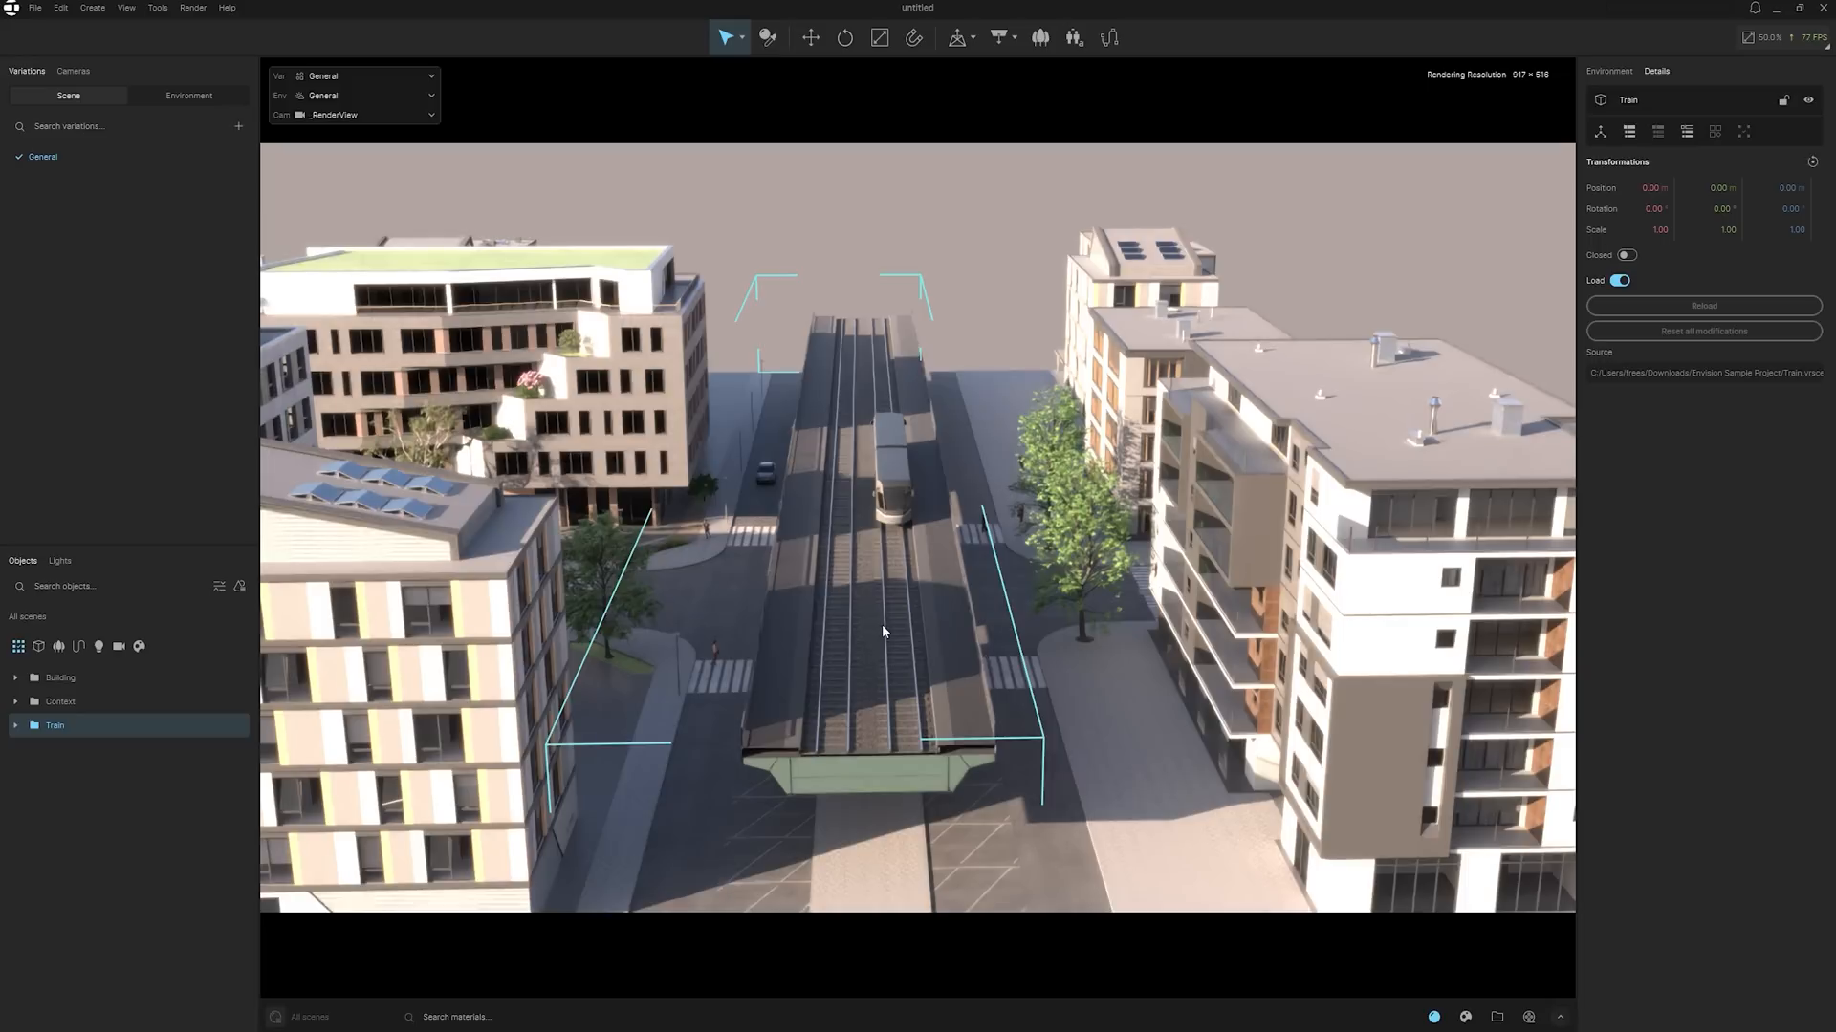
pyautogui.moveTo(869, 632)
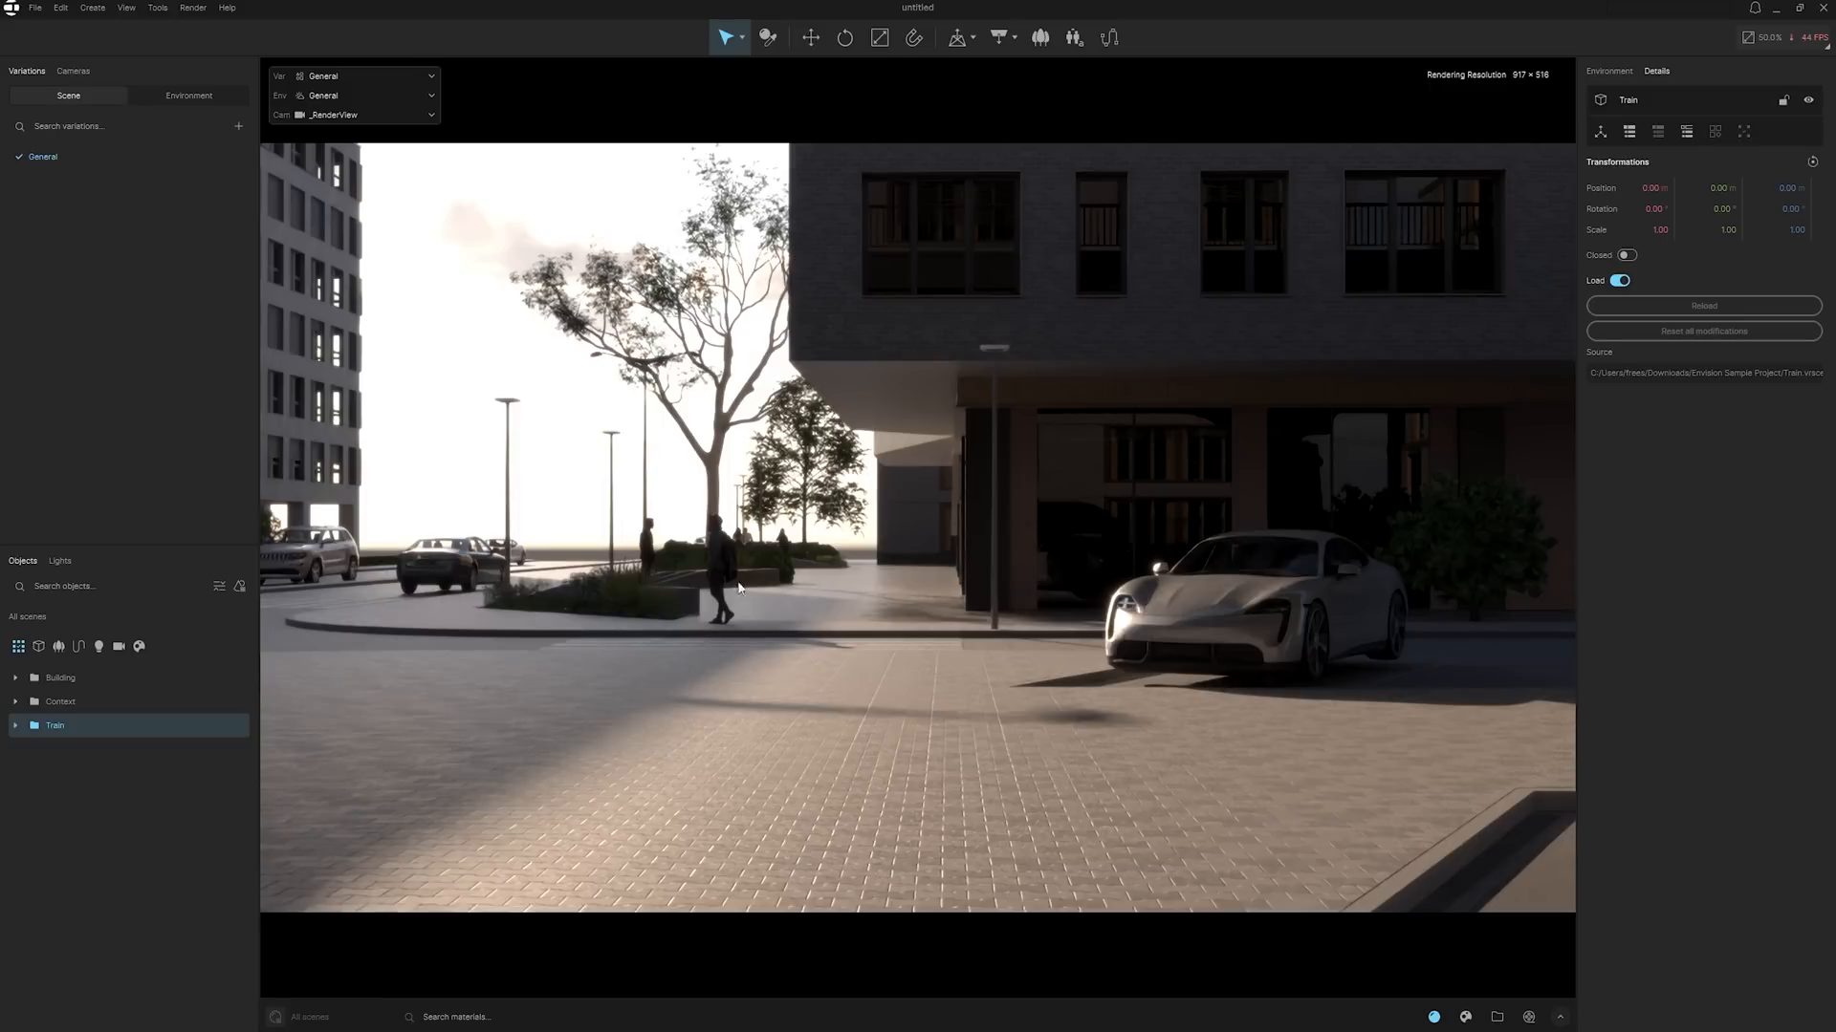
pyautogui.moveTo(638, 604)
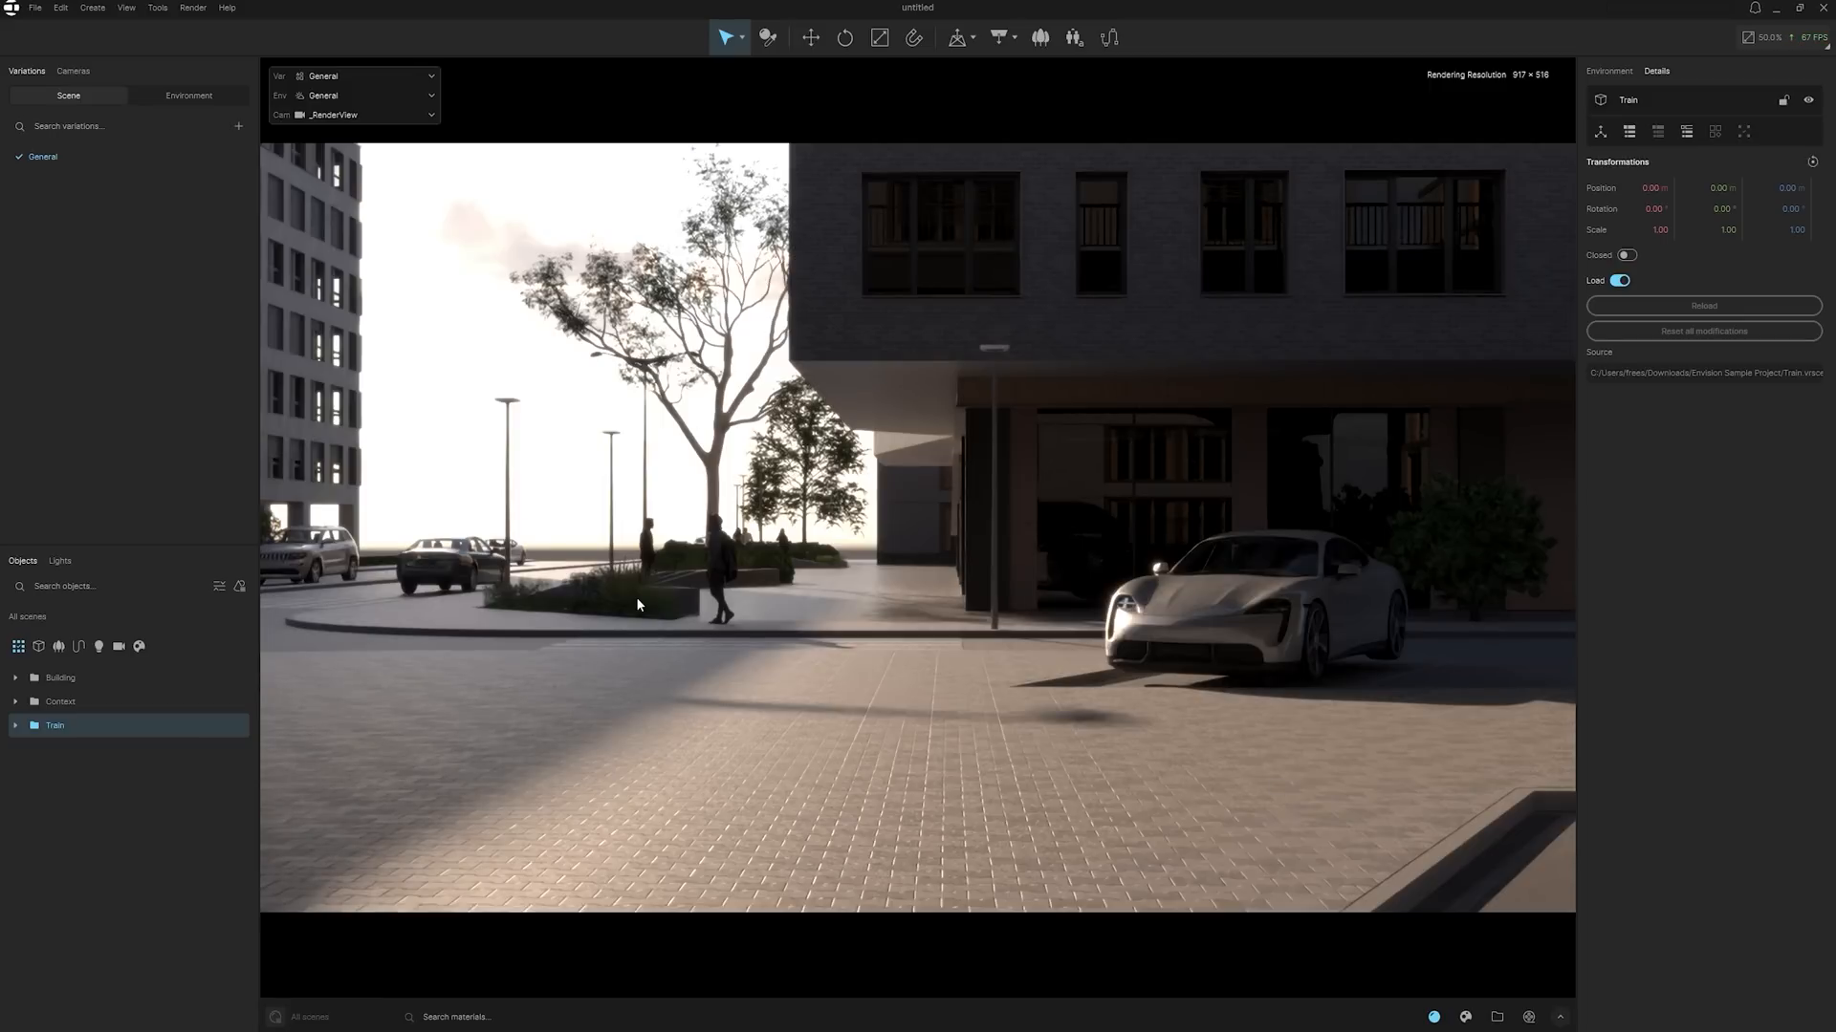
pyautogui.moveTo(643, 616)
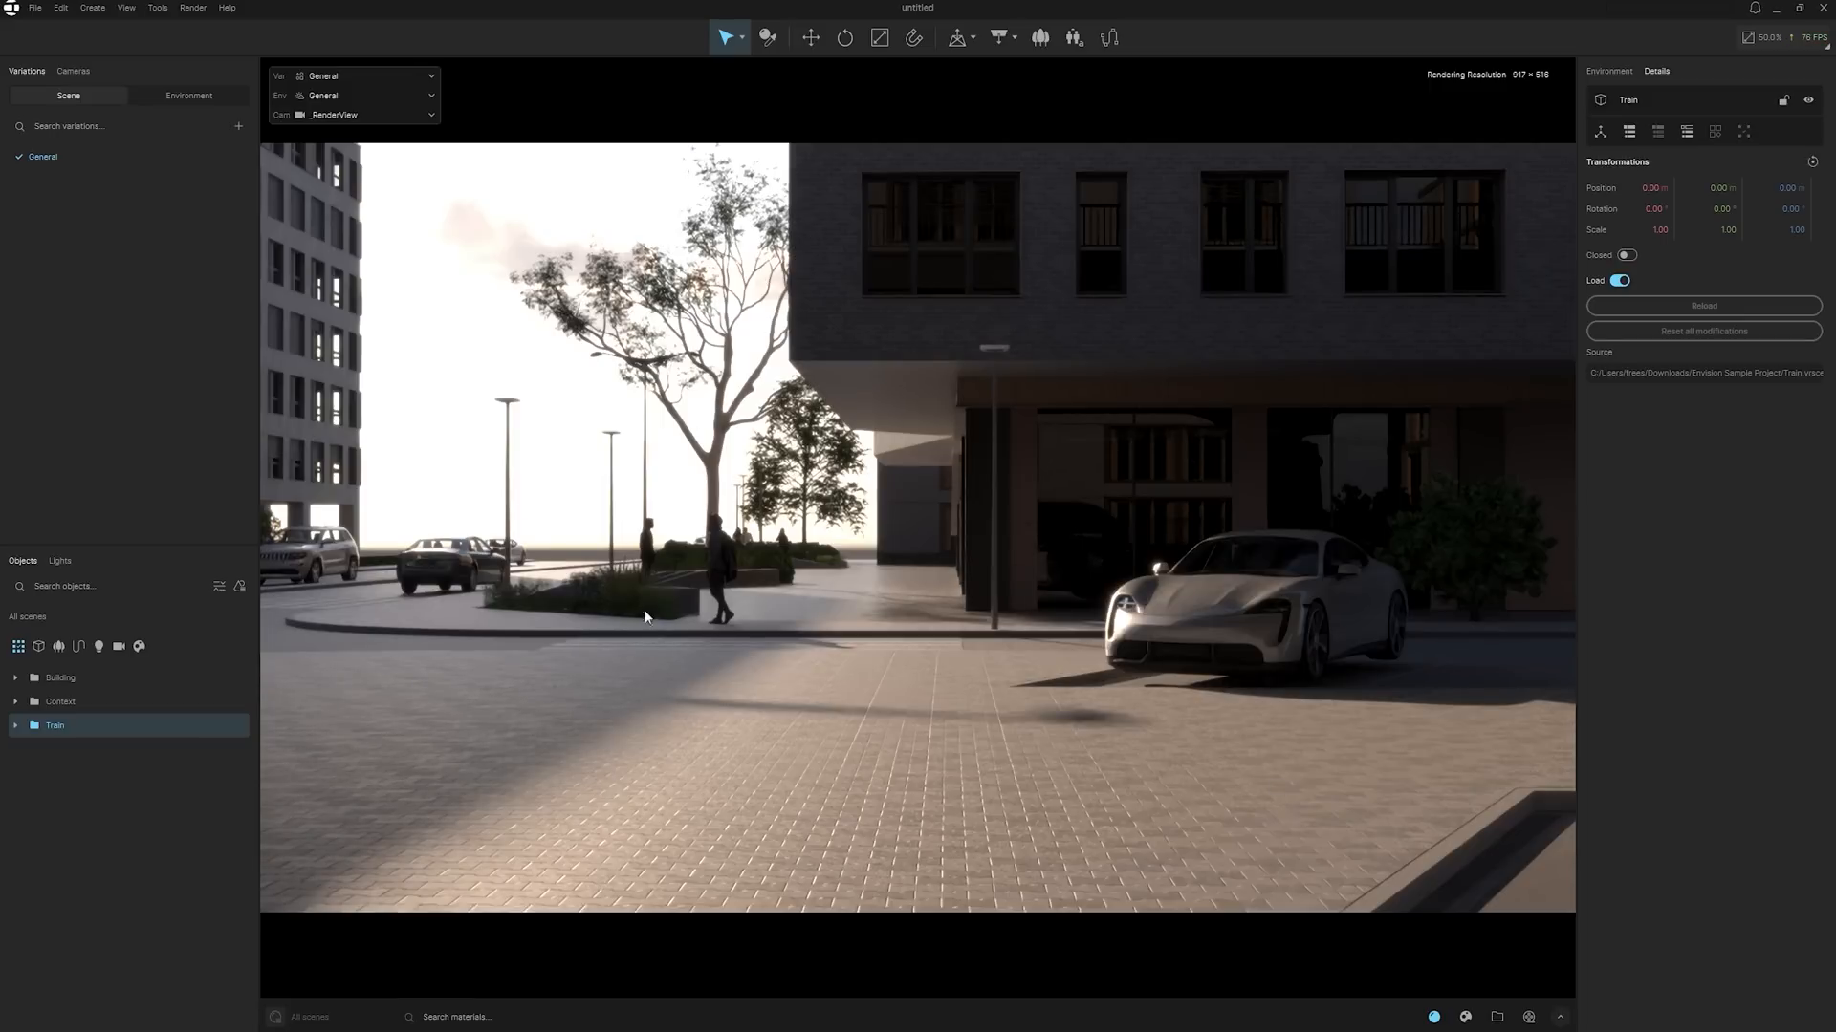
pyautogui.moveTo(659, 603)
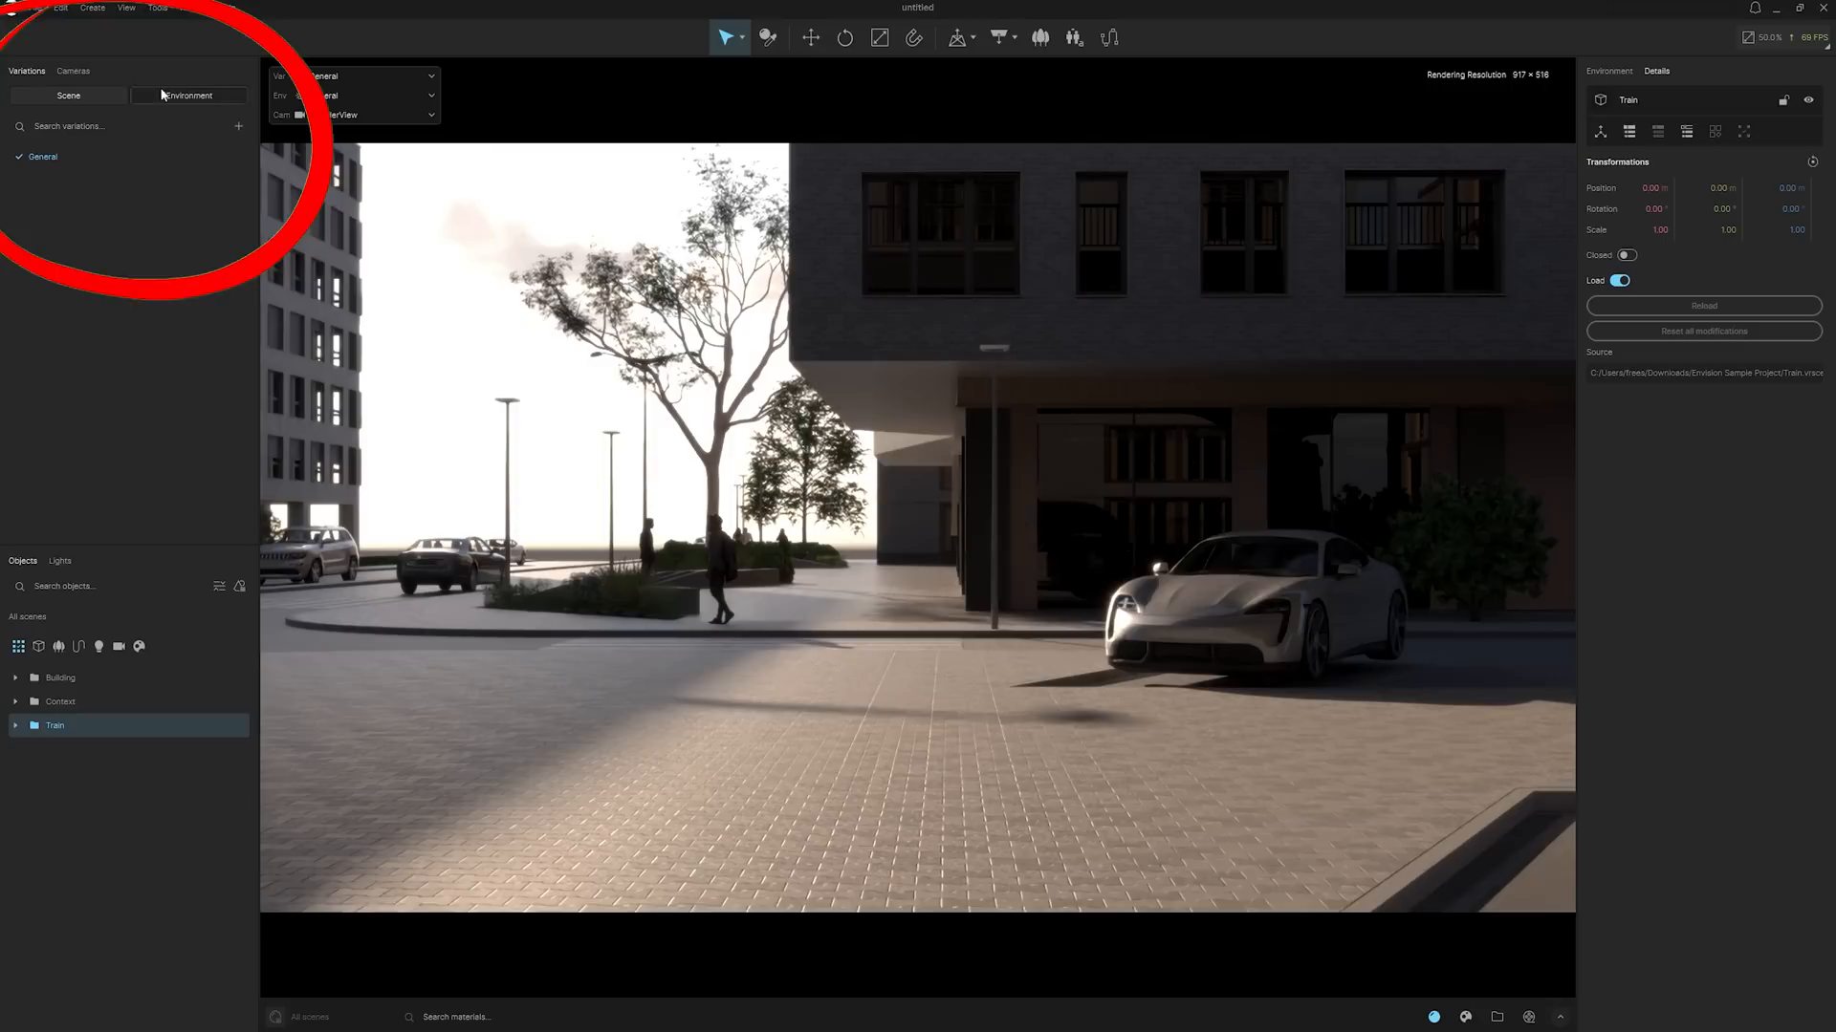
# - Add a camera in the Cameras list, rename it 'Car render', and clear the selection
pyautogui.click(72, 70)
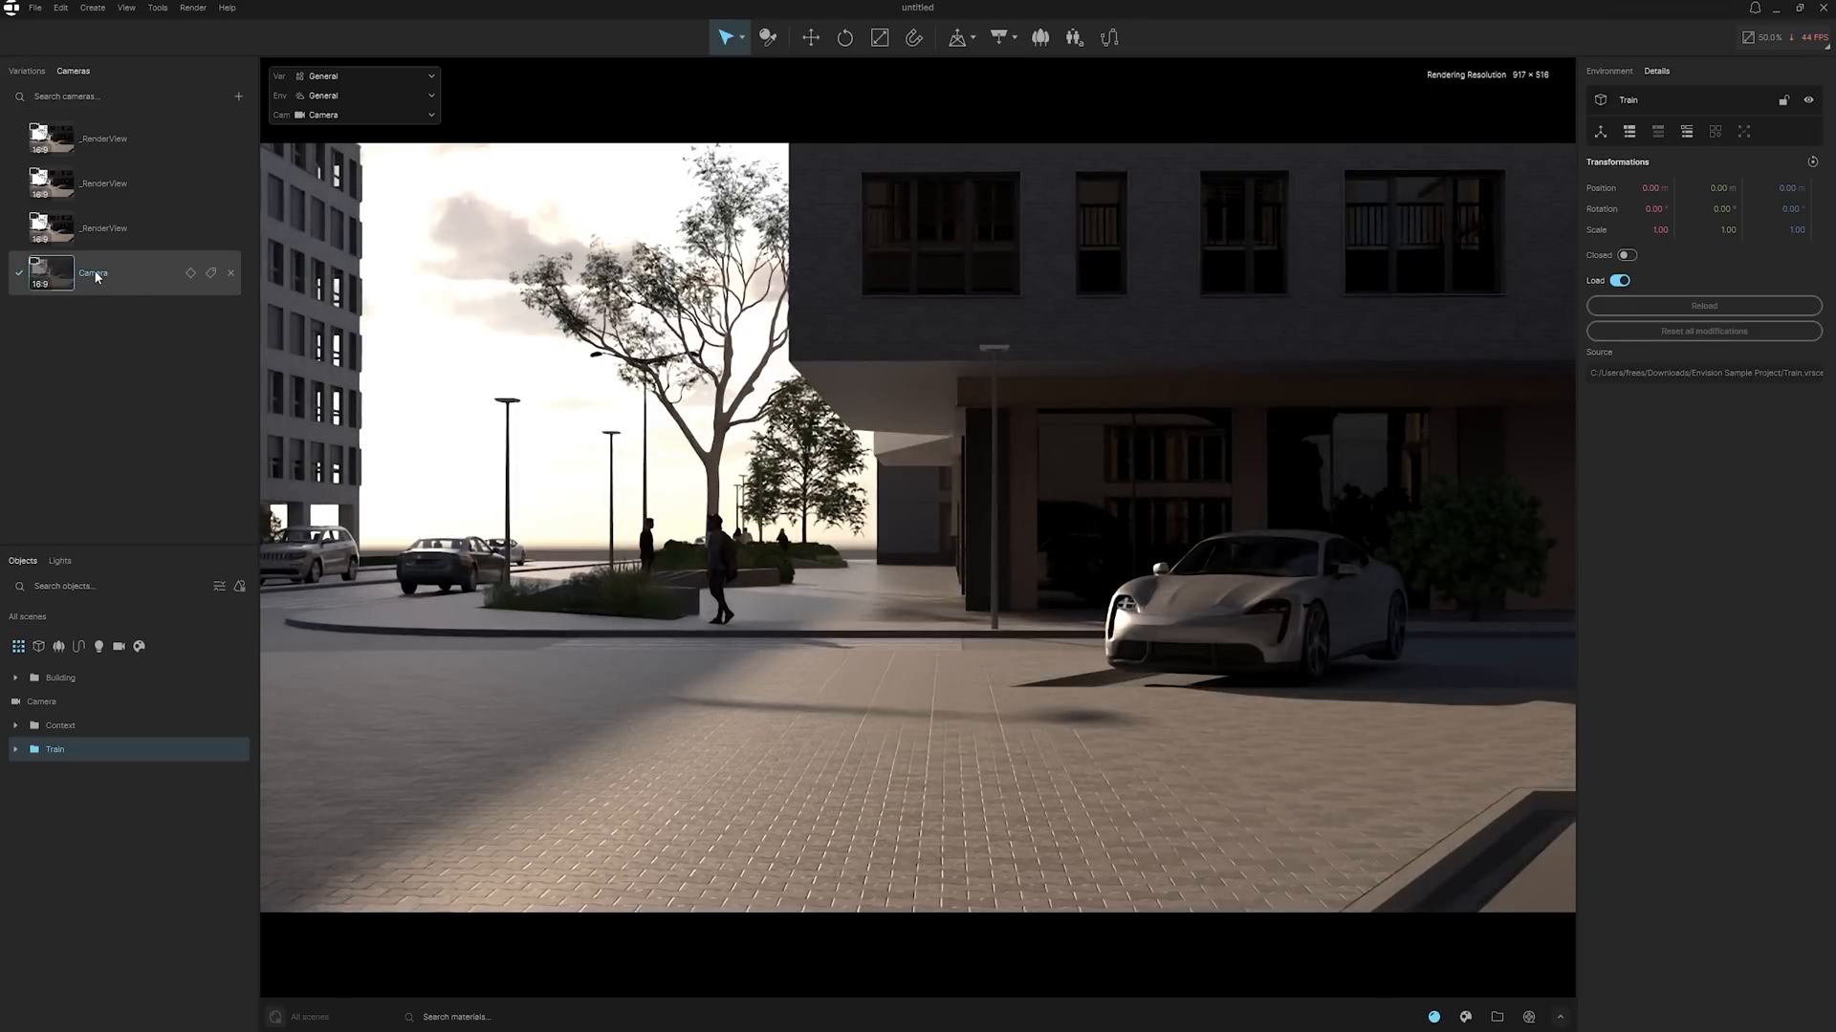
pyautogui.doubleClick(96, 272)
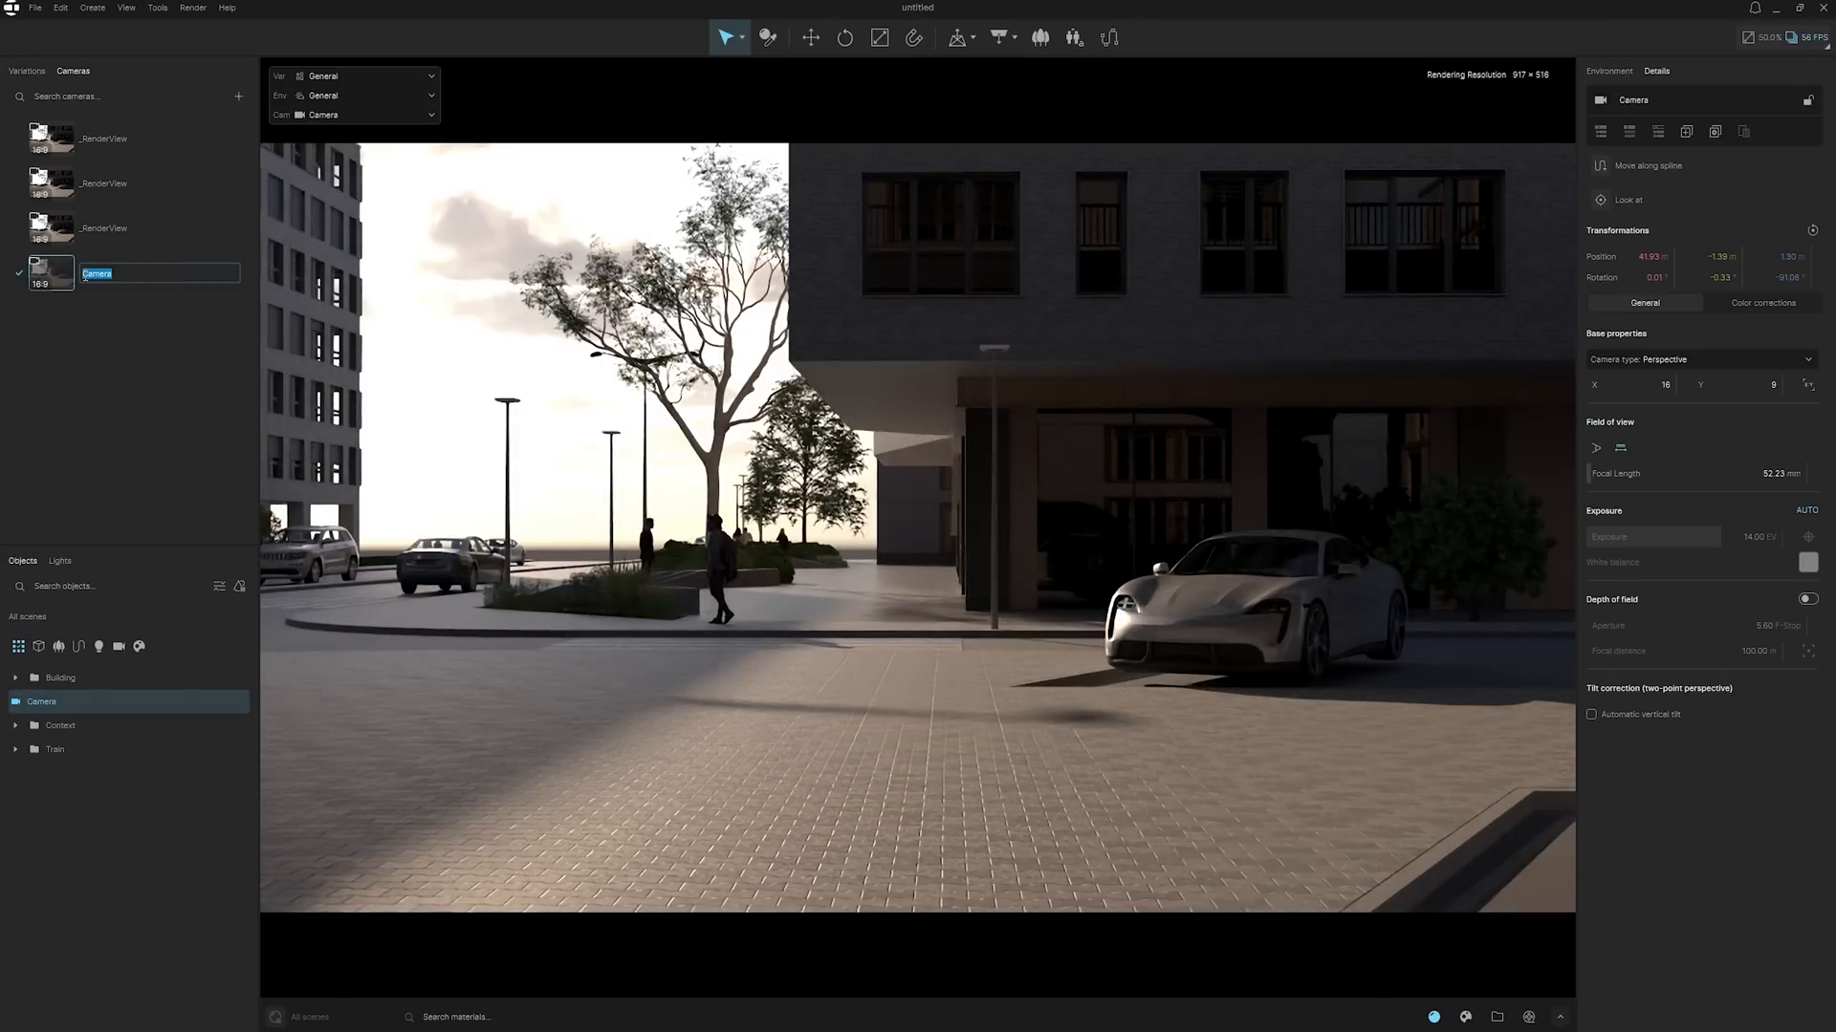
pyautogui.write('Car render')
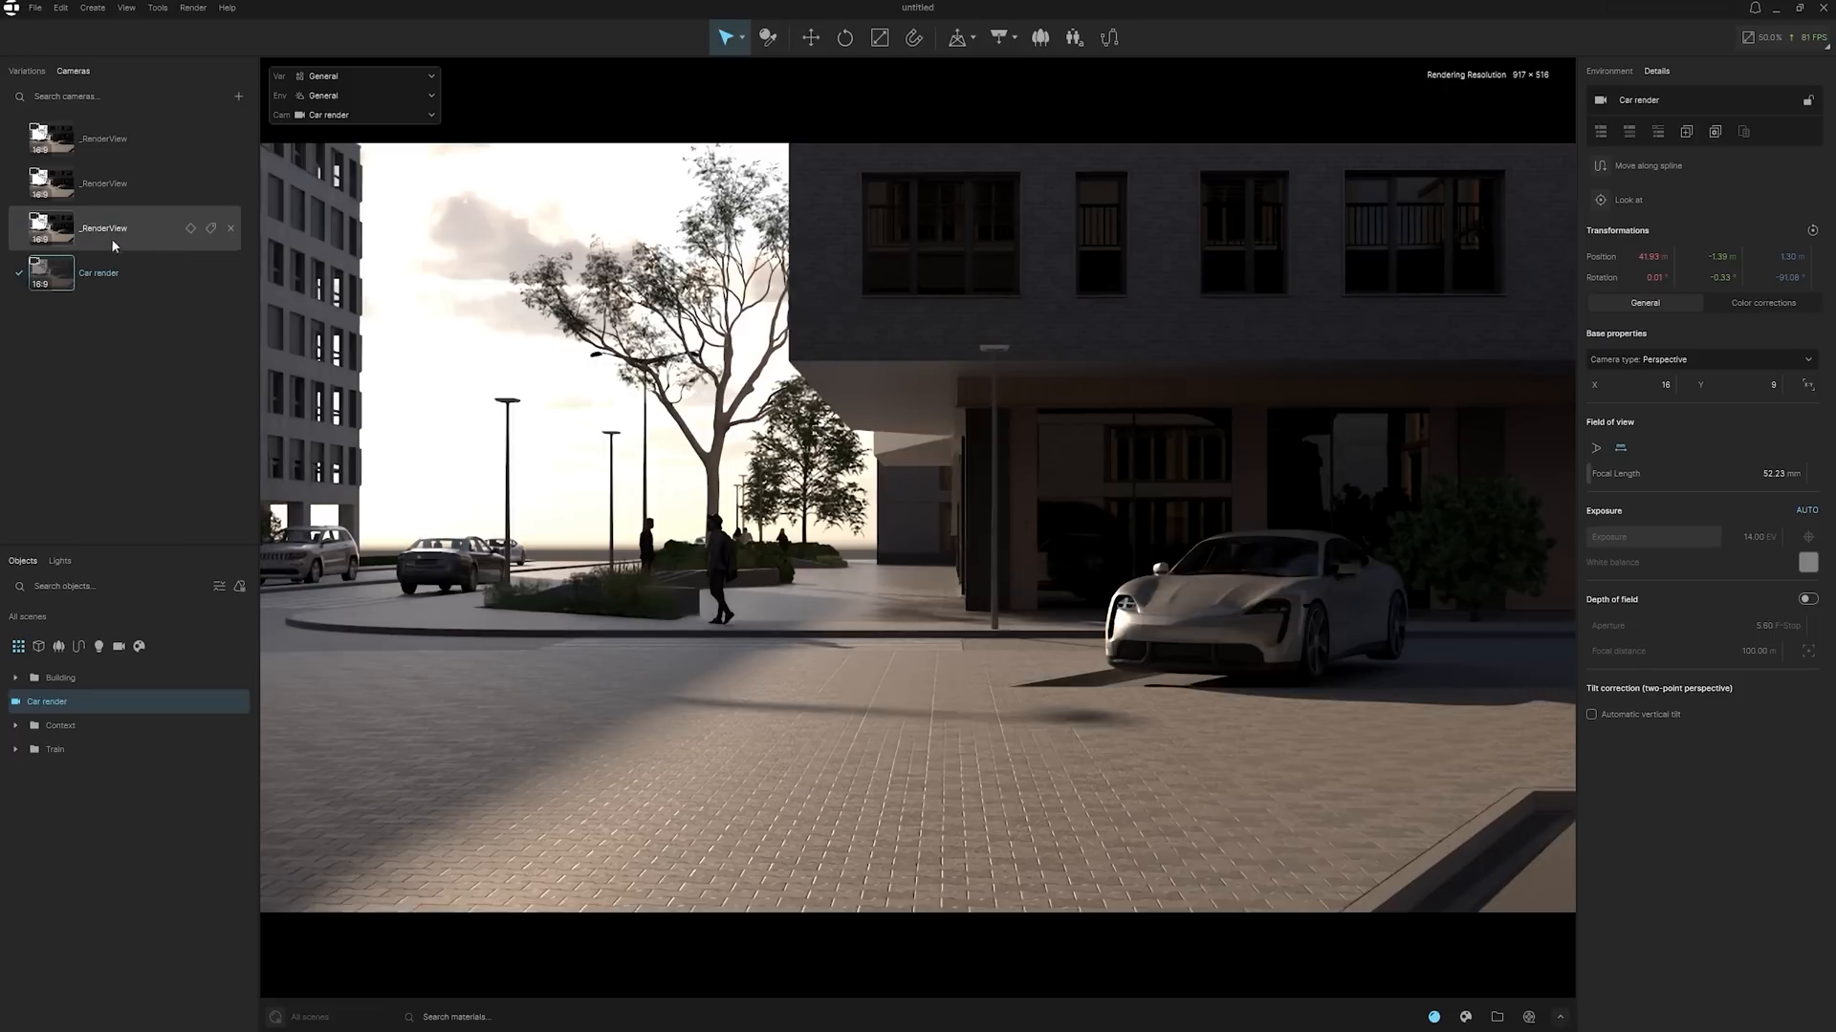
pyautogui.click(16, 749)
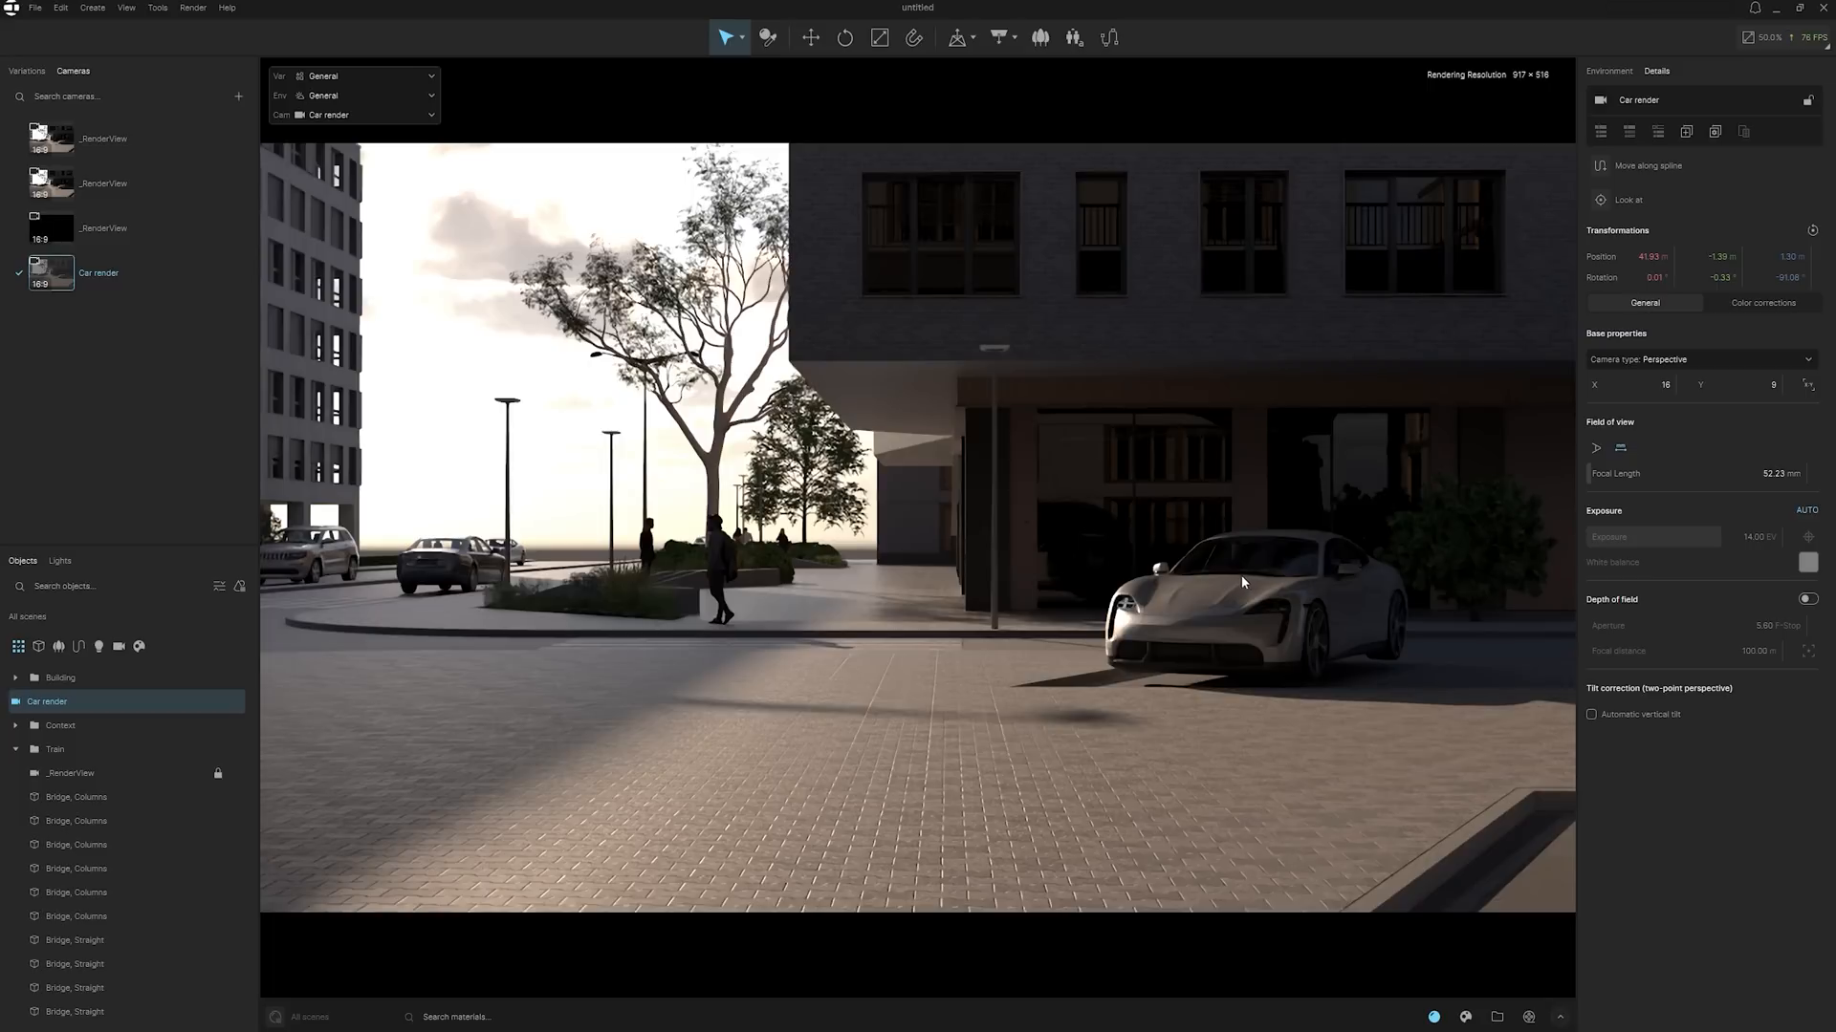
pyautogui.click(1241, 596)
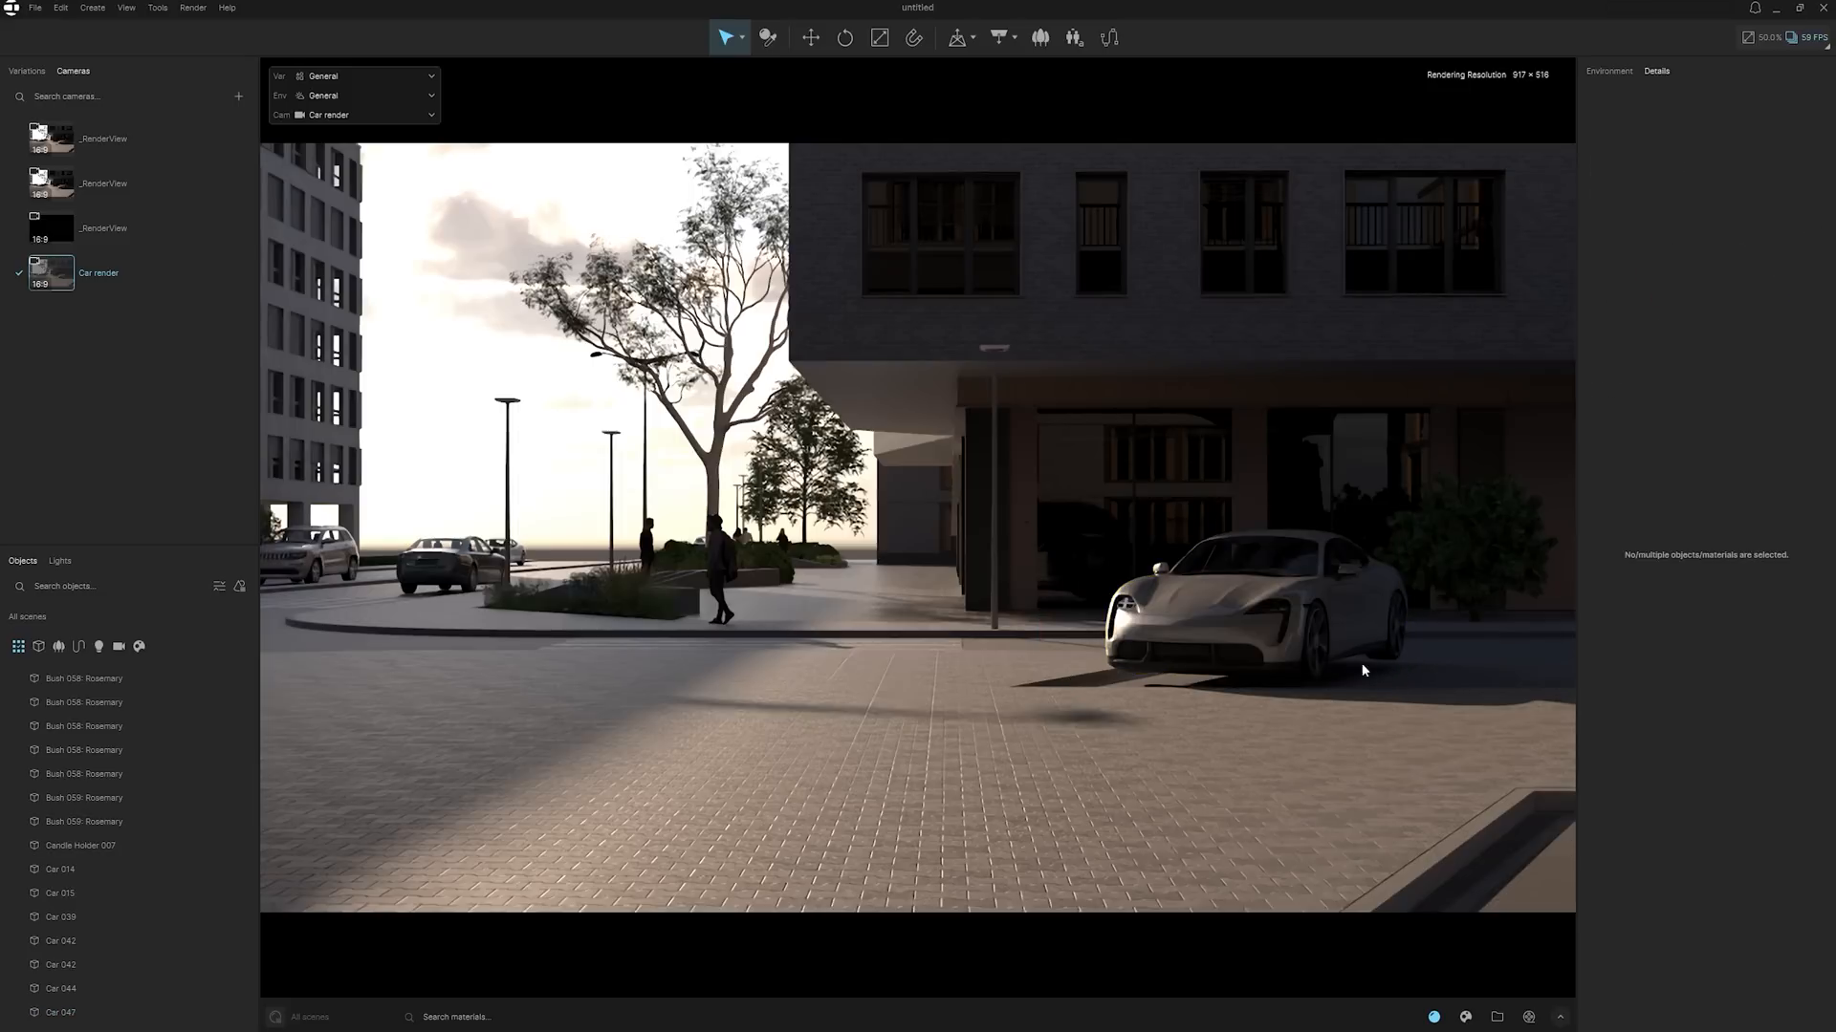
# - Pick the car paint material, dismiss the Enhancements tip, and set its base color to teal
pyautogui.click(1264, 609)
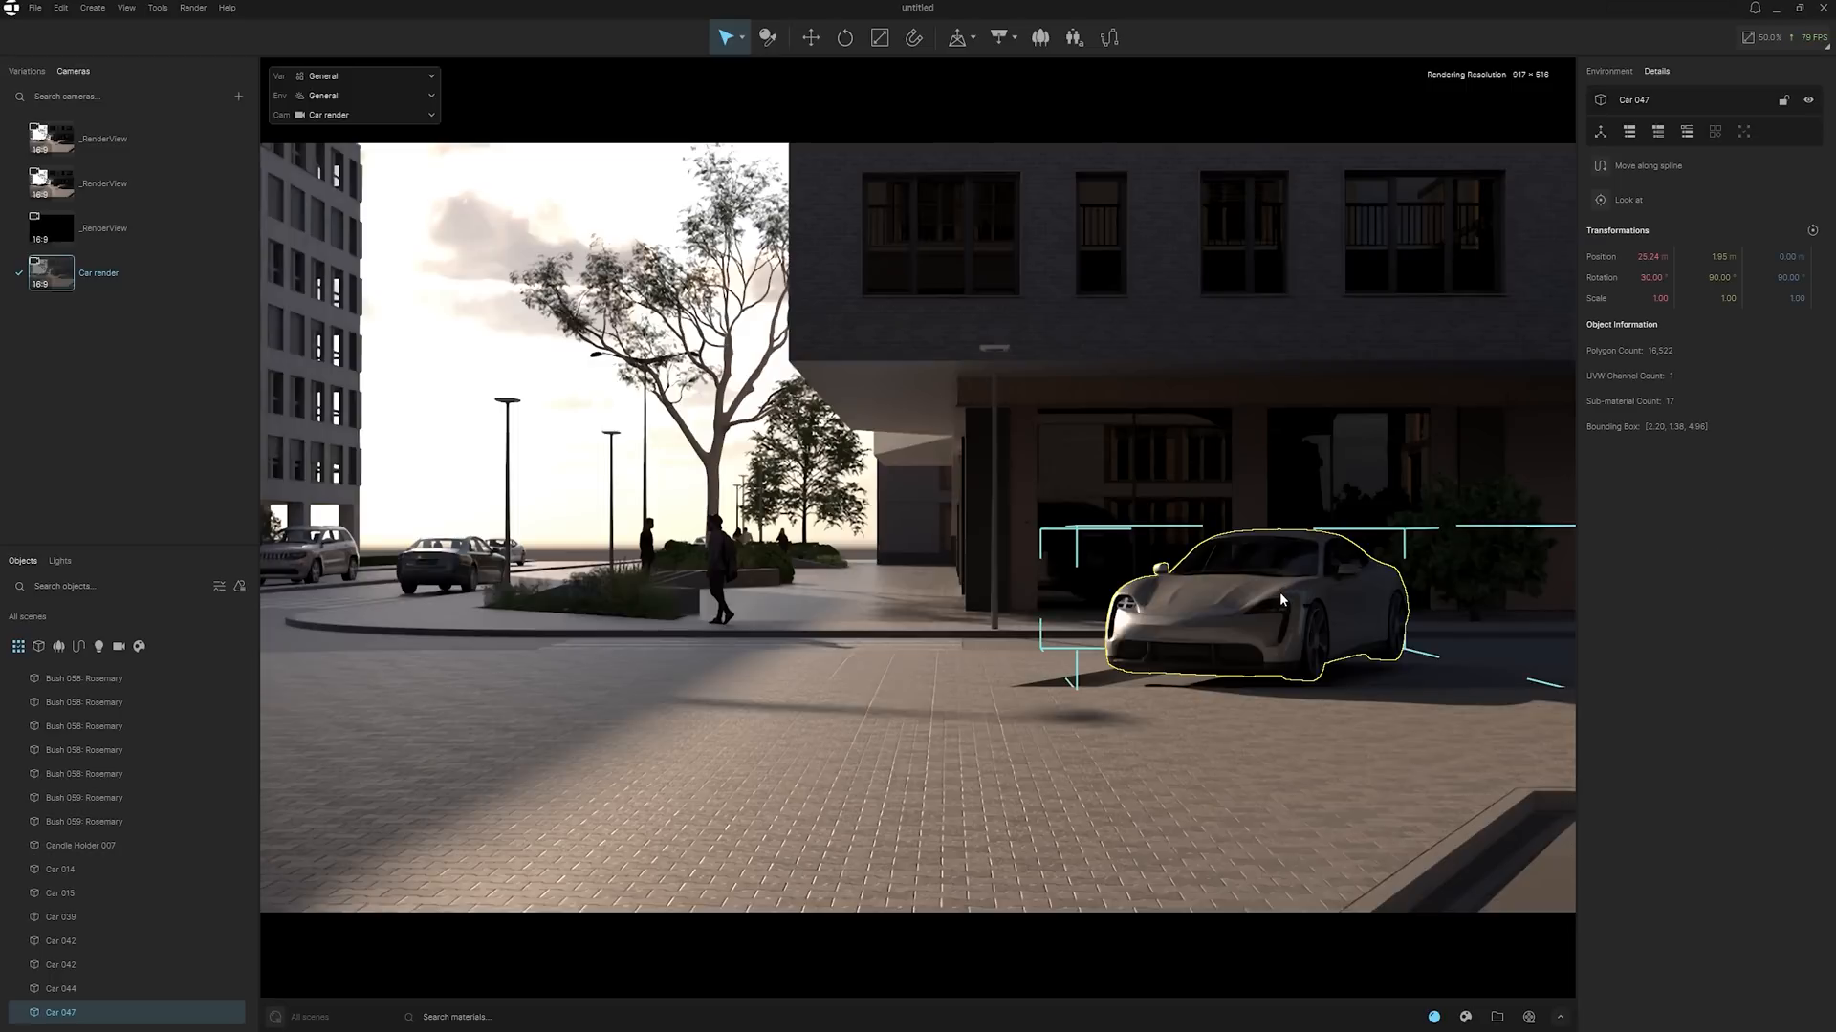
pyautogui.click(809, 37)
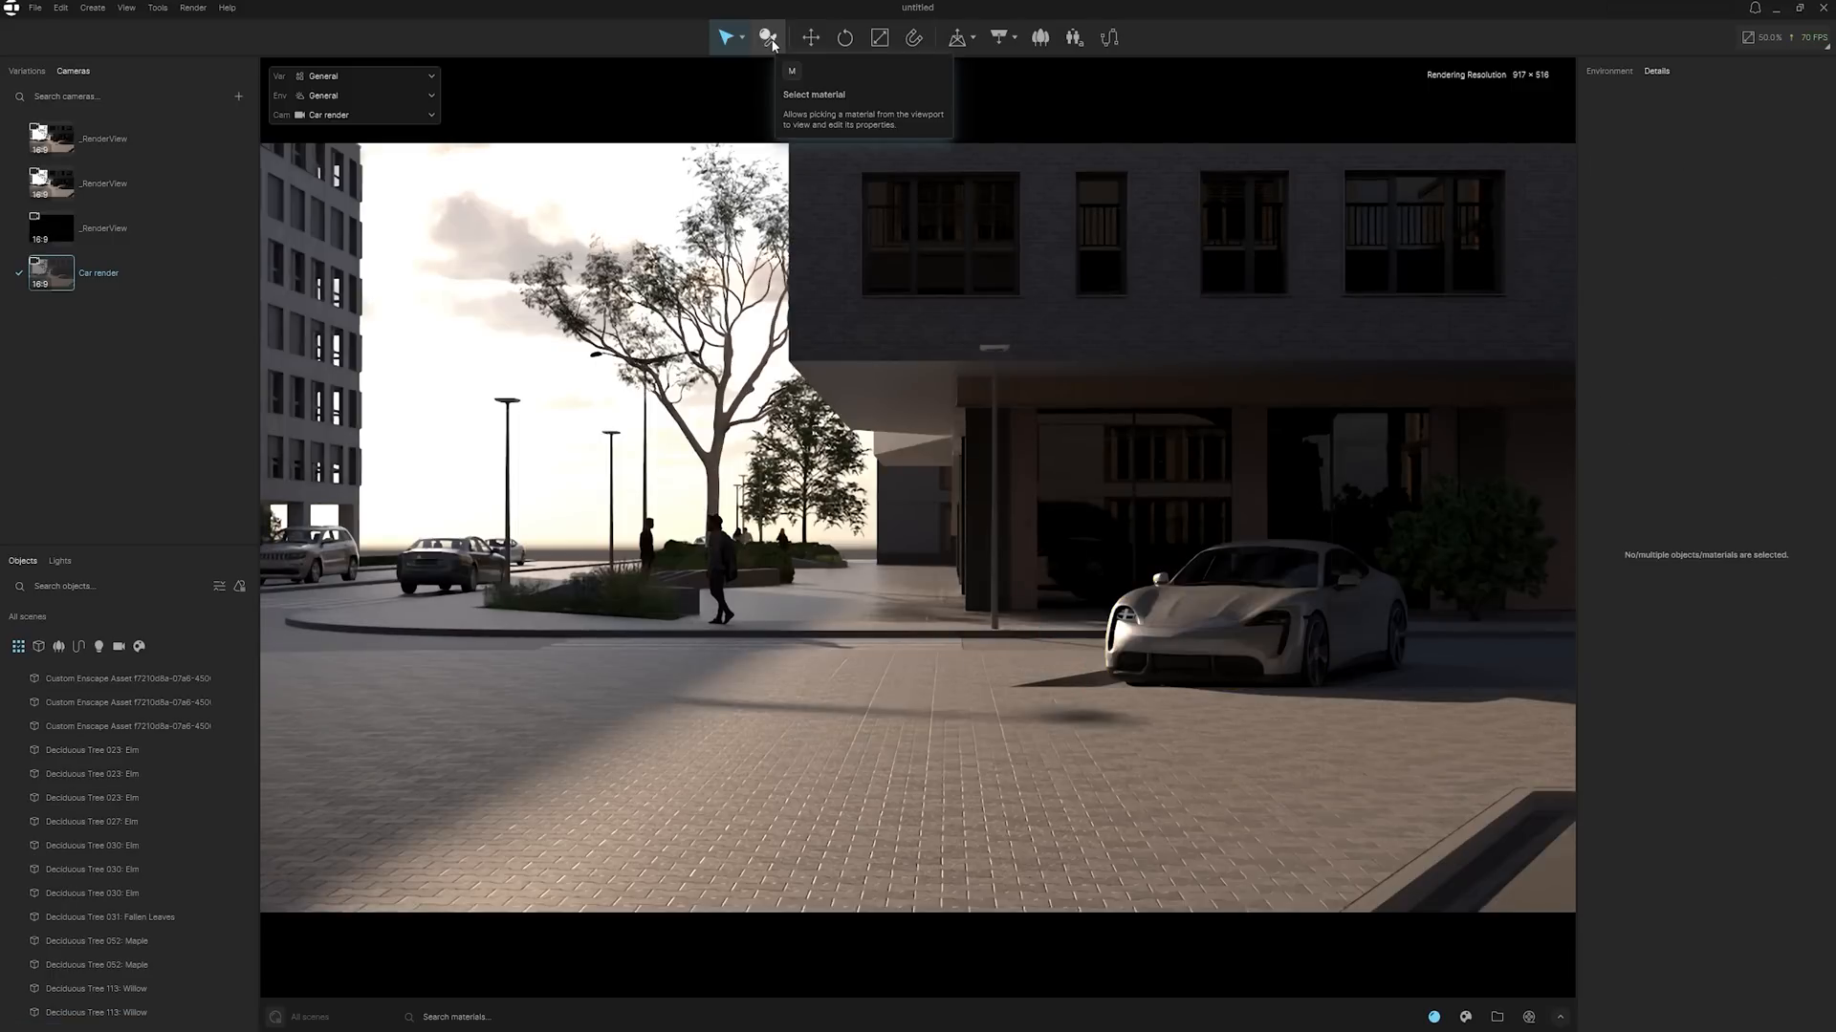
pyautogui.click(768, 37)
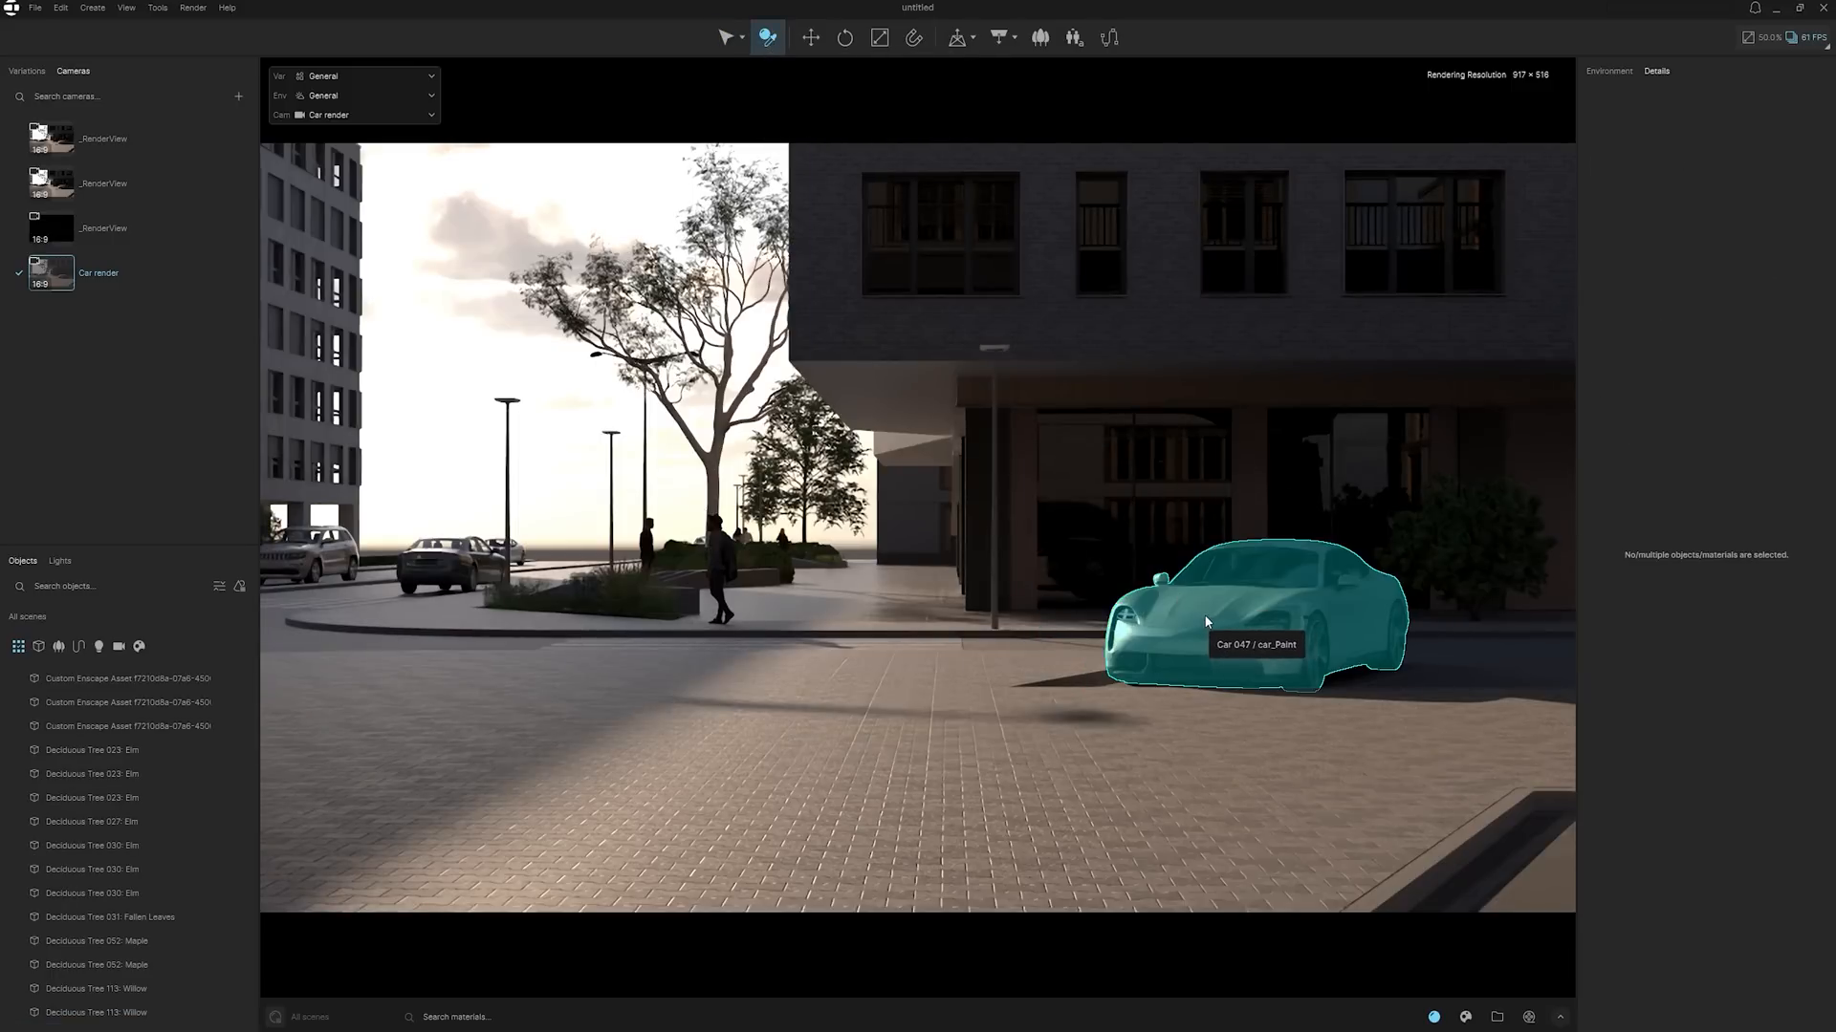
pyautogui.click(1252, 621)
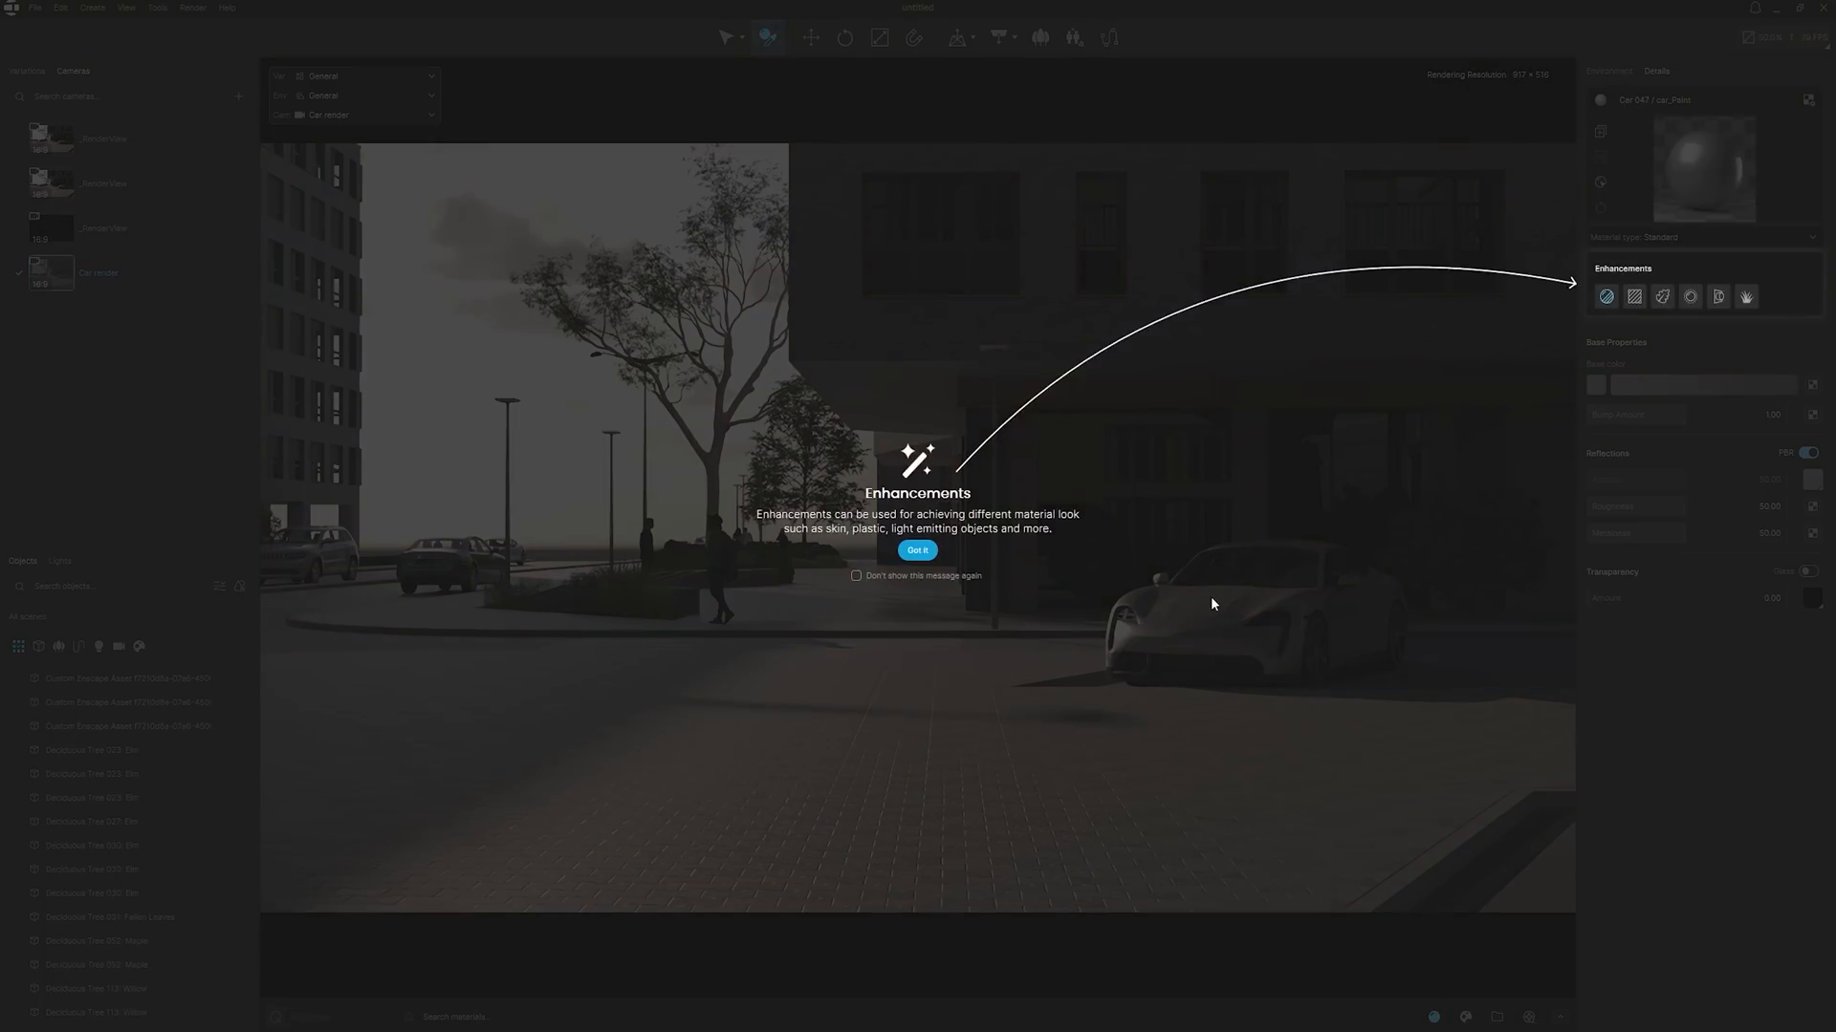
pyautogui.click(856, 575)
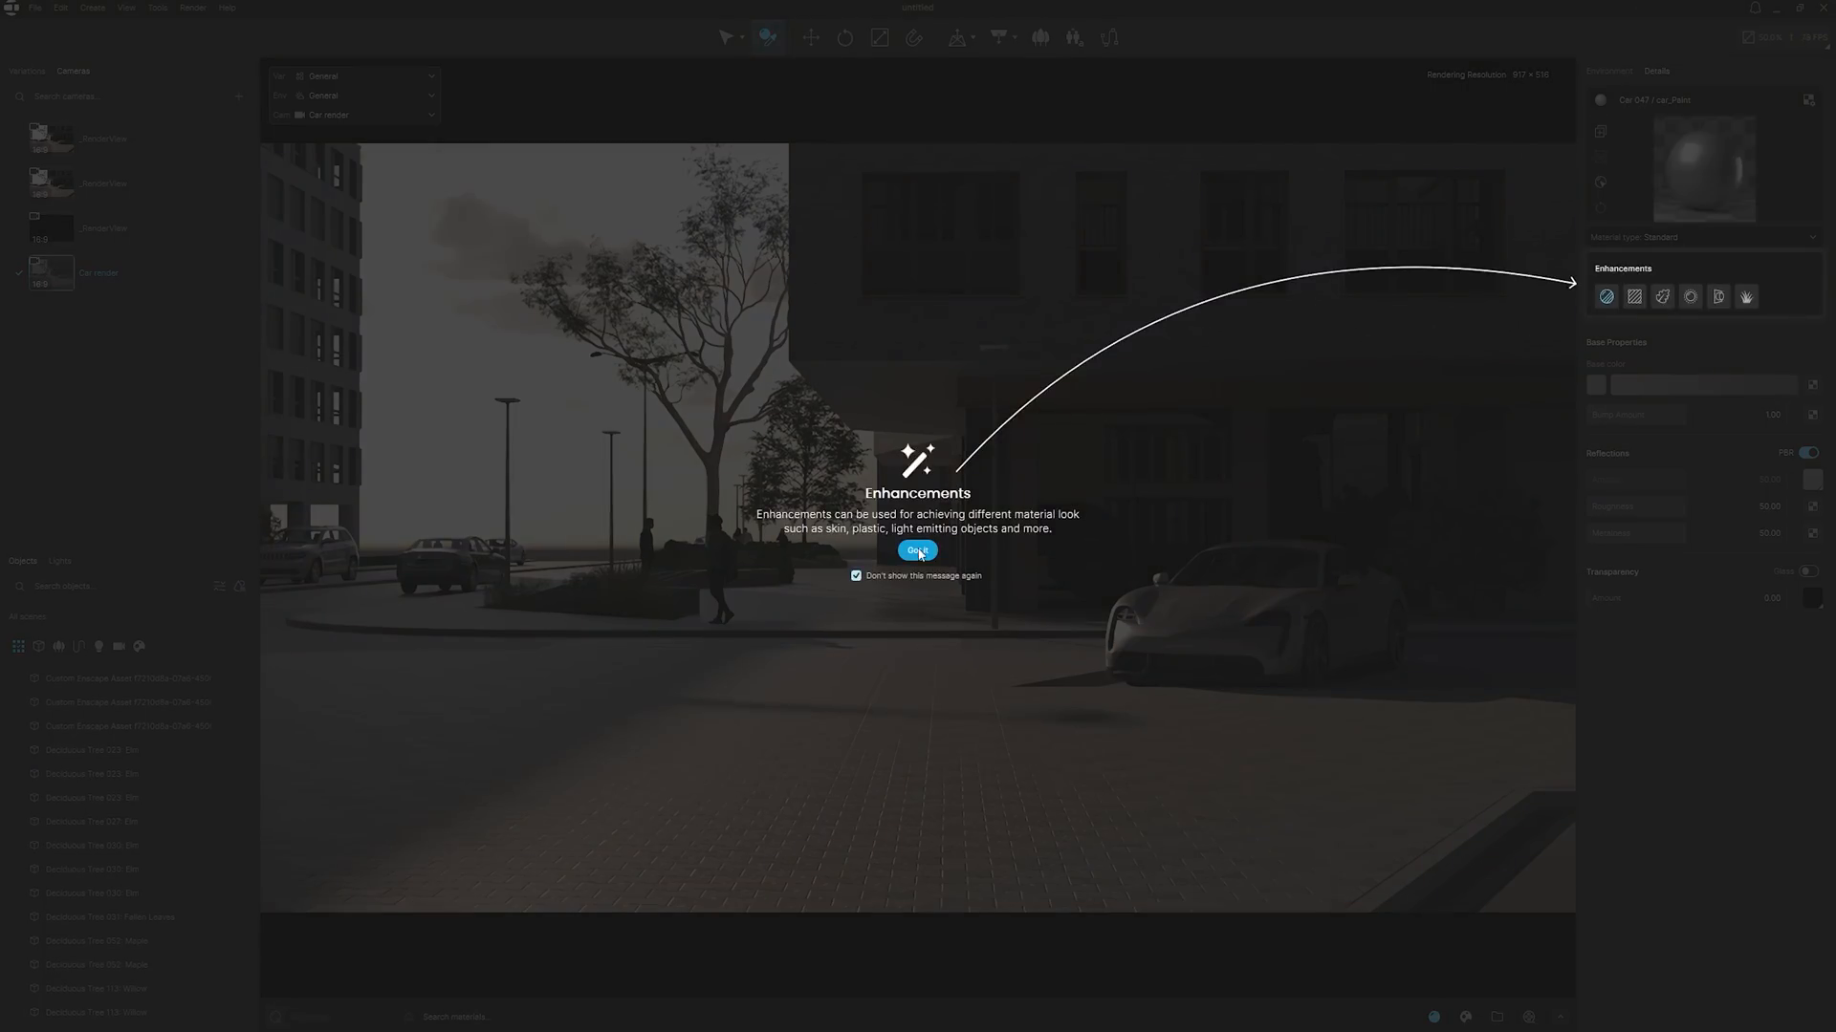
pyautogui.click(917, 550)
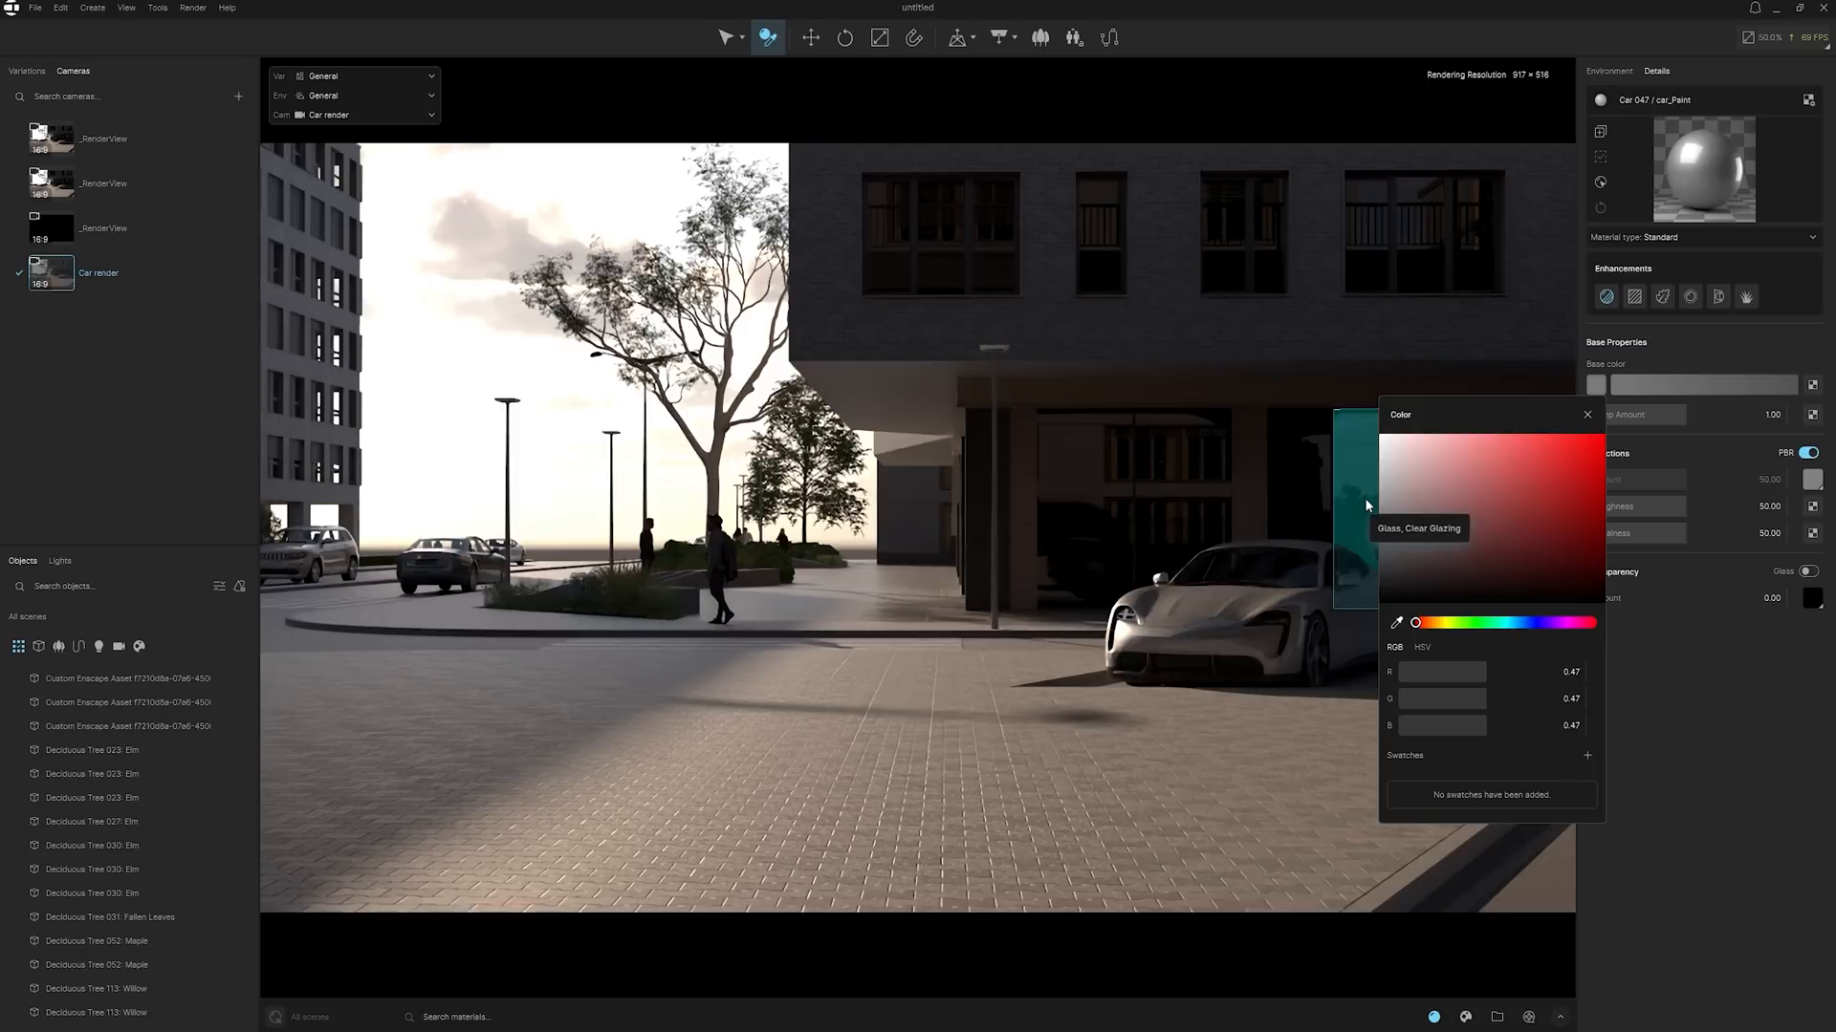
pyautogui.moveTo(1414, 622); pyautogui.dragTo(1505, 621)
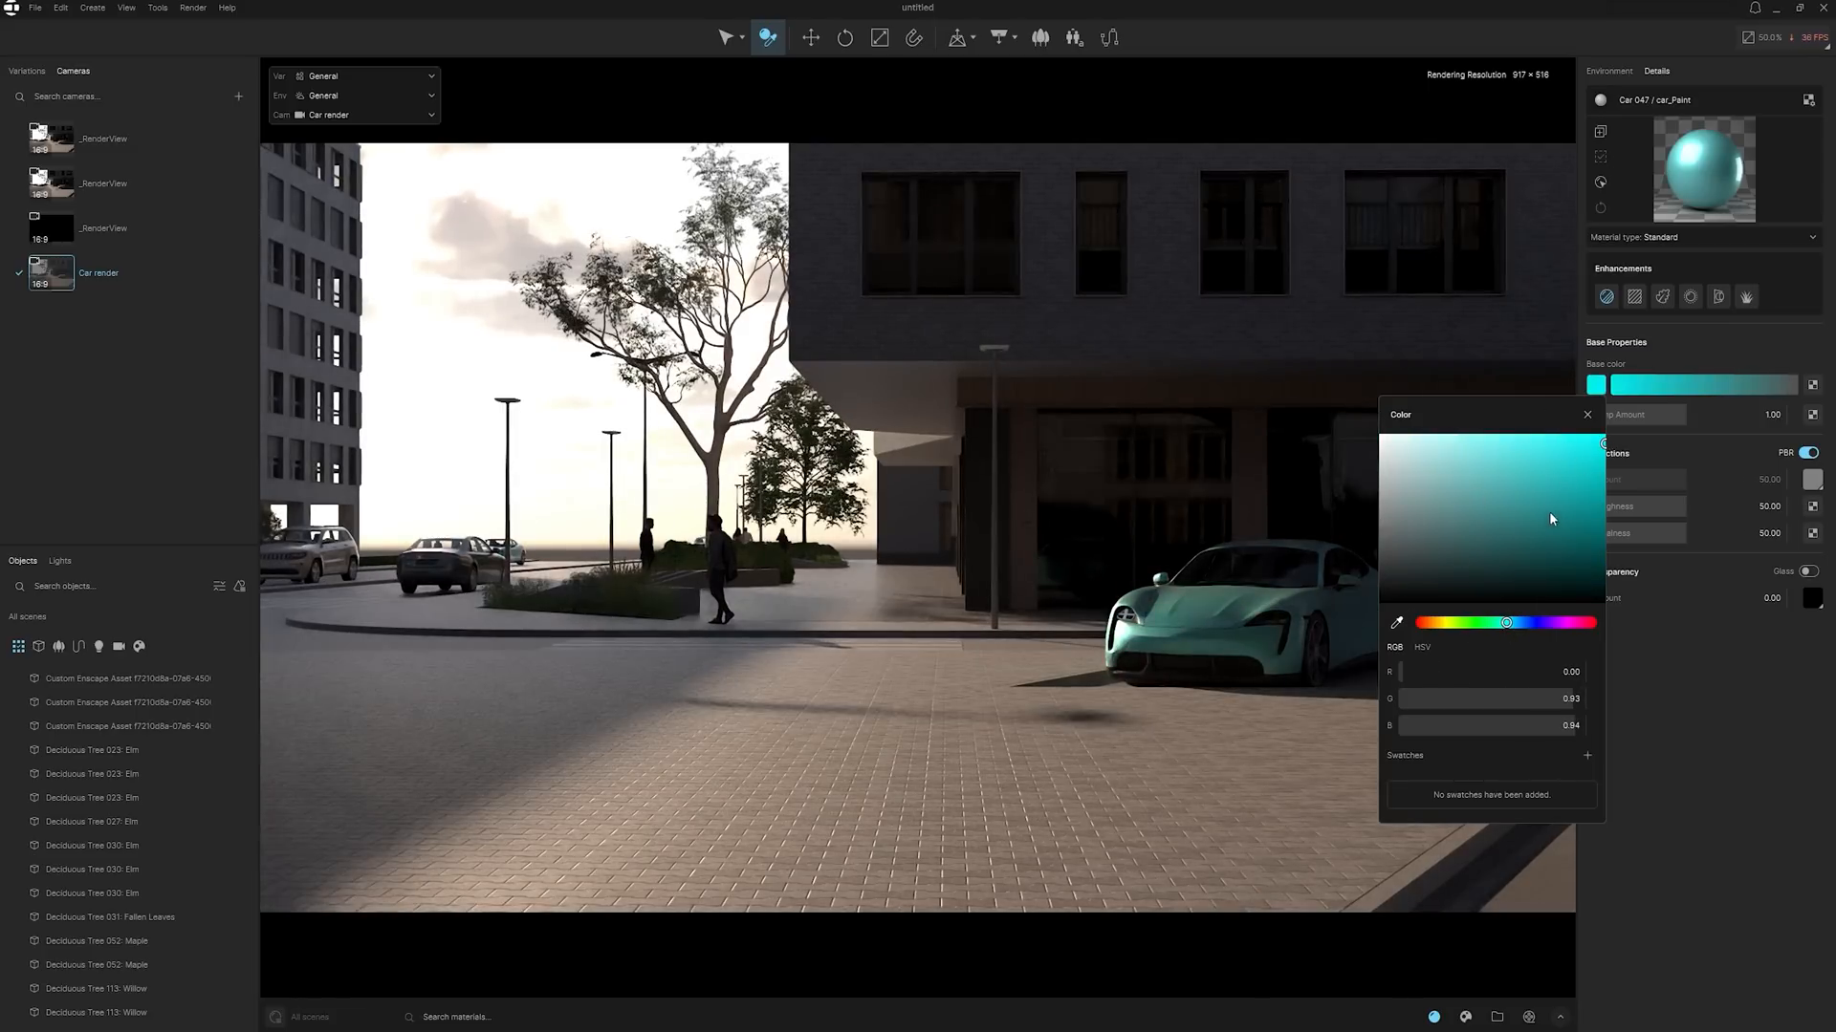
pyautogui.click(1586, 414)
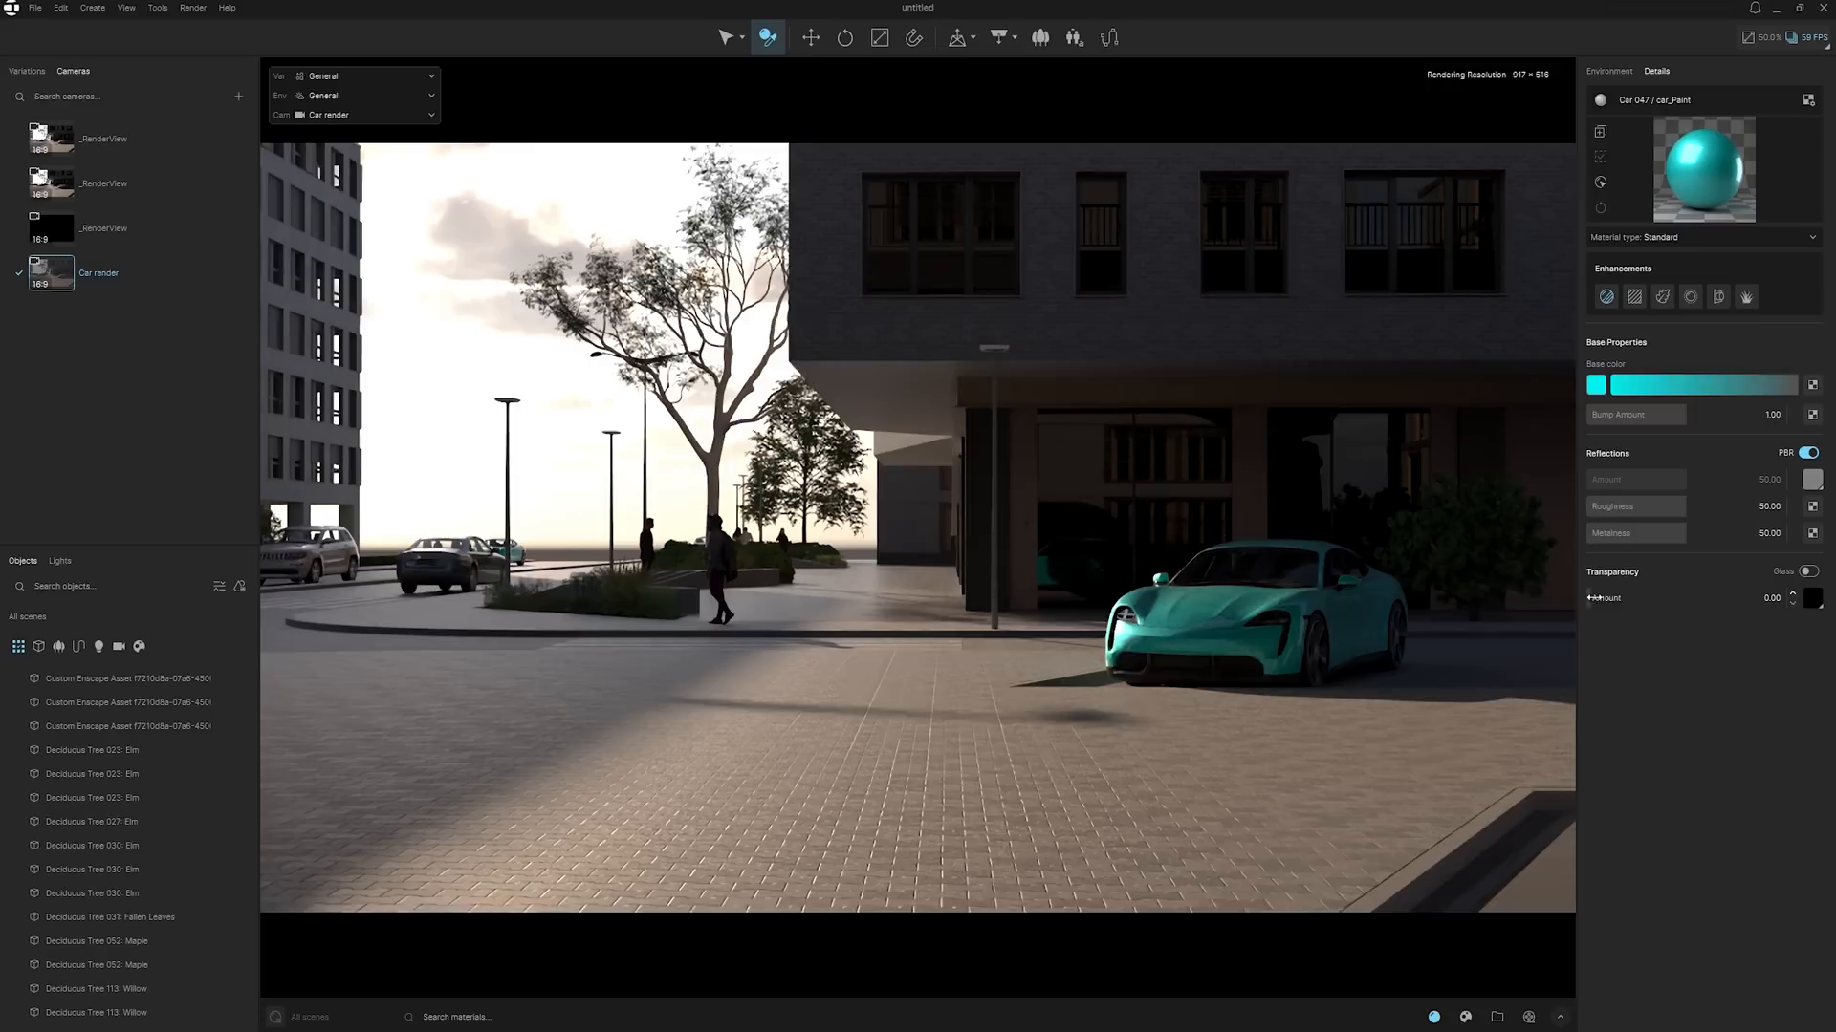
pyautogui.click(1768, 38)
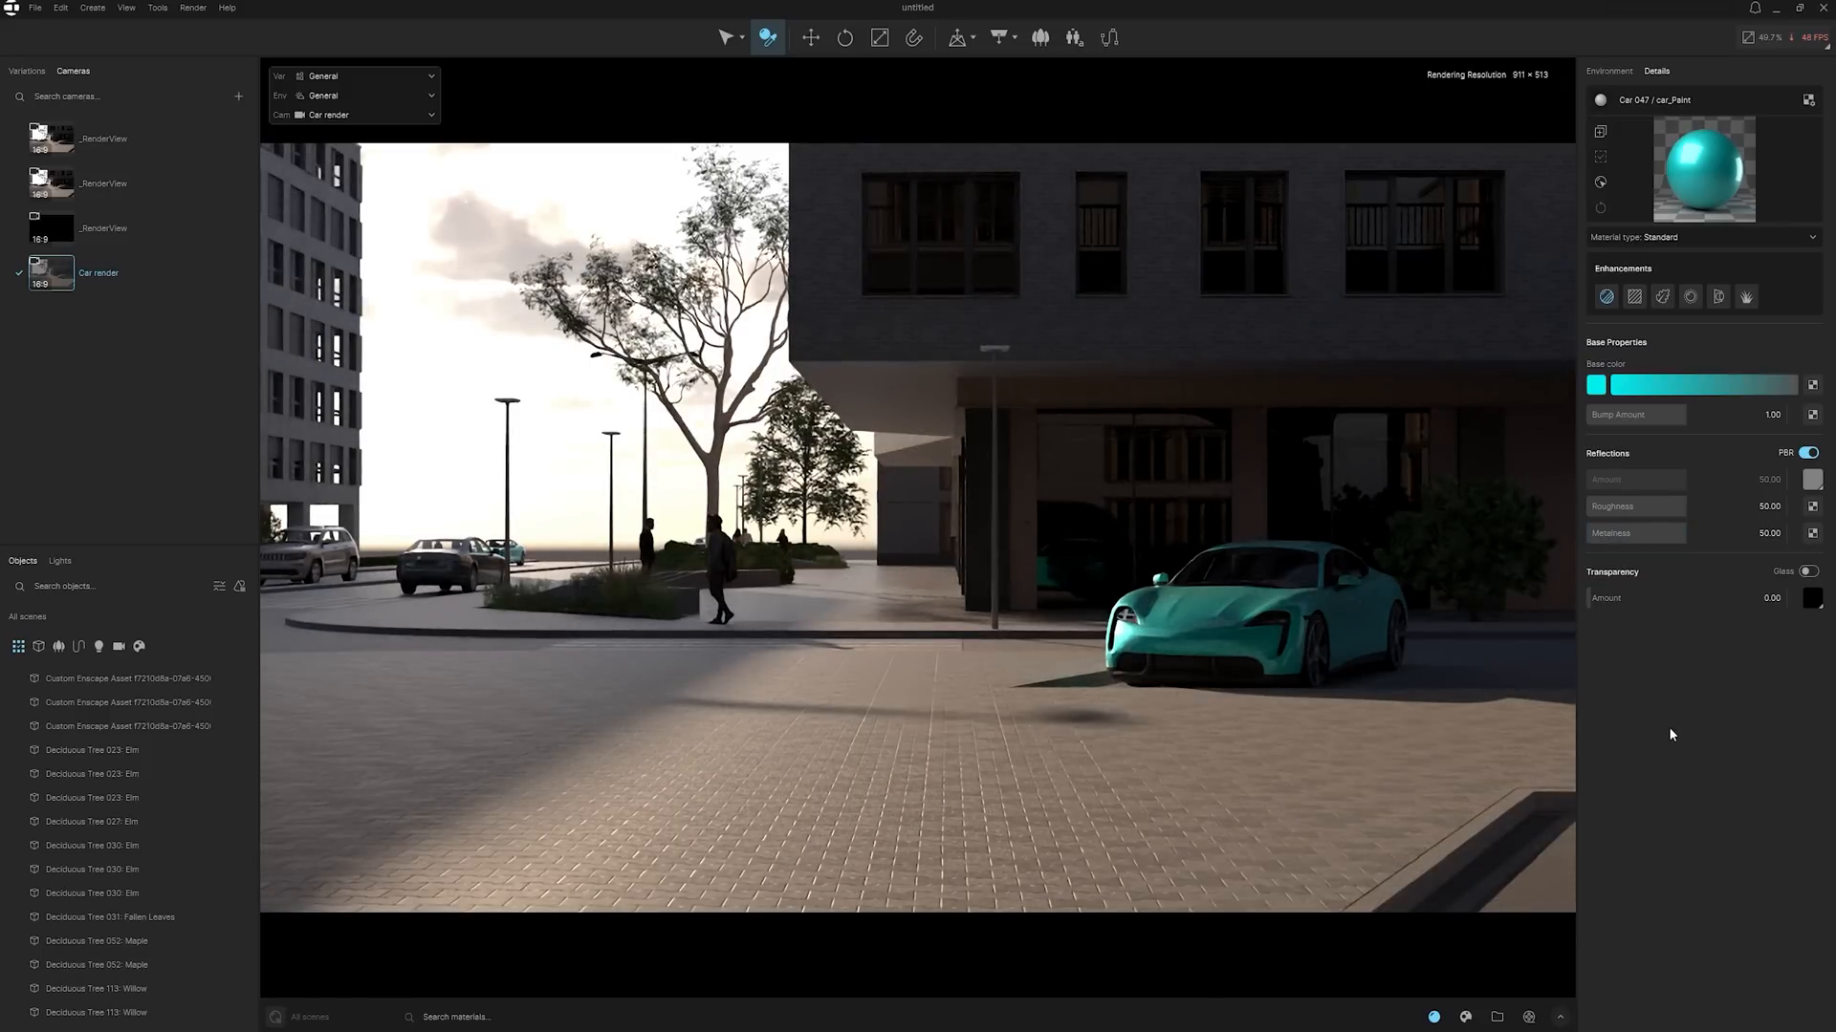
pyautogui.moveTo(1742, 659)
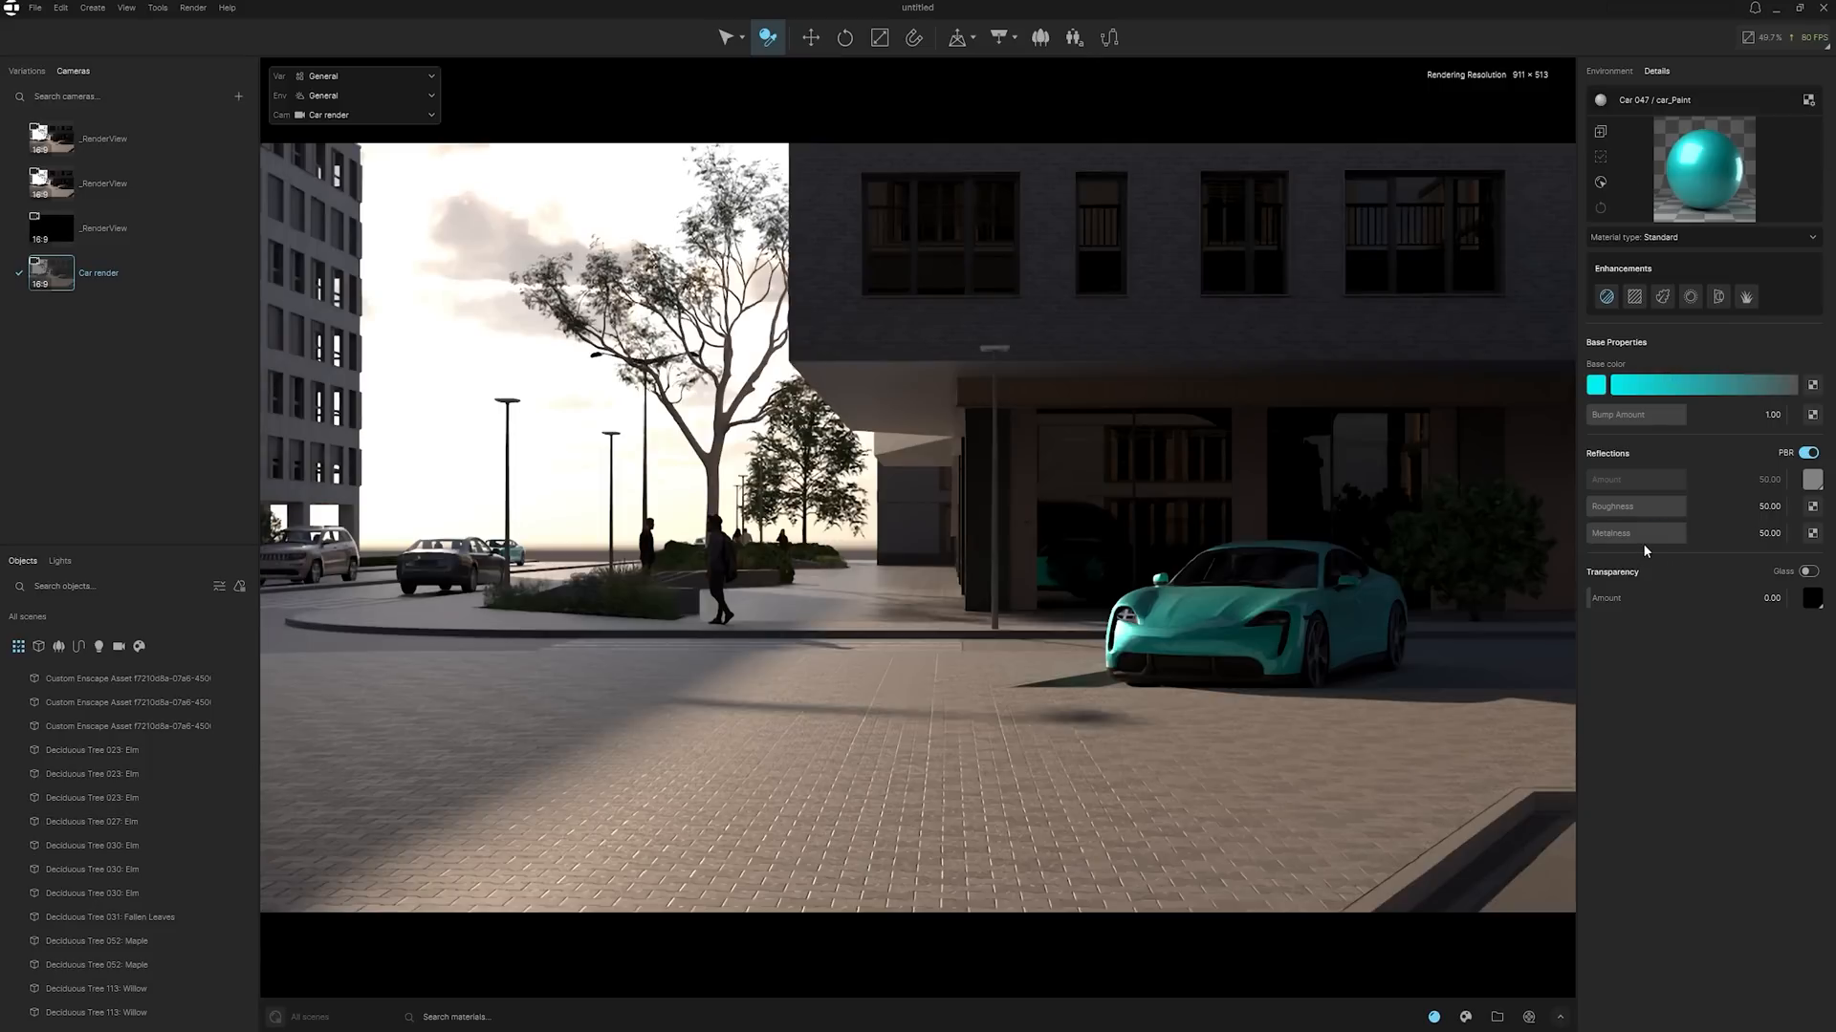
pyautogui.moveTo(1638, 506)
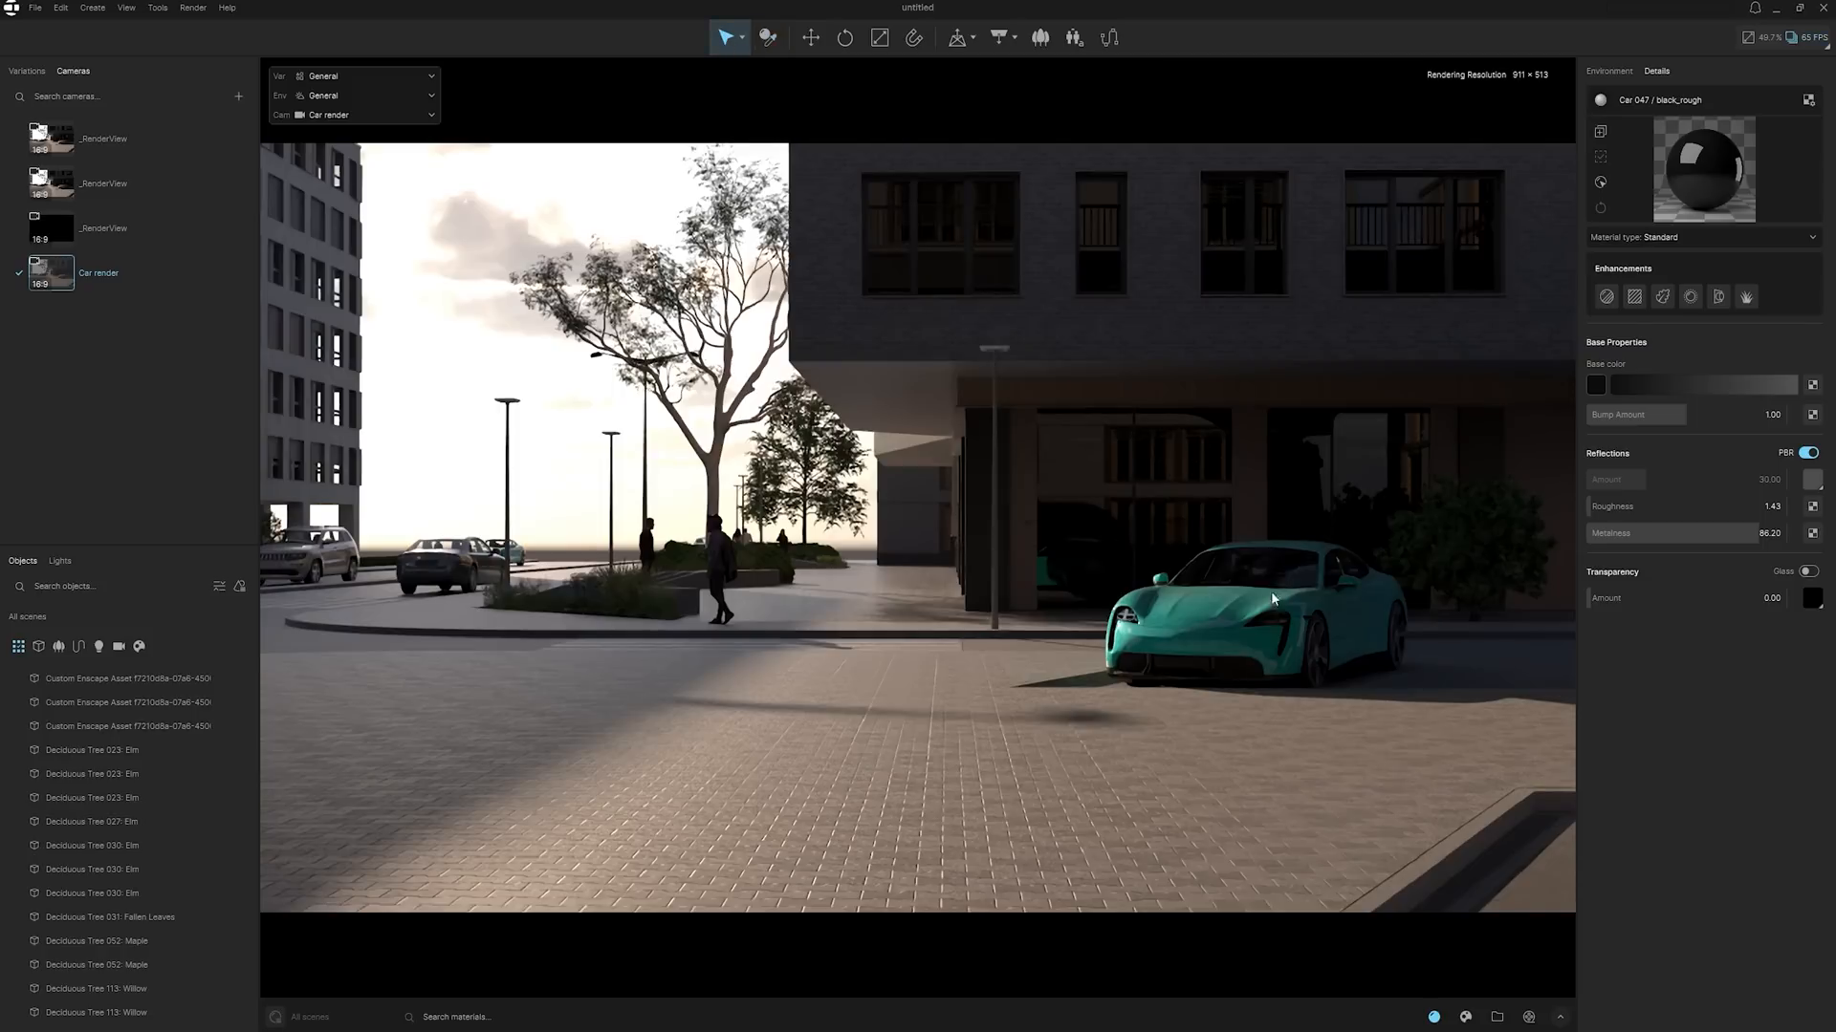
pyautogui.moveTo(1495, 1016)
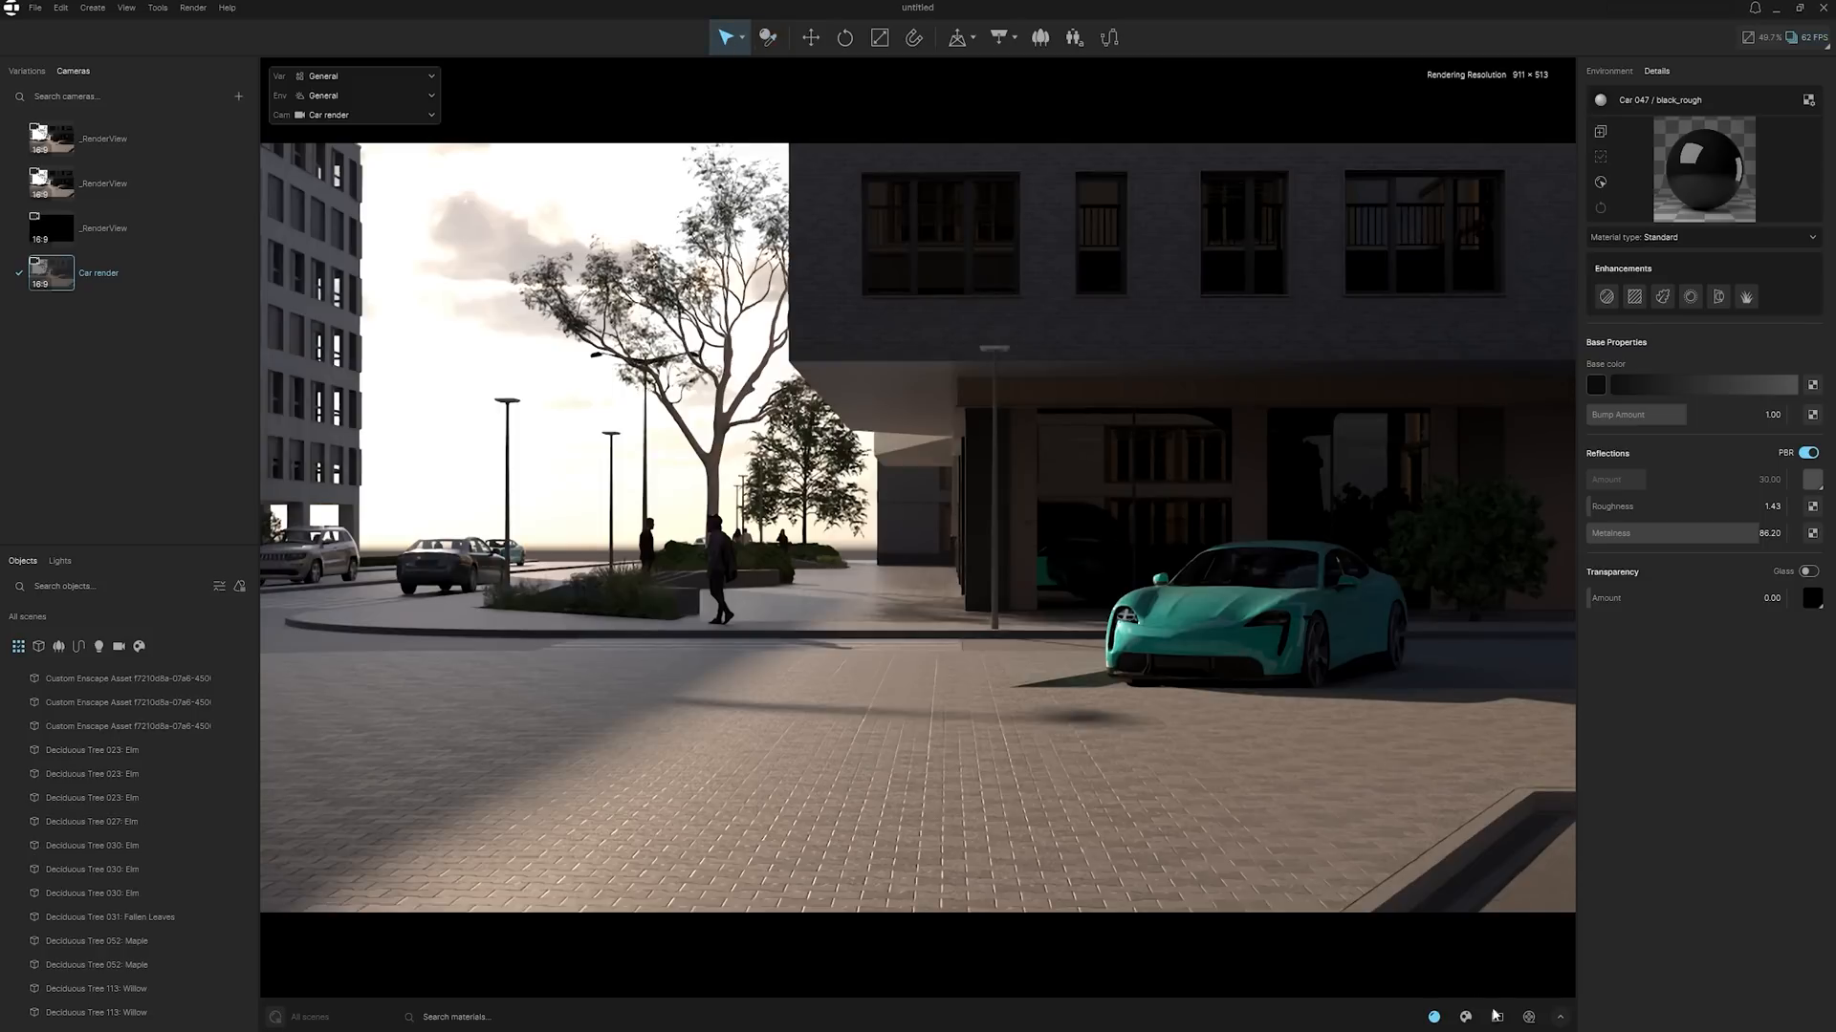
pyautogui.moveTo(1282, 573)
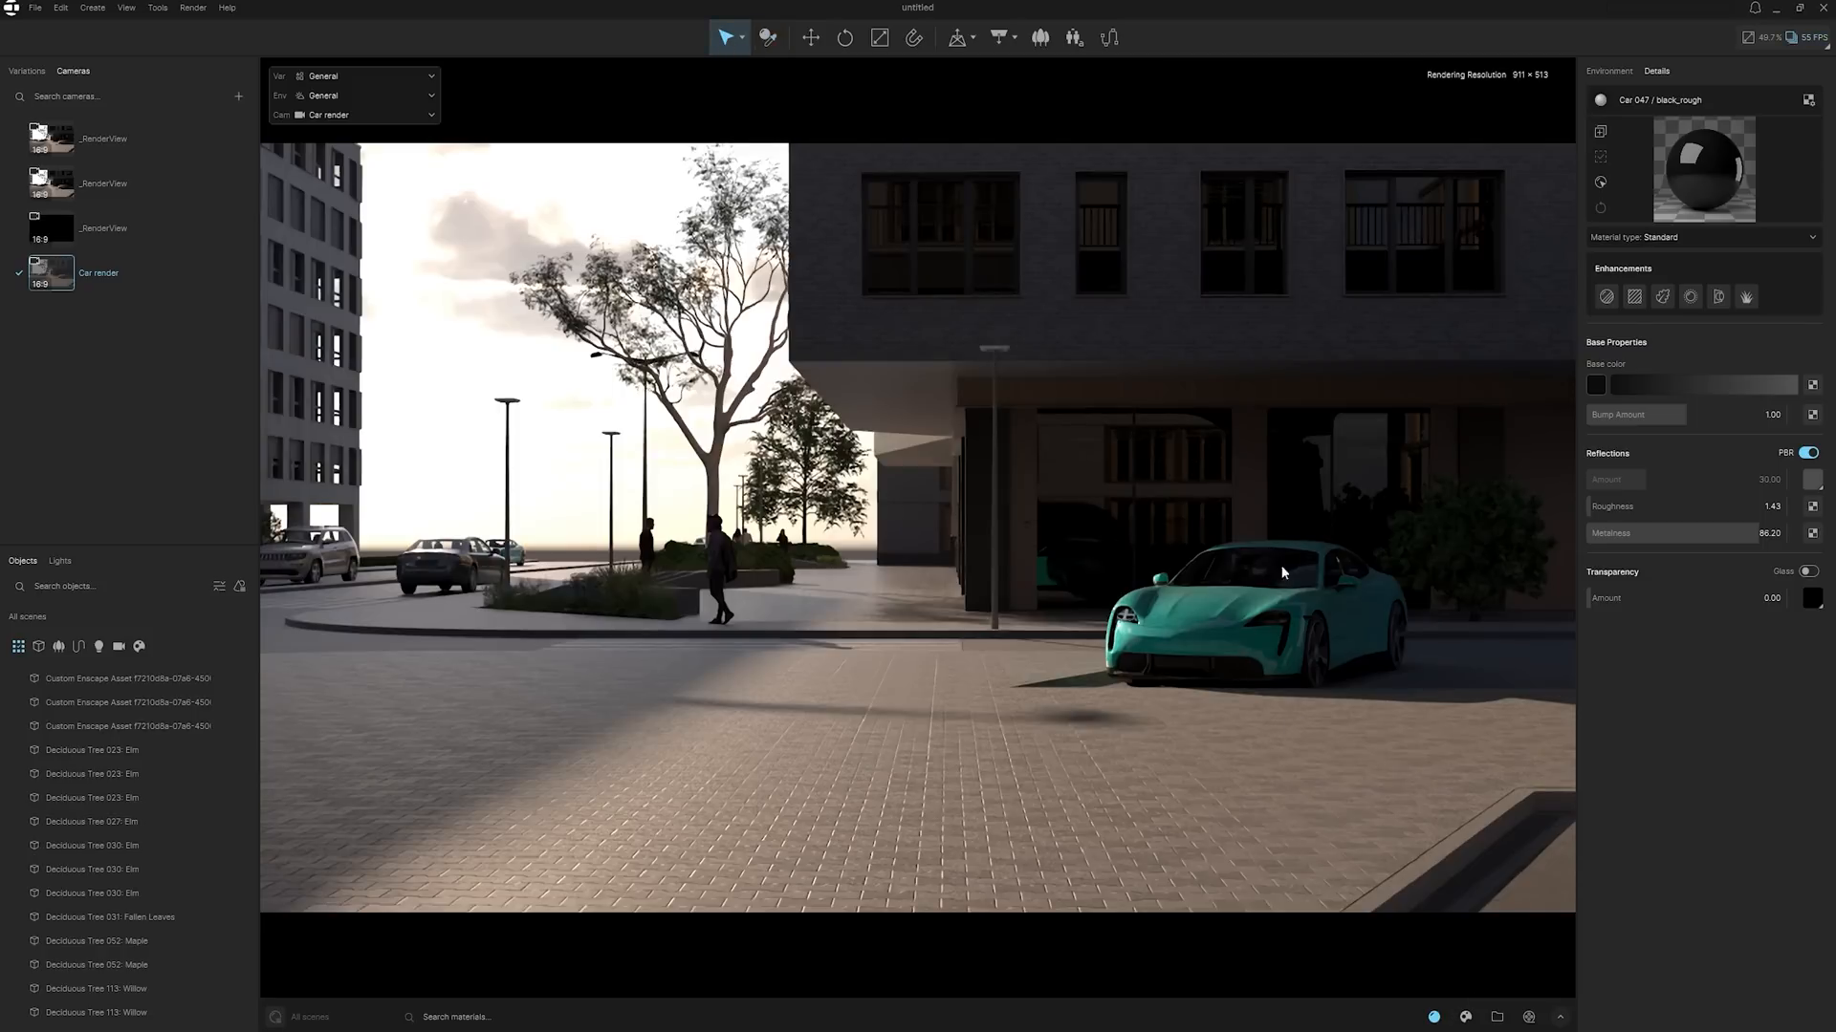
# - Search the material library for 'glass' and apply it to the storefront windows
pyautogui.click(1432, 819)
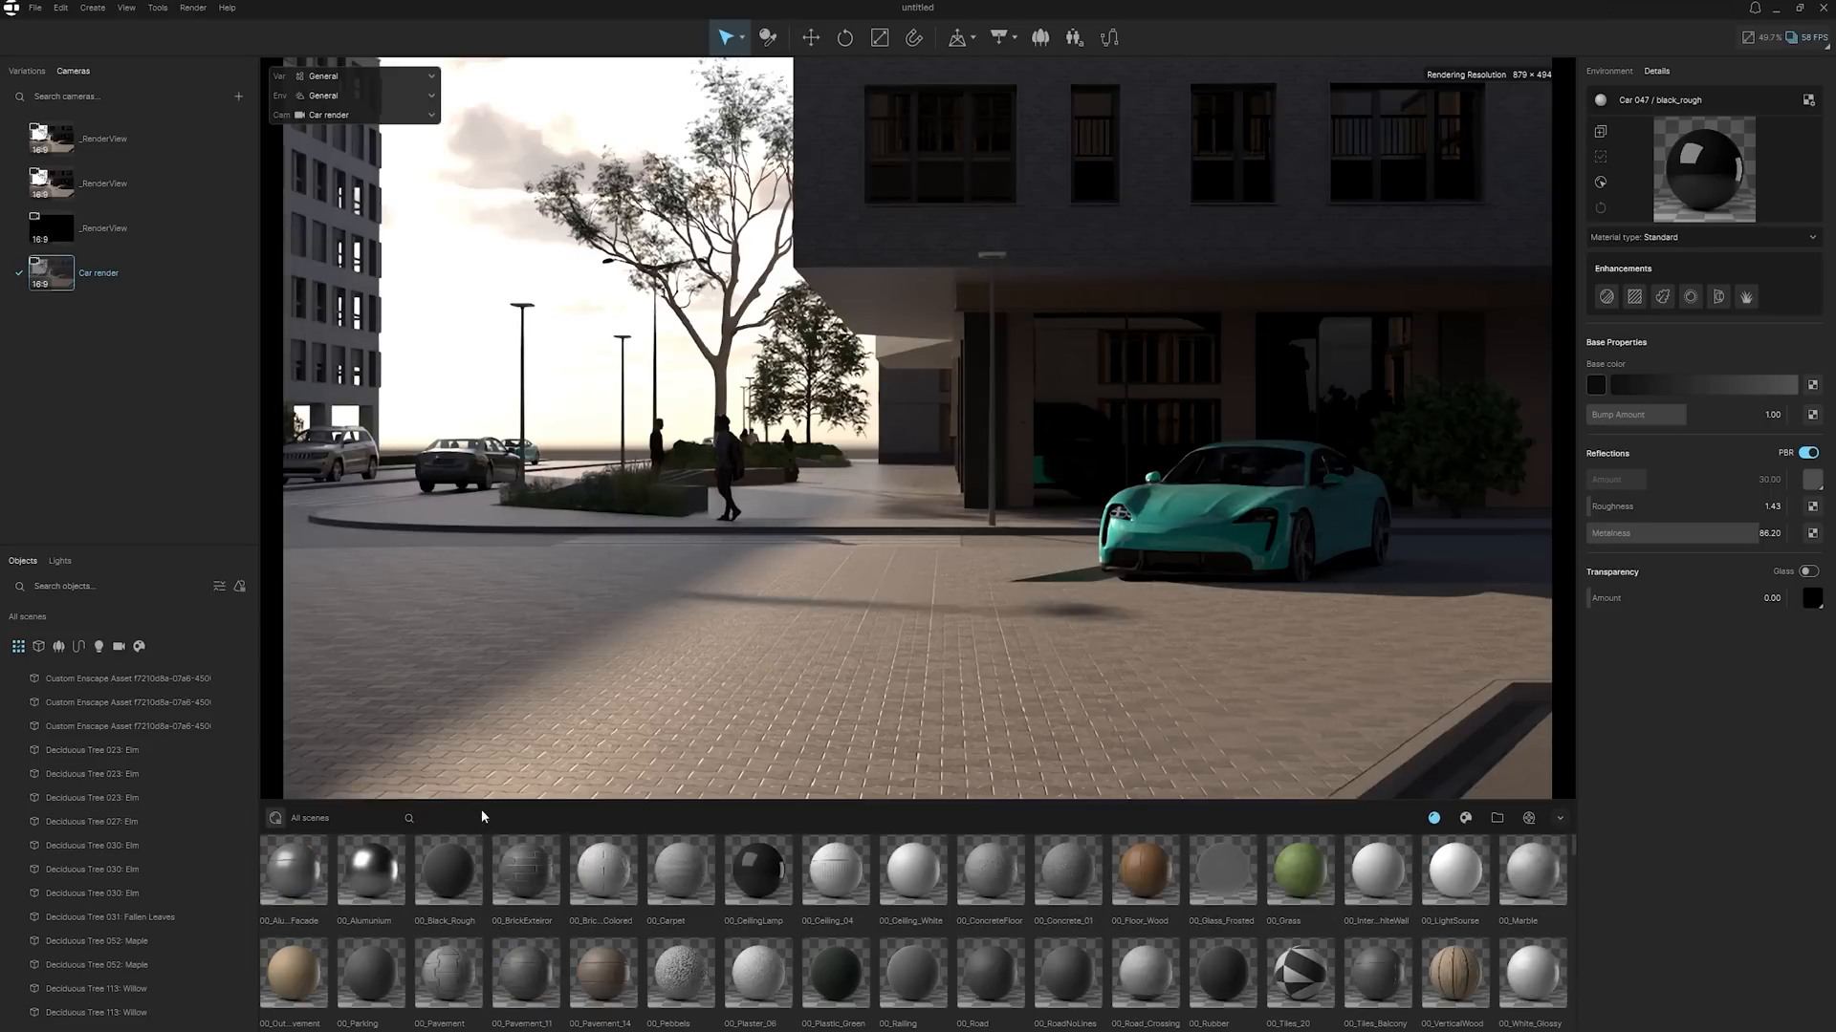
pyautogui.write('glass')
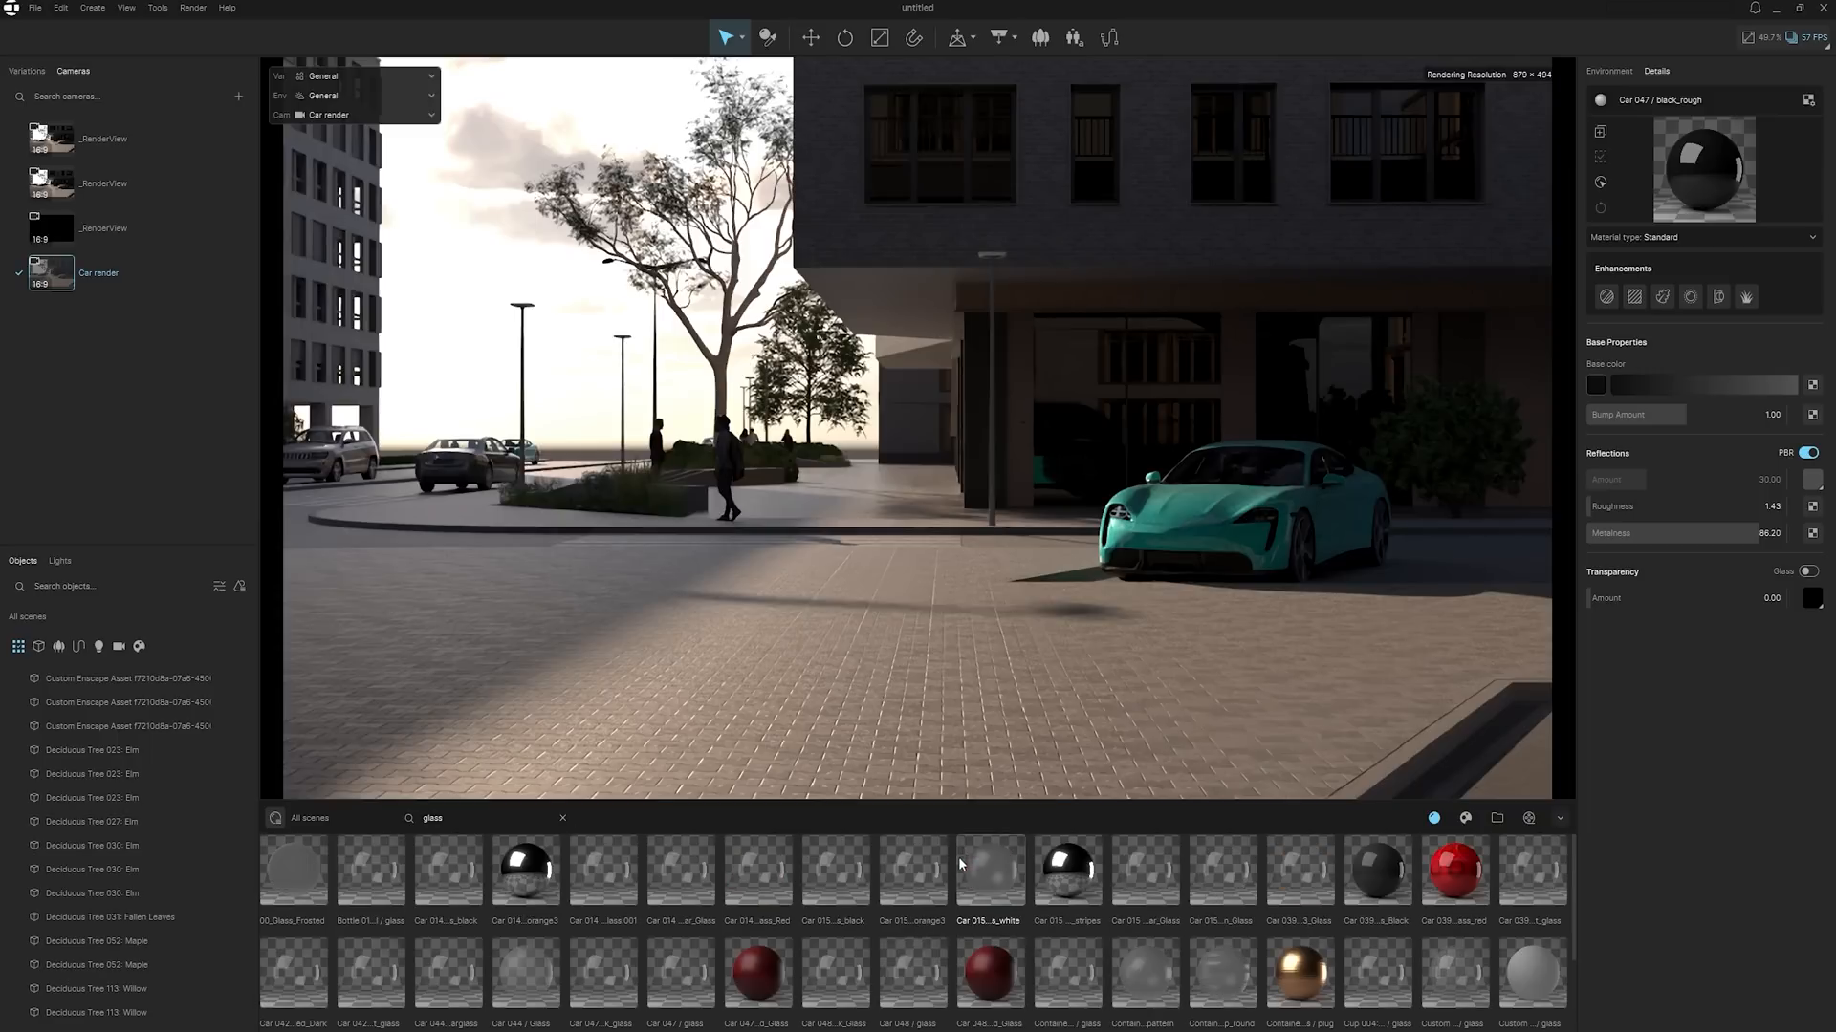
pyautogui.click(601, 870)
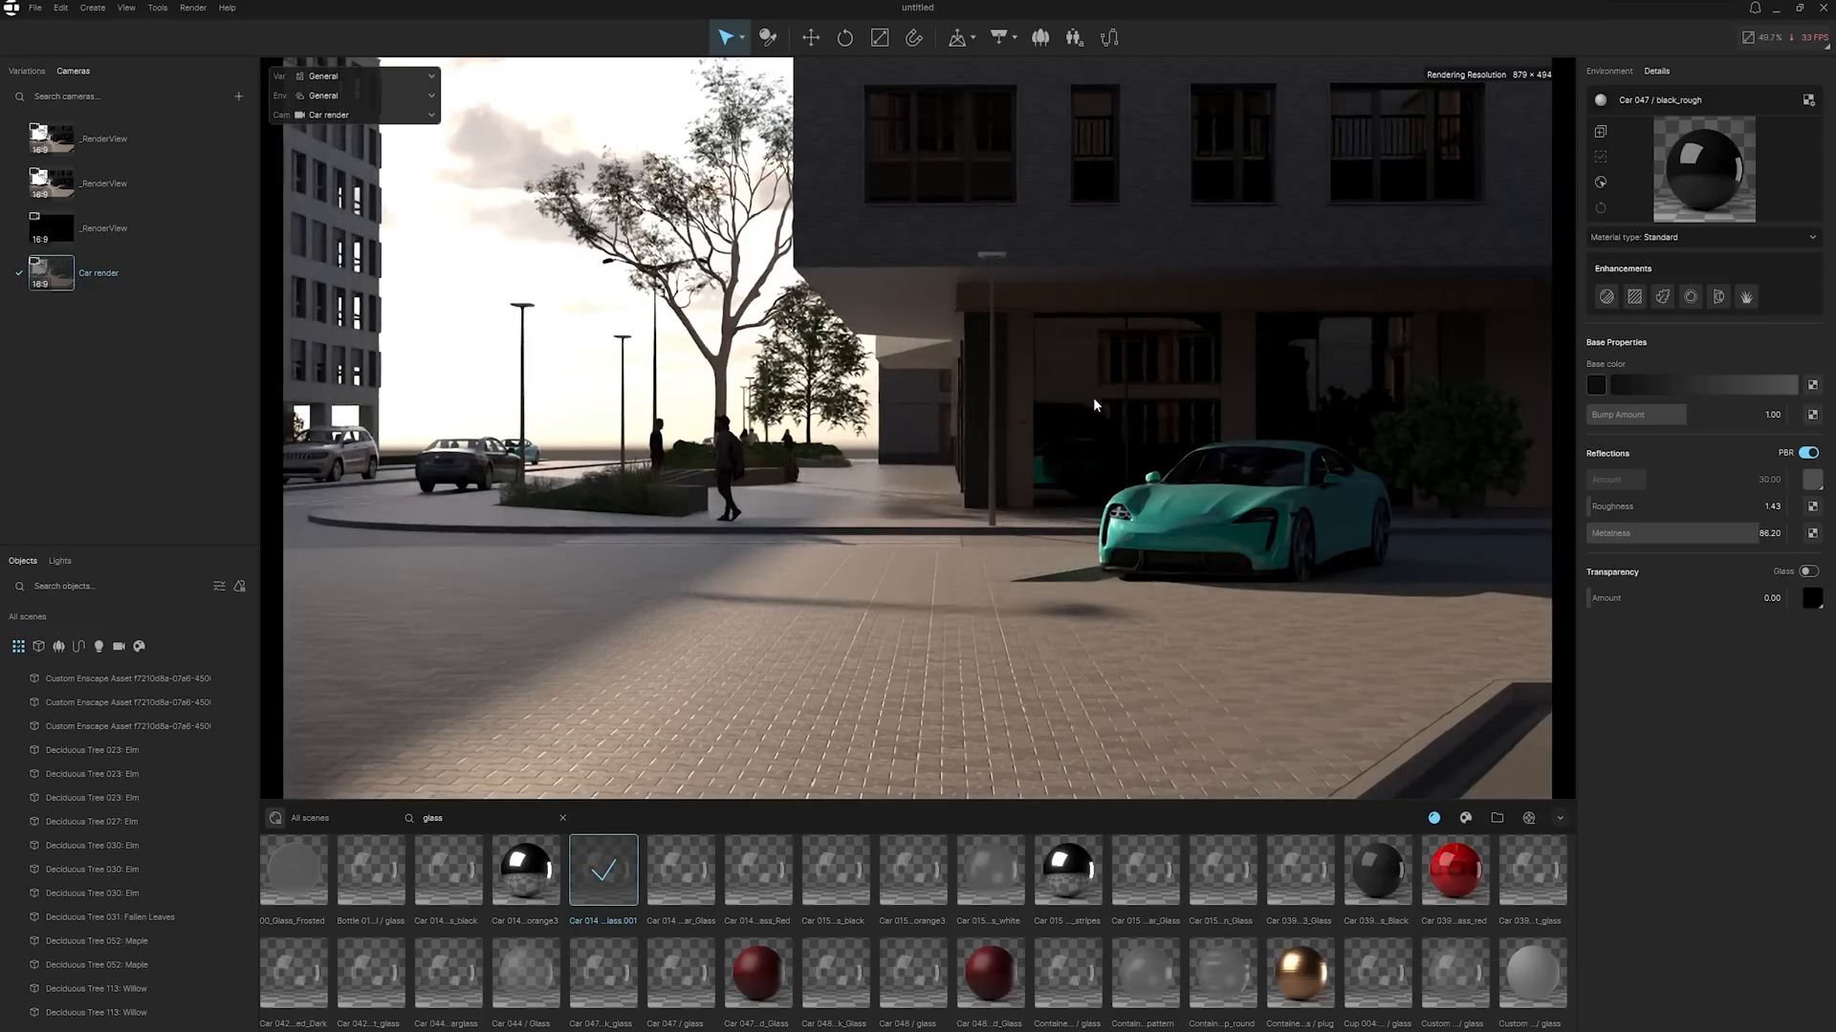
pyautogui.click(525, 871)
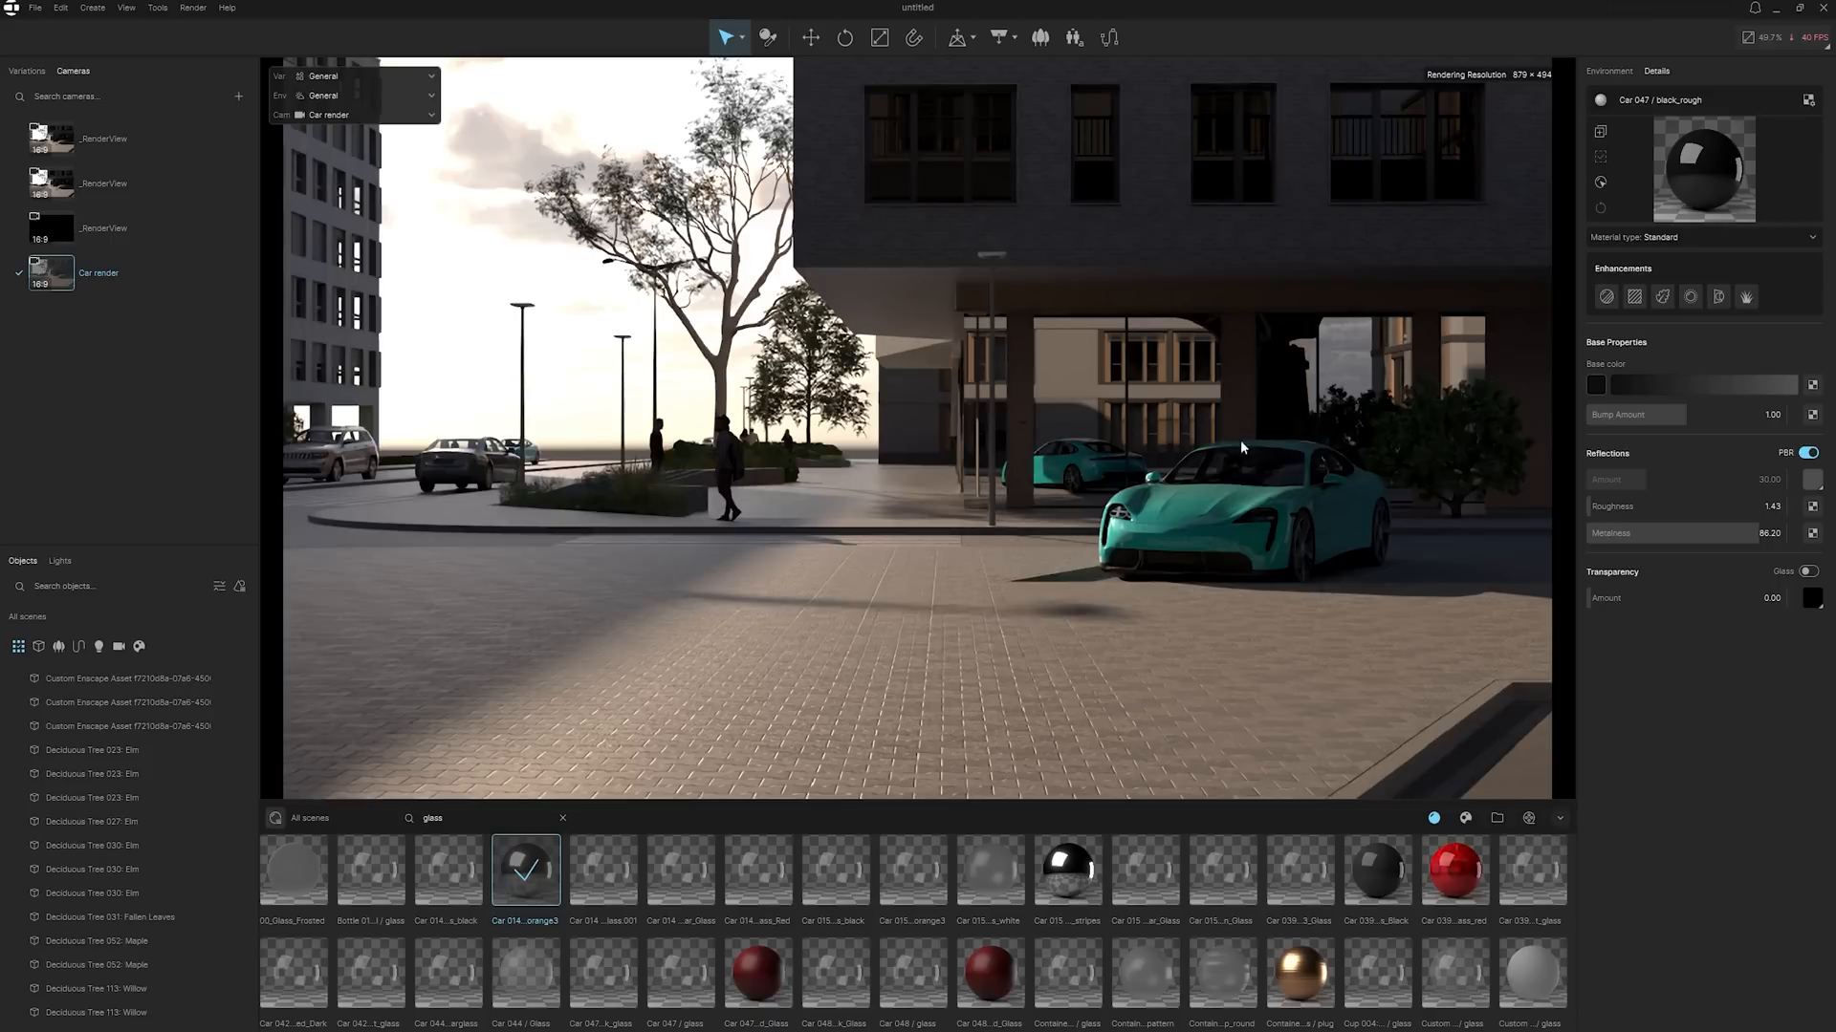
pyautogui.moveTo(1176, 541)
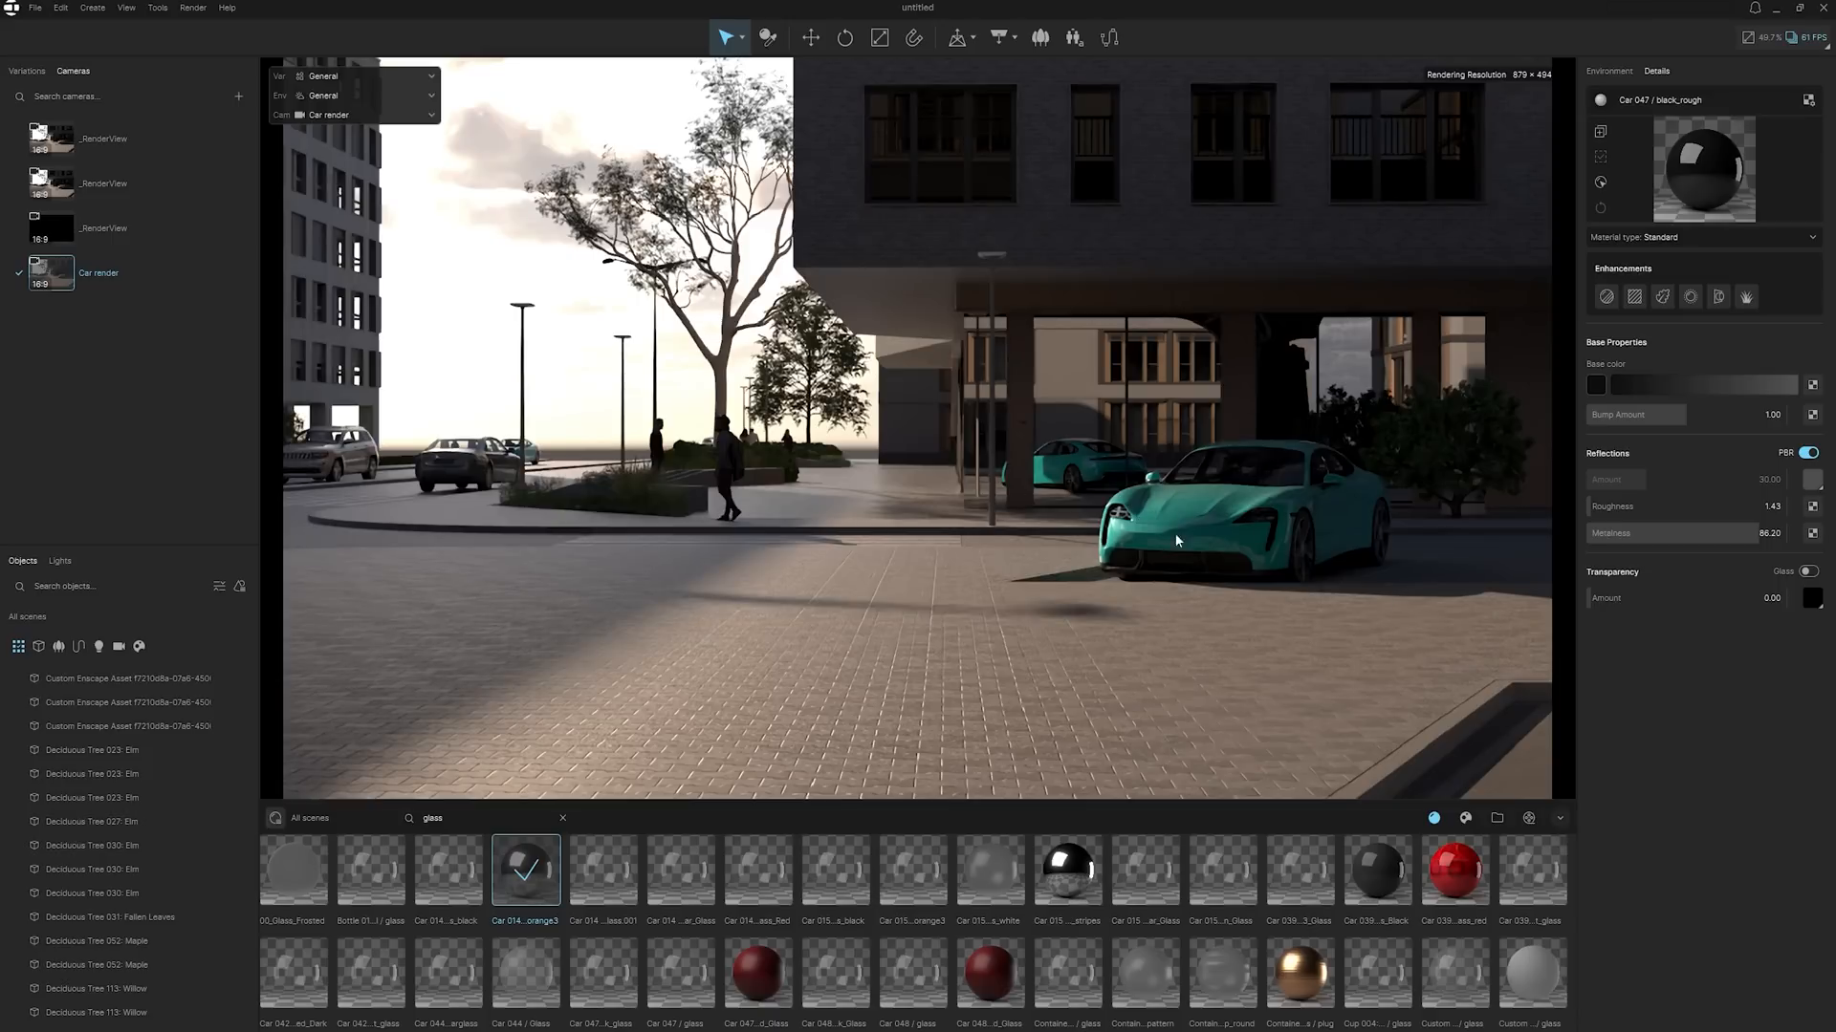
pyautogui.click(1465, 819)
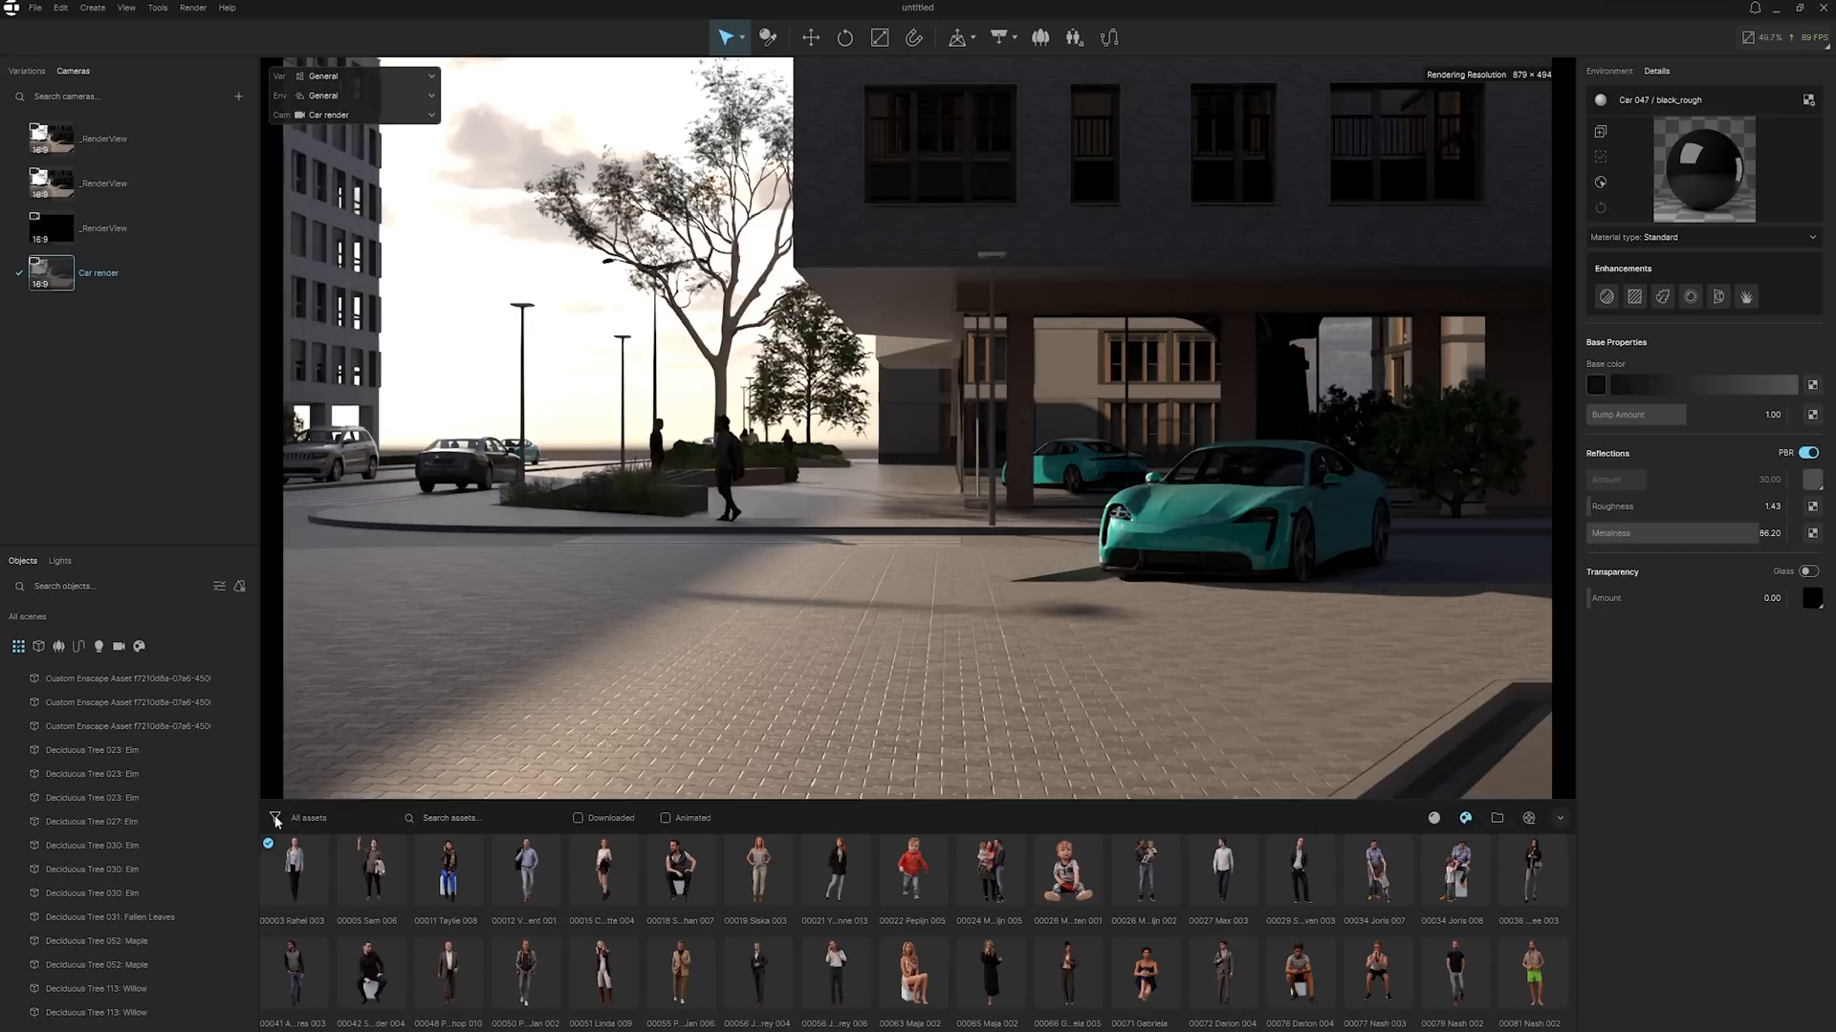
# - Place a posed person with bicycle from 3D Models > People and move it beside the lamp post
pyautogui.click(274, 817)
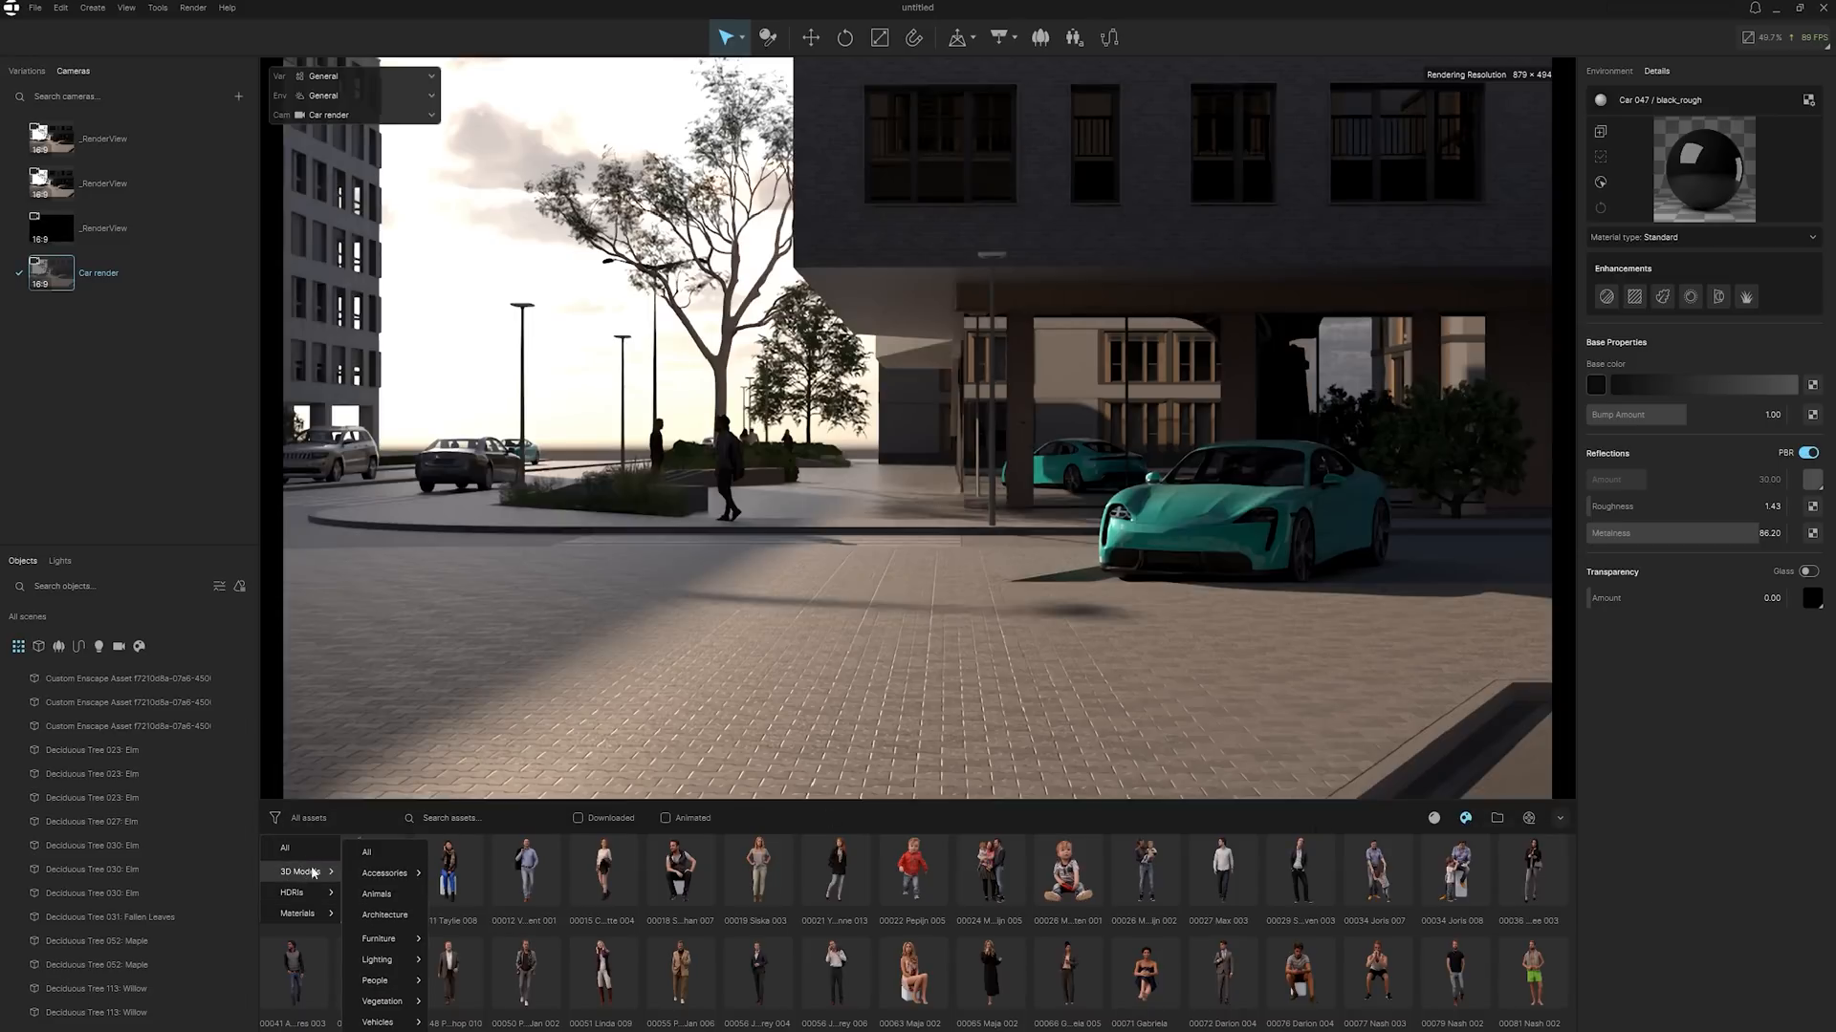
pyautogui.click(374, 980)
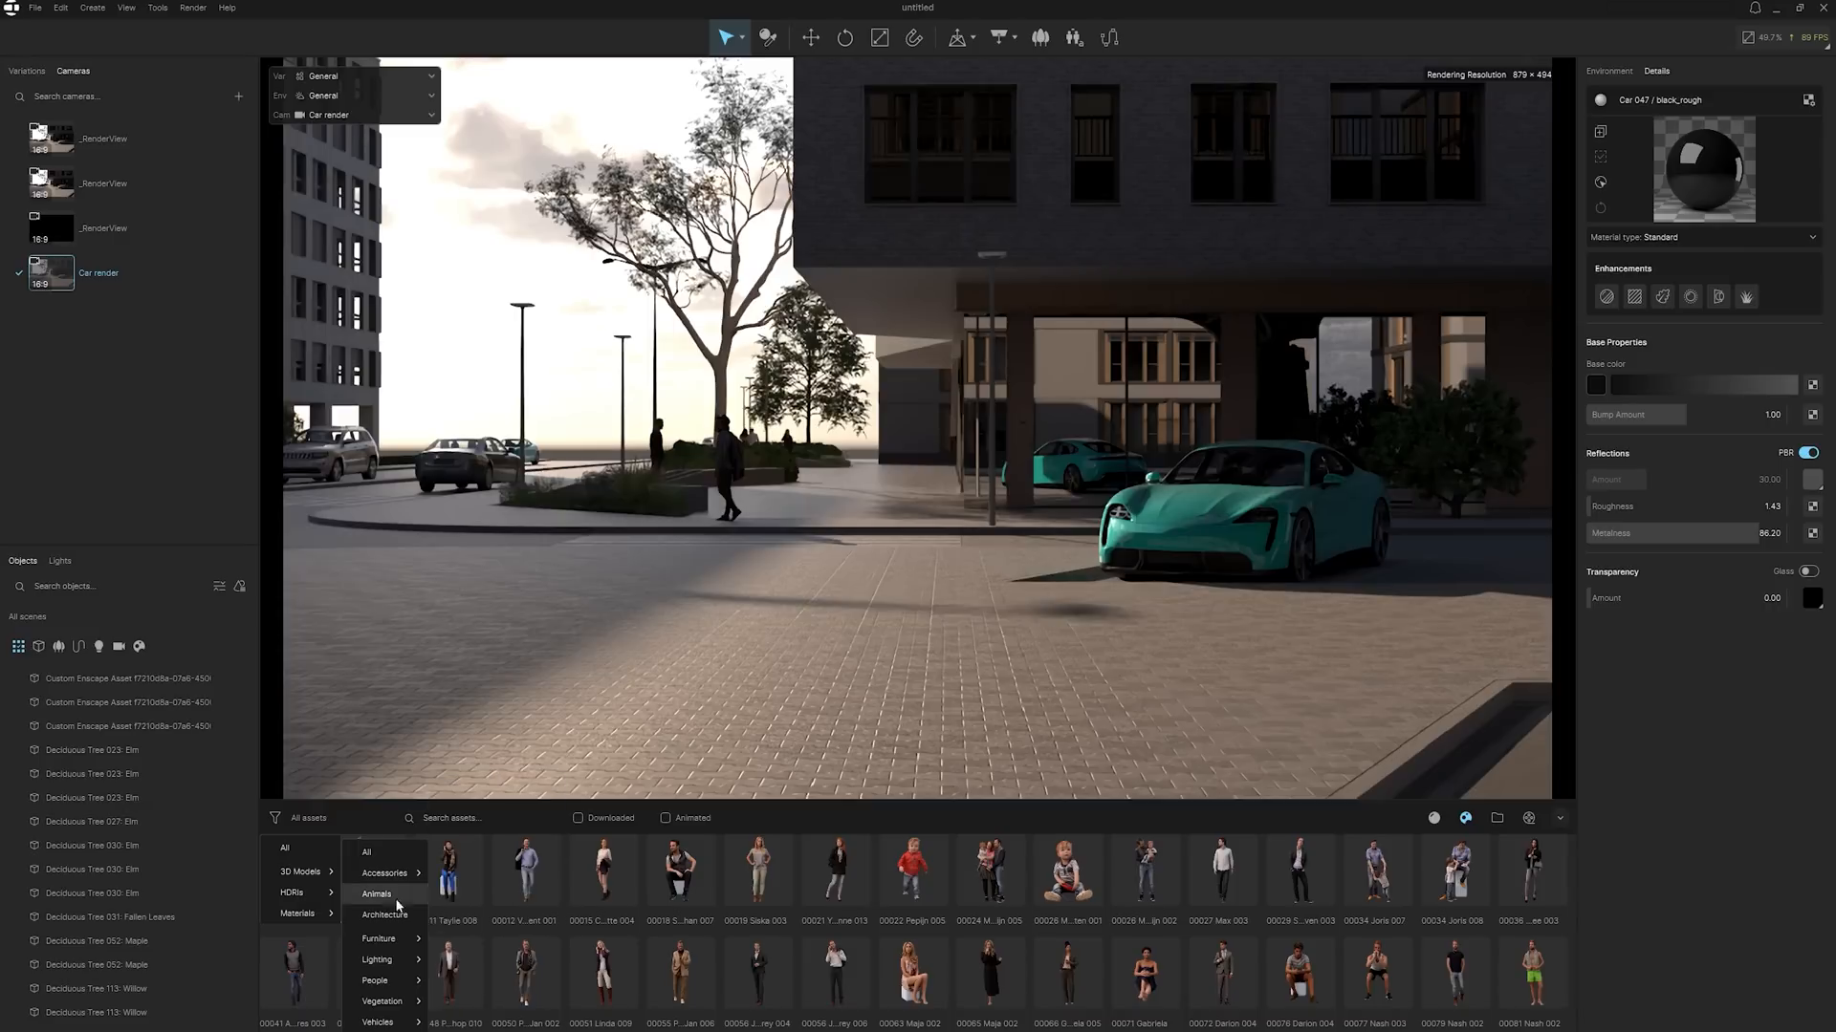
pyautogui.click(374, 980)
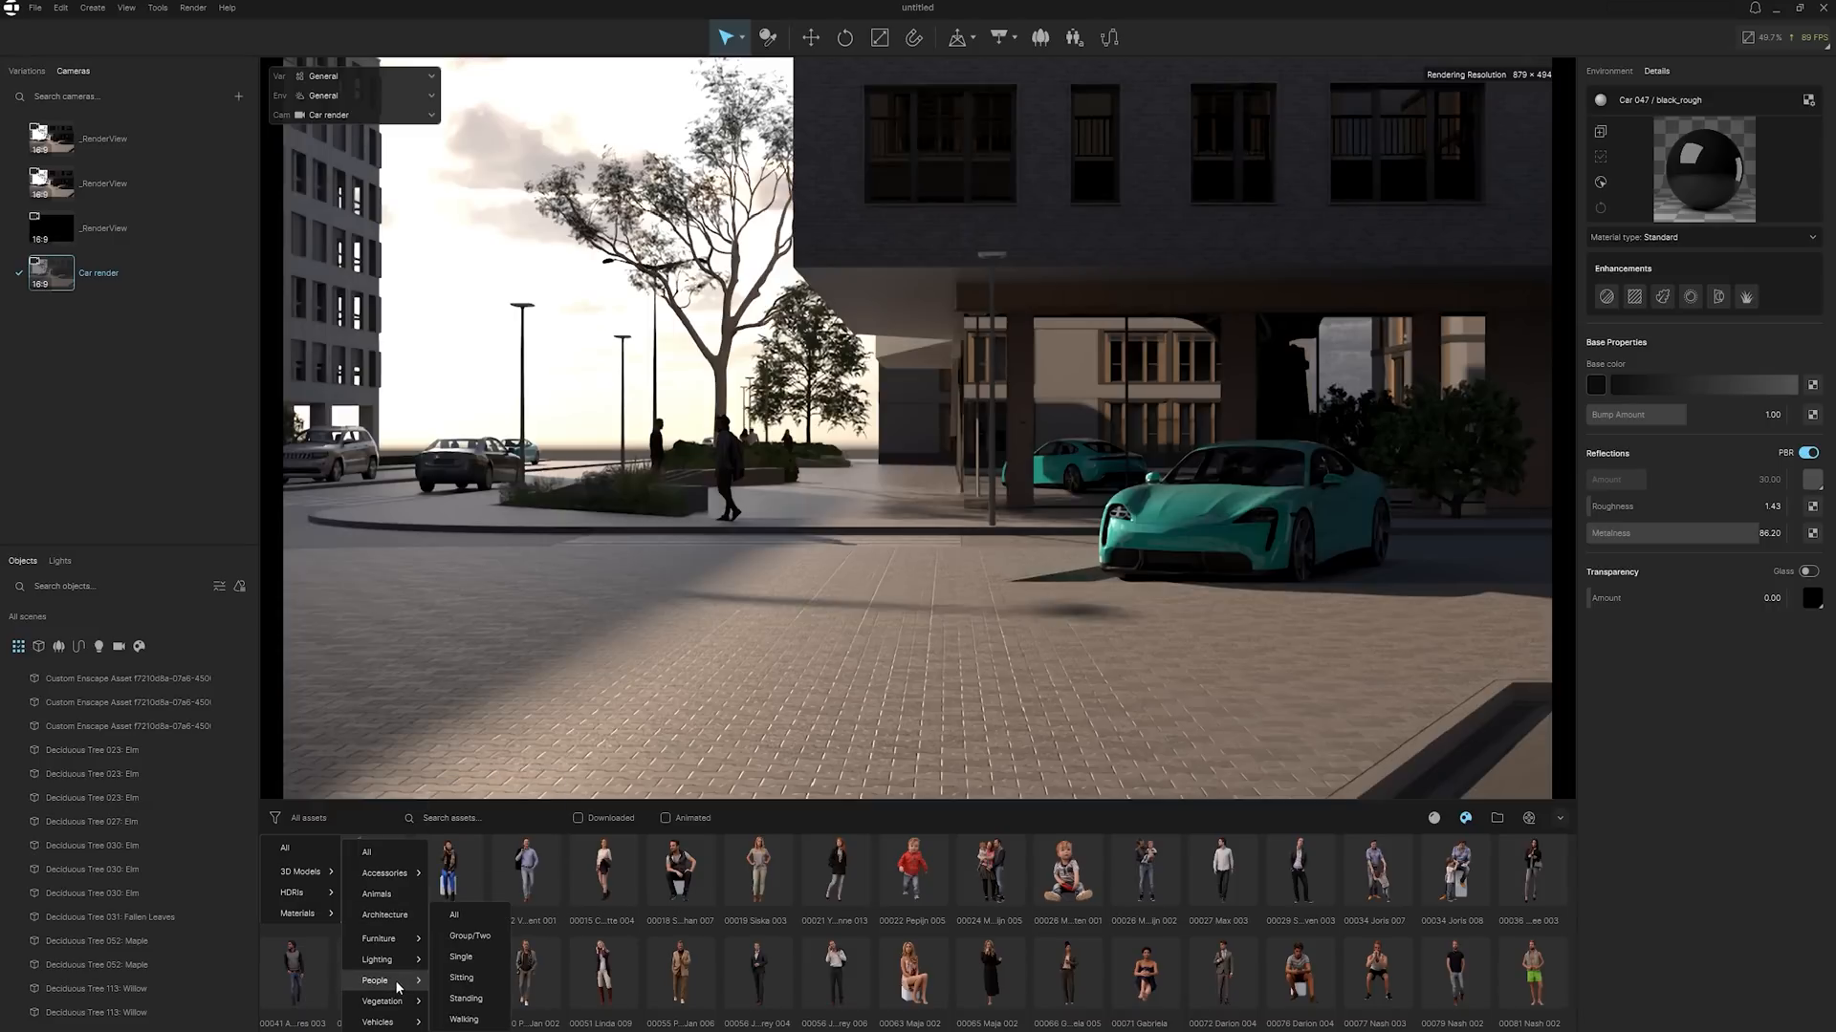
pyautogui.moveTo(377, 959)
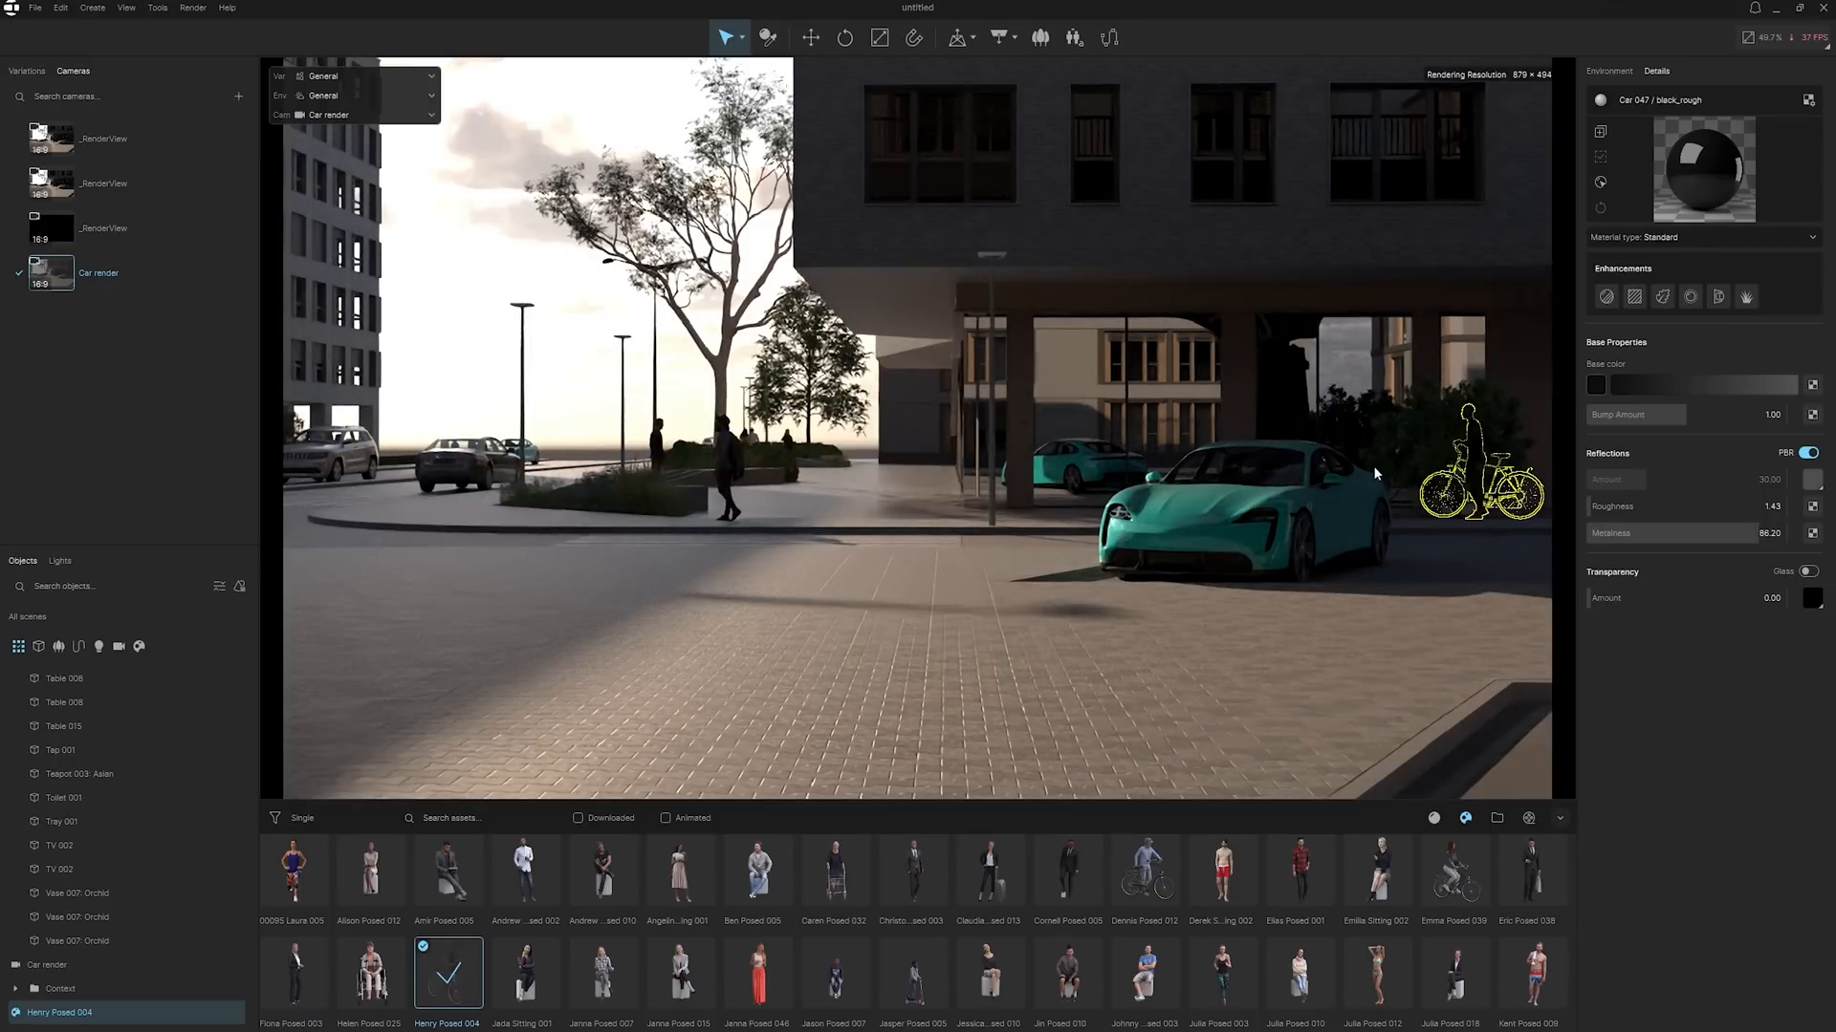
pyautogui.moveTo(1487, 522)
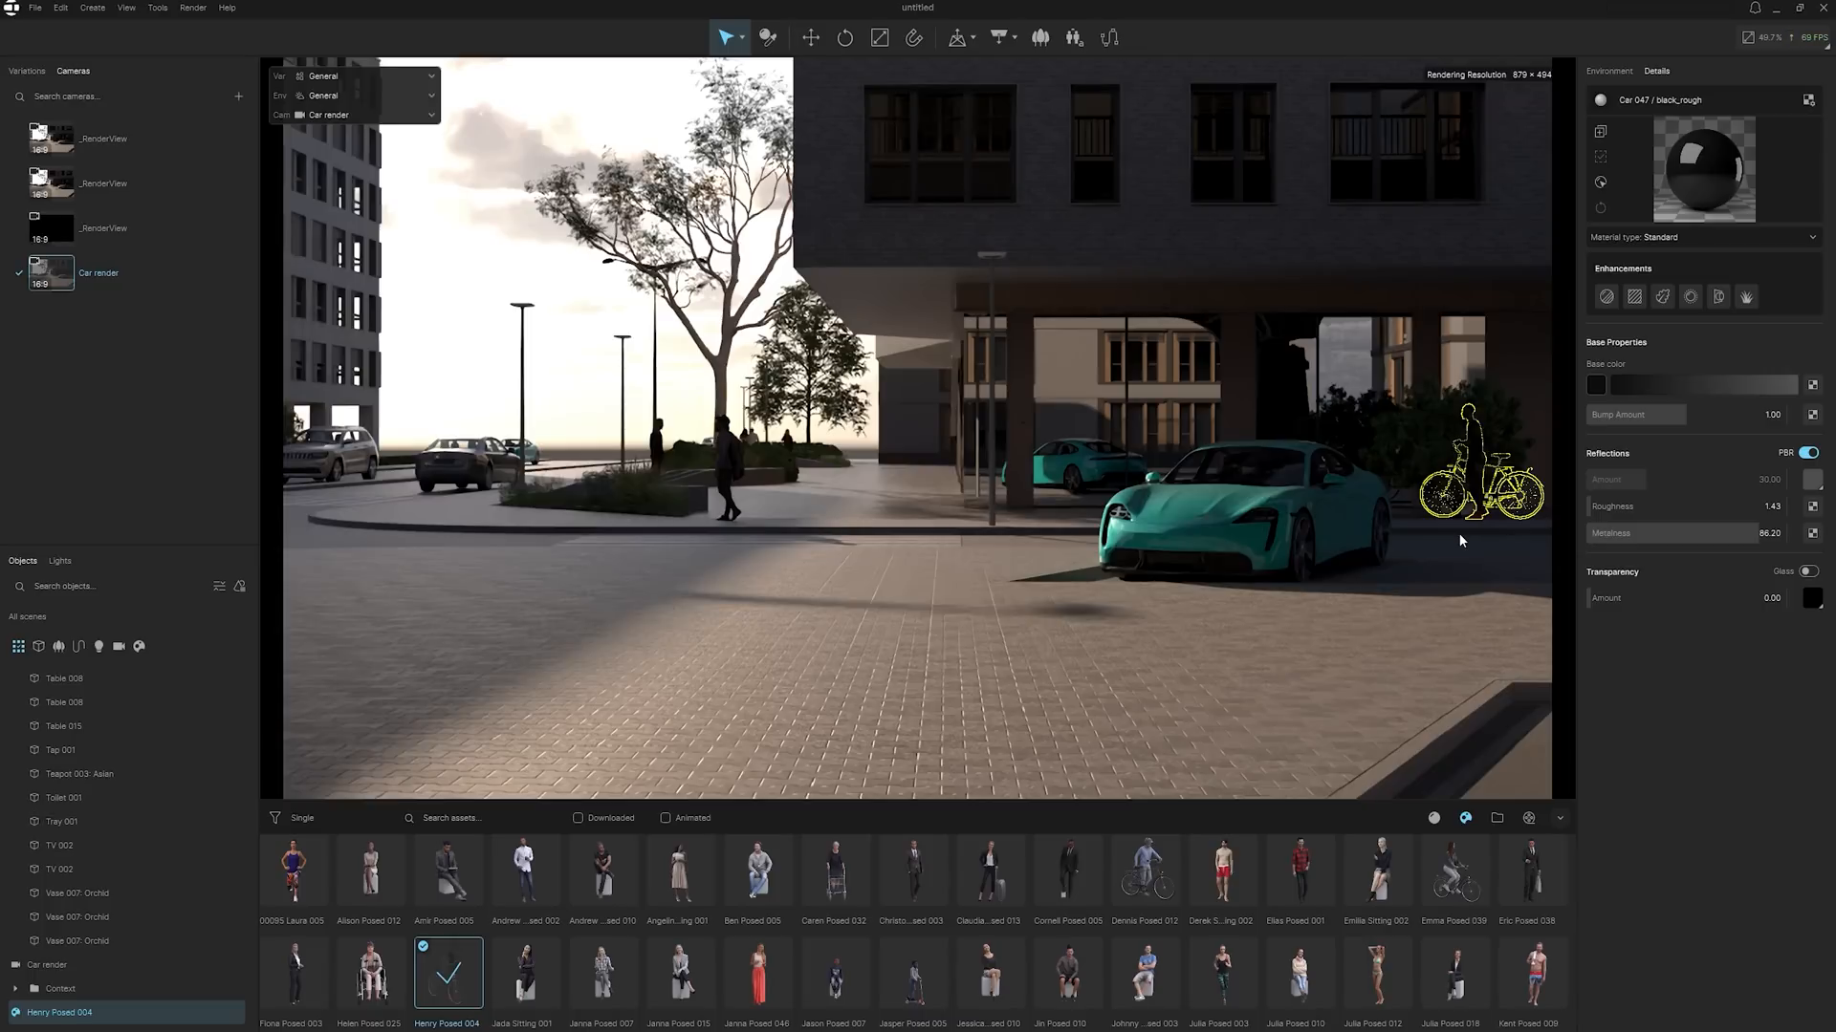
pyautogui.click(810, 37)
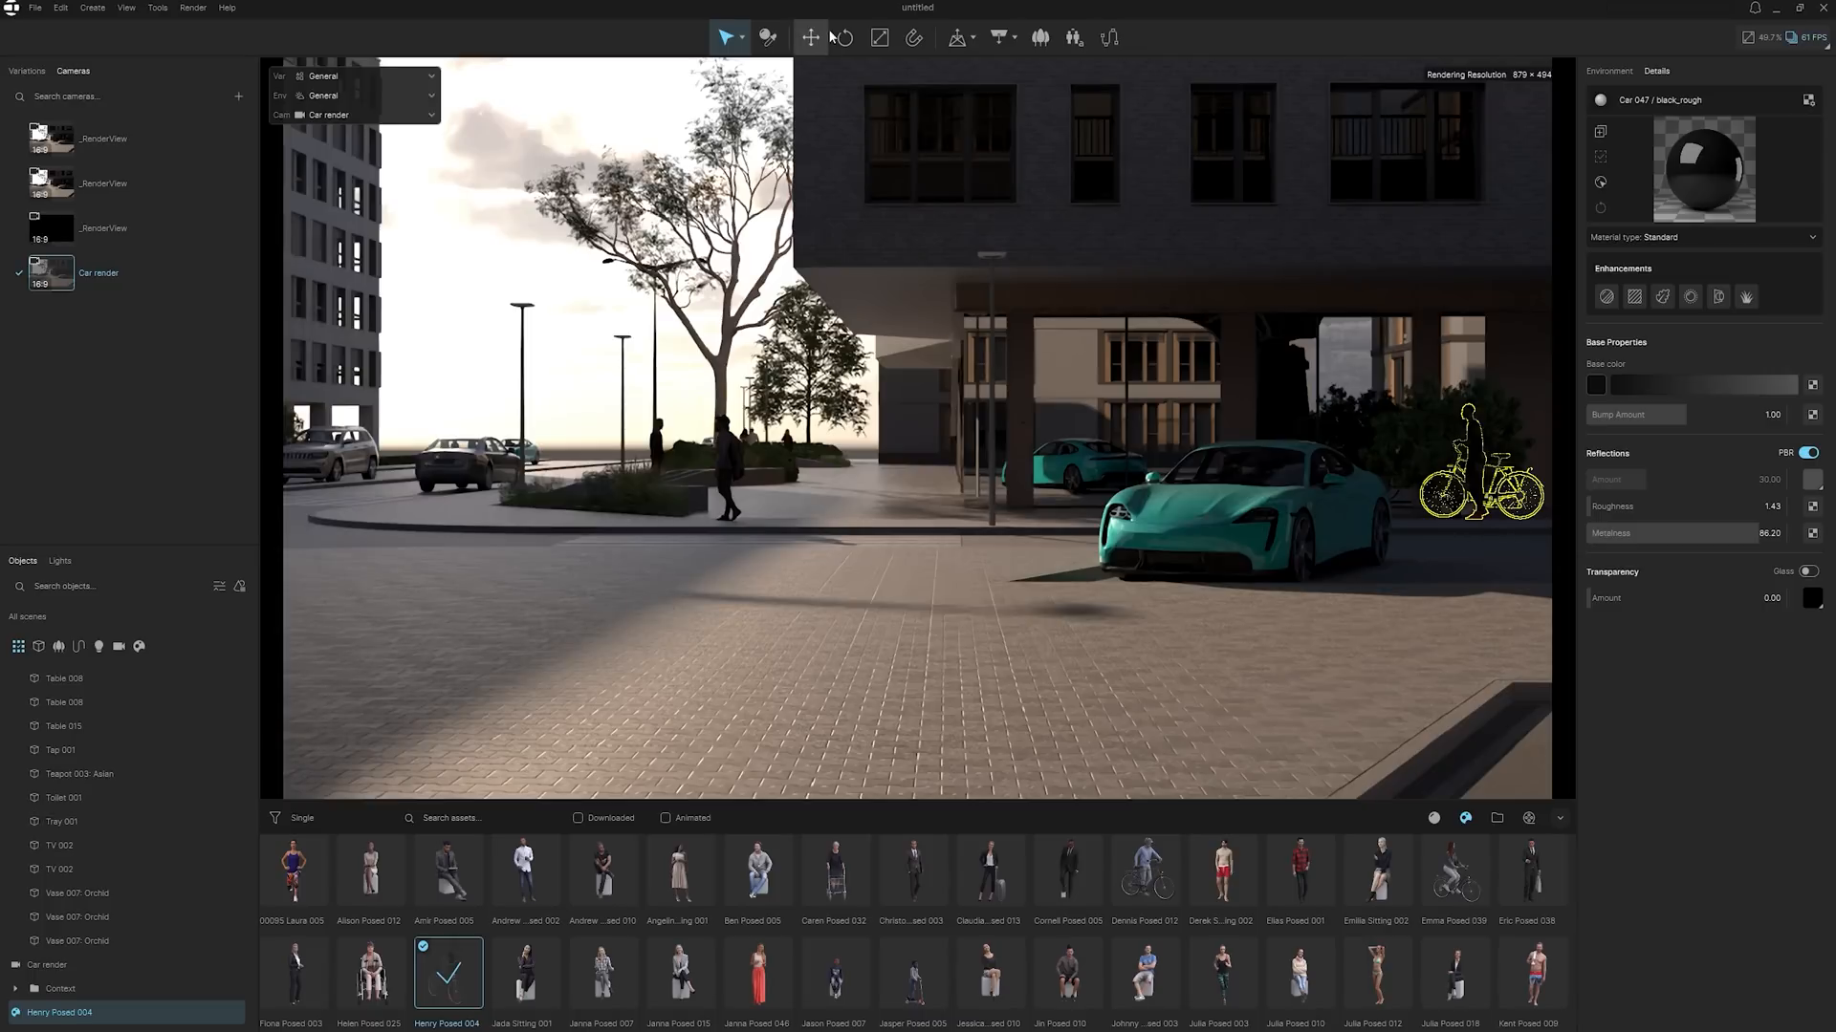
pyautogui.click(809, 37)
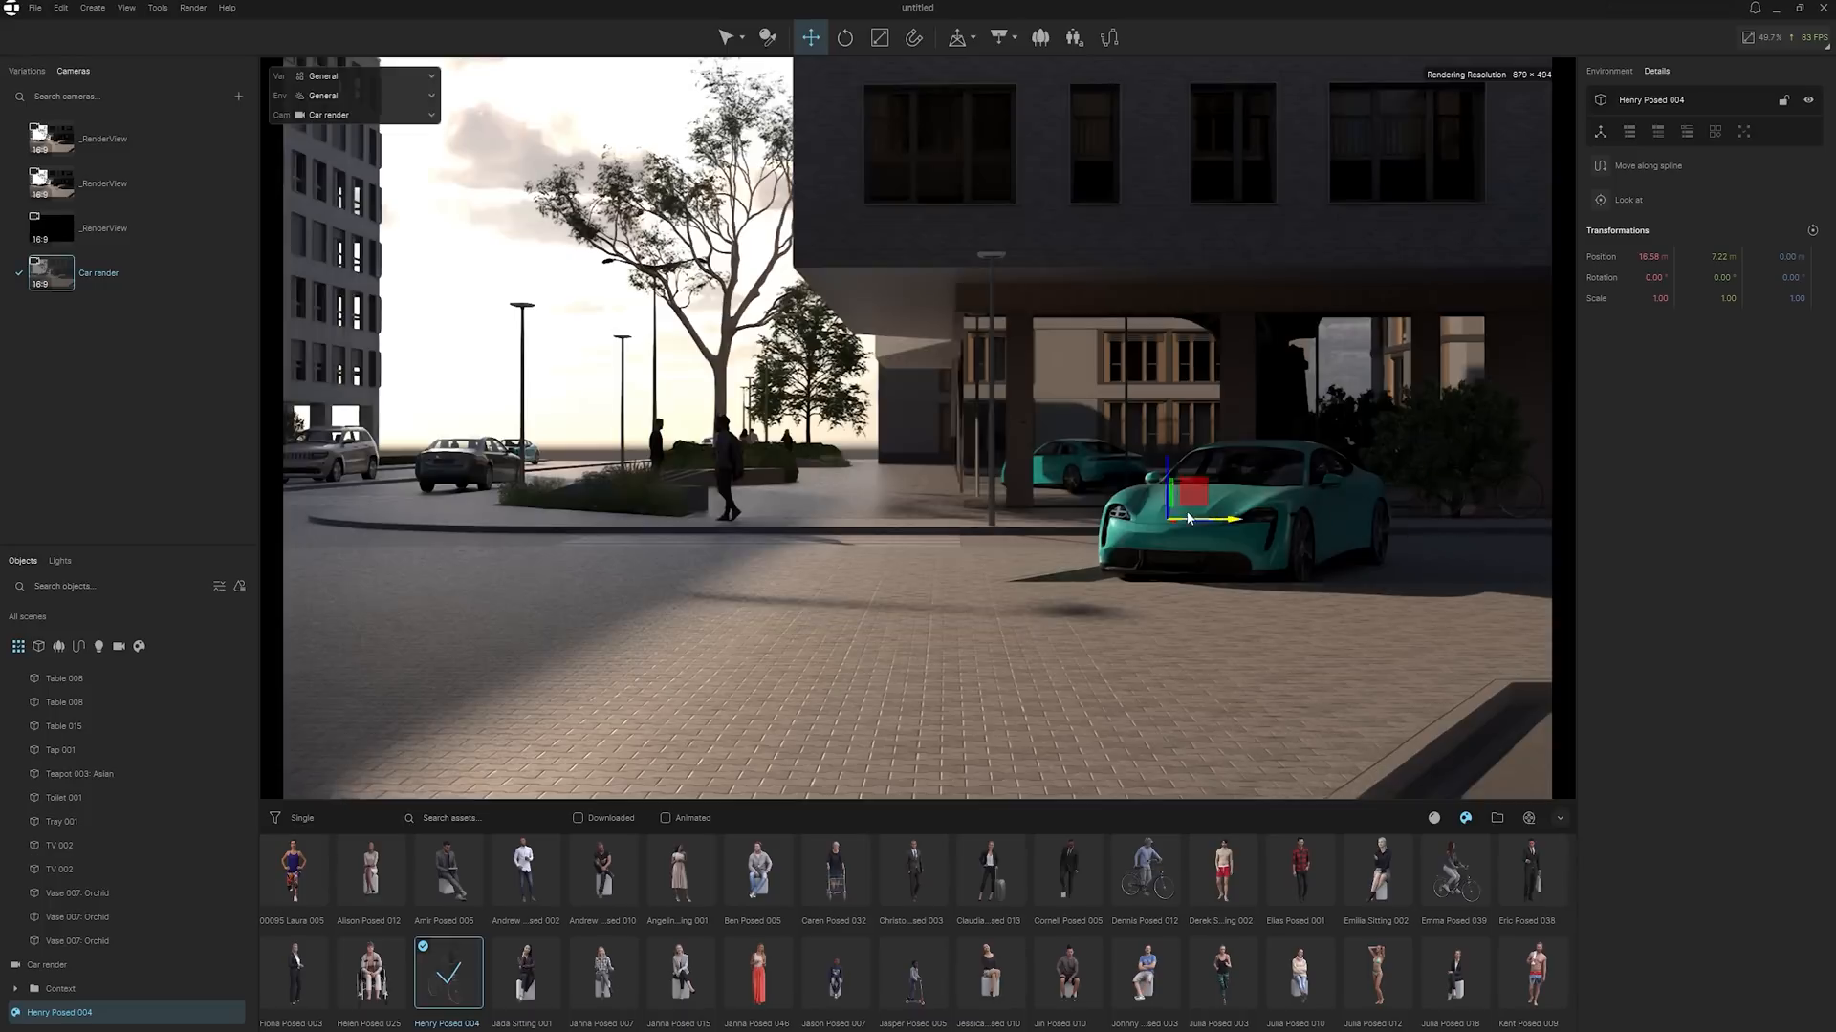
pyautogui.moveTo(1188, 491); pyautogui.dragTo(954, 492)
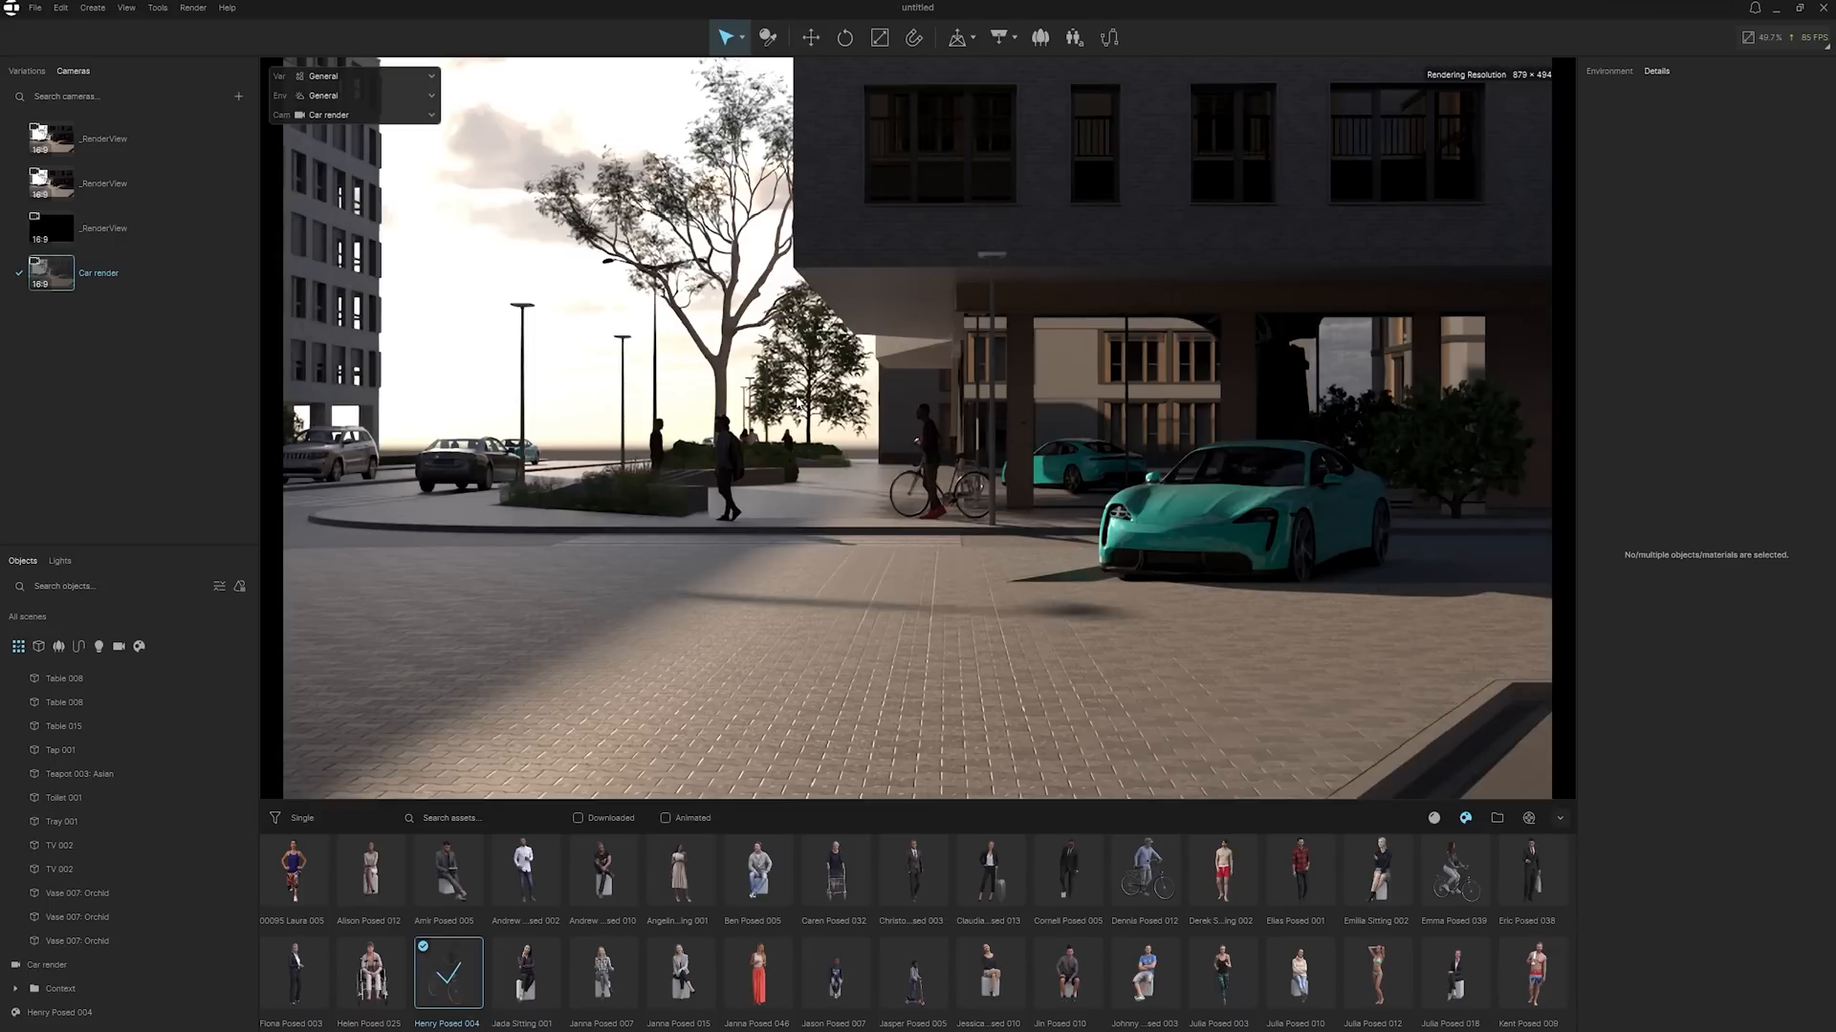
pyautogui.moveTo(984, 517)
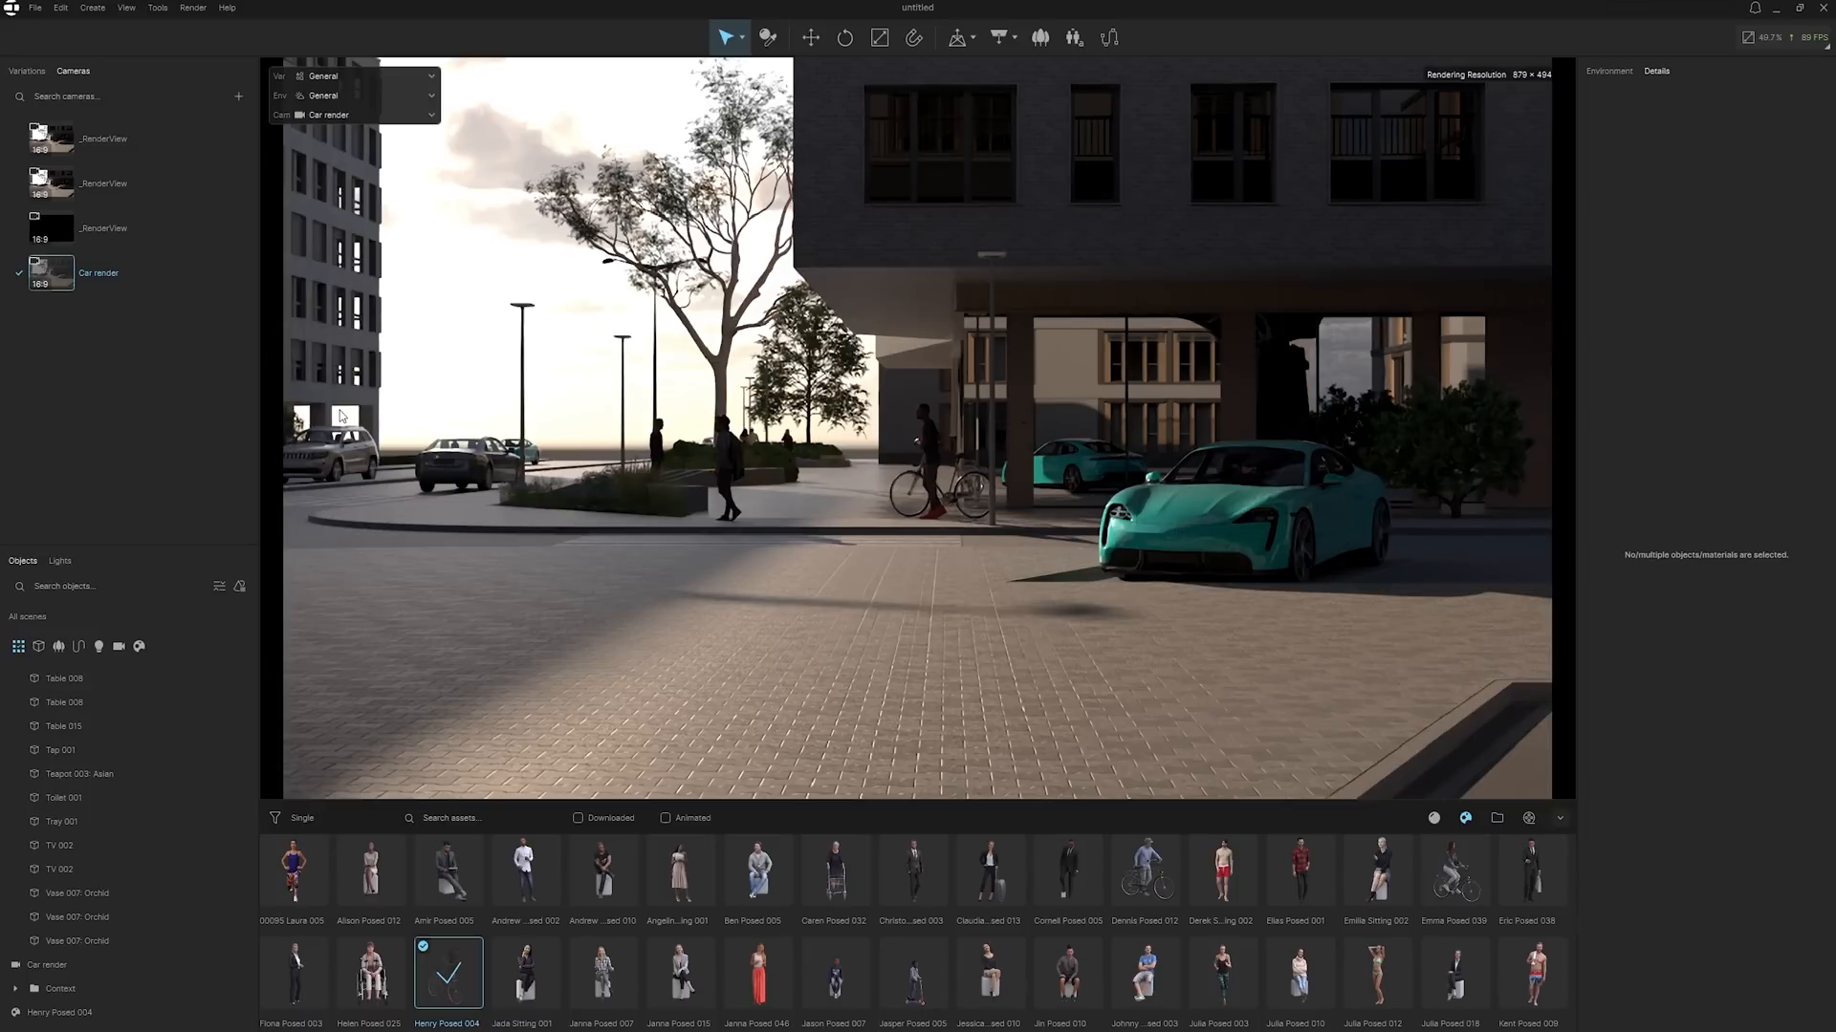
# - Place Apple Tree 003 in the left foreground so it overhangs the pavement
pyautogui.click(276, 817)
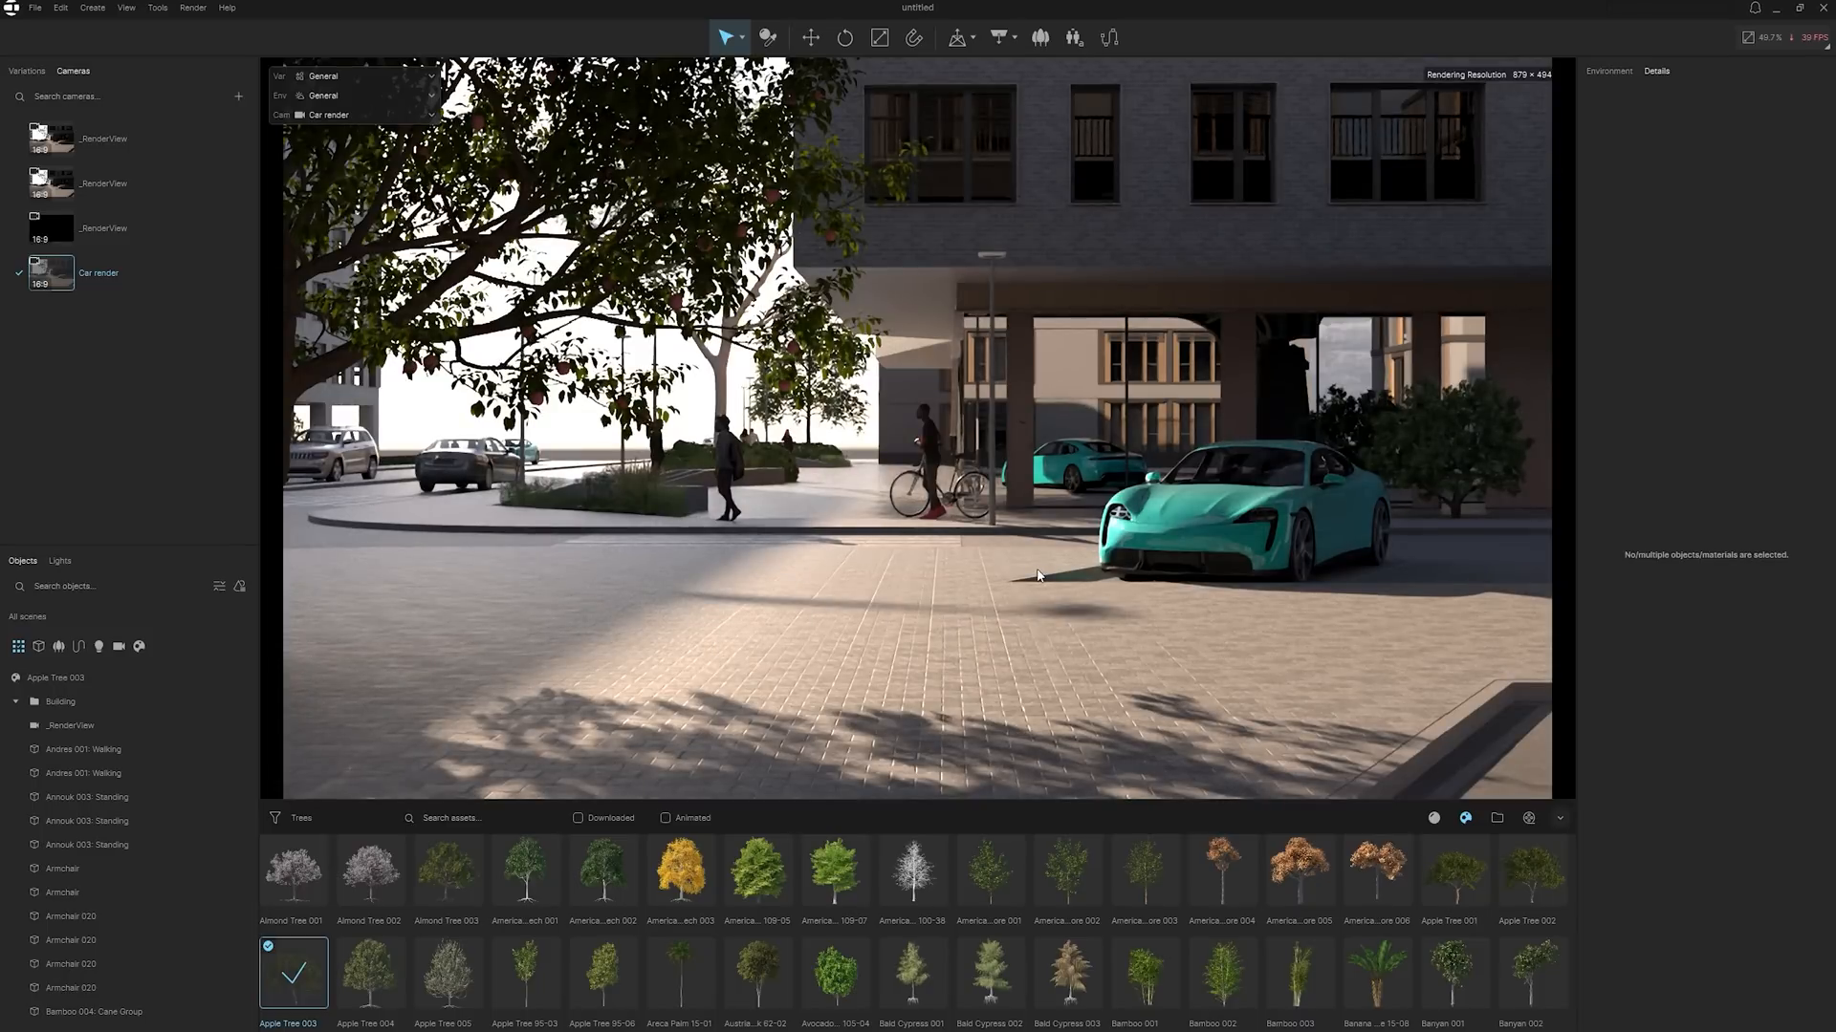
pyautogui.moveTo(1253, 721)
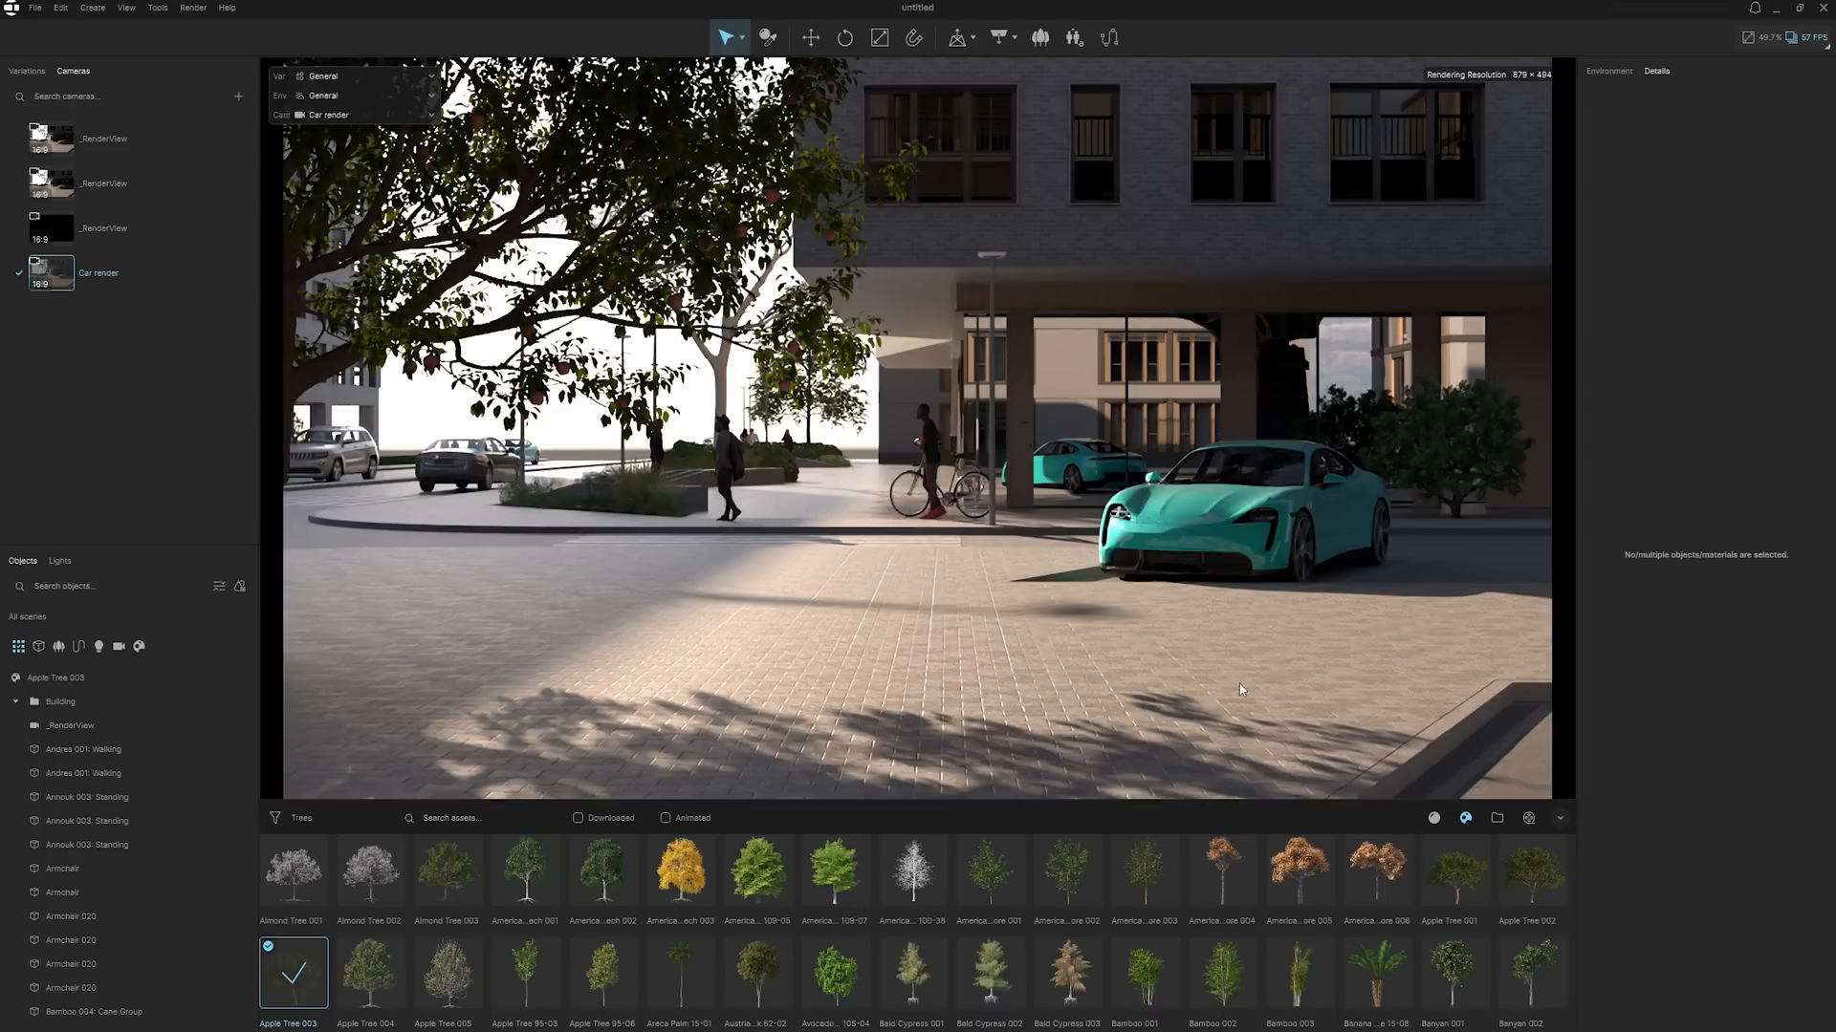
pyautogui.moveTo(1130, 595)
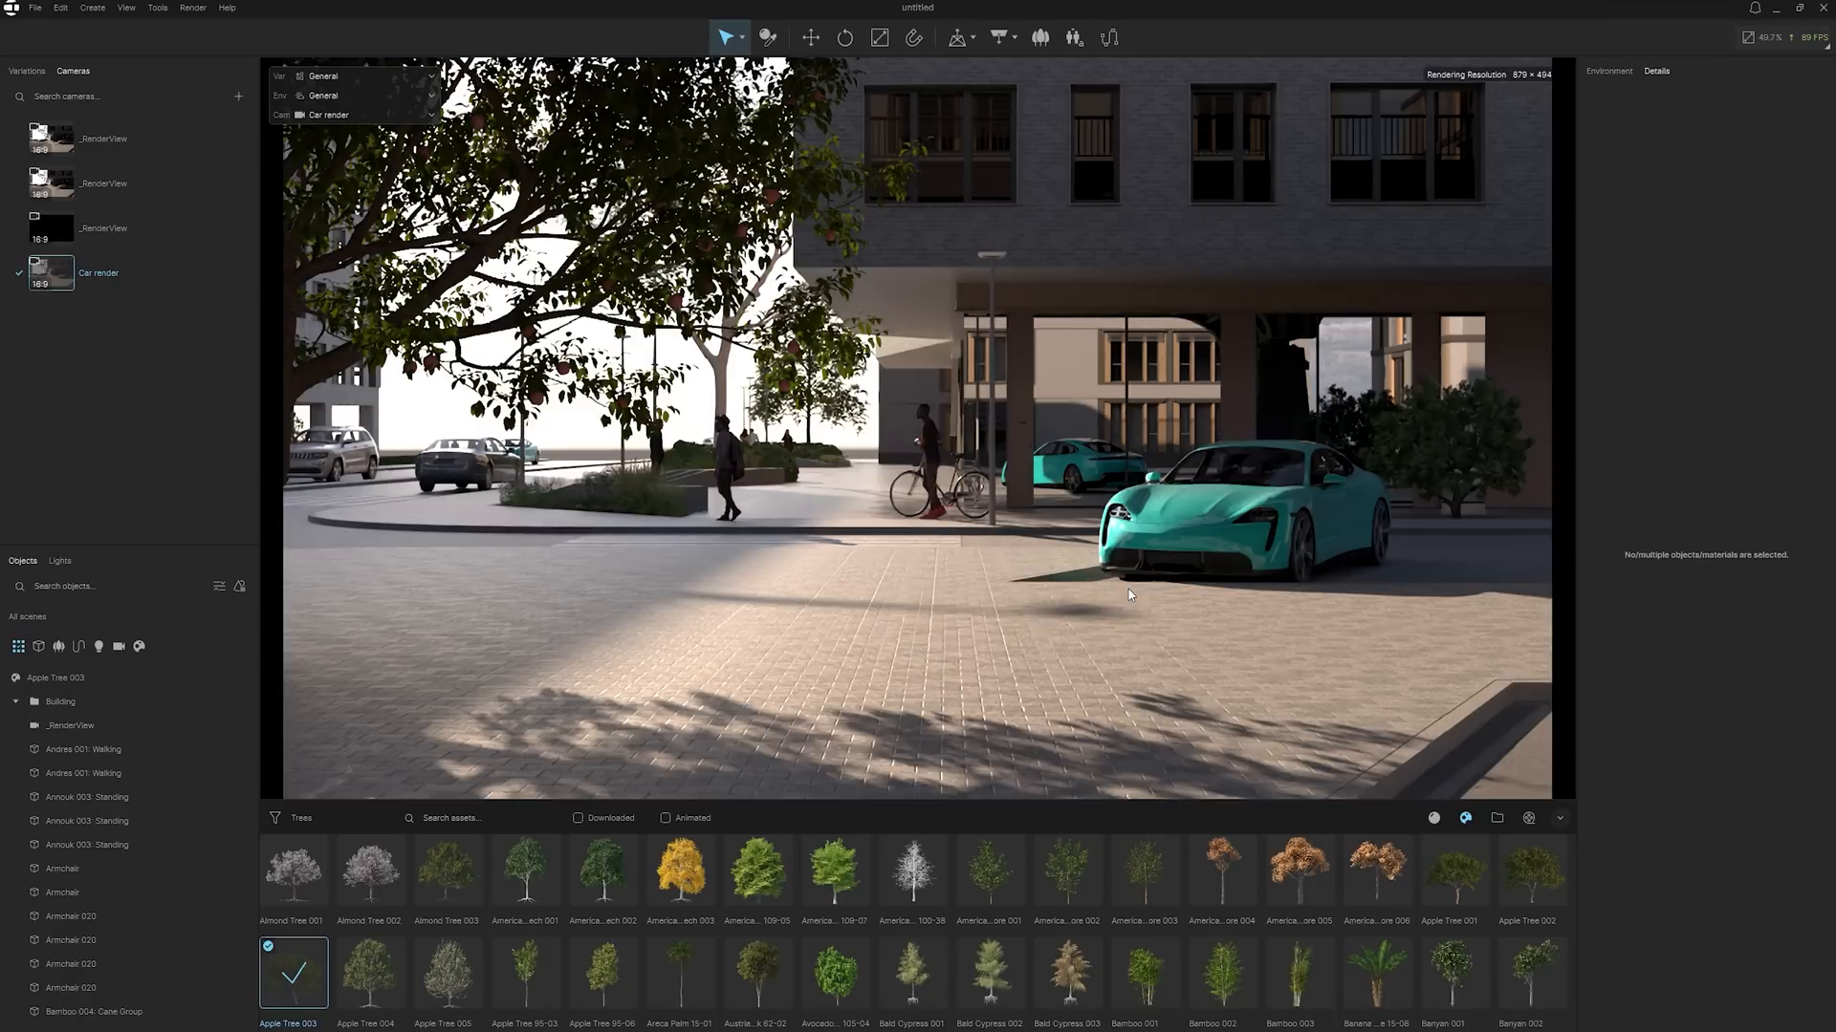
pyautogui.moveTo(877, 640)
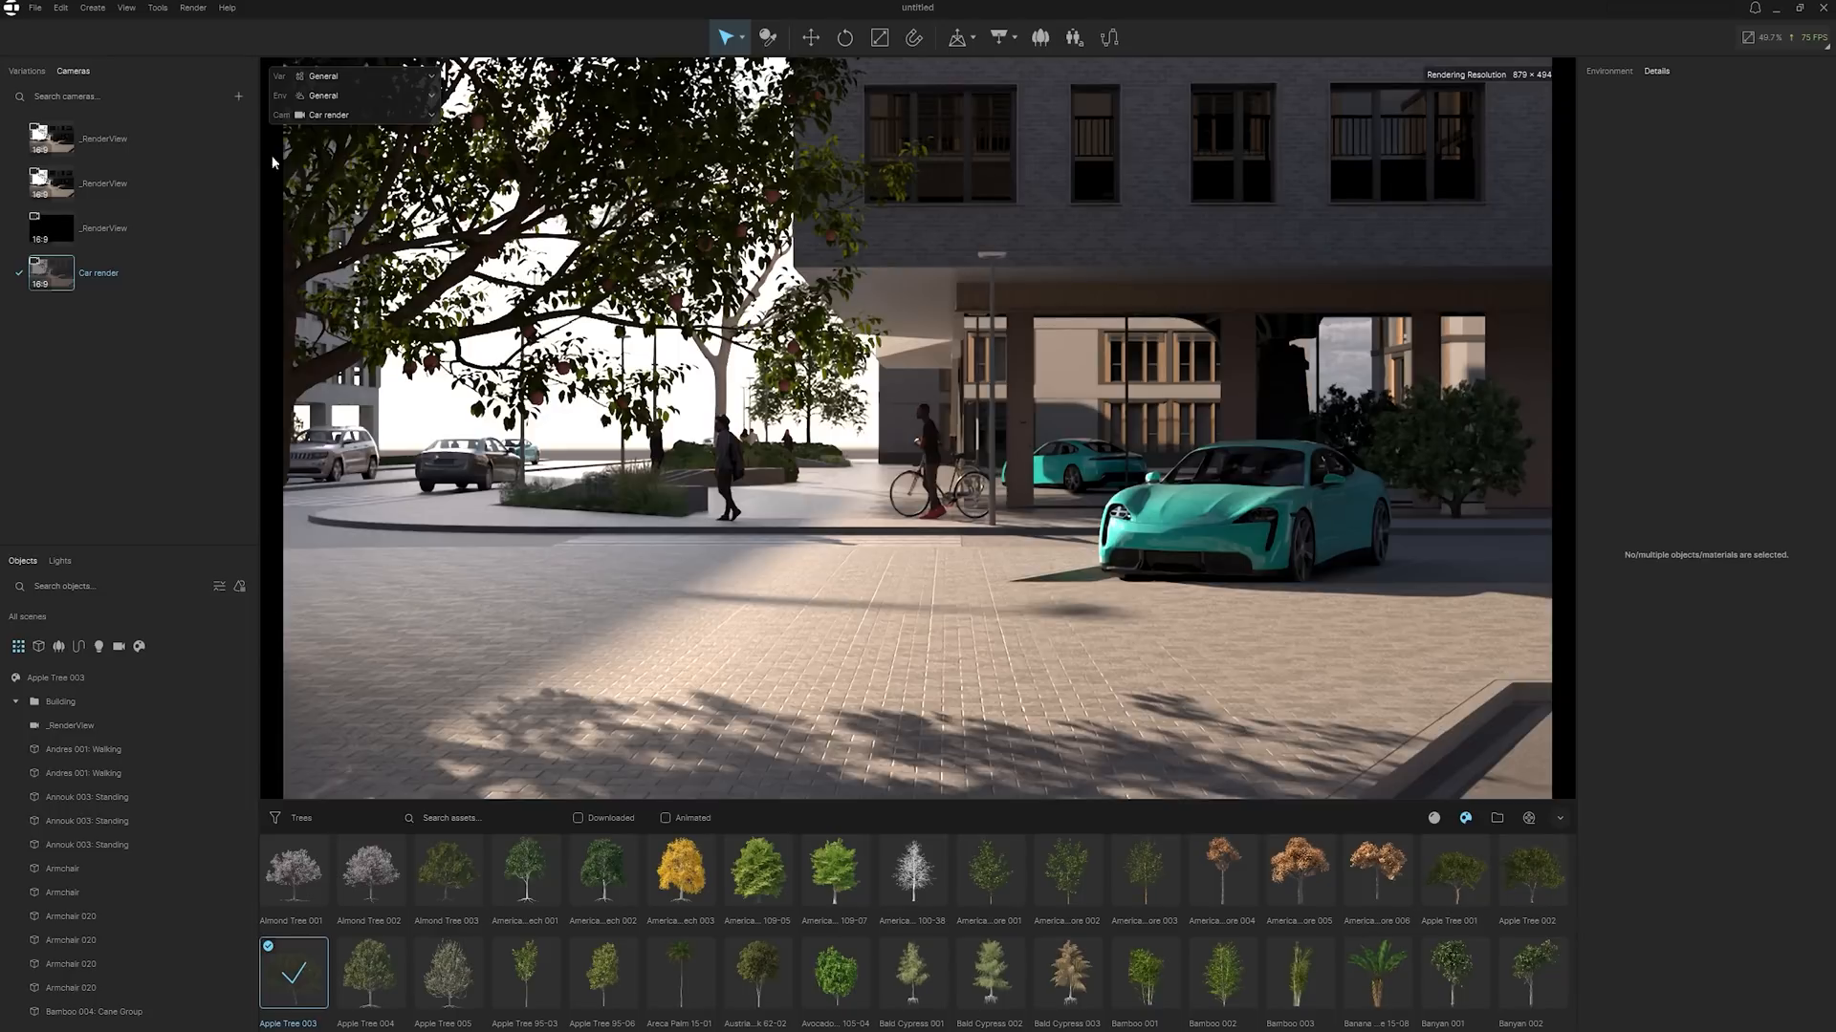
# - Render the Car view as a 2160p, Ultra-quality PNG still
pyautogui.click(192, 8)
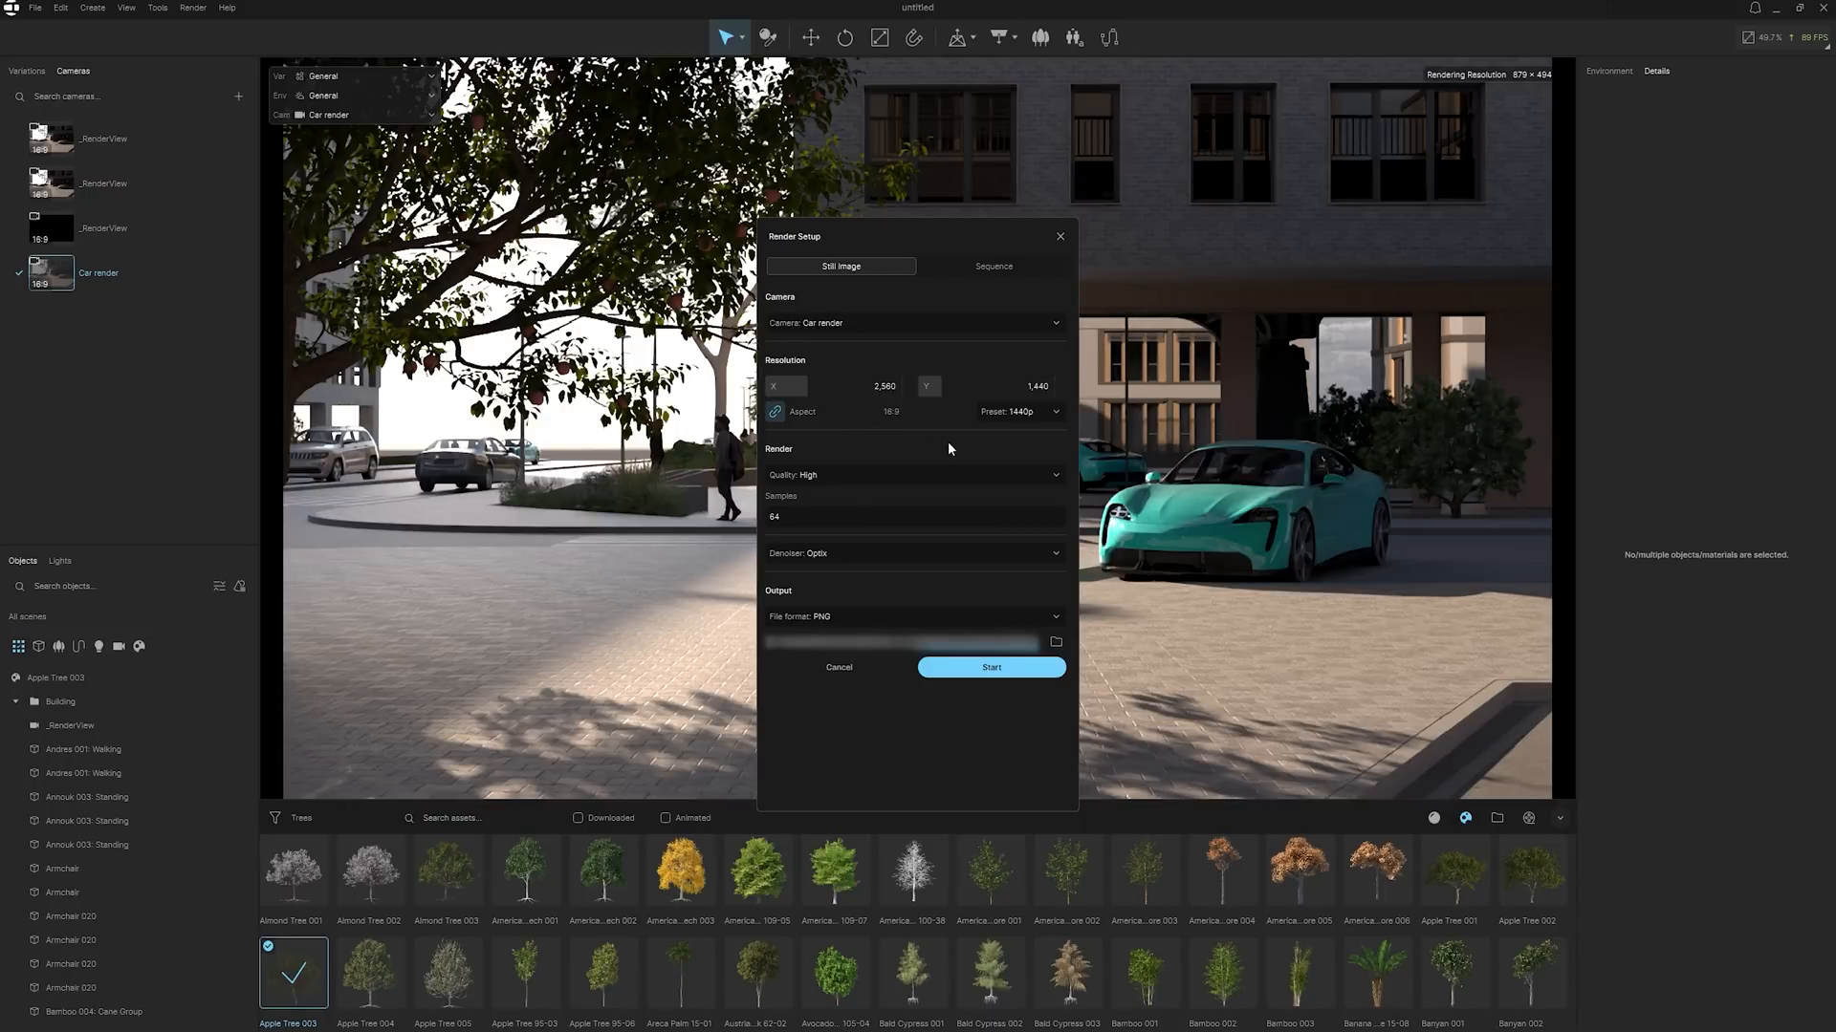
pyautogui.click(1018, 411)
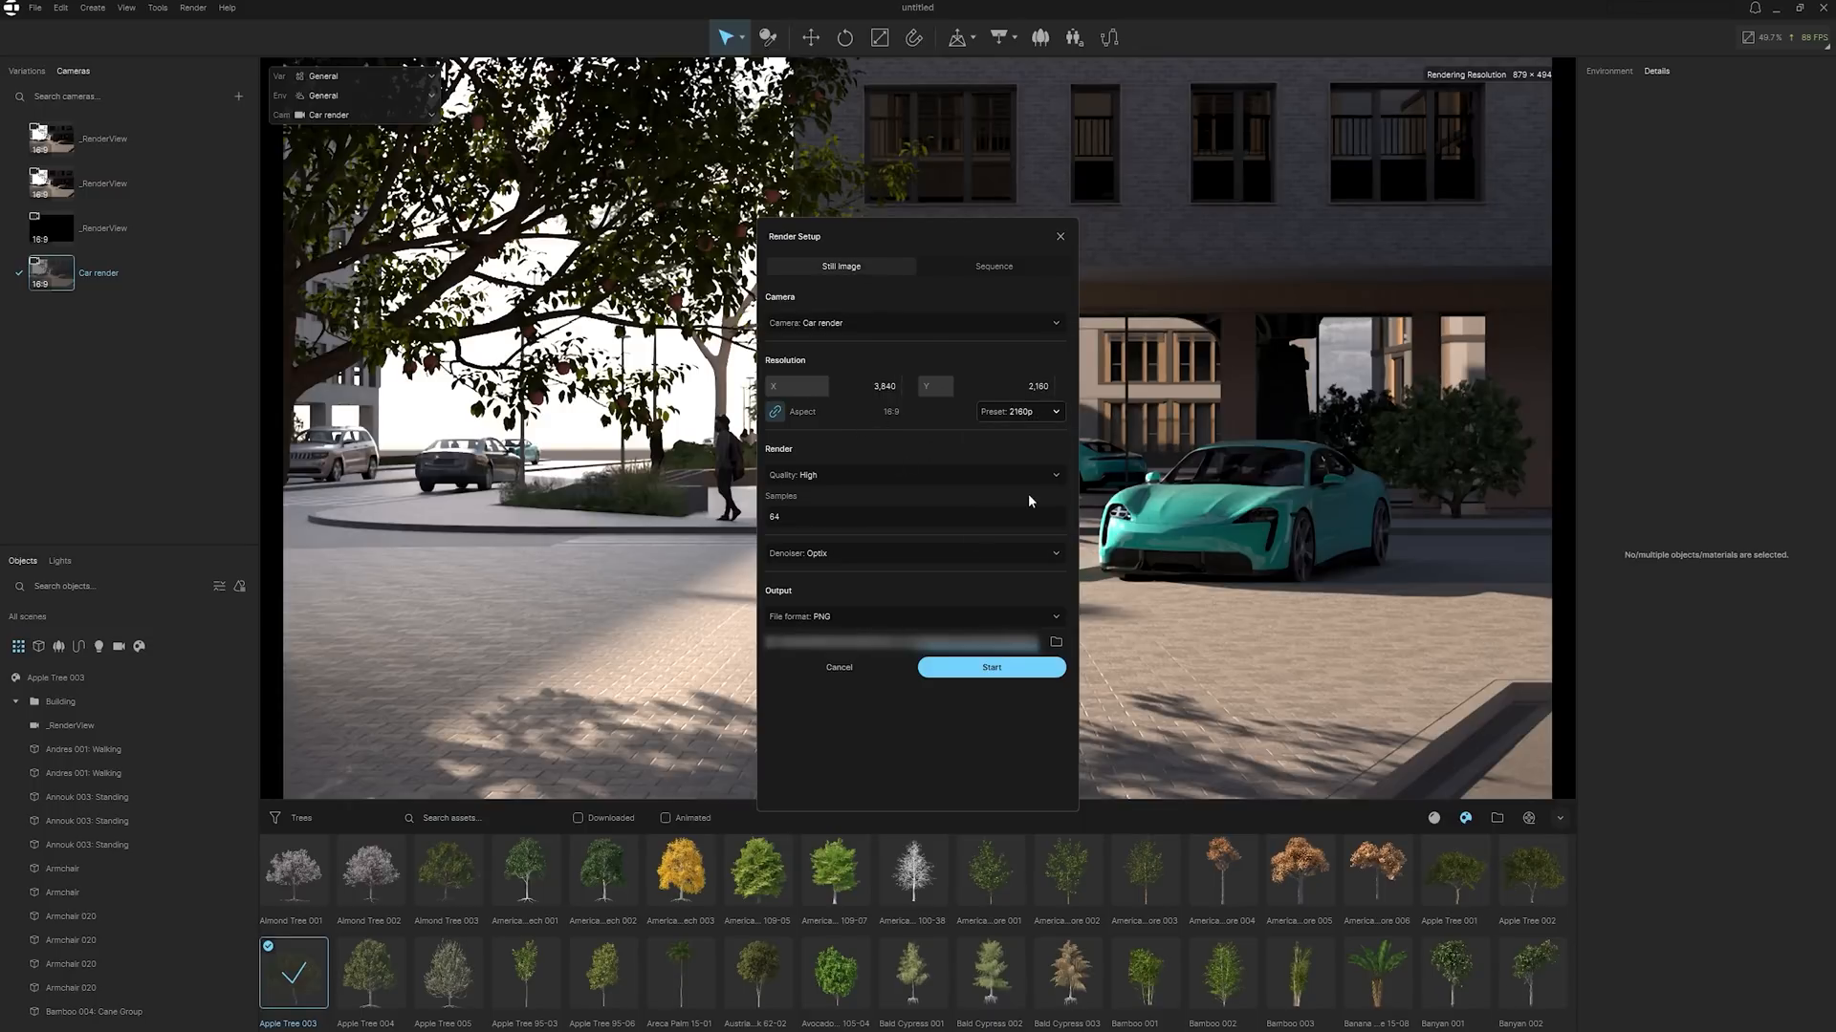
pyautogui.click(912, 474)
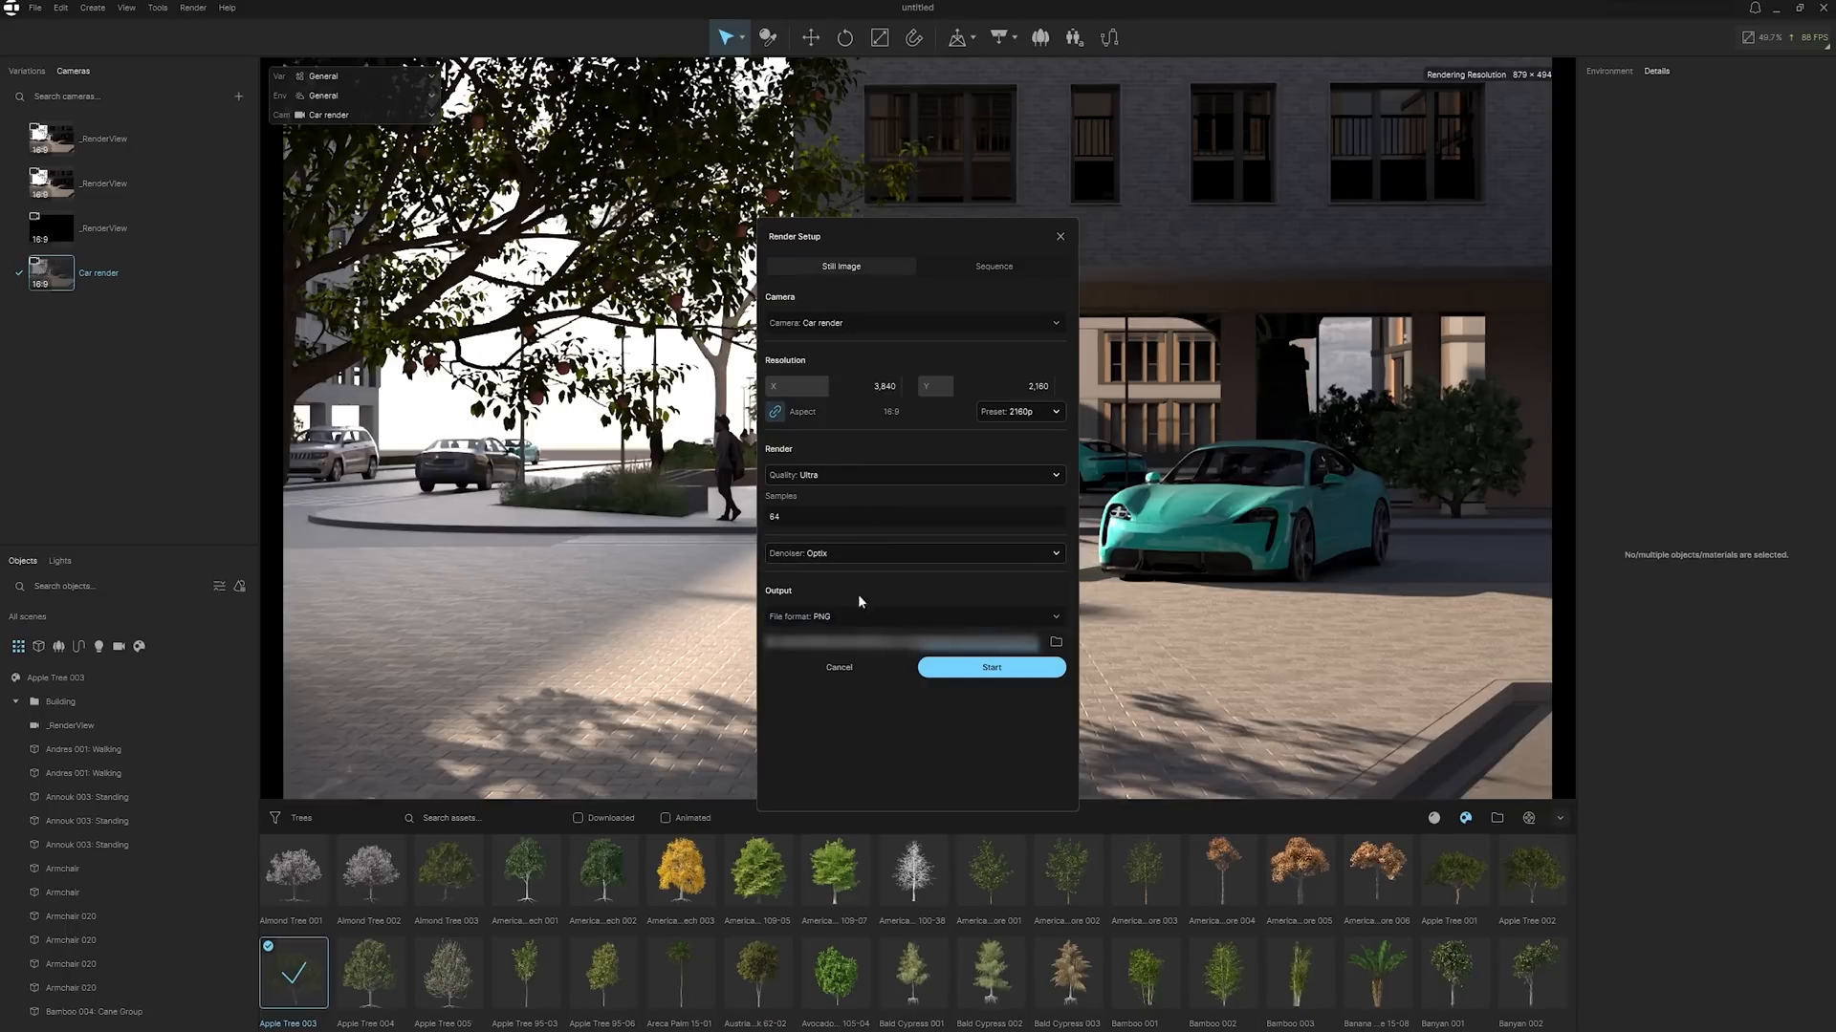
pyautogui.click(913, 616)
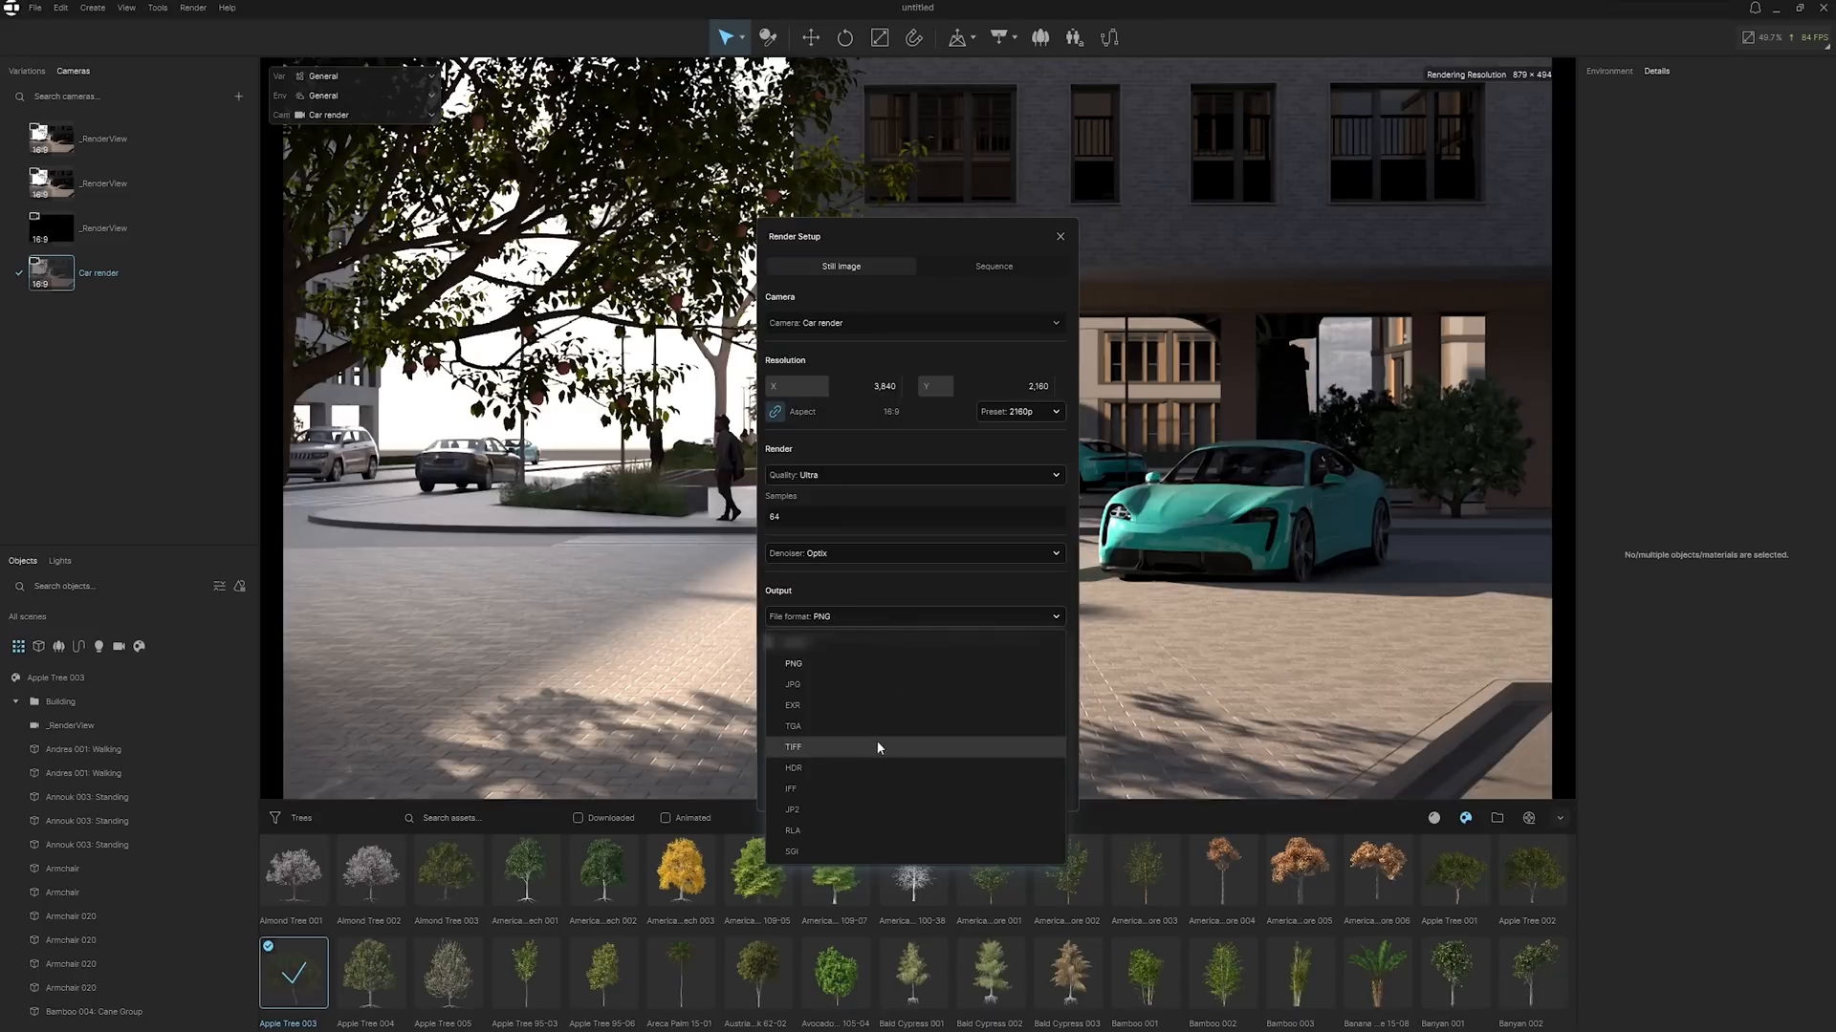
pyautogui.click(792, 663)
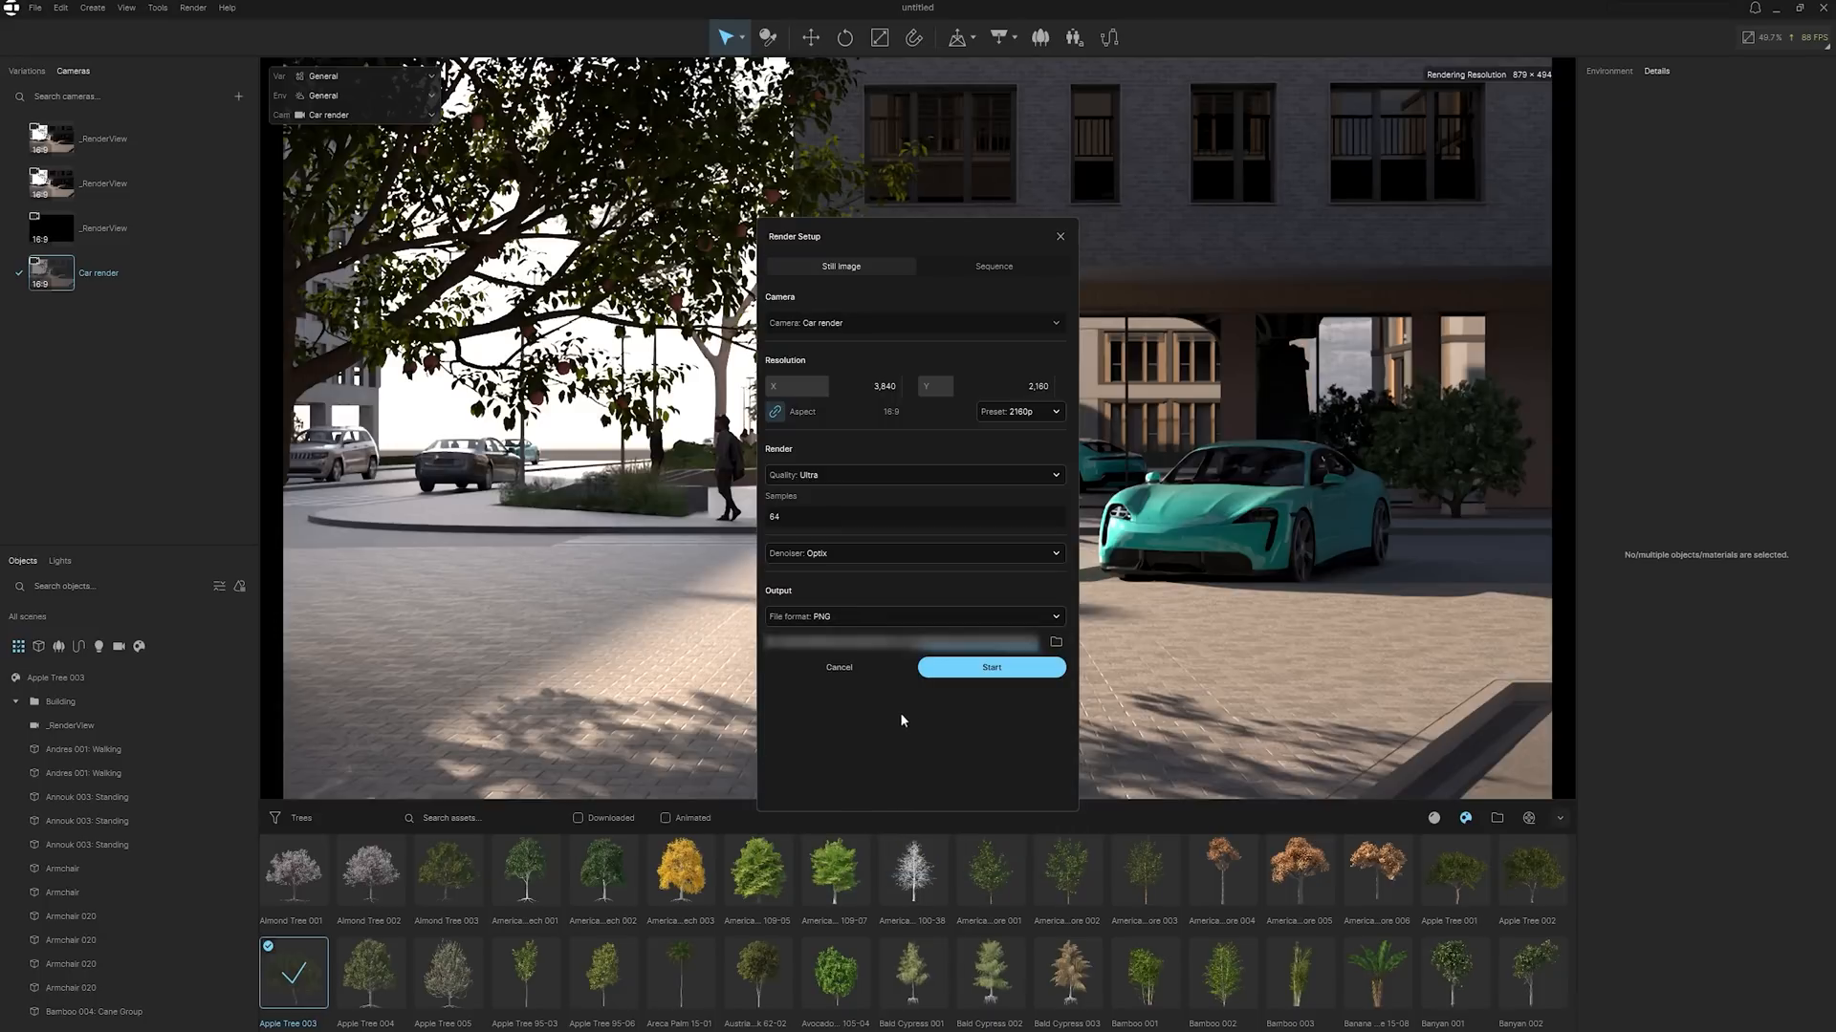
pyautogui.click(989, 667)
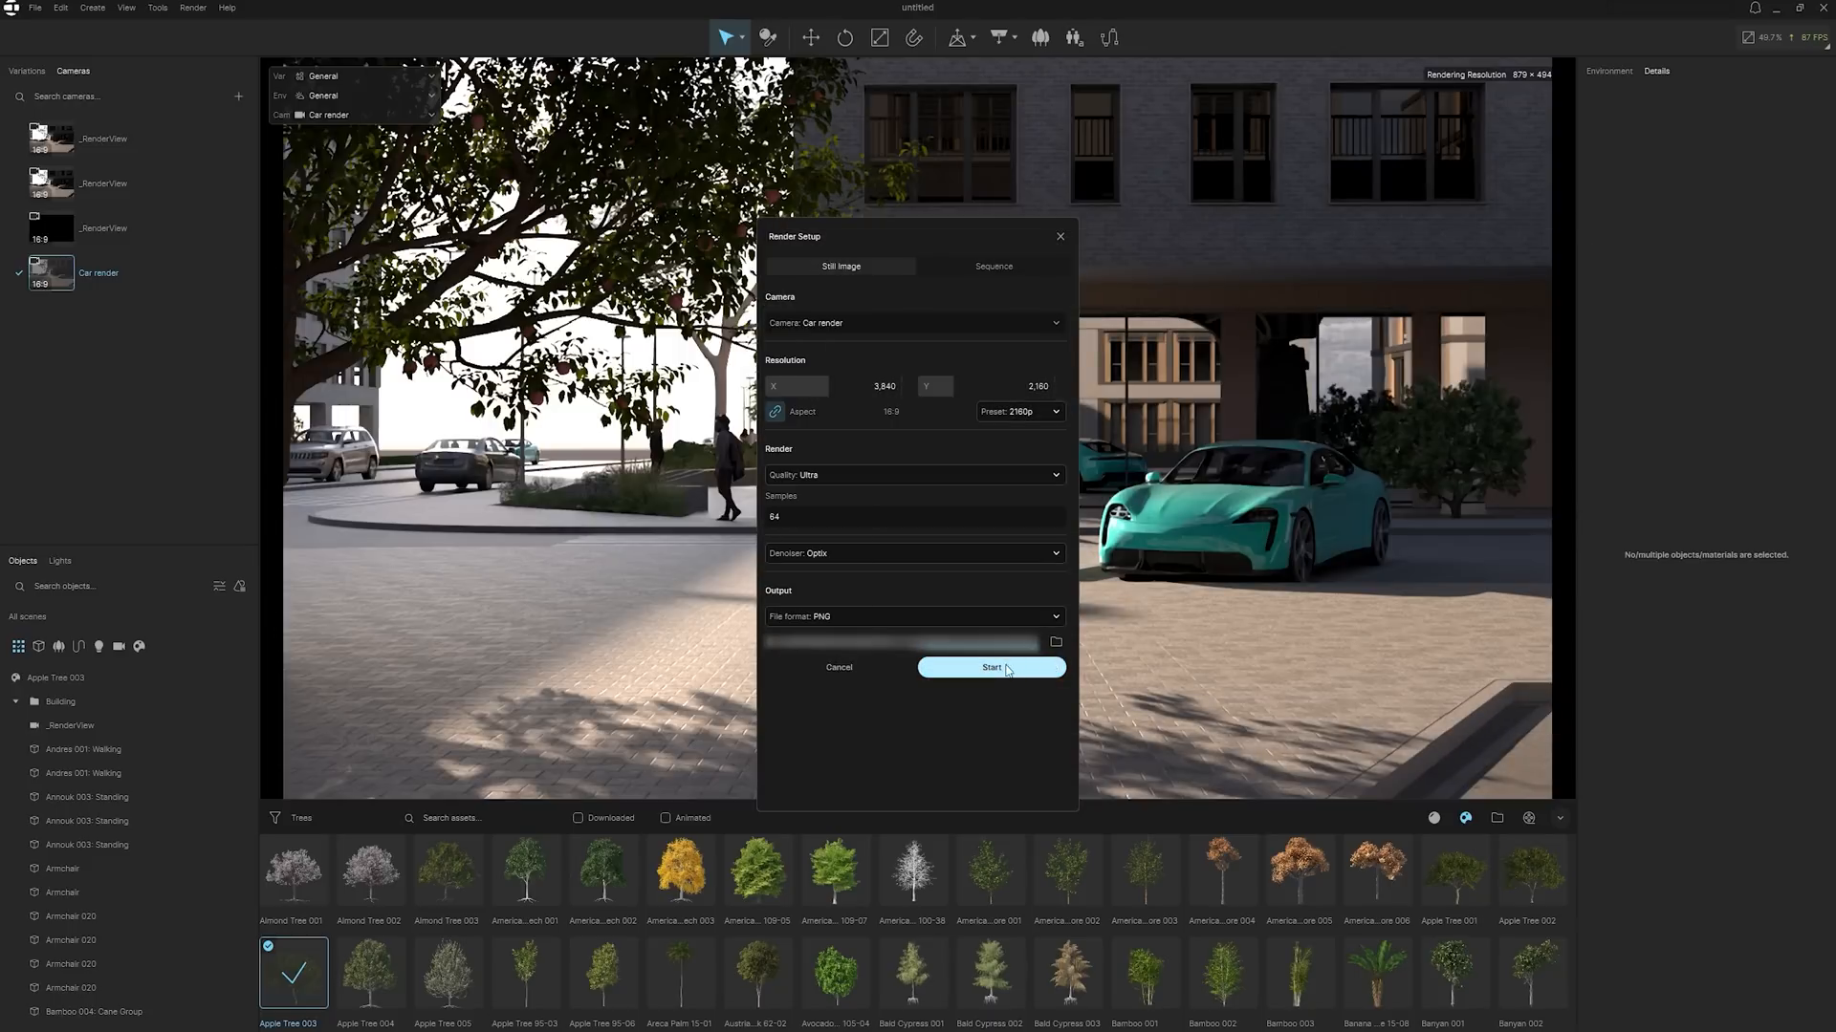
pyautogui.click(990, 667)
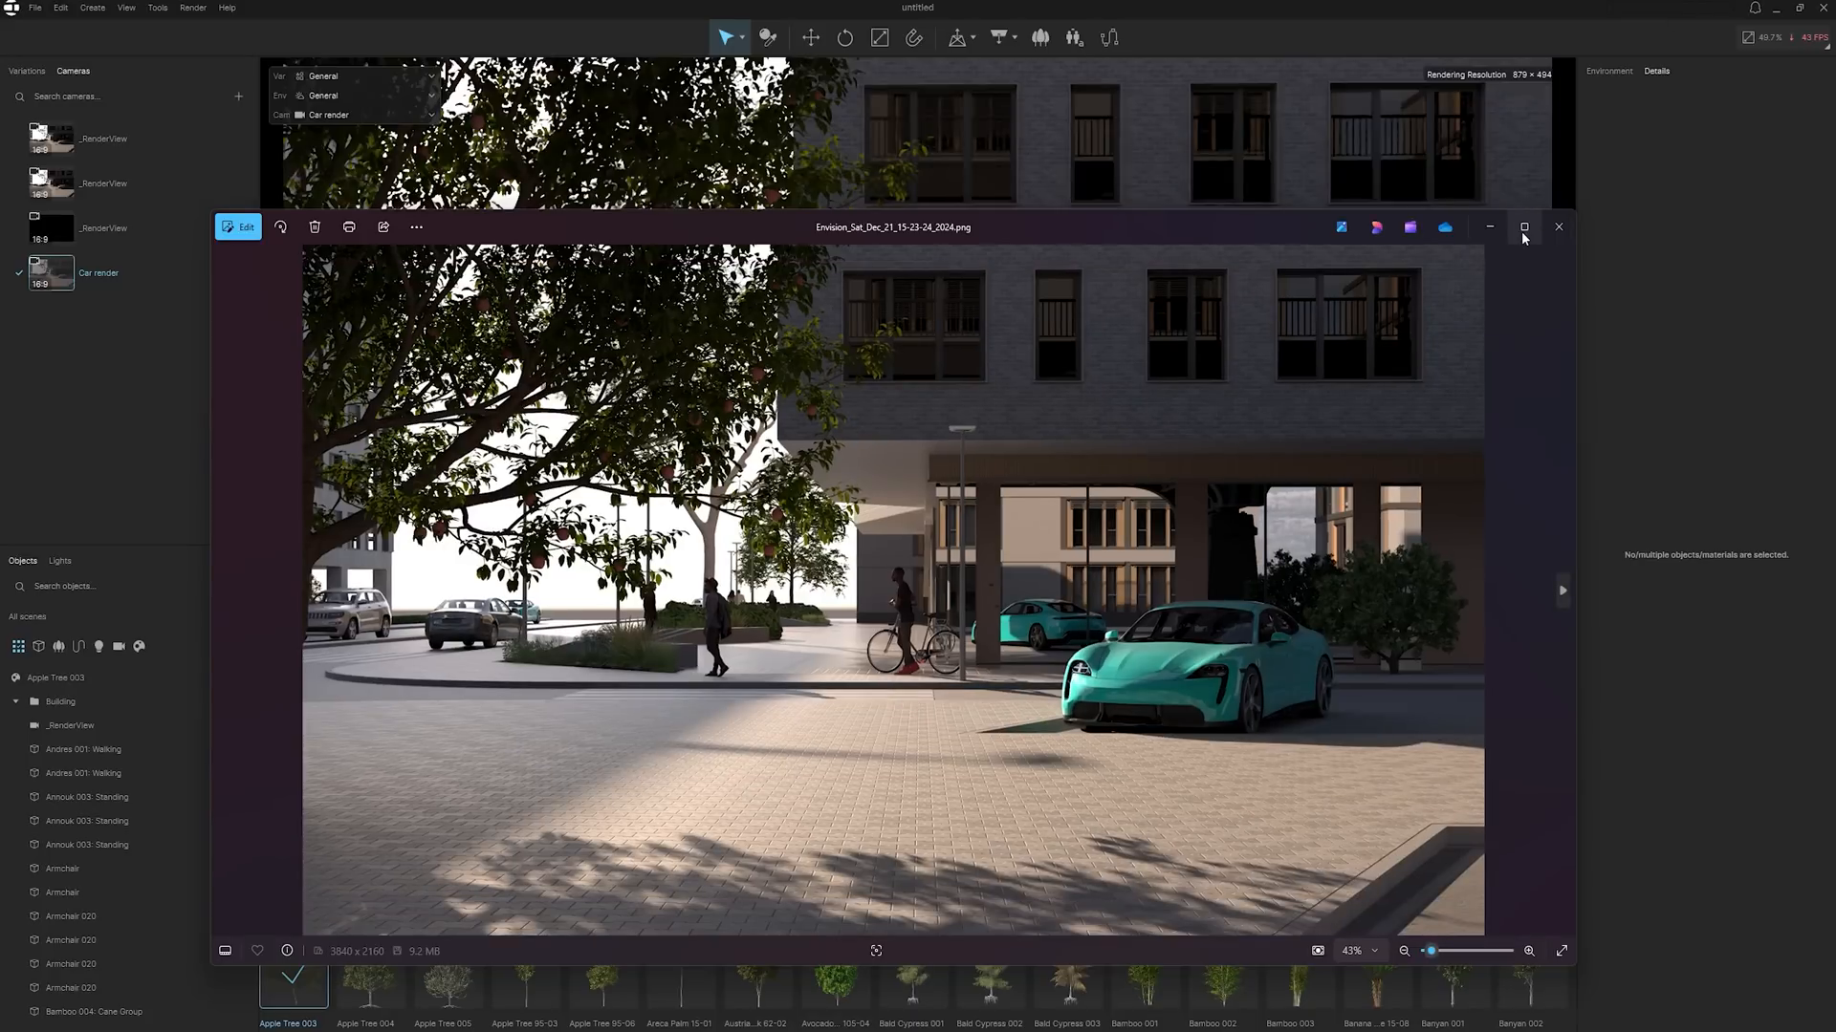
# - Enlarge the finished street render to fill the Windows Photos window
pyautogui.click(1524, 227)
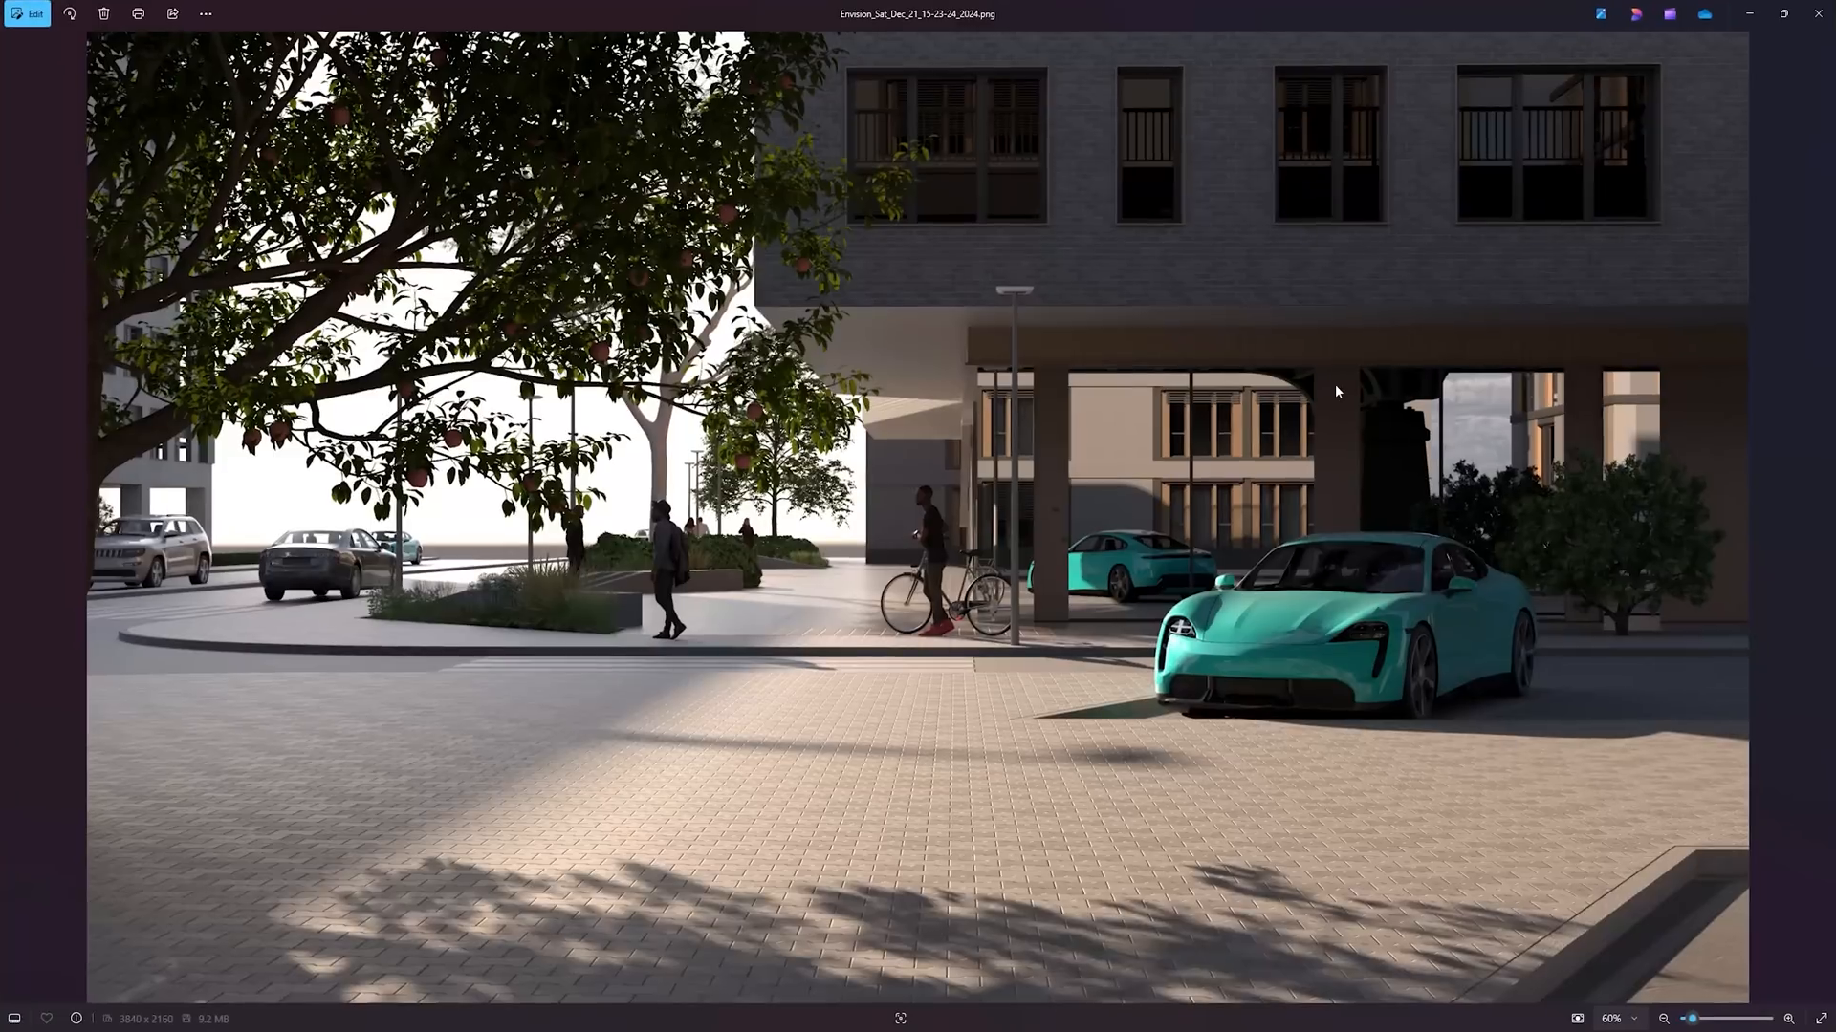
pyautogui.moveTo(1584, 766)
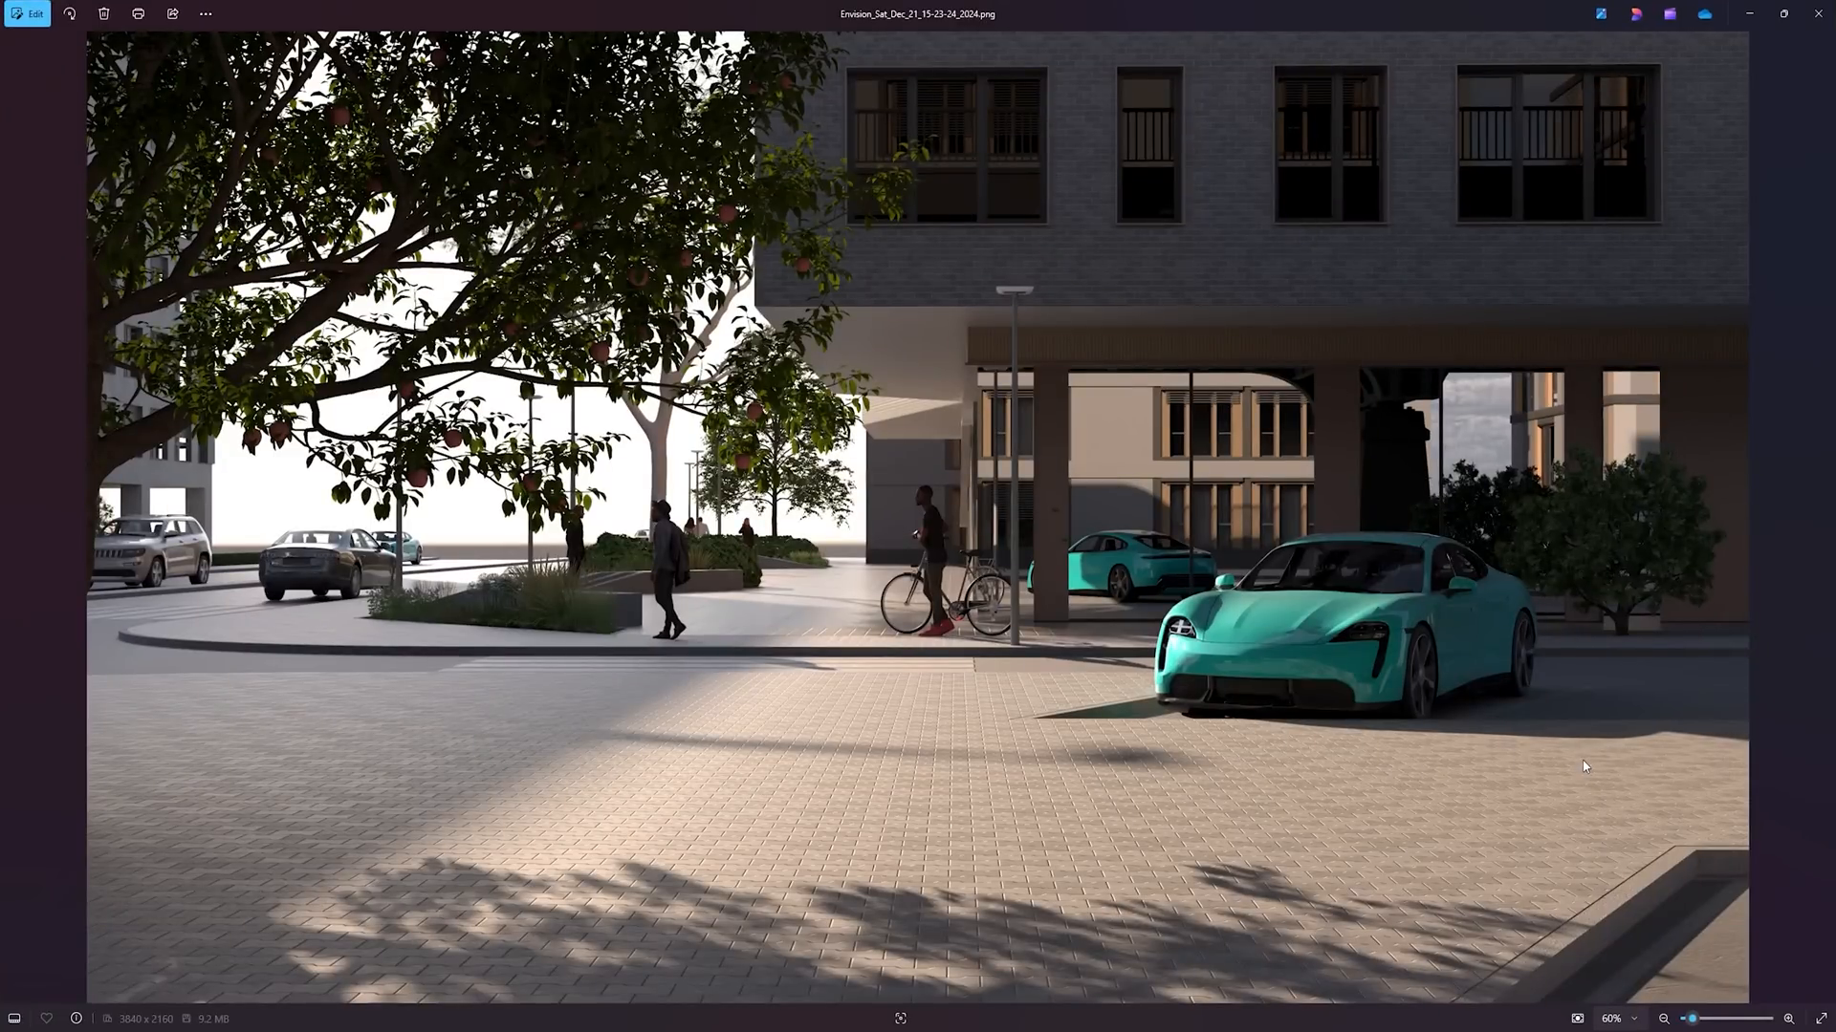
pyautogui.moveTo(1544, 762)
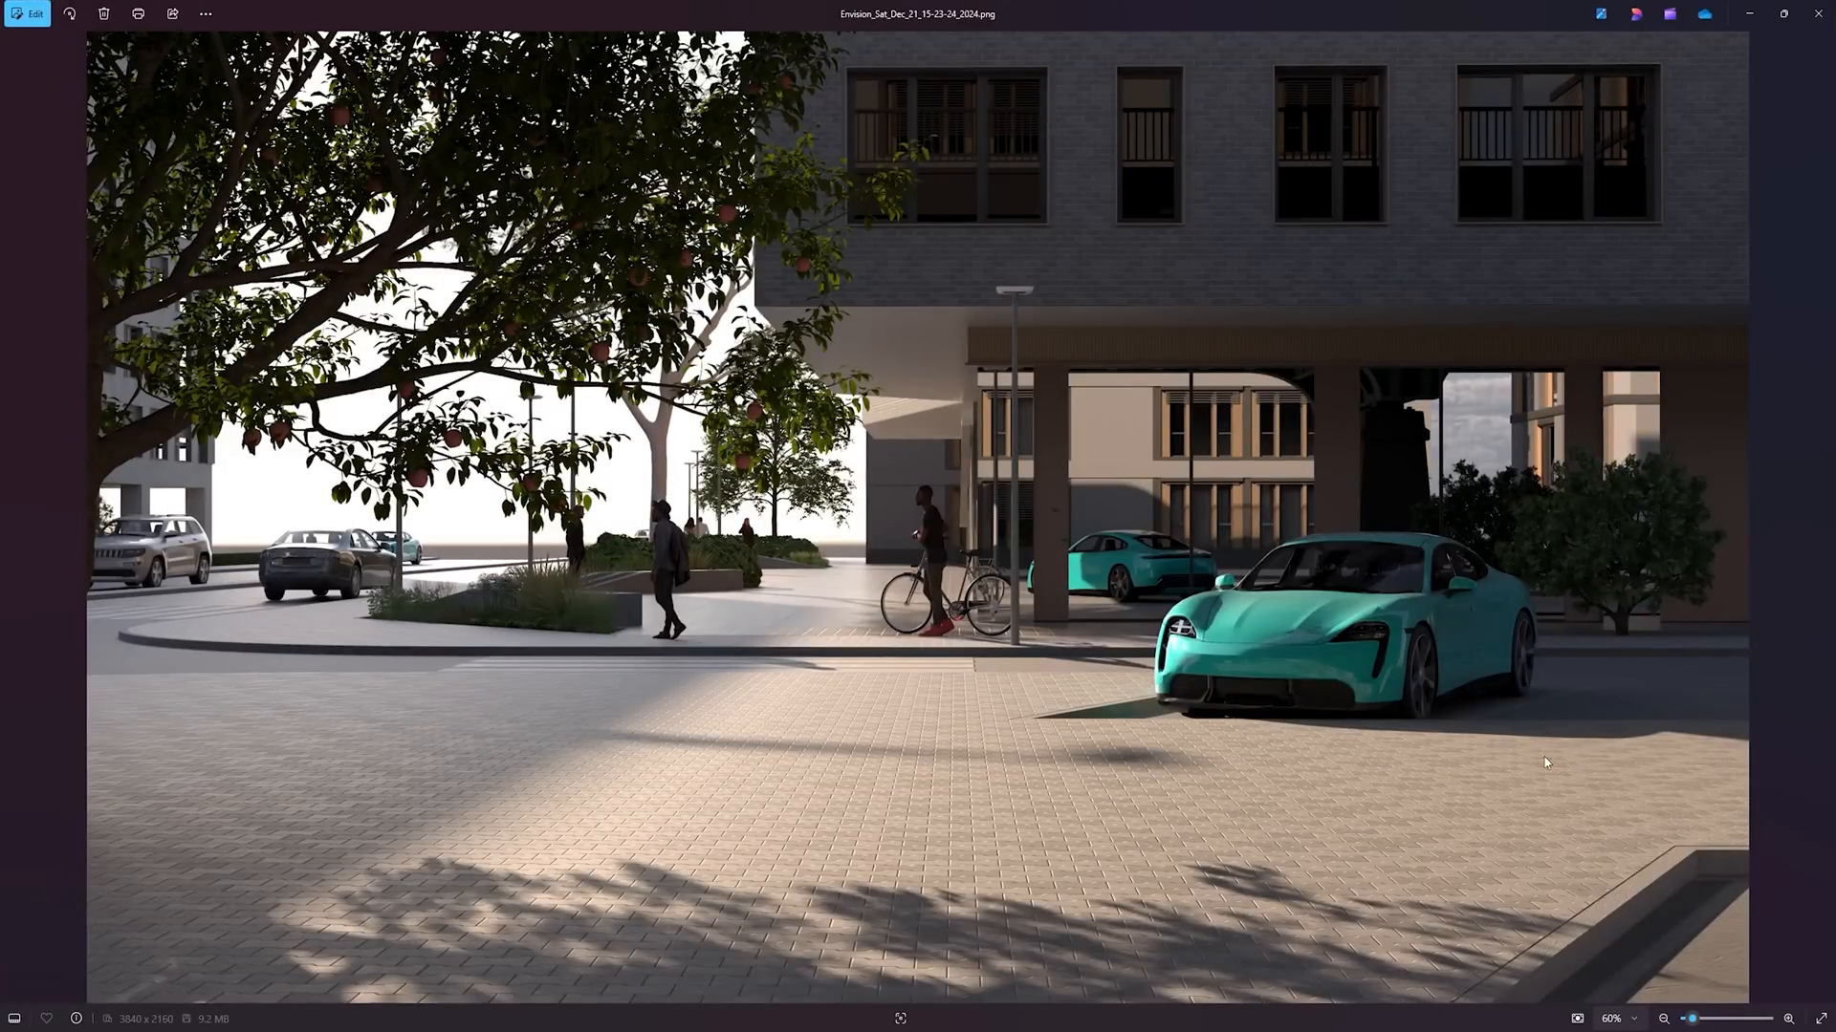
pyautogui.moveTo(1459, 809)
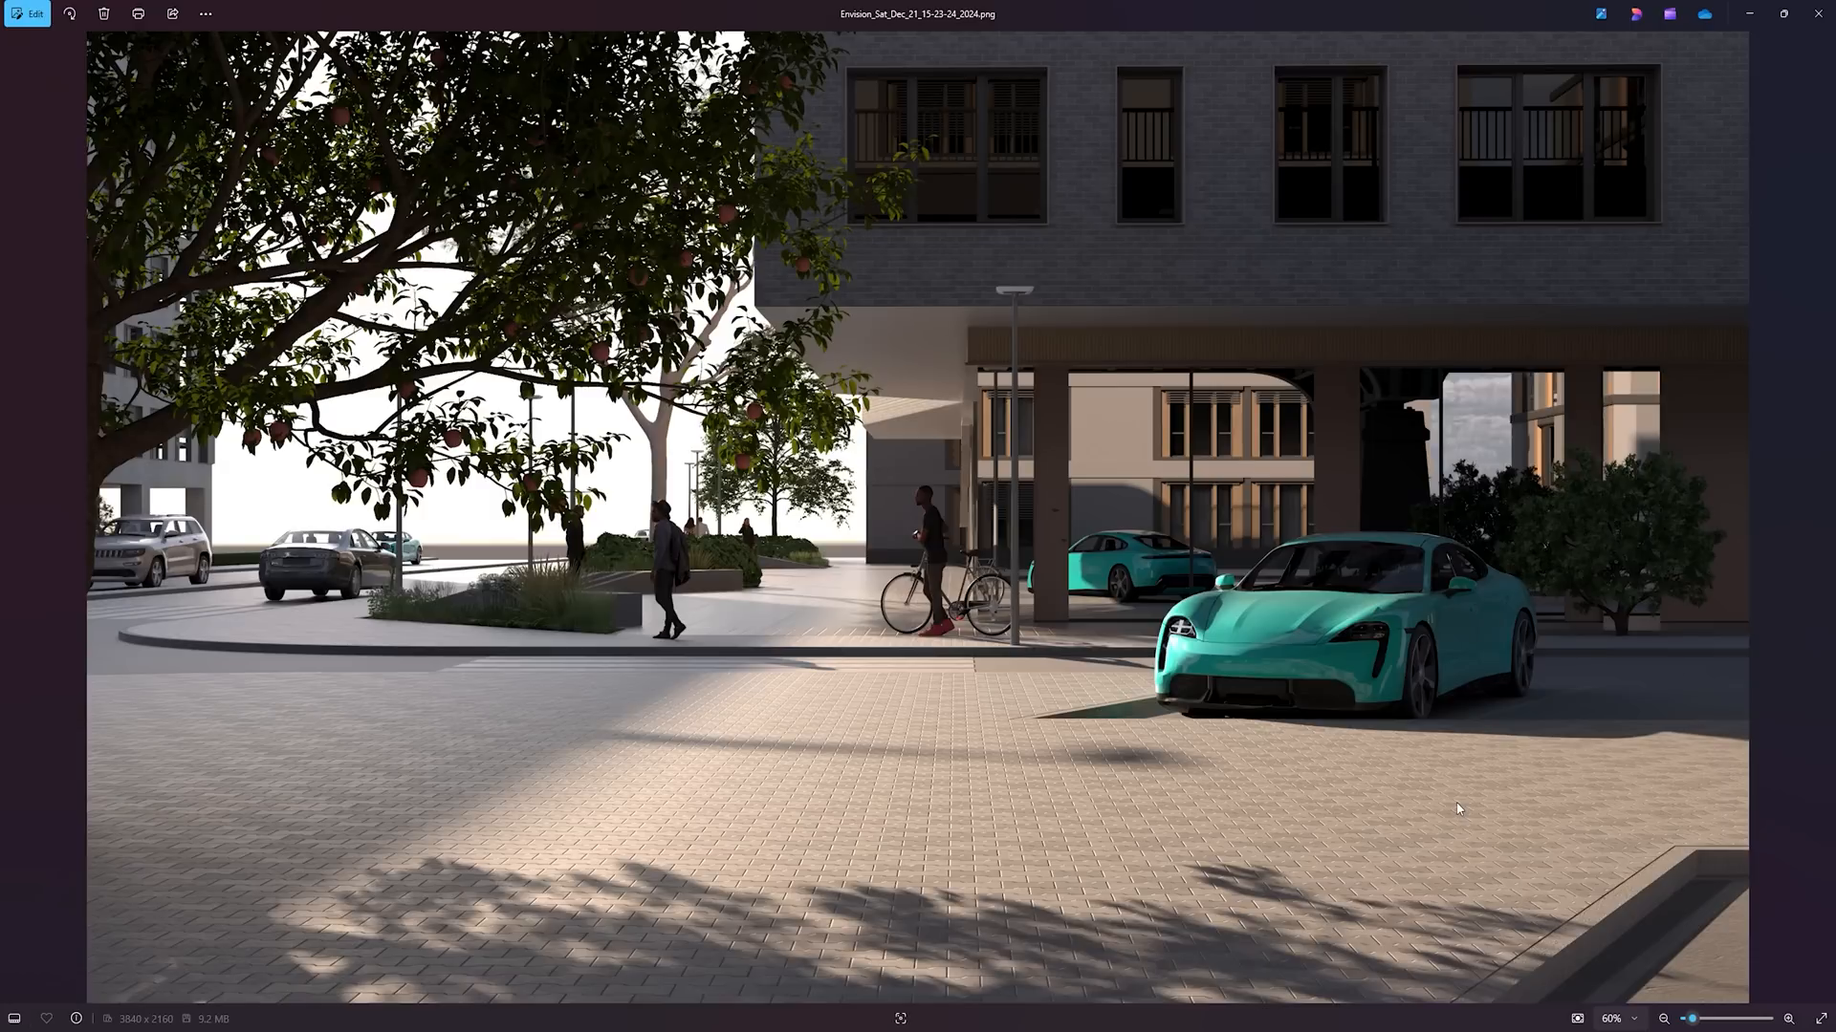
pyautogui.moveTo(1384, 771)
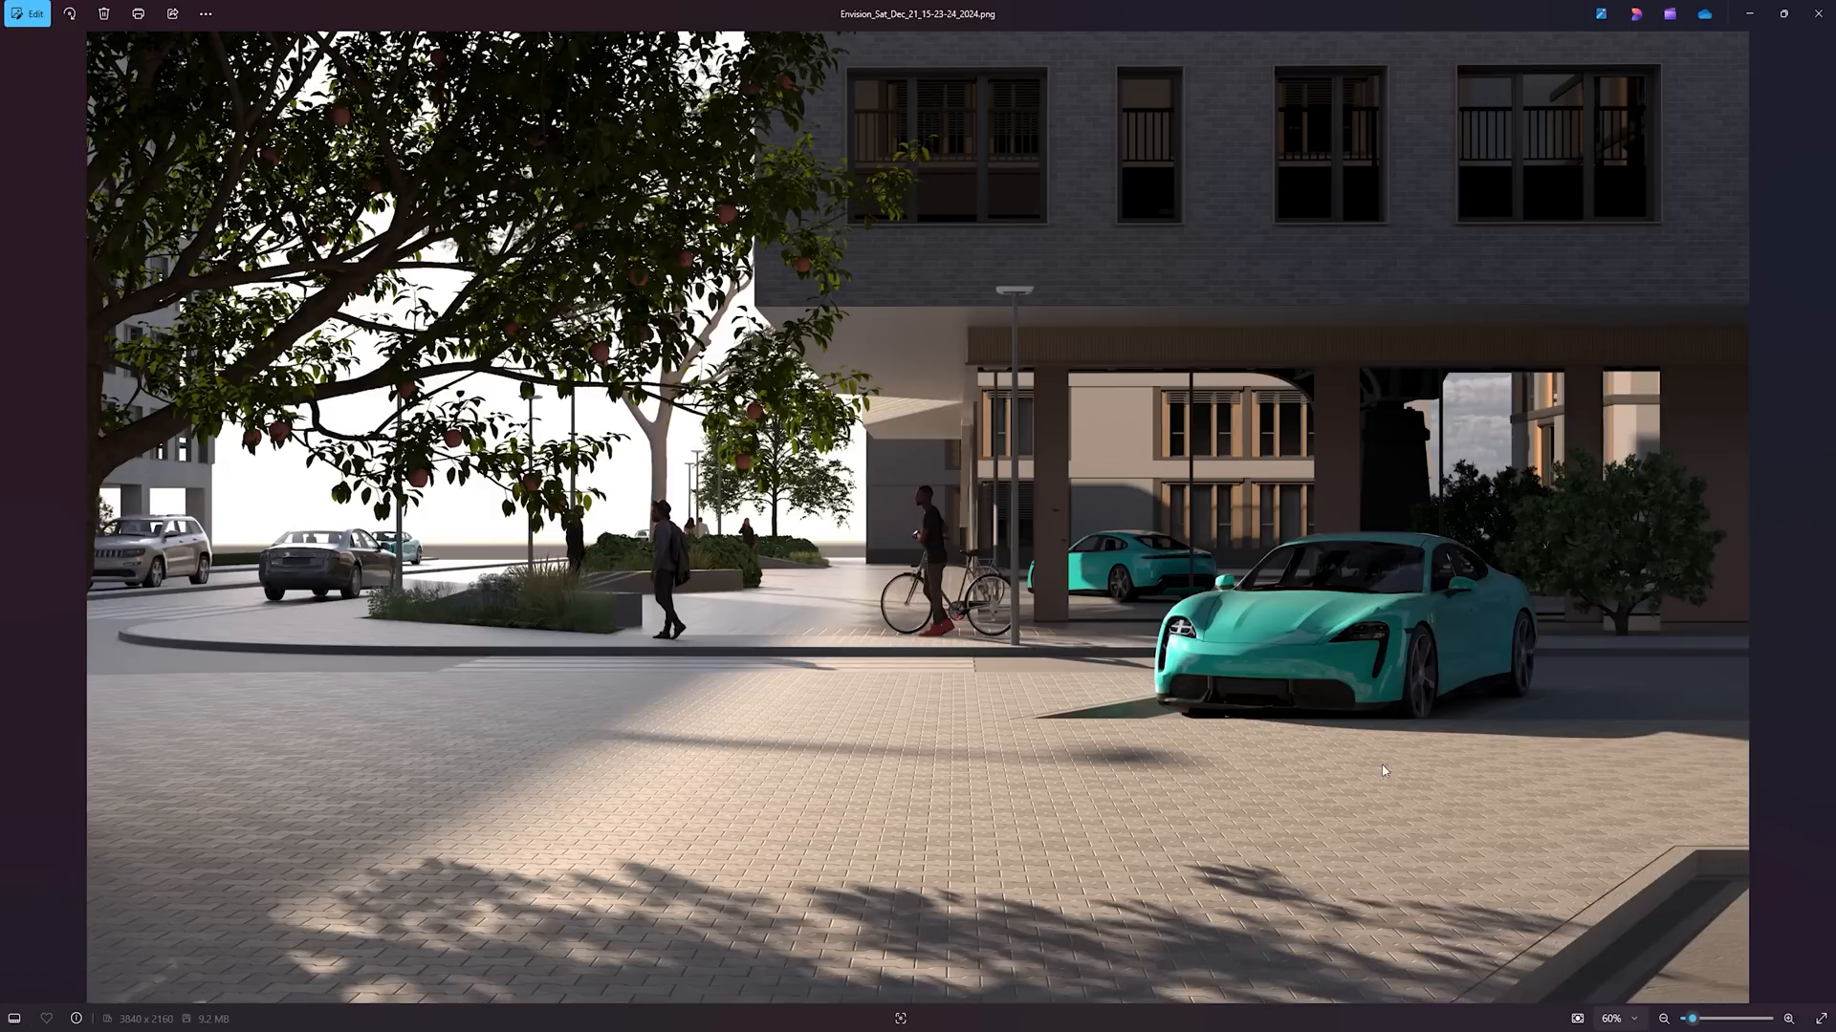
pyautogui.moveTo(1004, 711)
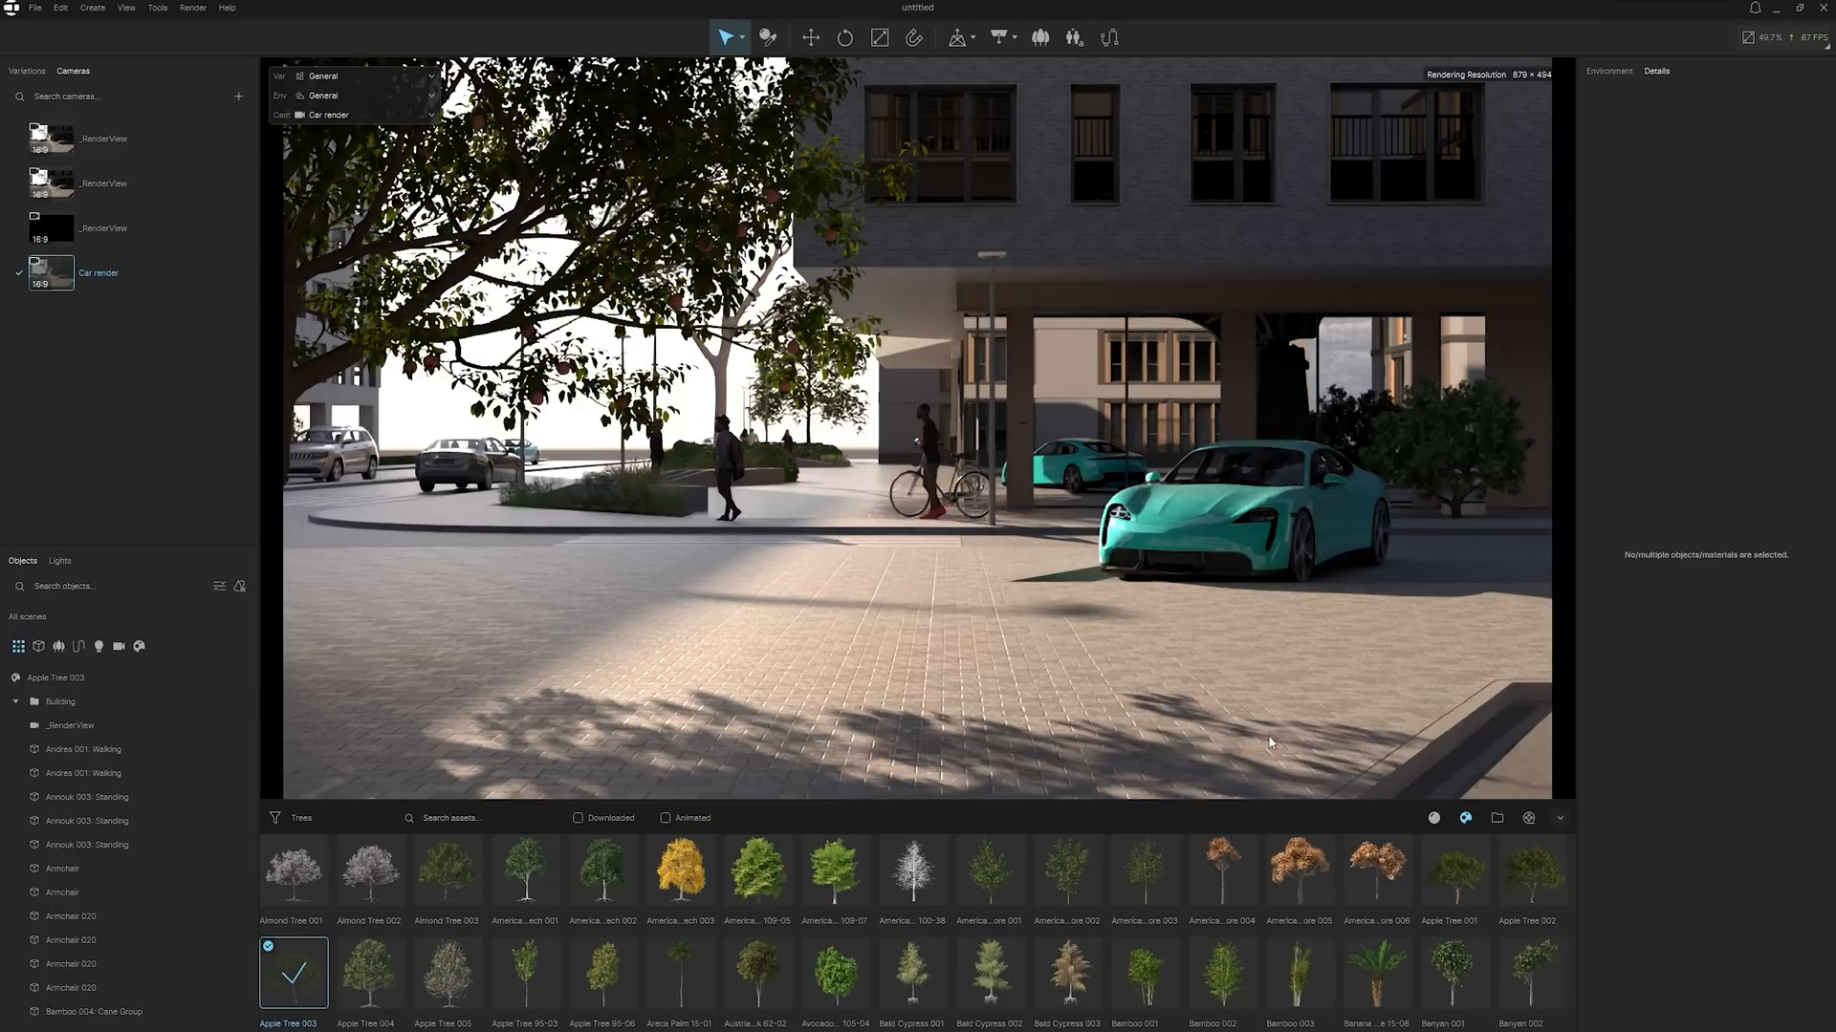
pyautogui.moveTo(1496, 818)
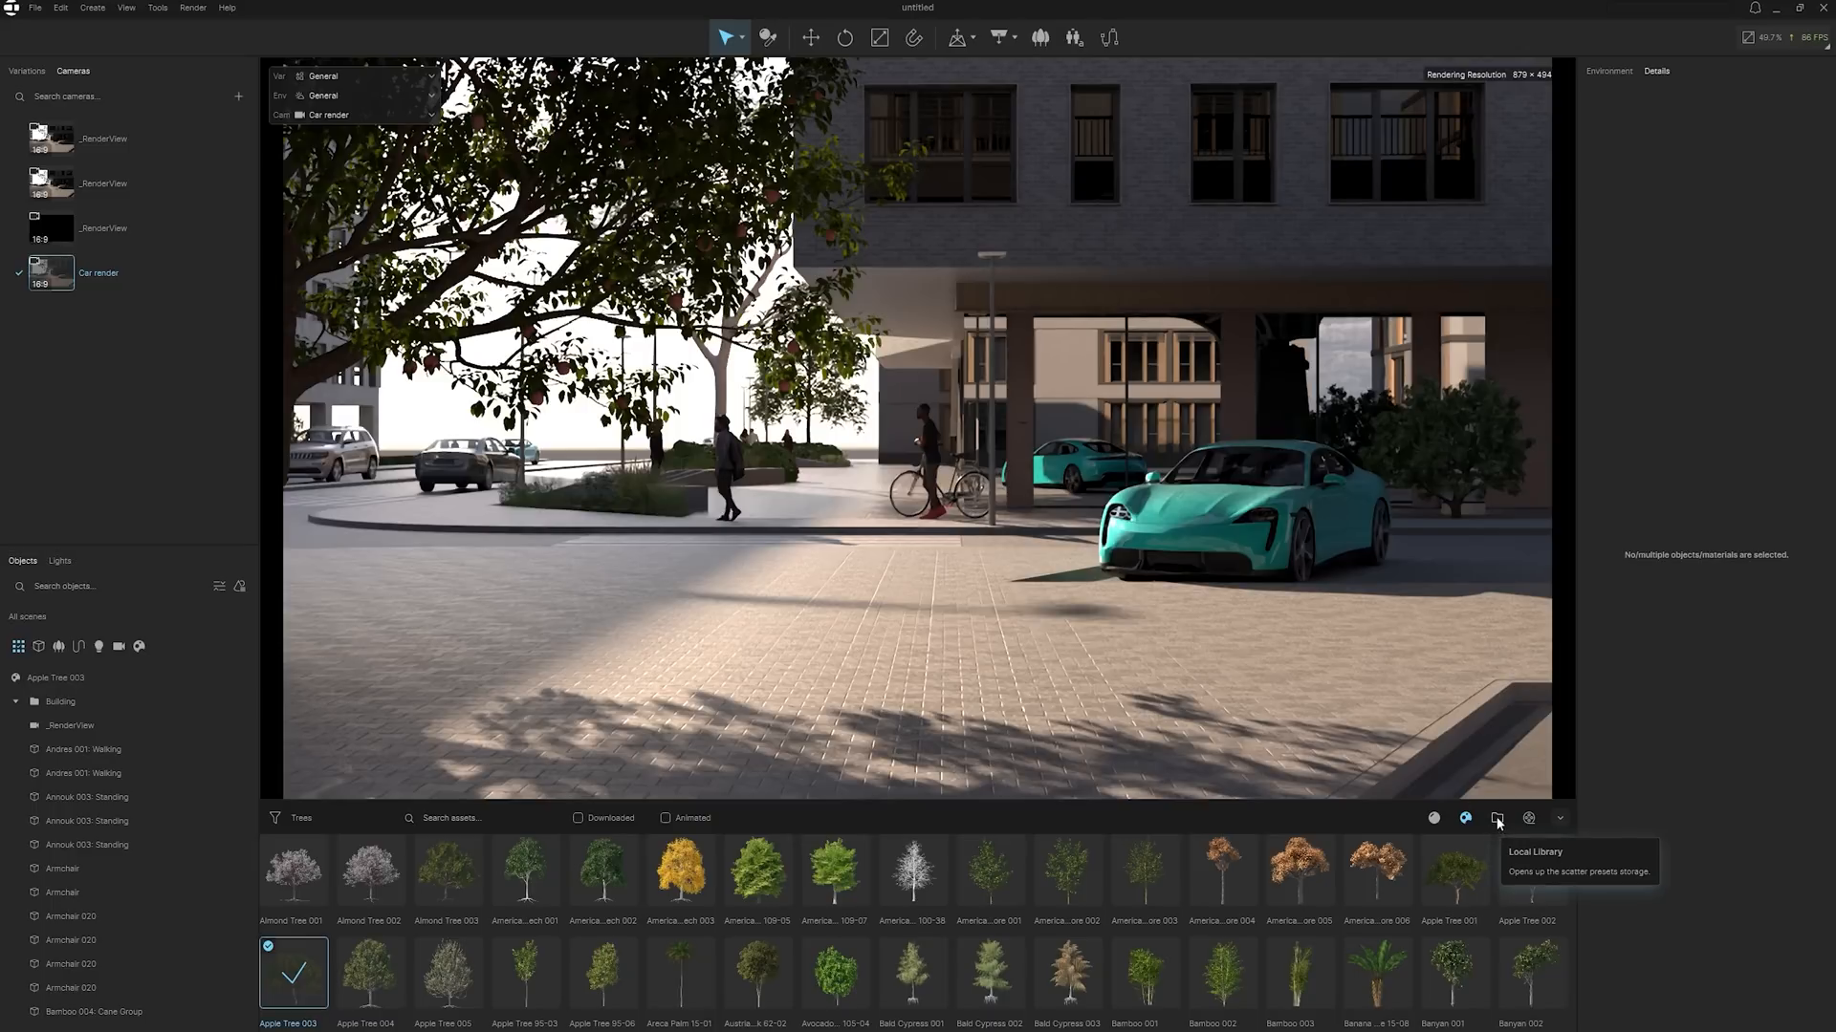
# - Open the animation timeline and add the Car render camera clip to it
pyautogui.click(1528, 818)
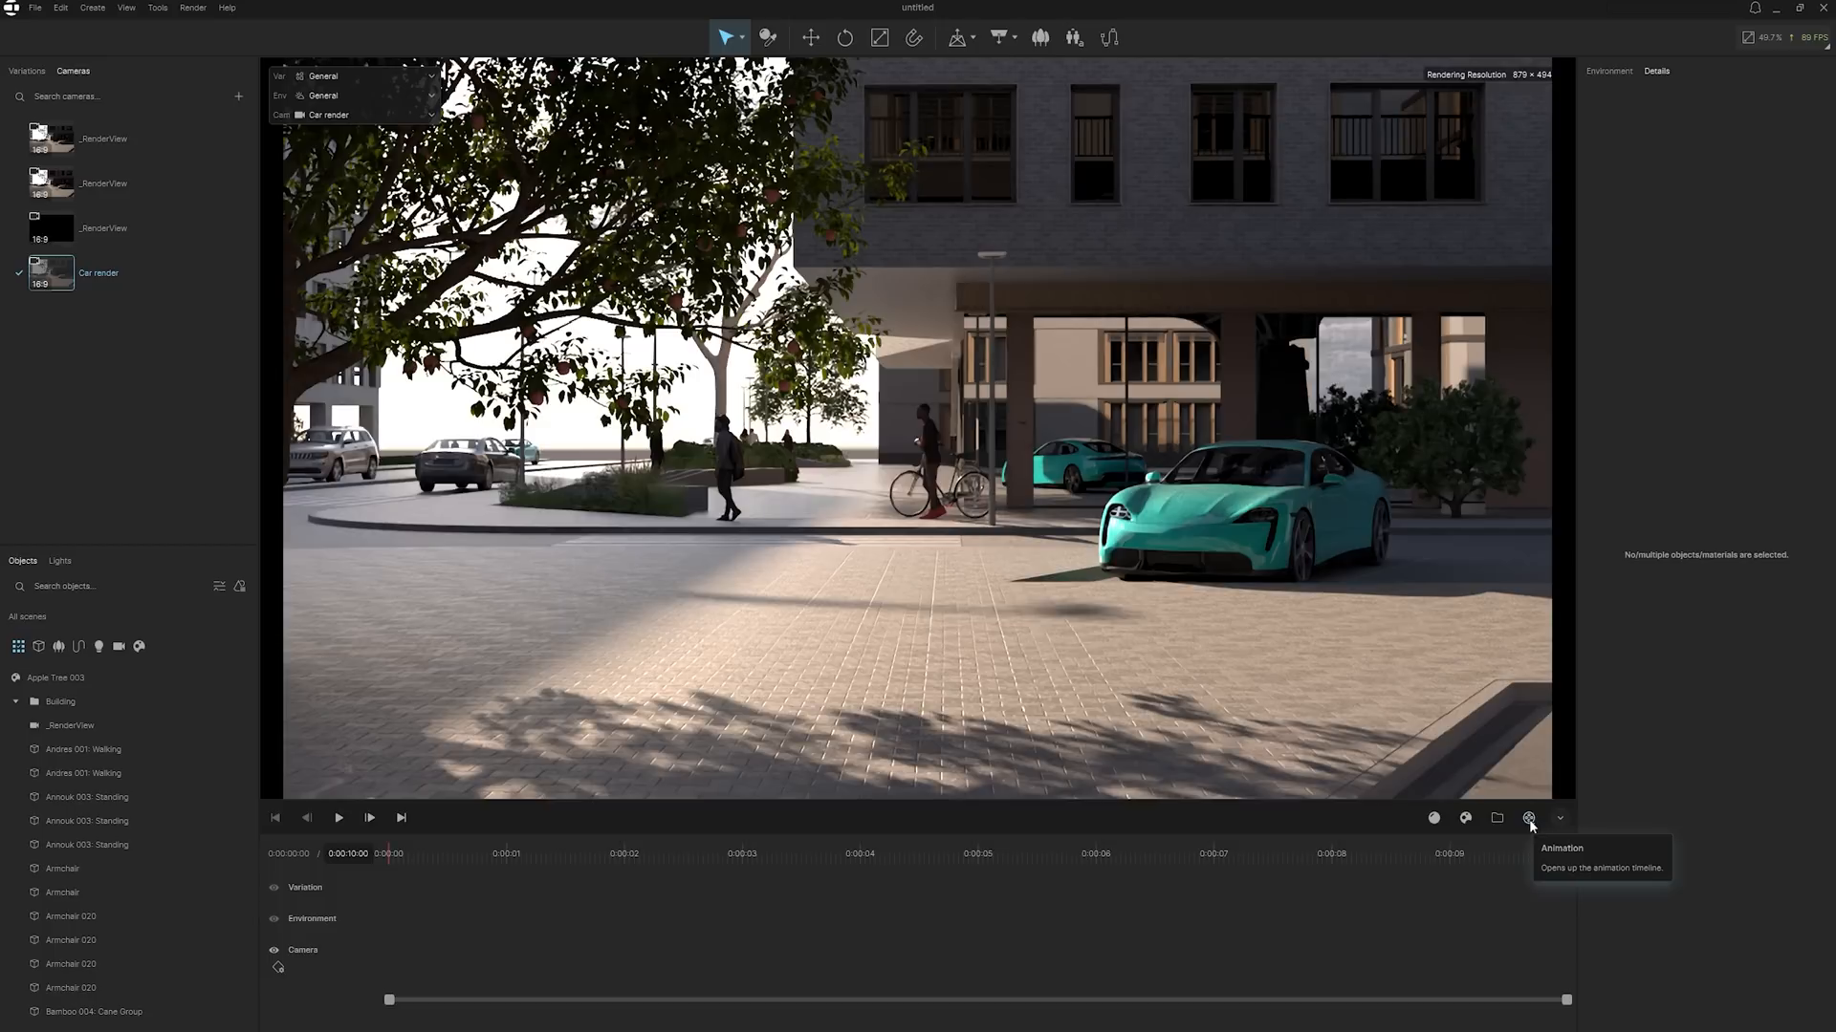
pyautogui.click(1529, 818)
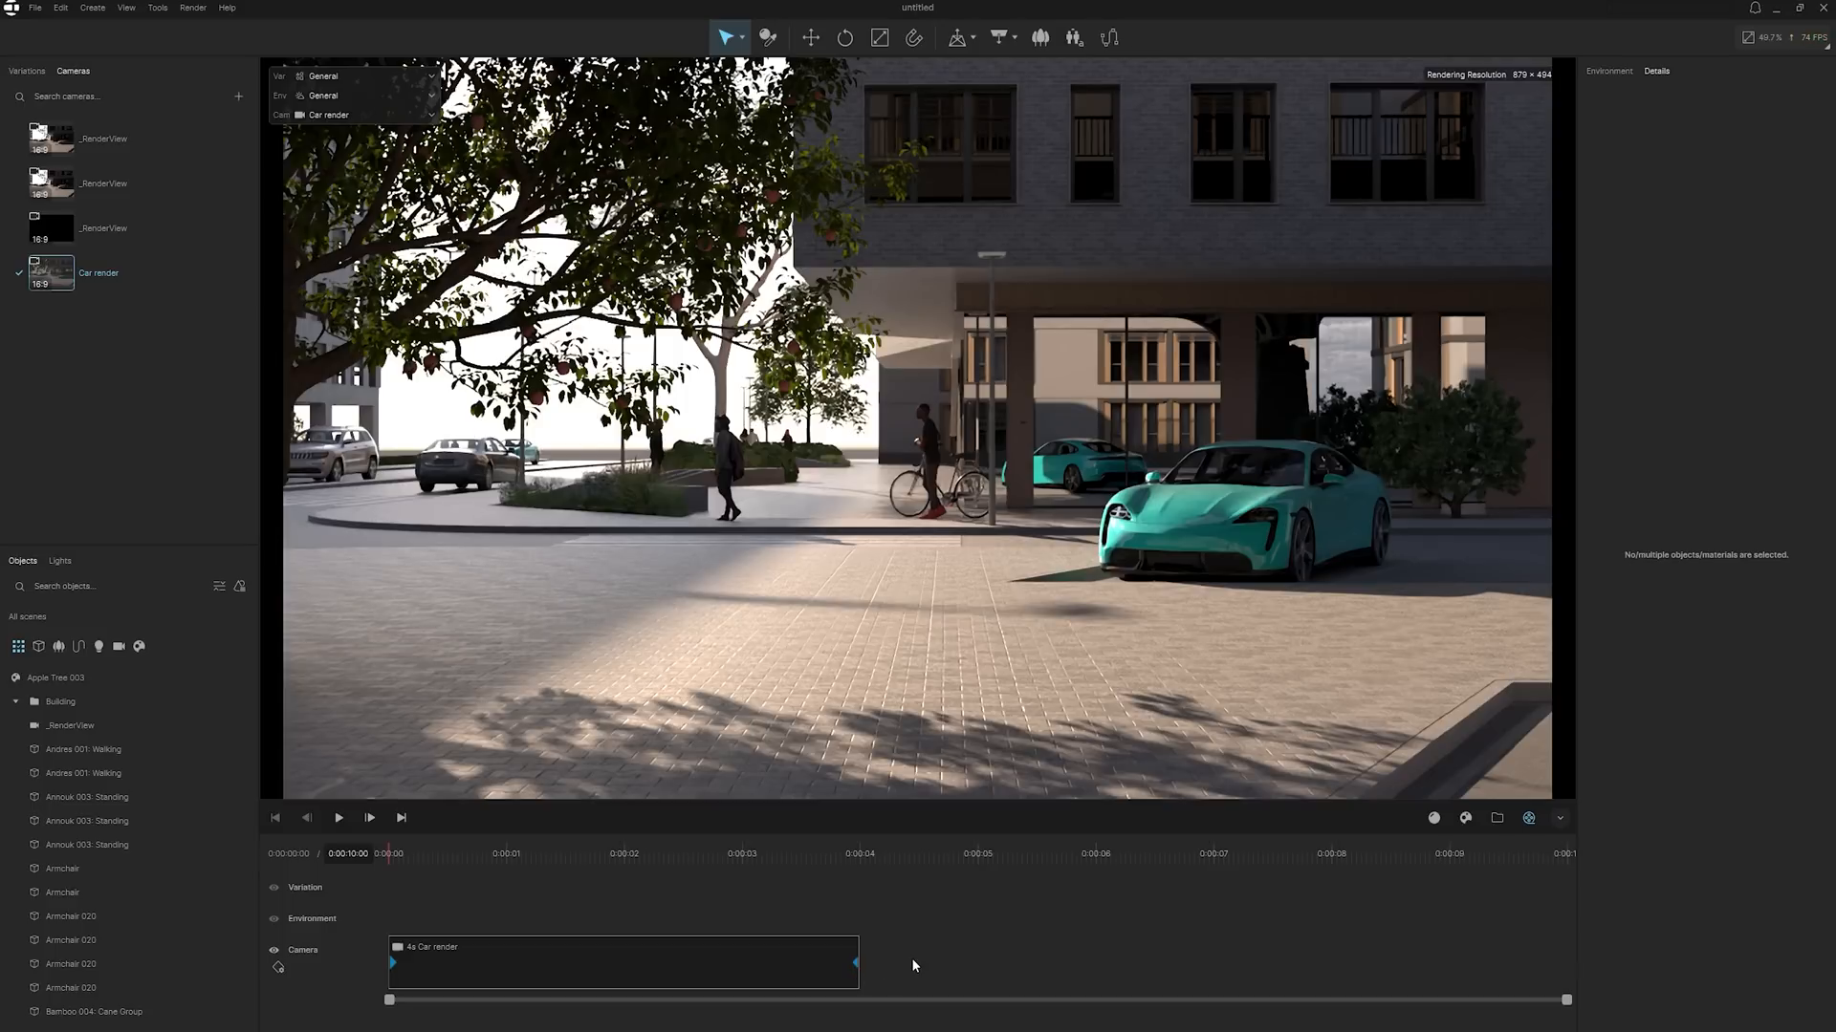
pyautogui.moveTo(971, 892)
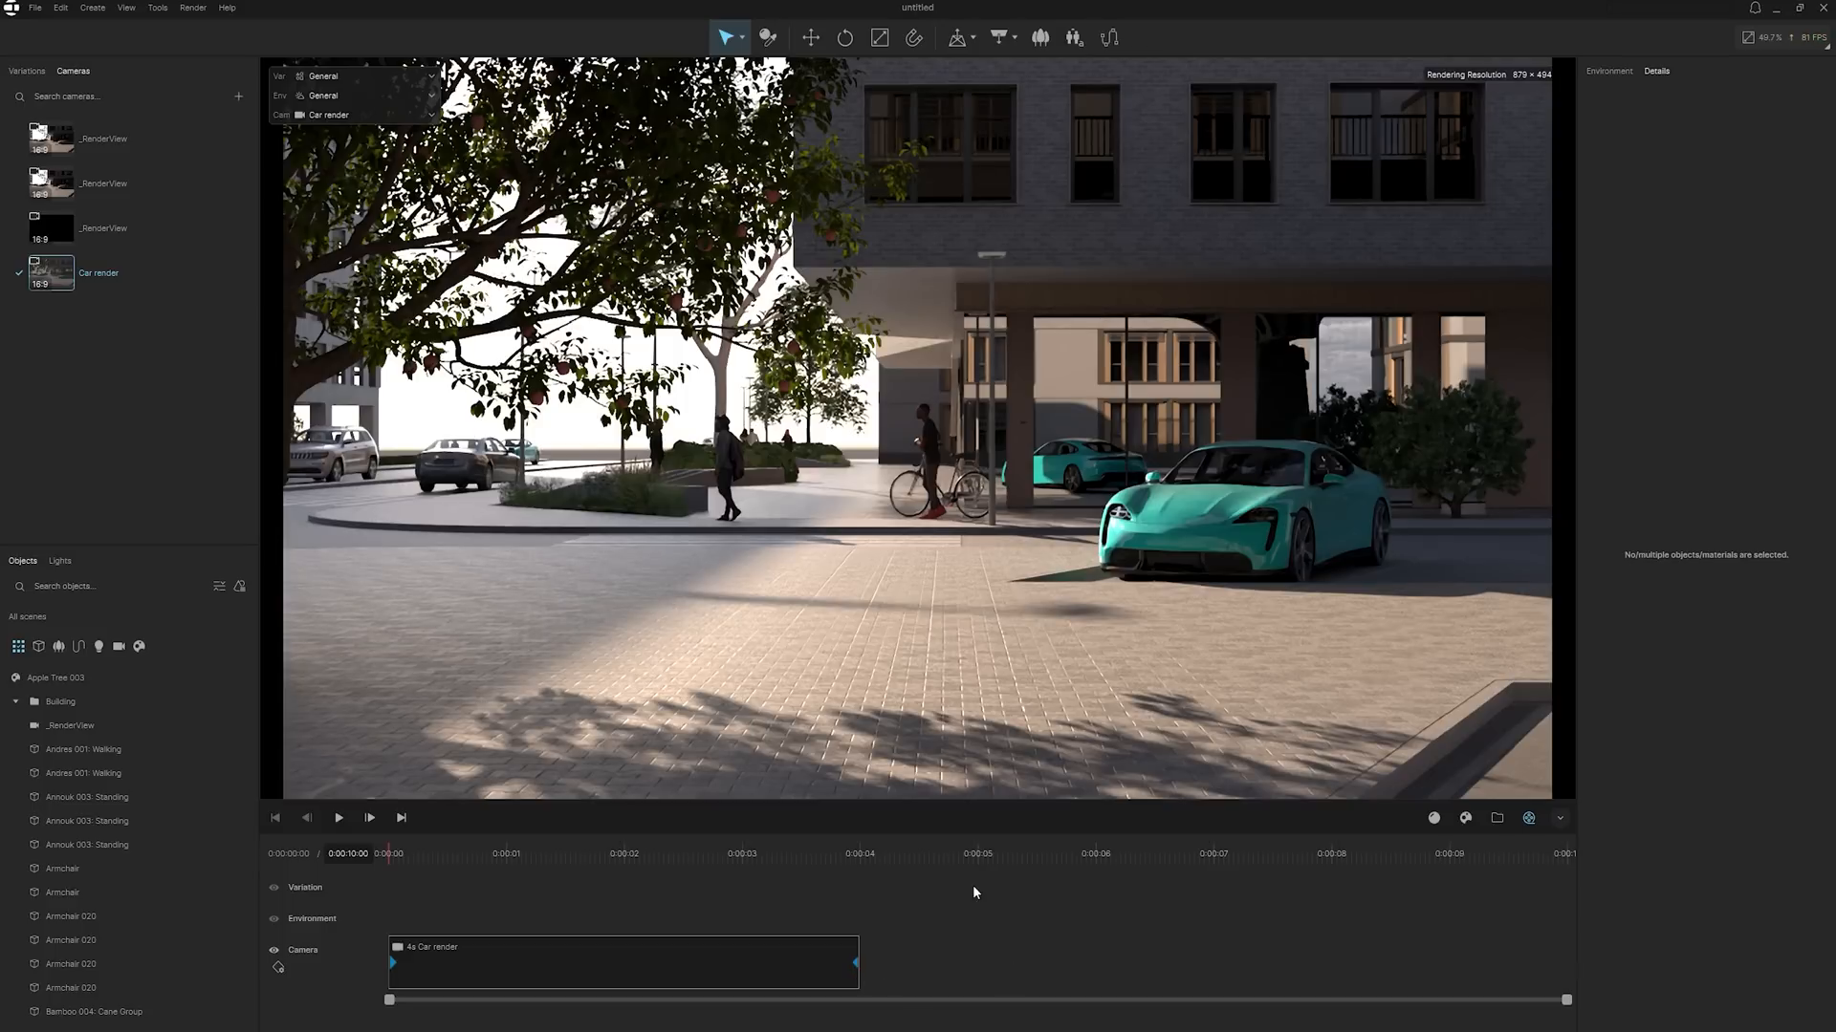
pyautogui.moveTo(1018, 880)
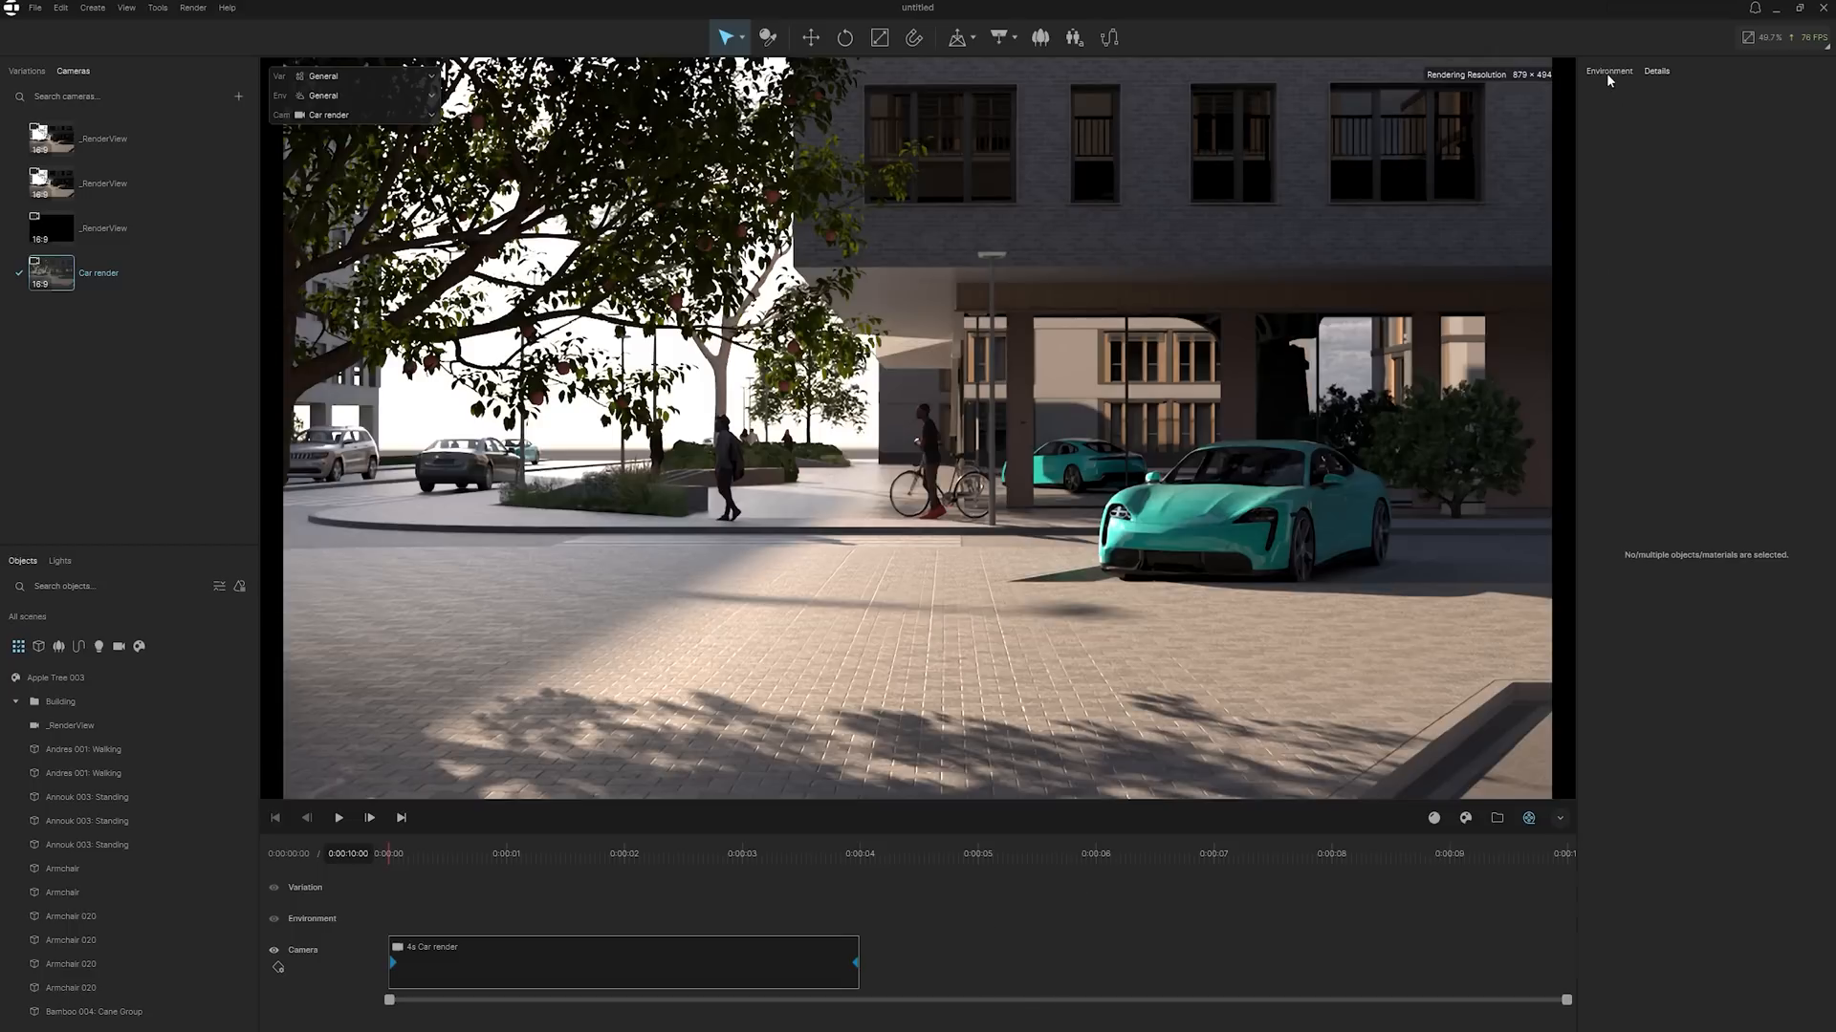
# - Show the environment's sky settings, keeping the sky type Automatic
pyautogui.click(1608, 70)
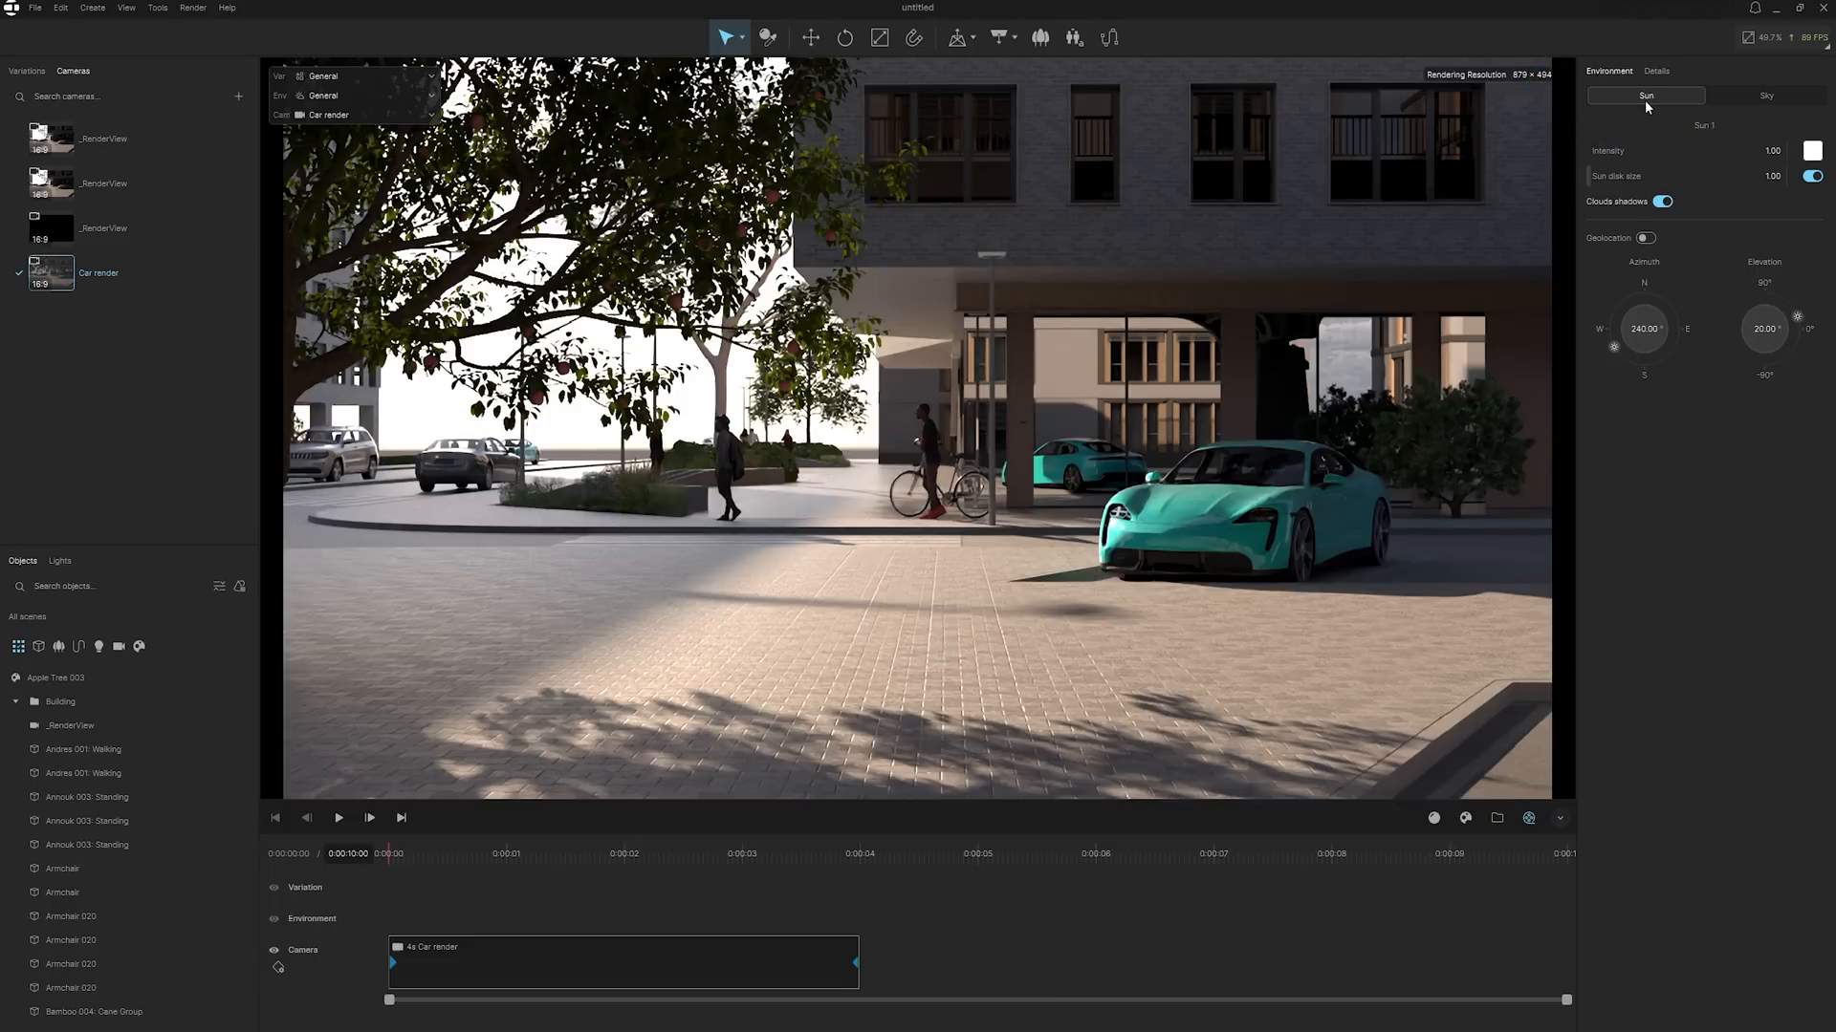
pyautogui.moveTo(1644, 105)
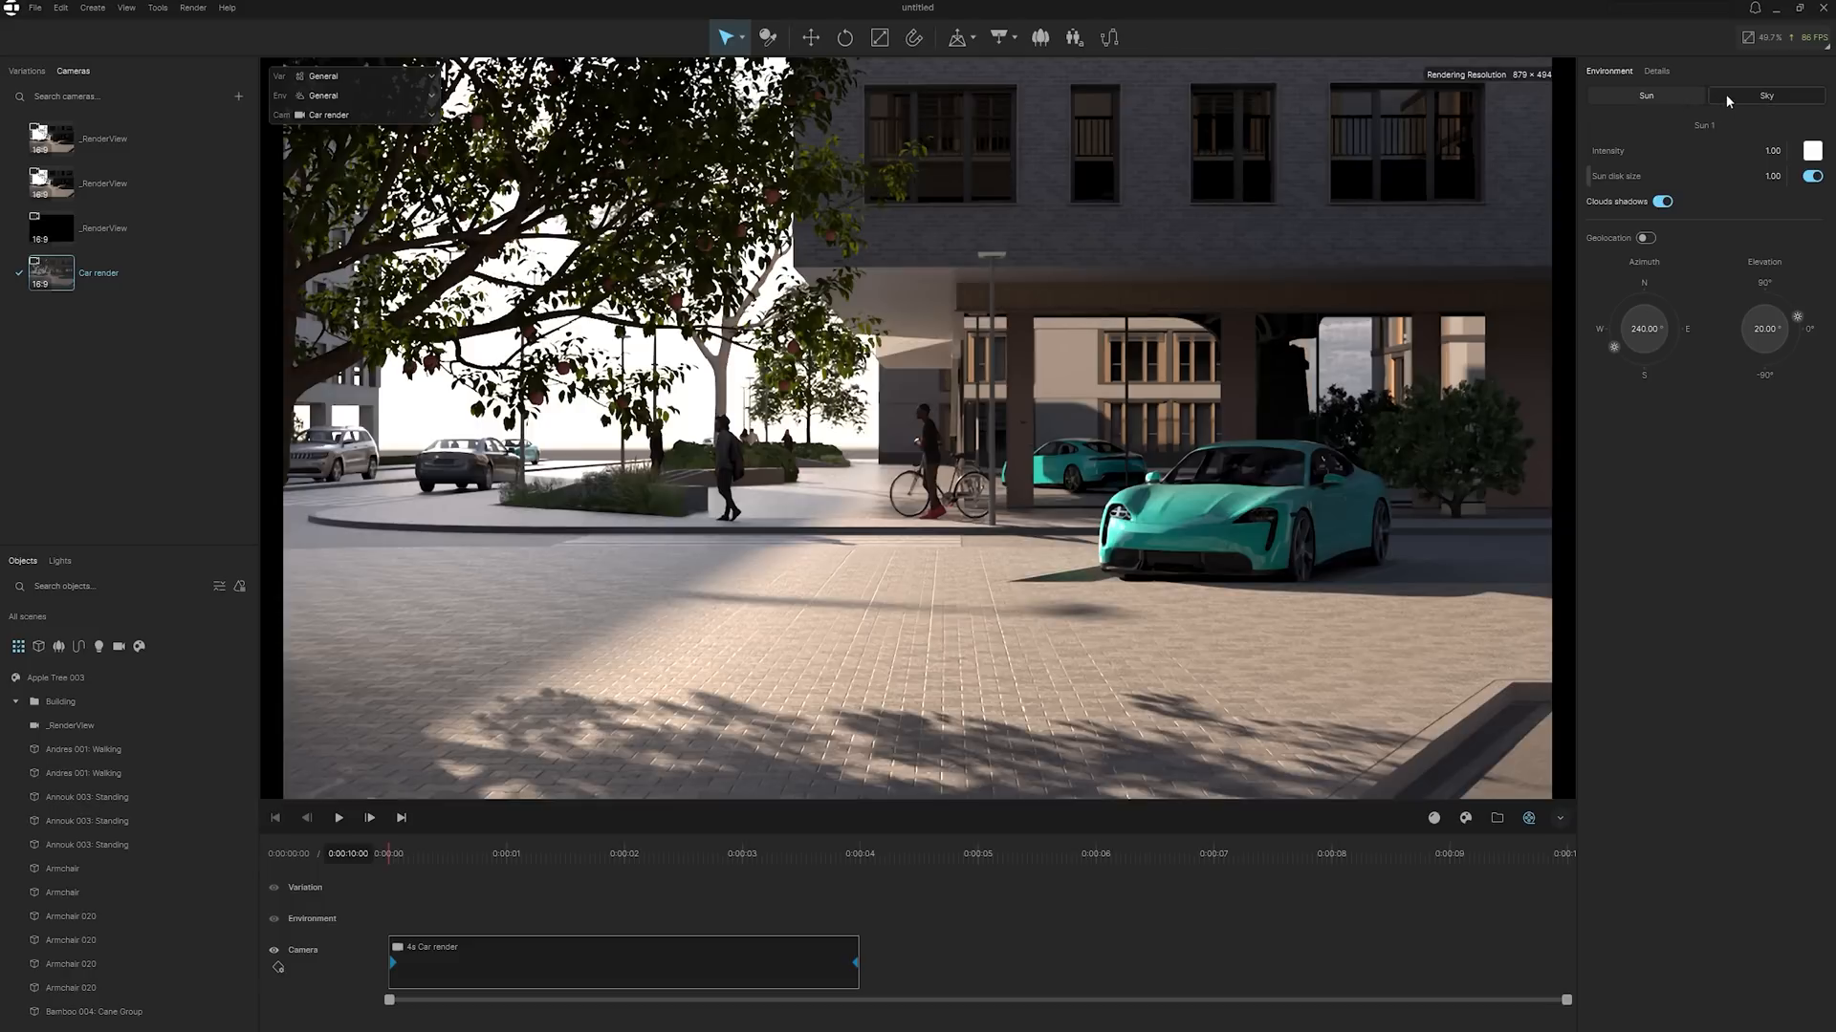
pyautogui.click(1766, 95)
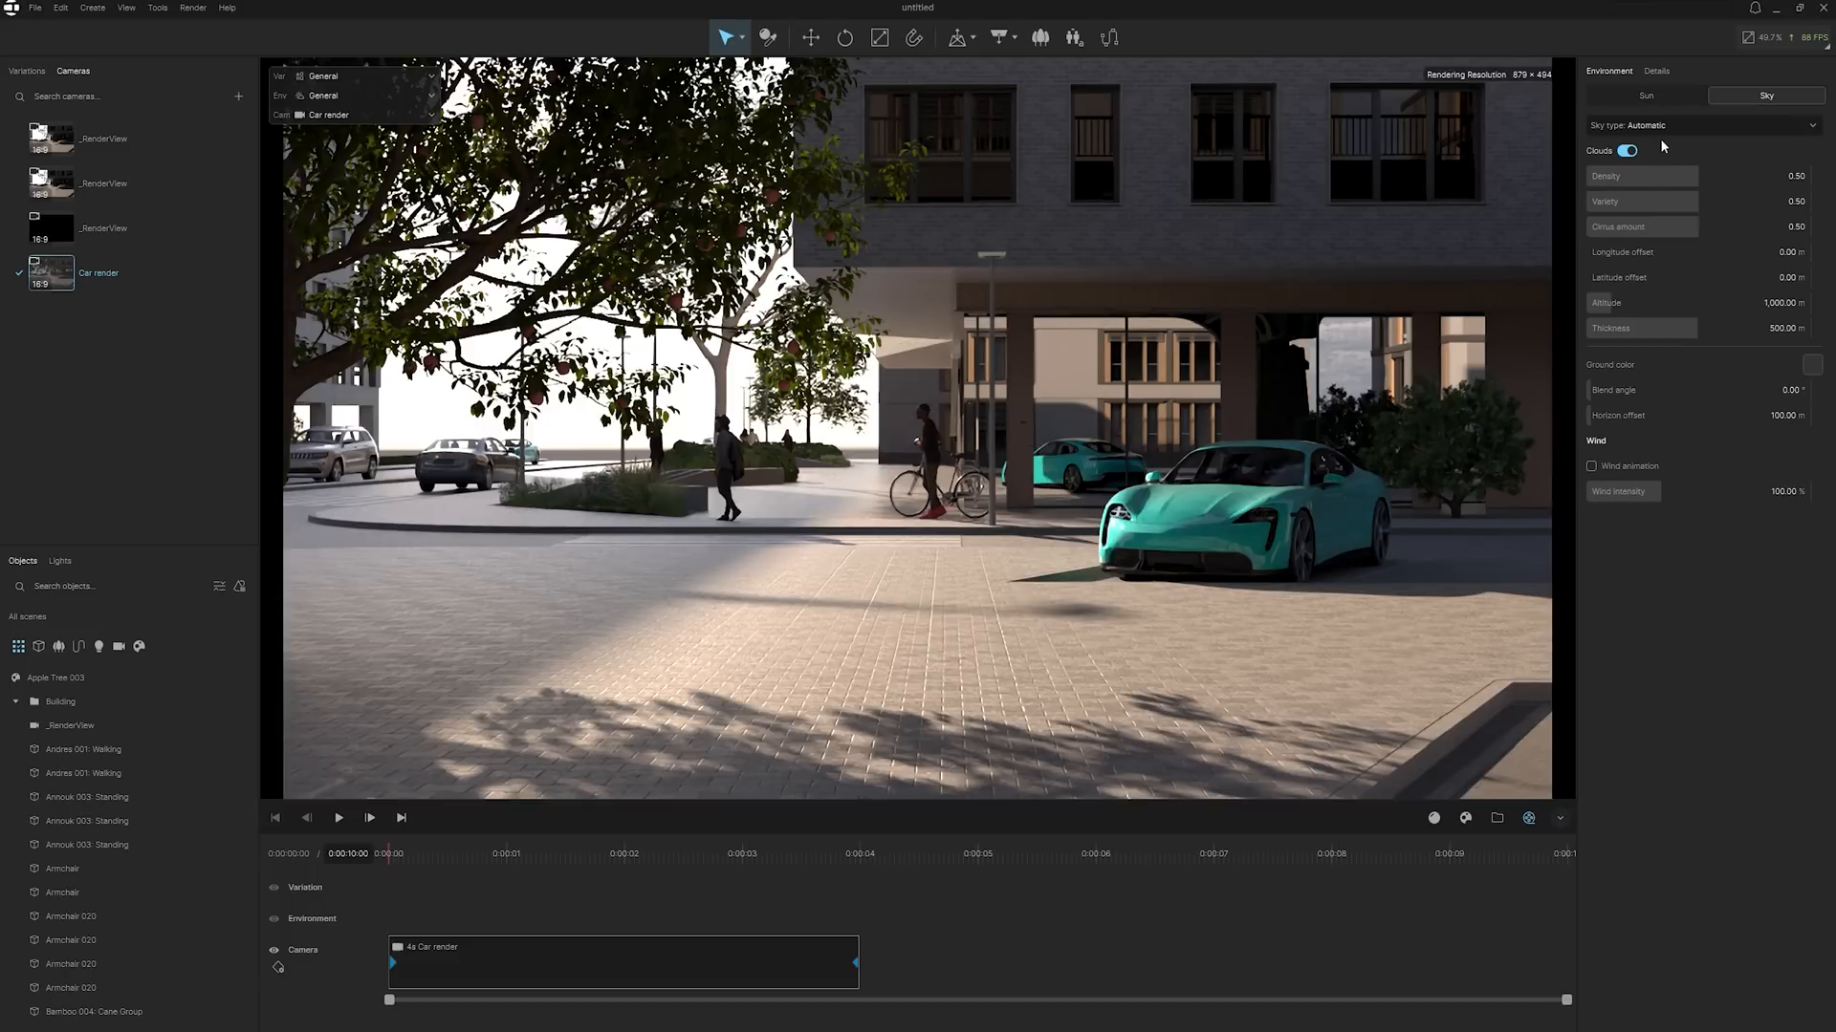
pyautogui.click(1694, 126)
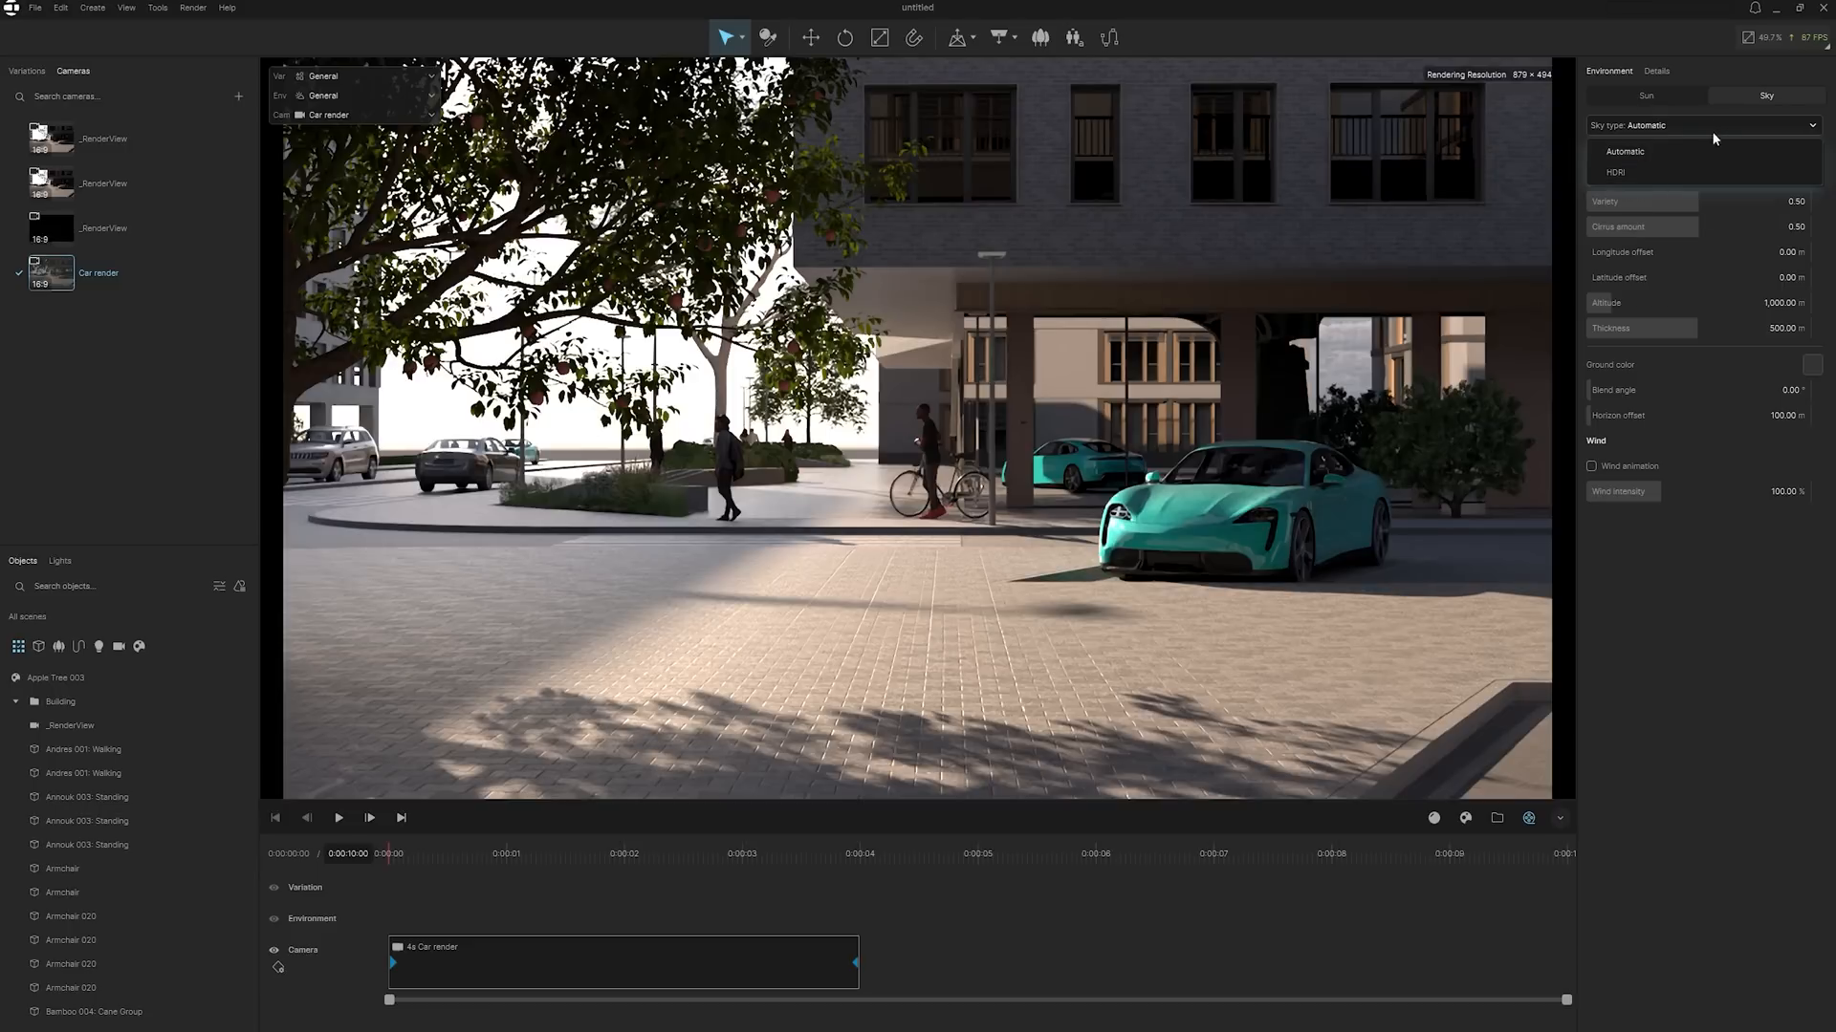
pyautogui.click(1626, 151)
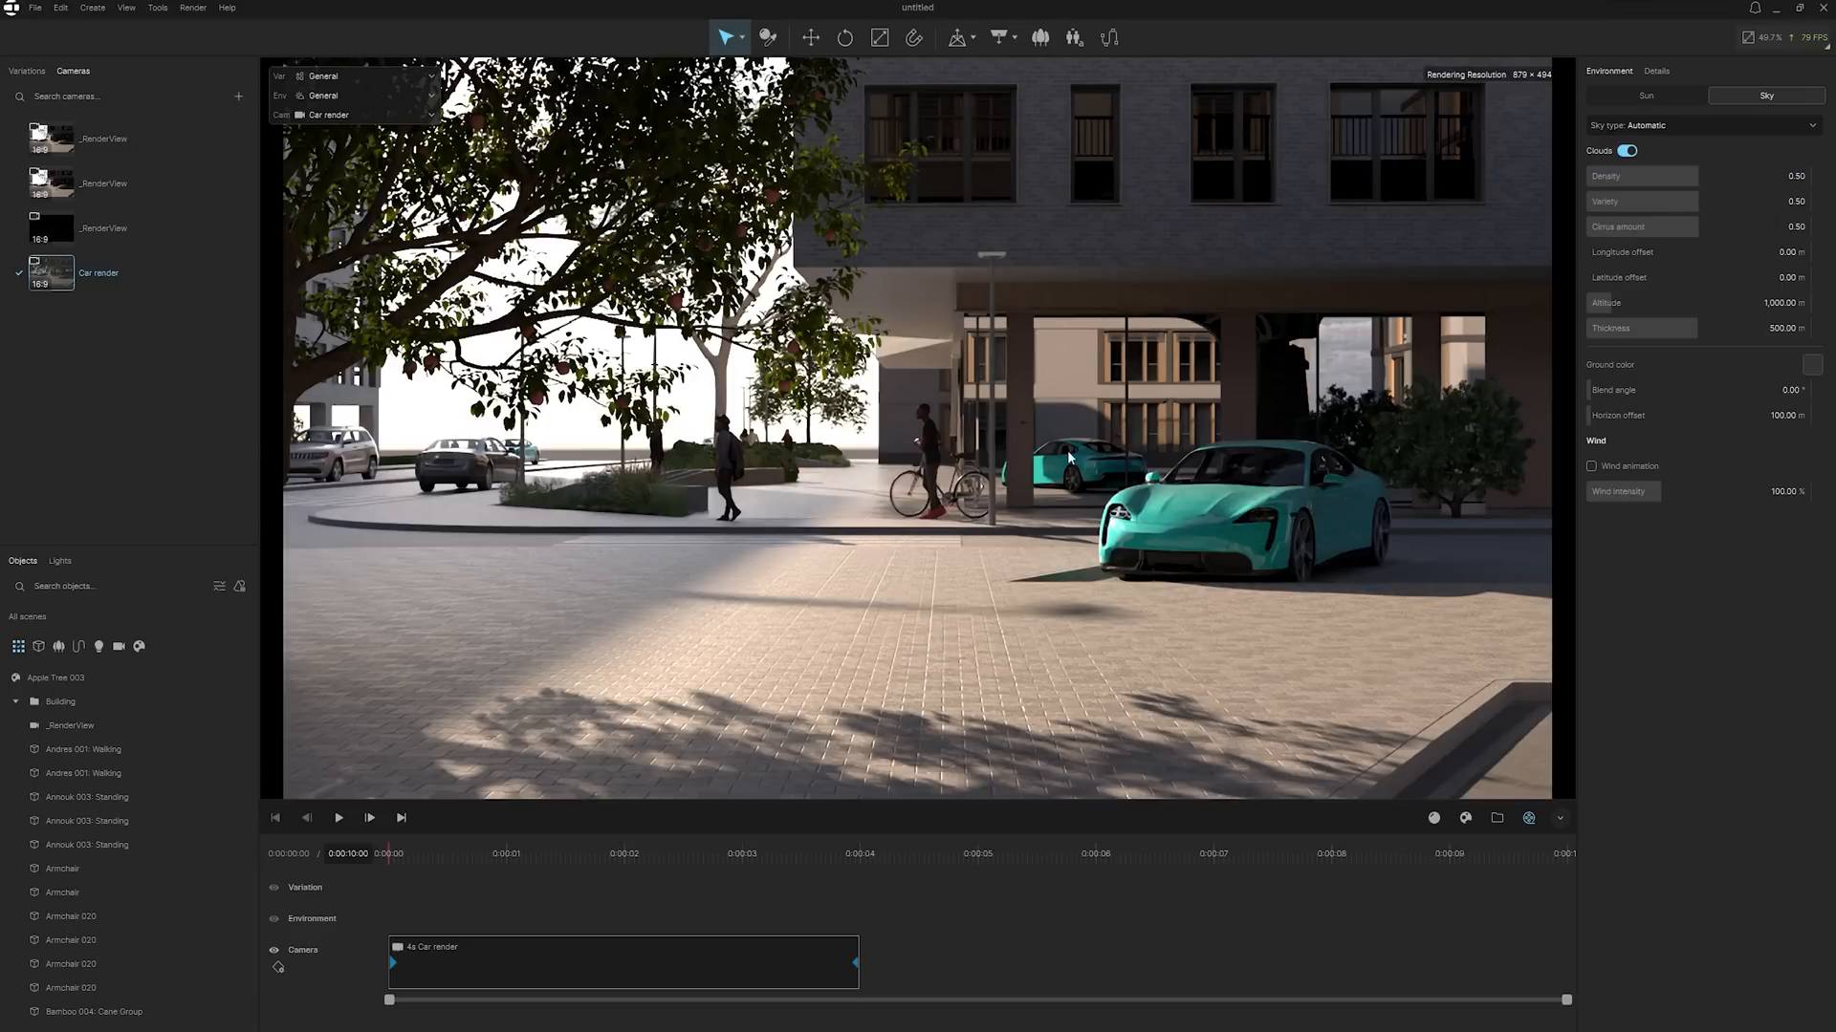
# - Switch to the _RenderView bridge camera and turn on cloud wind animation
pyautogui.click(104, 183)
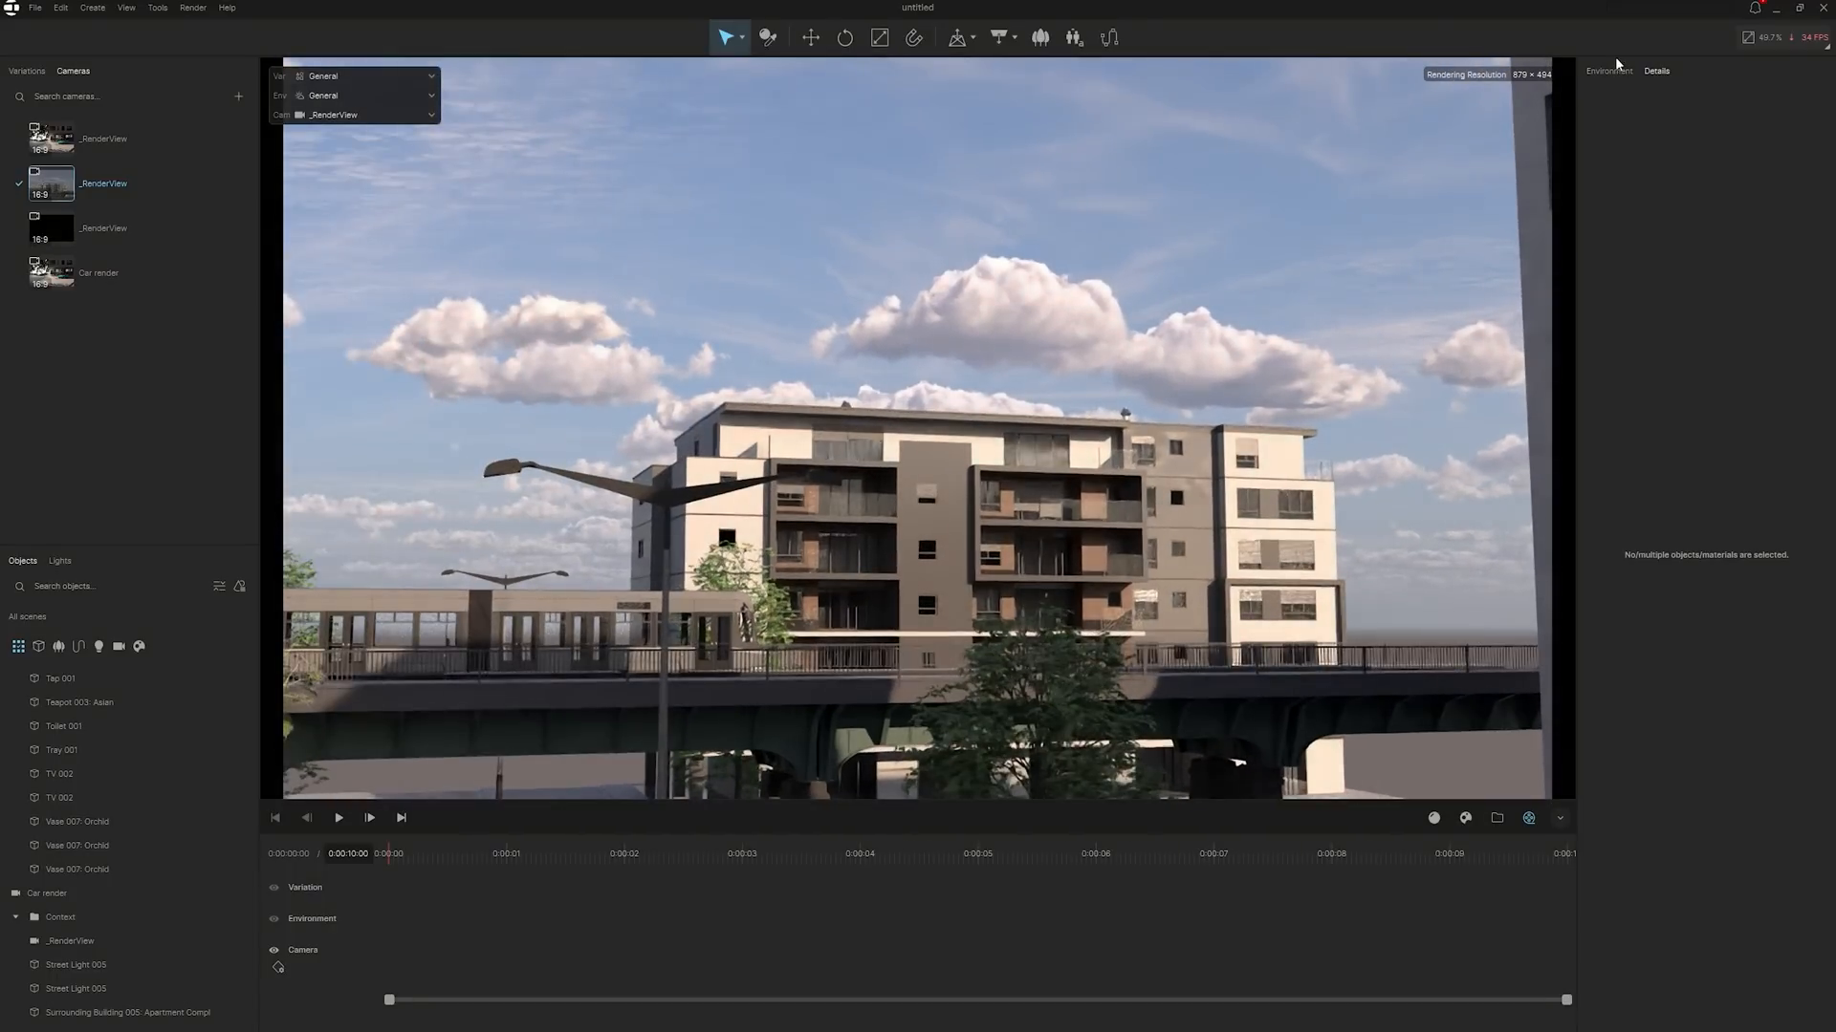
pyautogui.click(1607, 69)
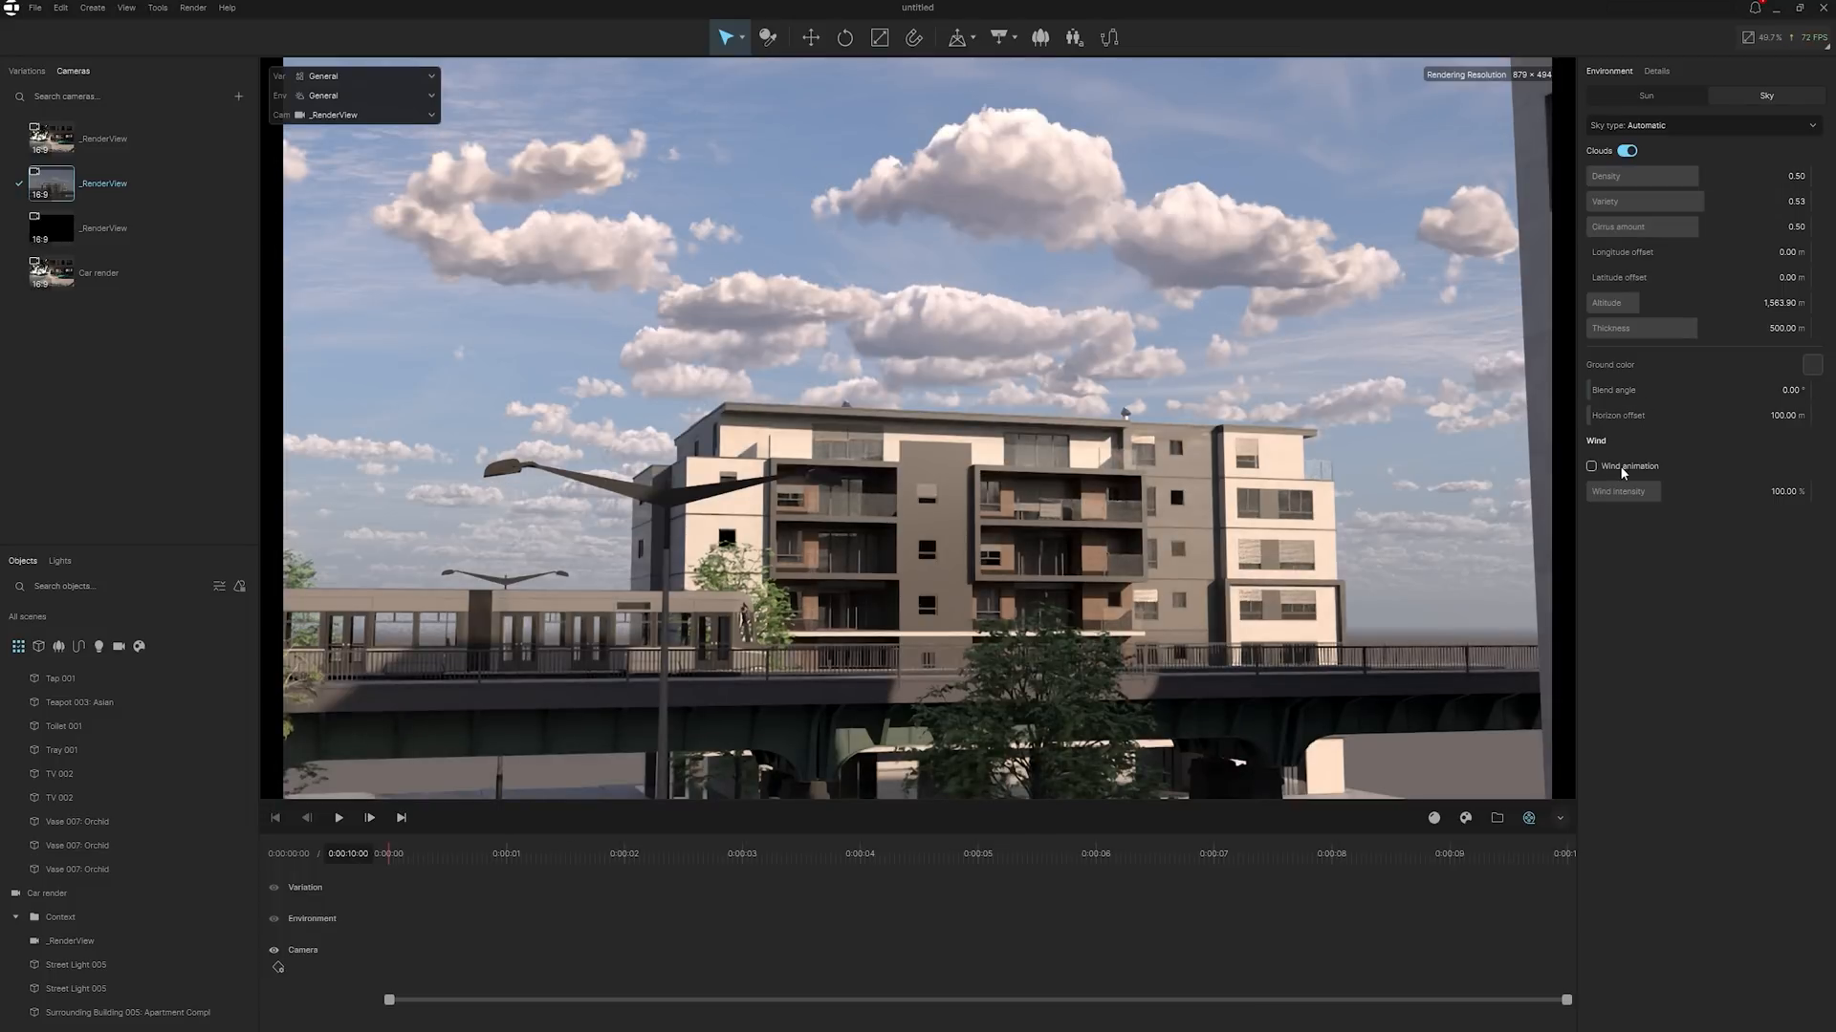
pyautogui.click(1591, 465)
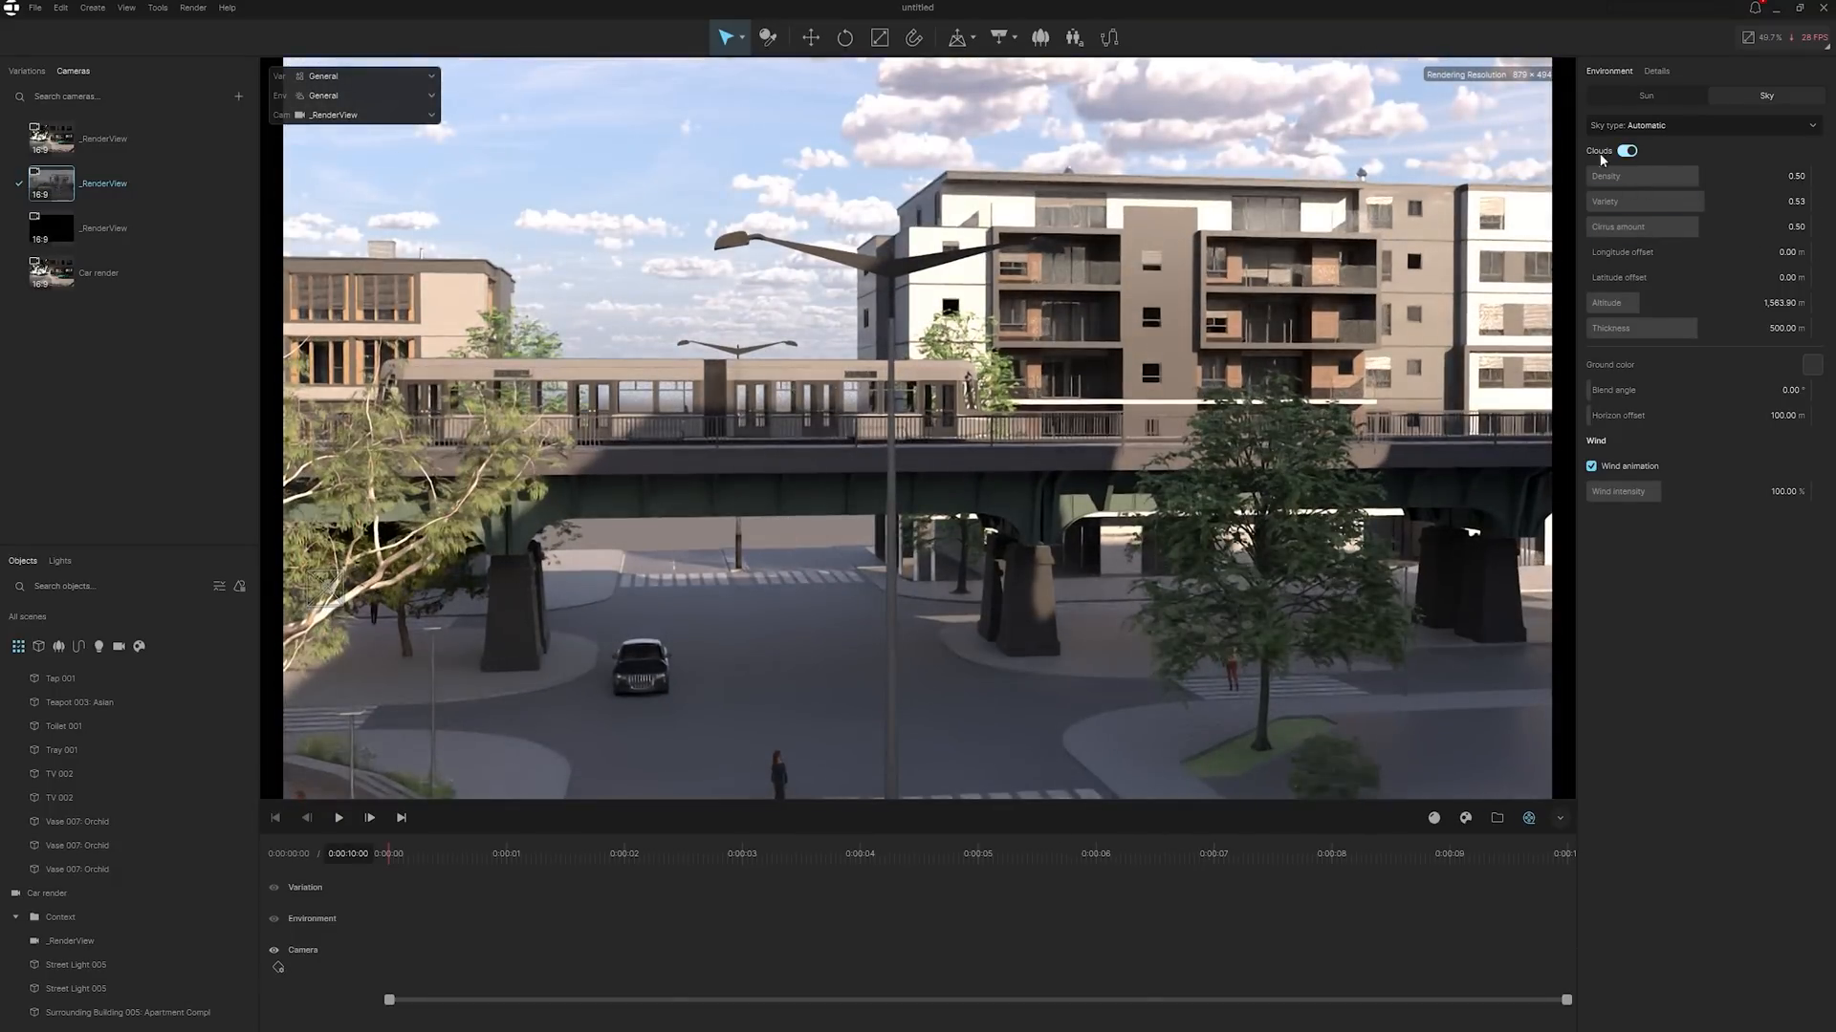
# - Toggle cloud shadows and clouds off and back on between Sun and Sky settings
pyautogui.click(1645, 94)
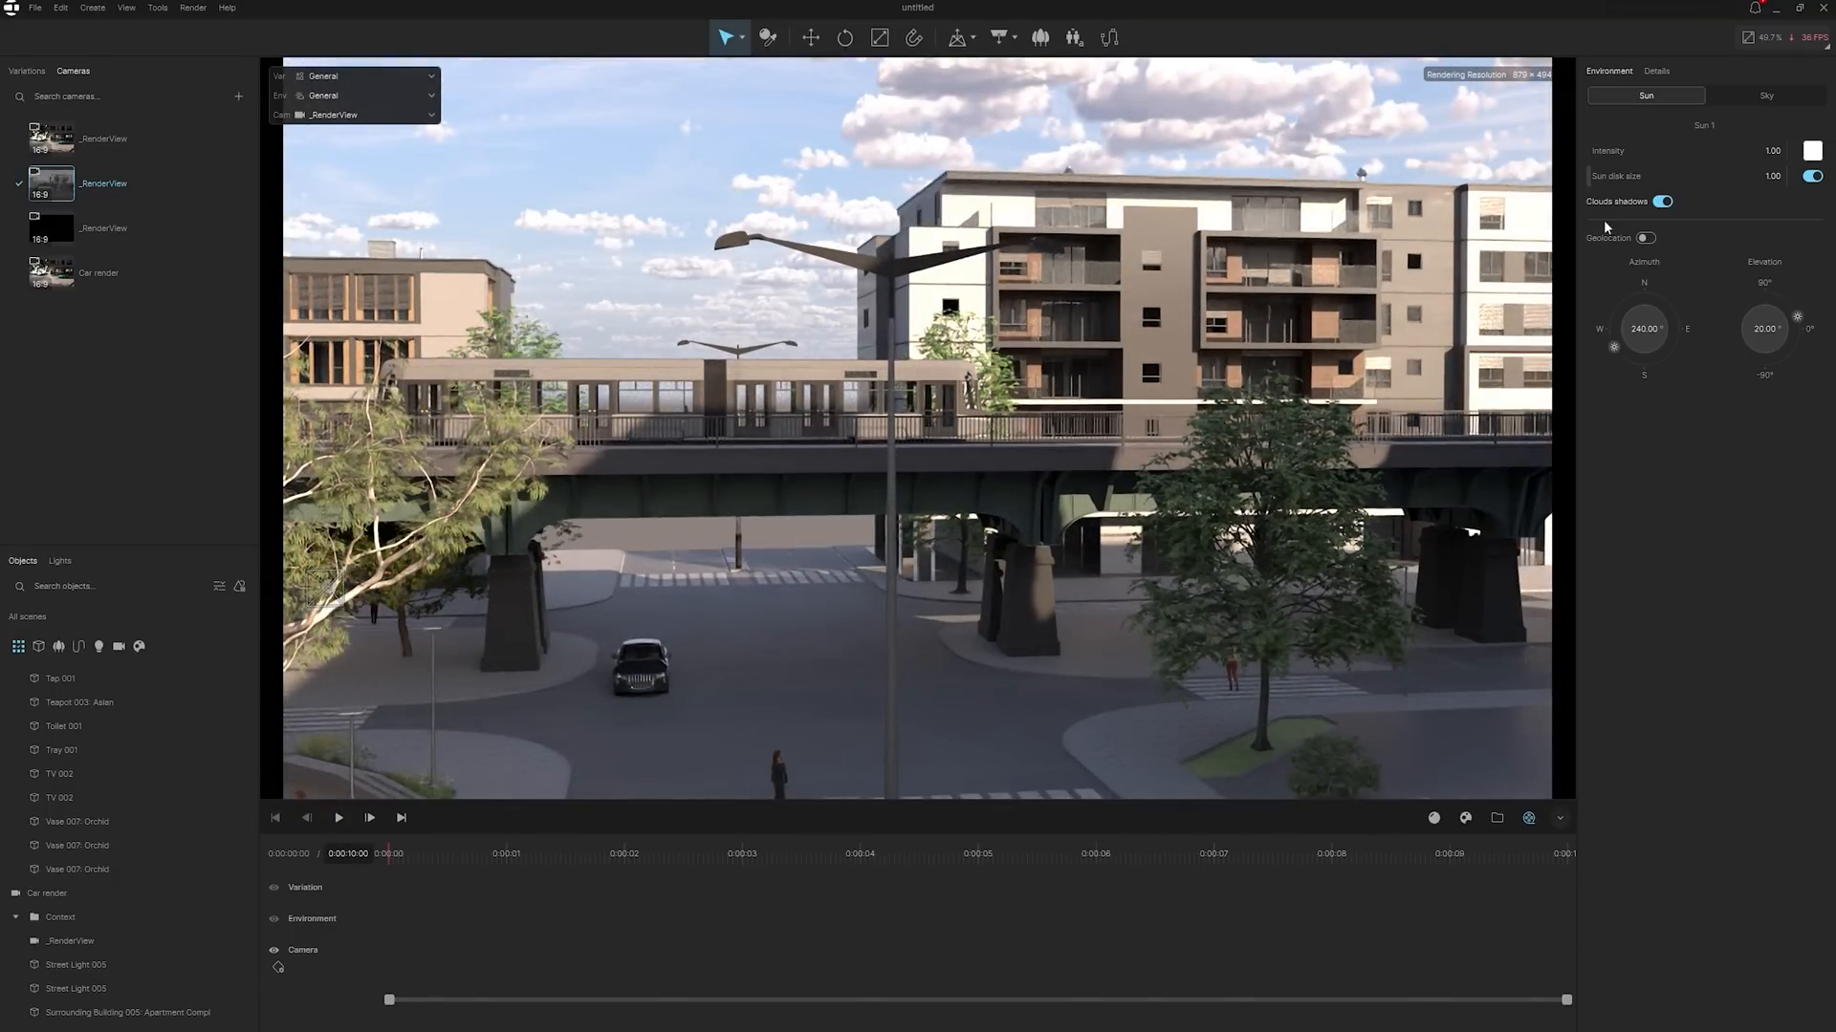
pyautogui.click(1662, 202)
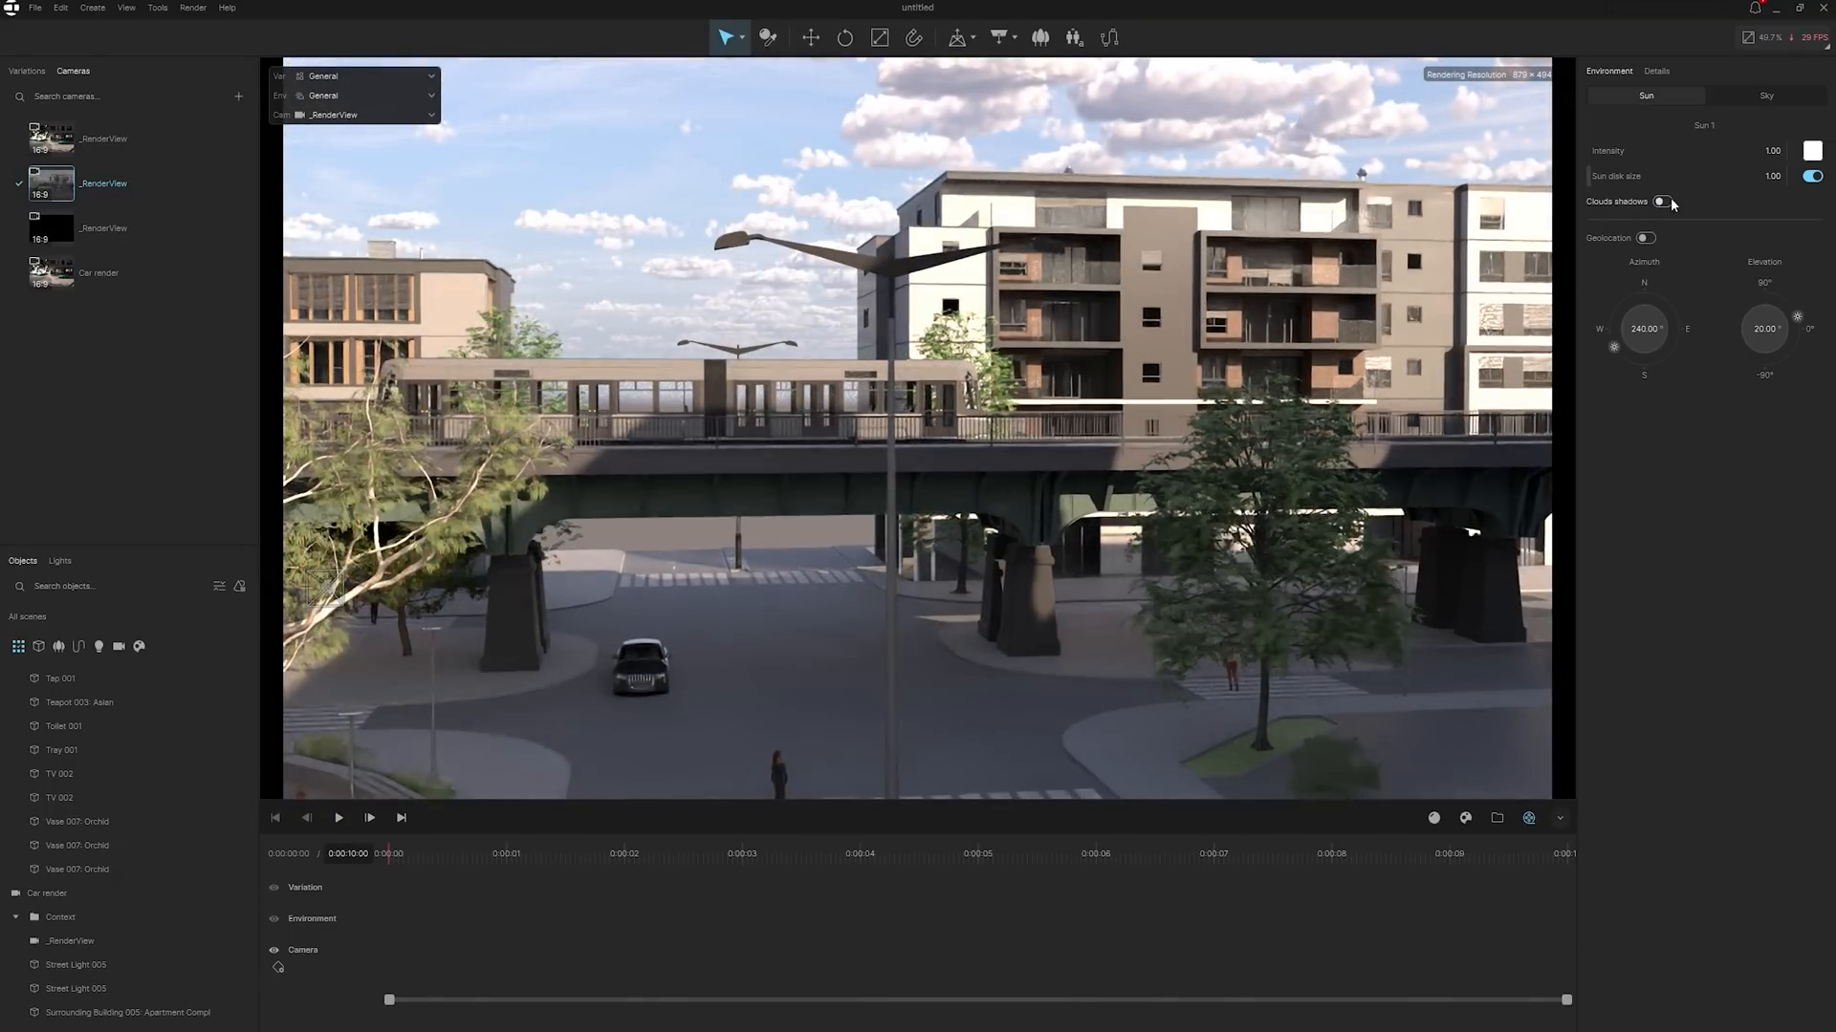
pyautogui.click(1659, 202)
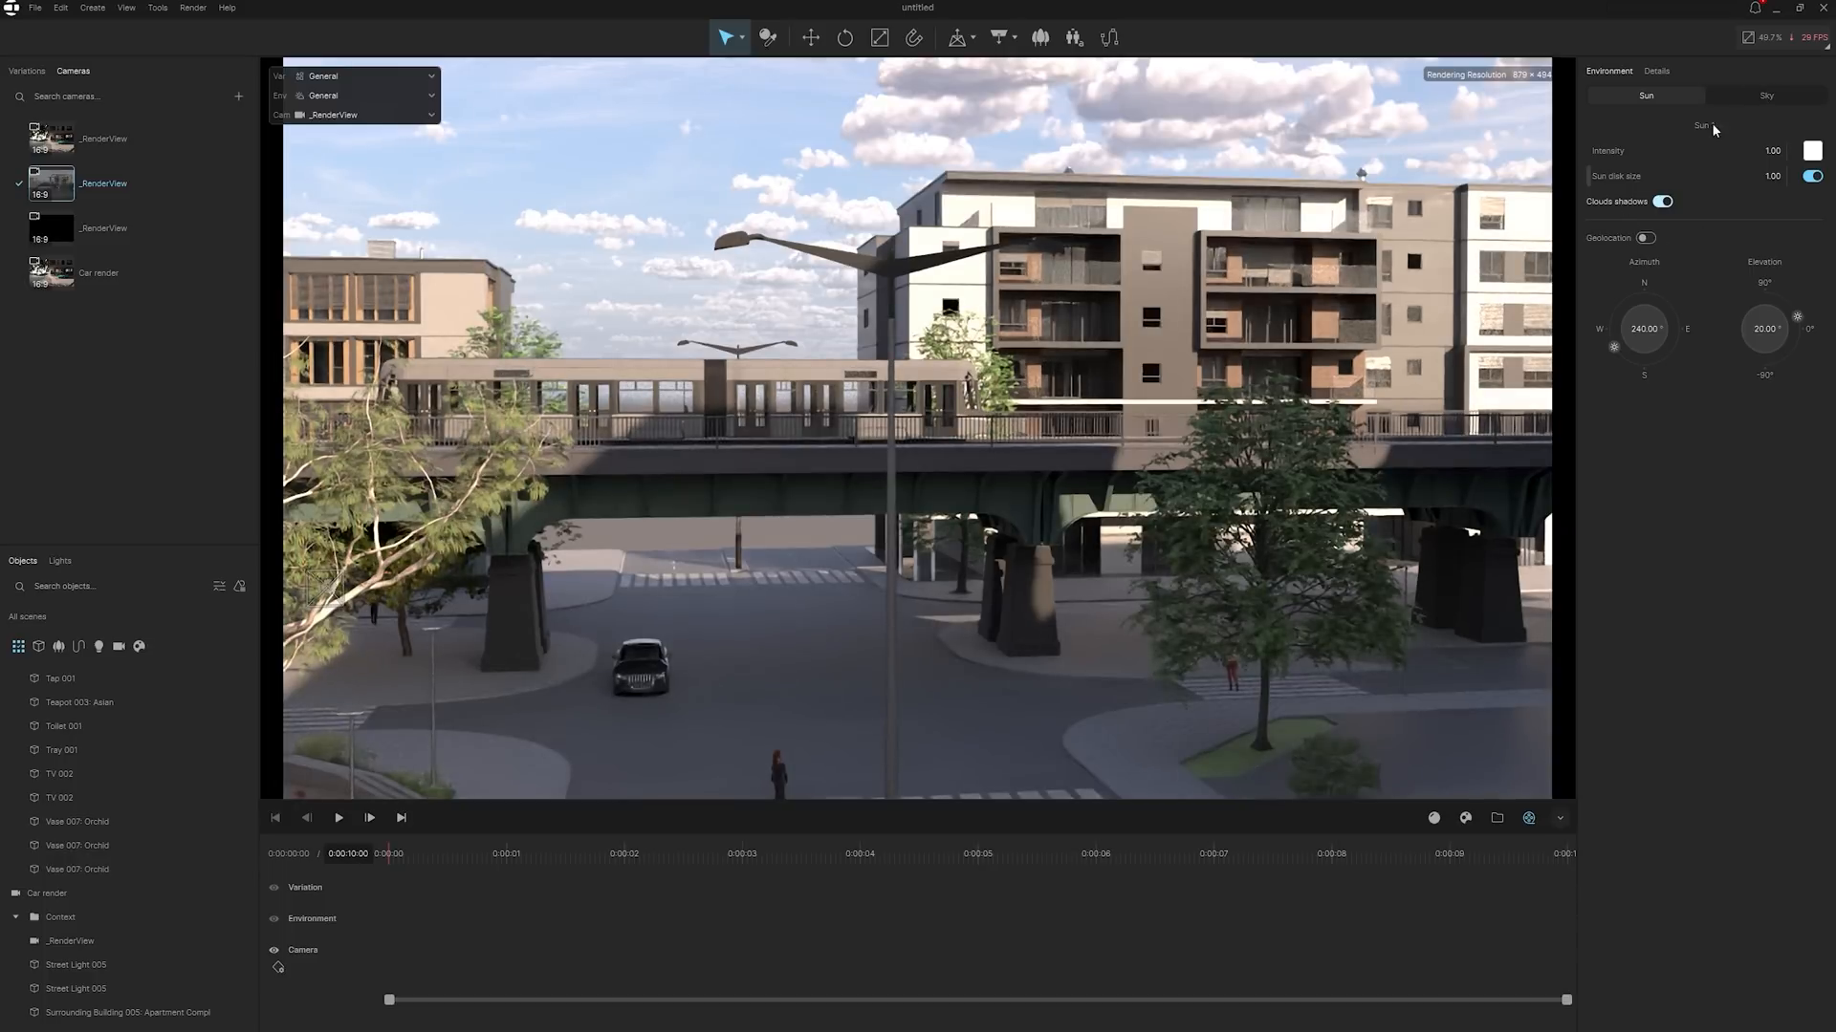
pyautogui.click(1766, 94)
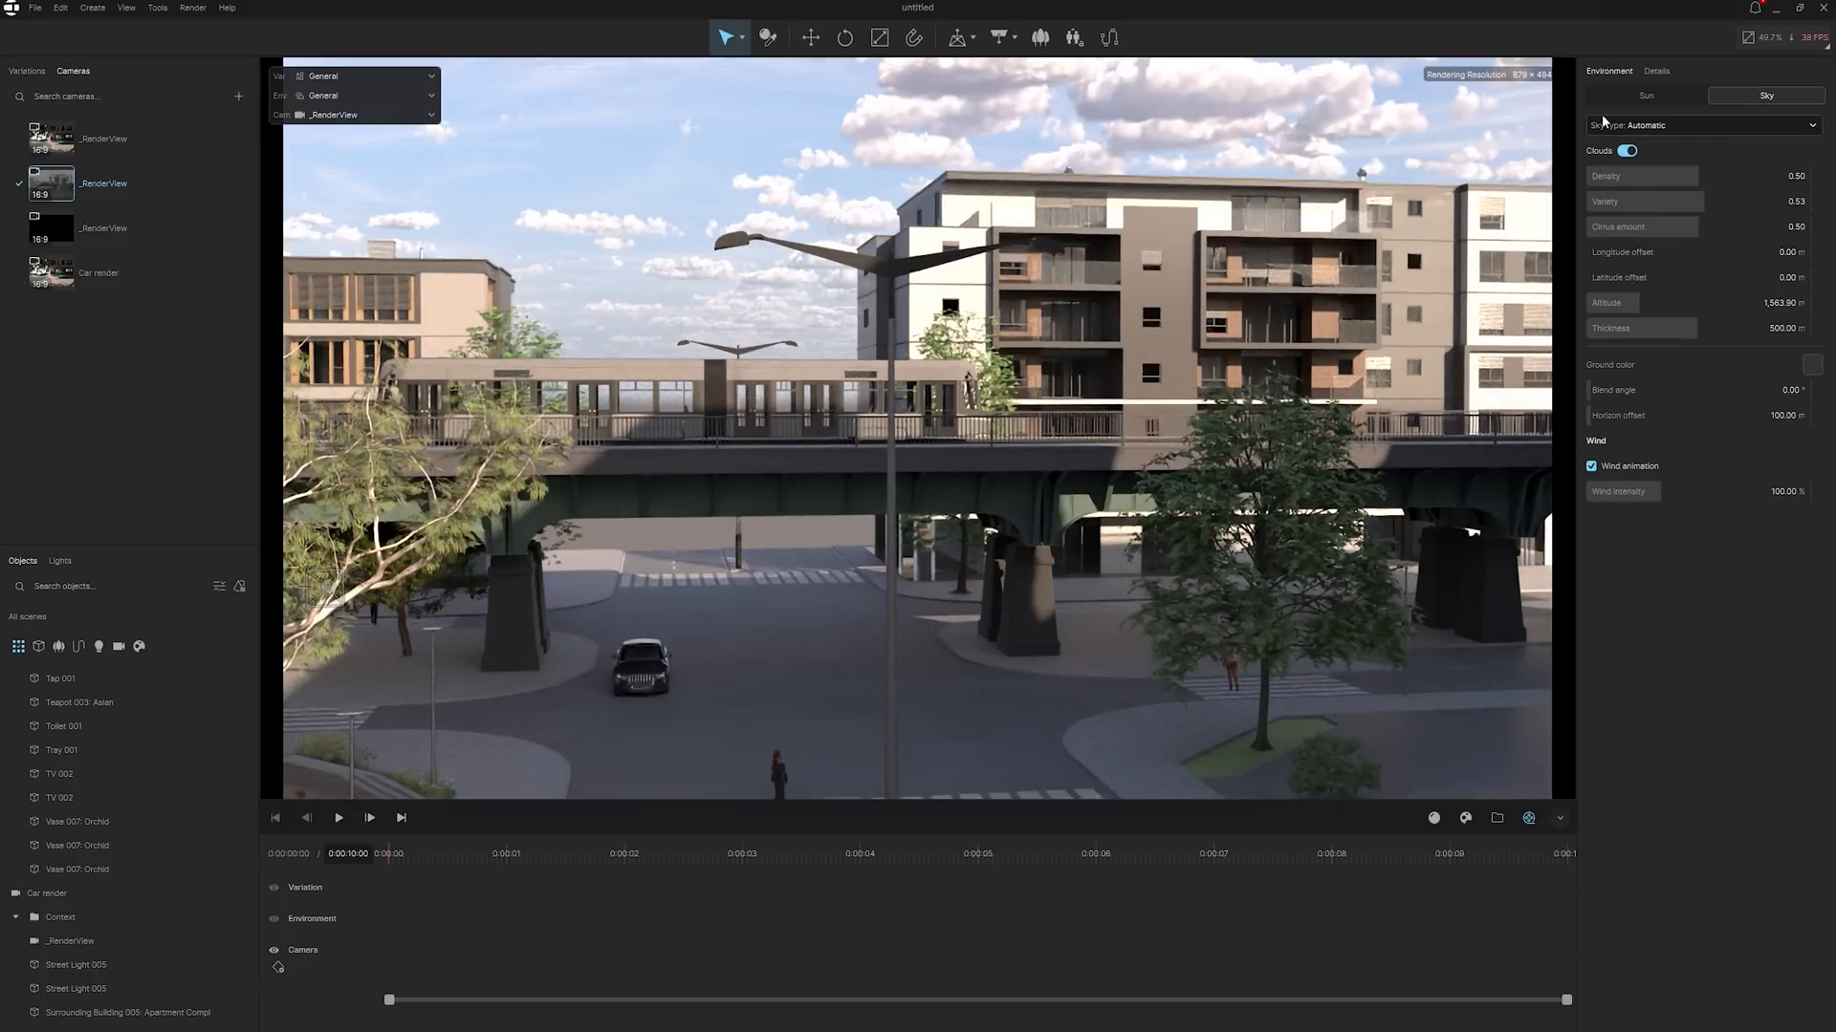
pyautogui.click(1645, 95)
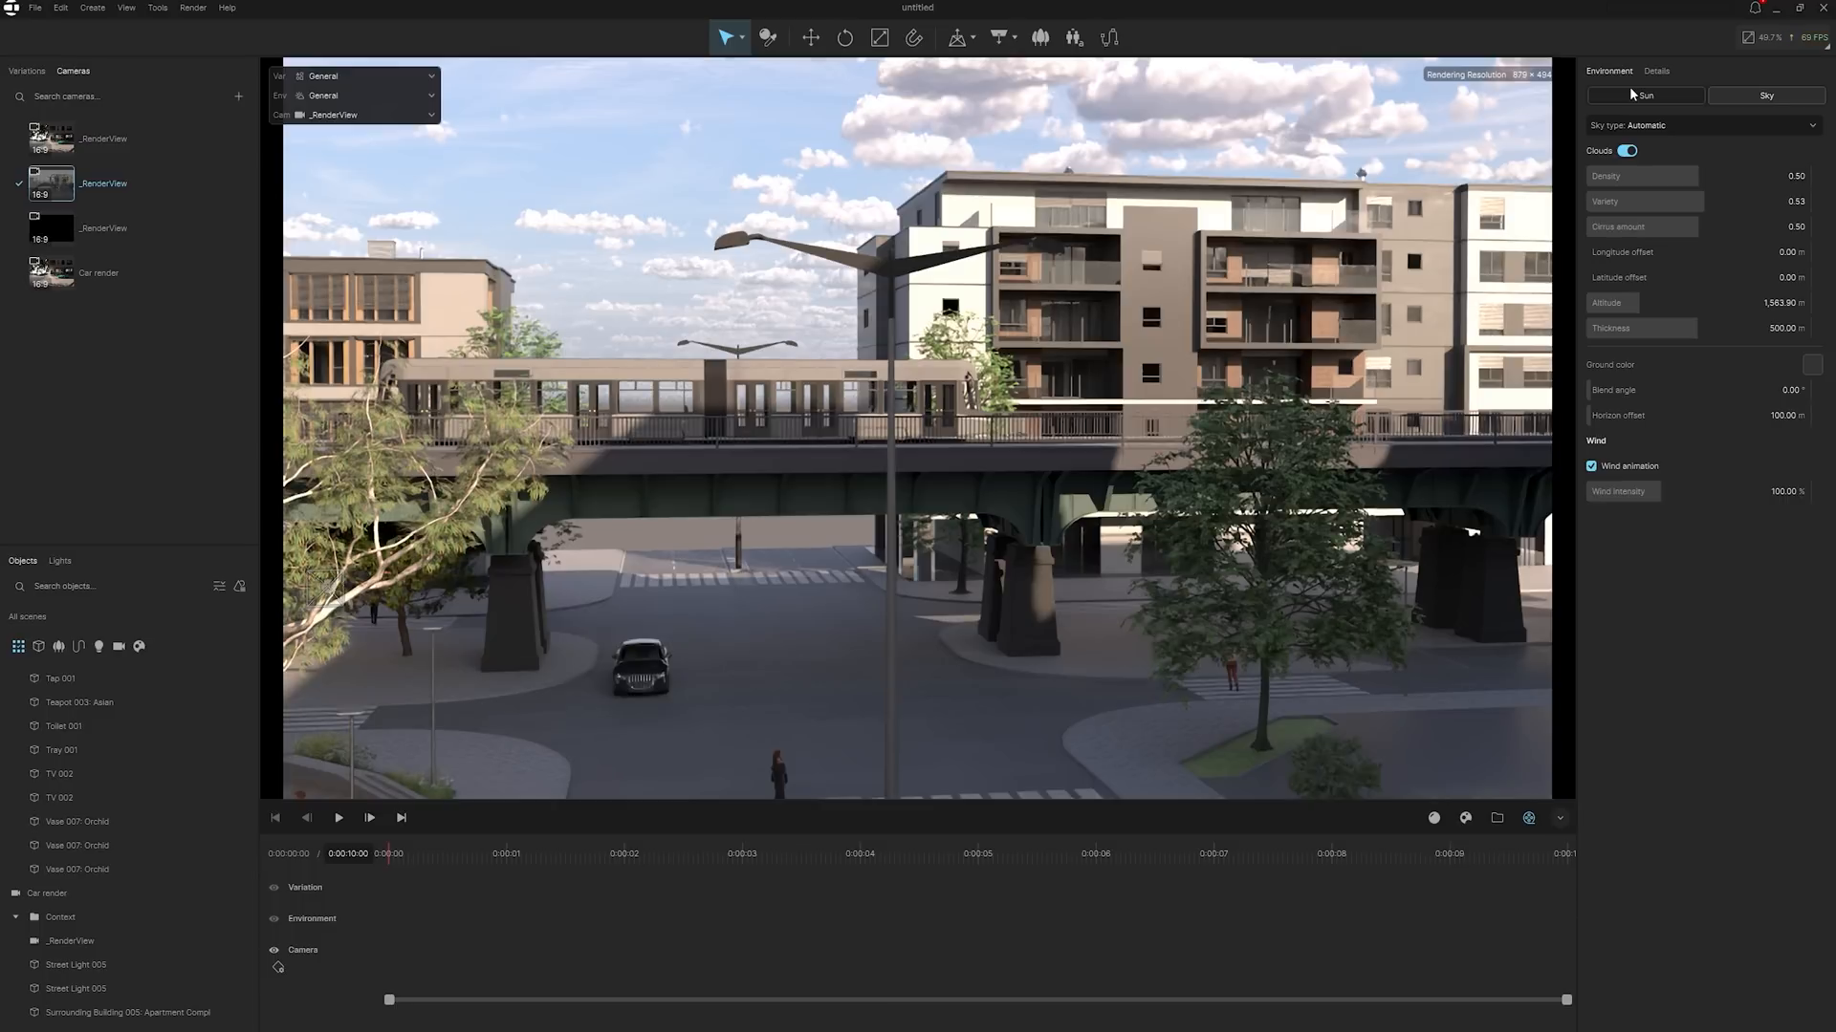
pyautogui.click(1644, 94)
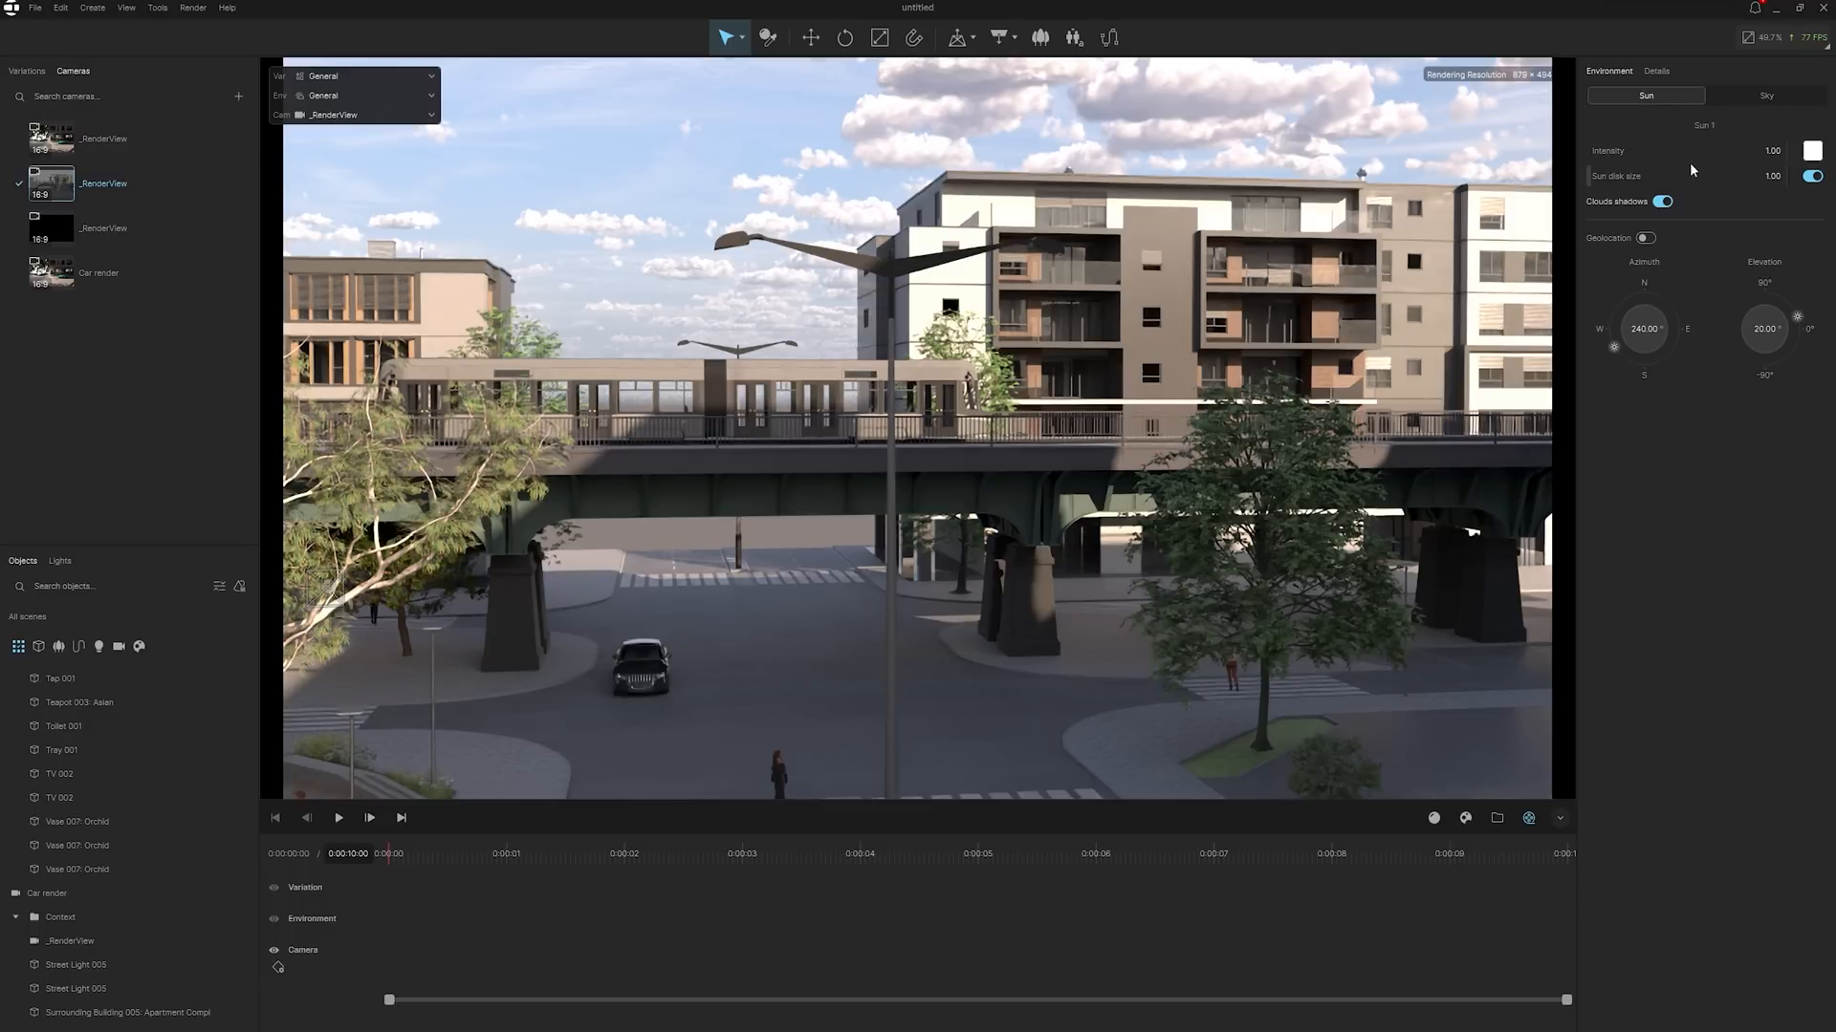
pyautogui.click(1765, 95)
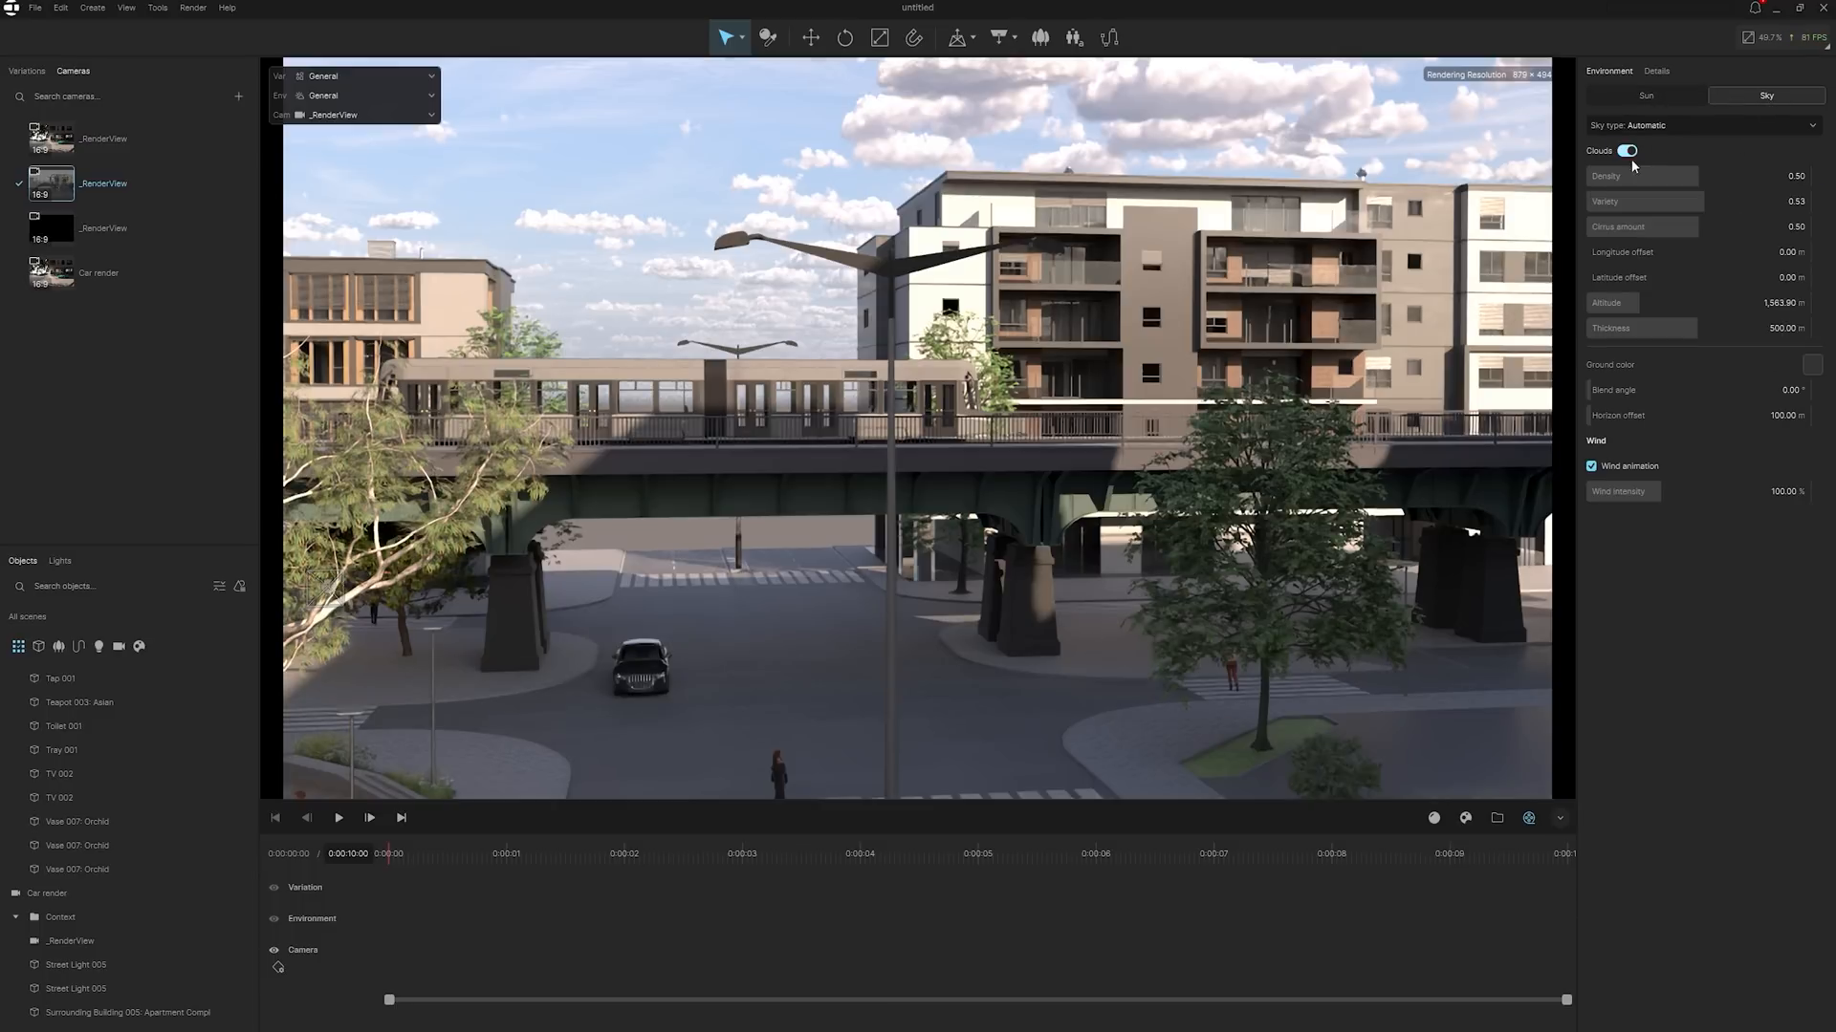
pyautogui.click(1626, 150)
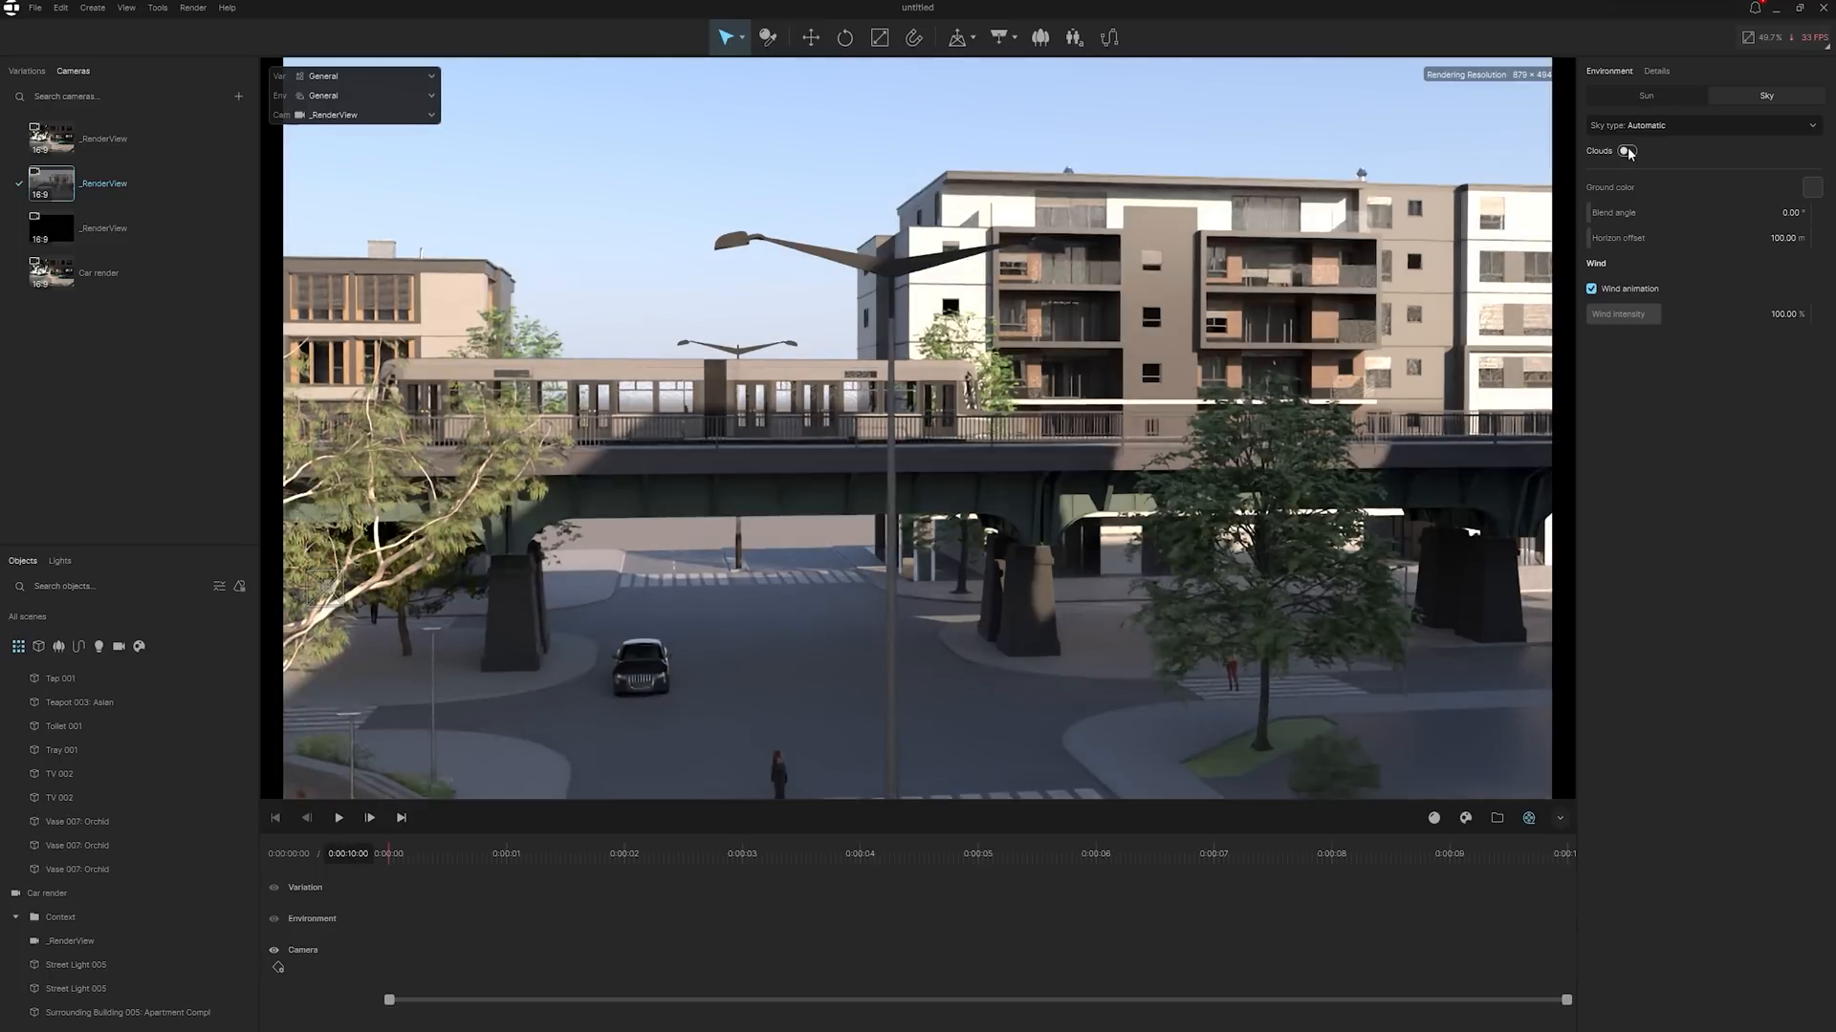
pyautogui.click(1647, 95)
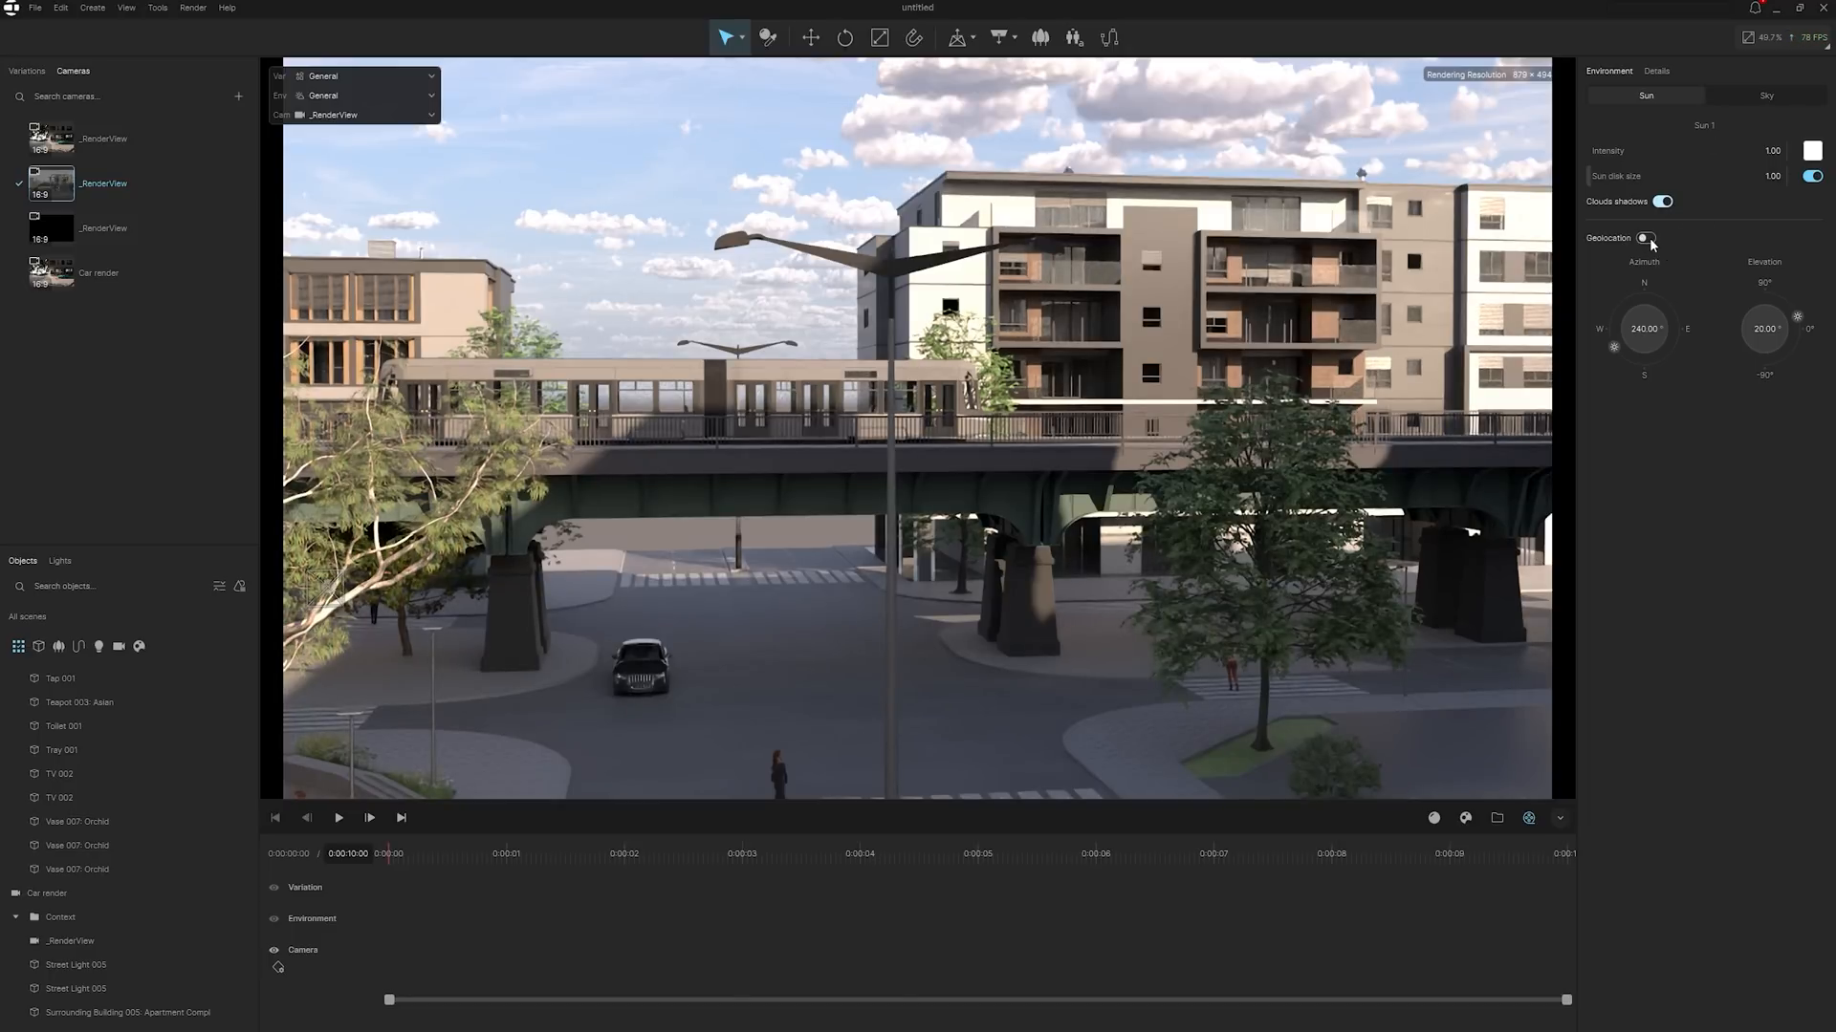
pyautogui.click(1647, 239)
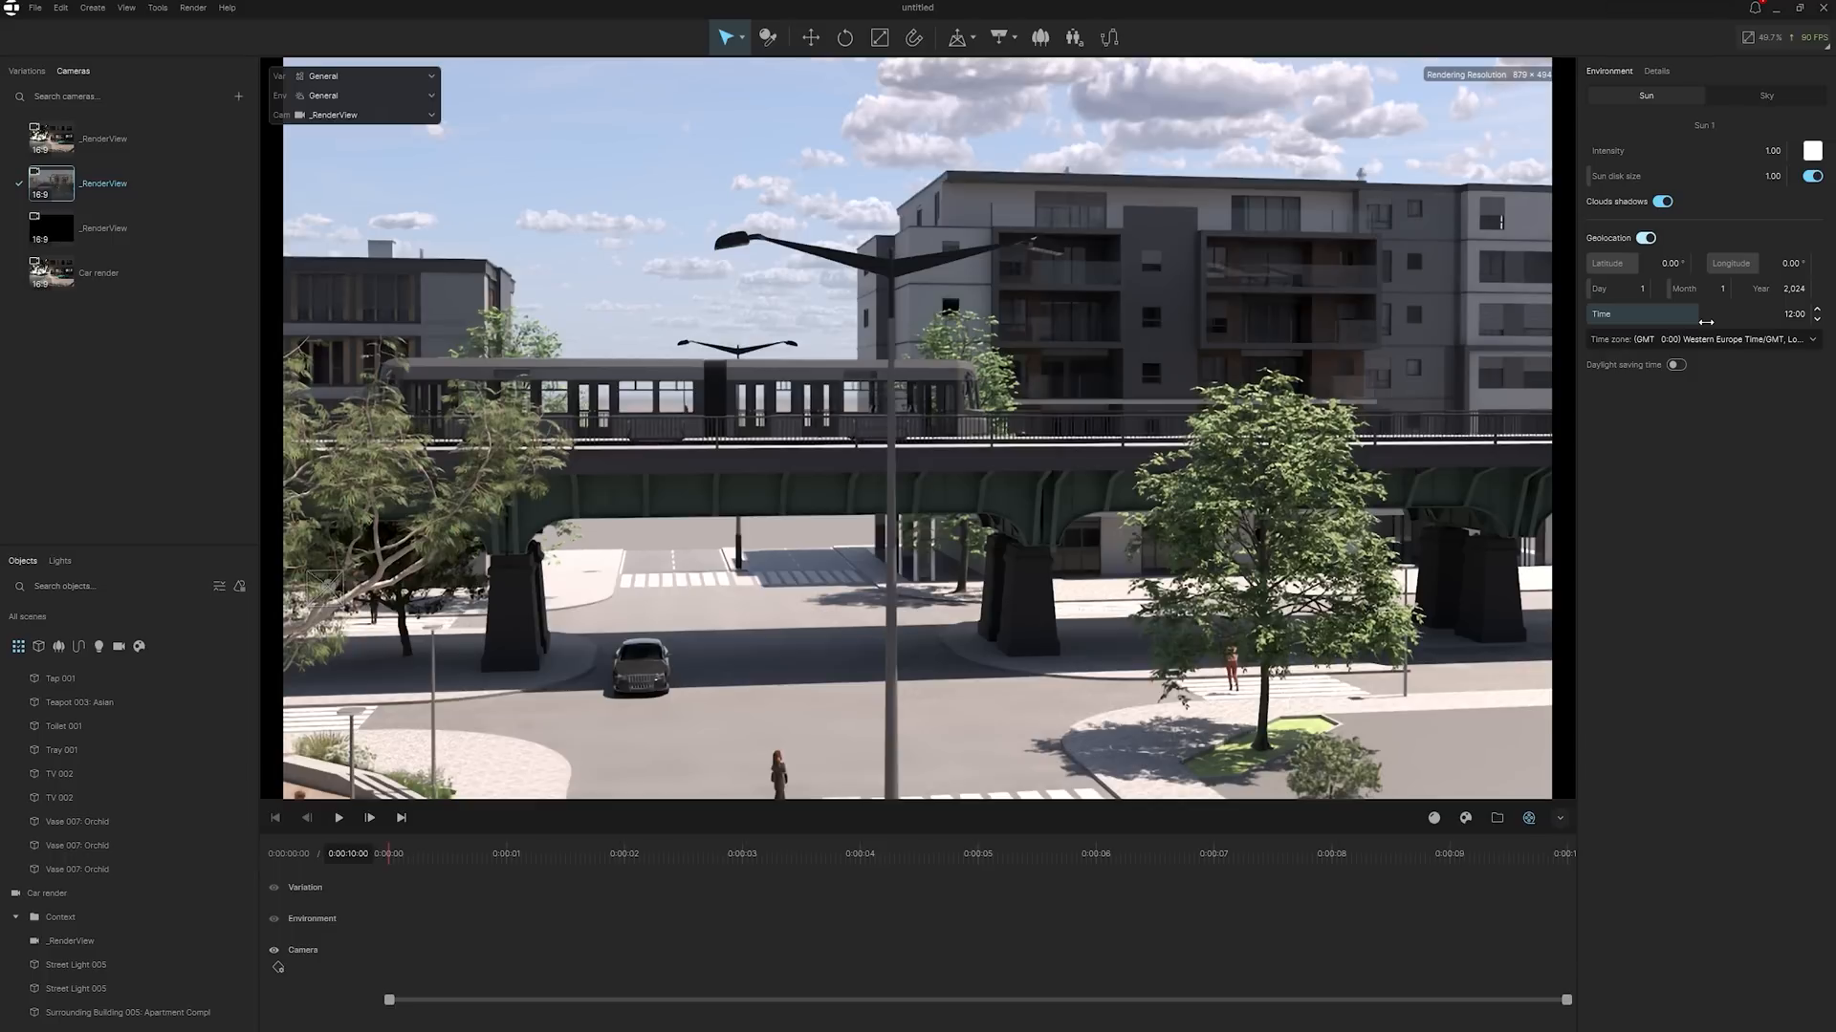
pyautogui.click(1647, 239)
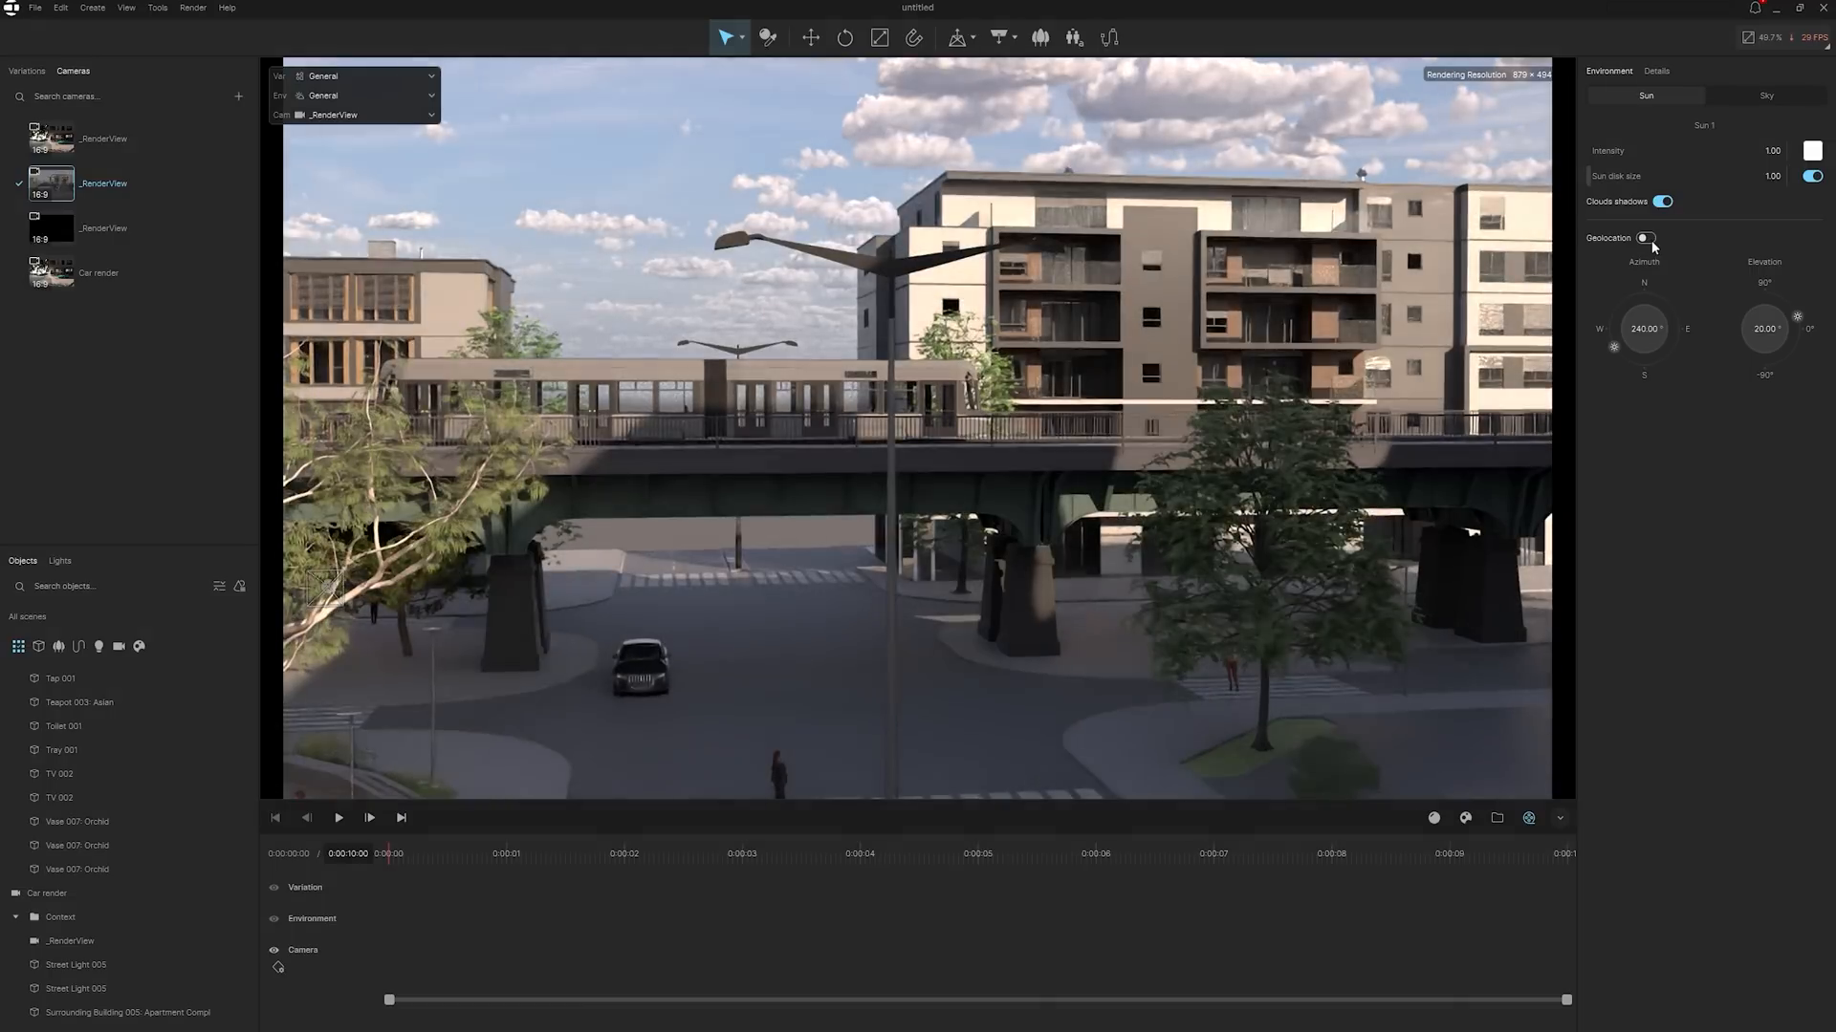
pyautogui.click(100, 272)
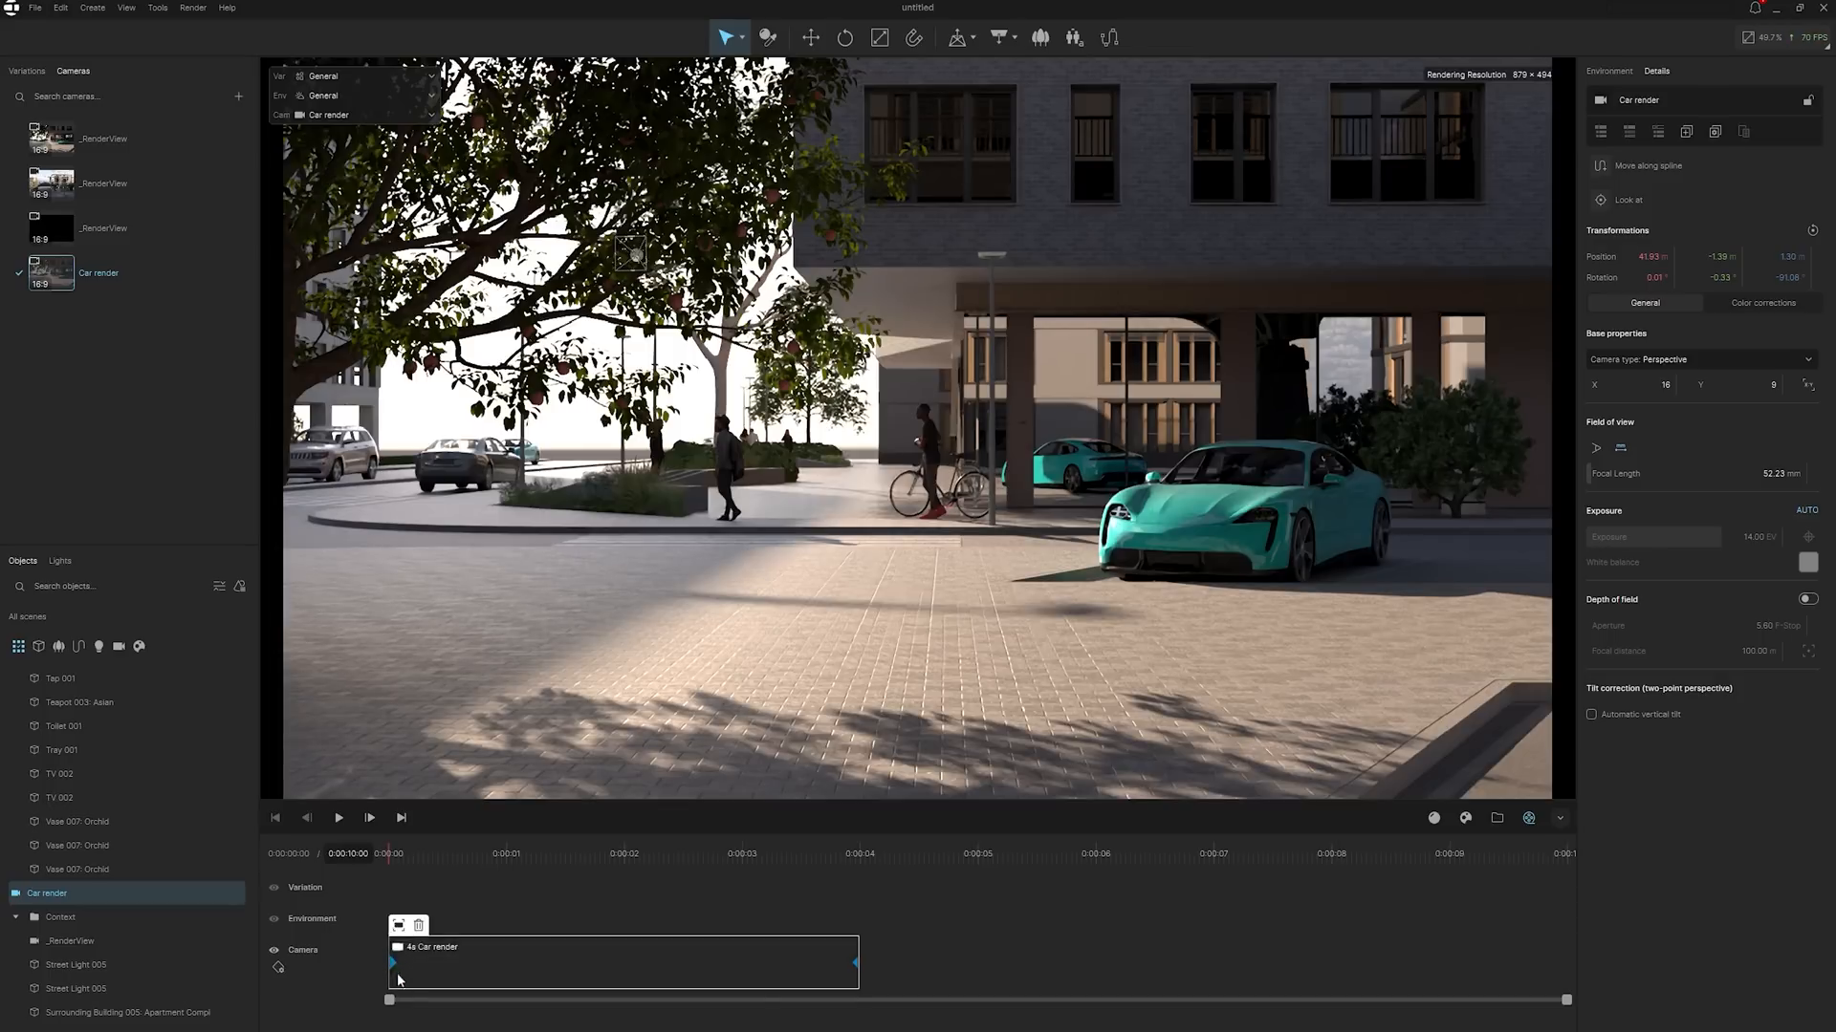
# - Play the Car render camera move and lengthen its clip to 6 seconds
pyautogui.click(338, 817)
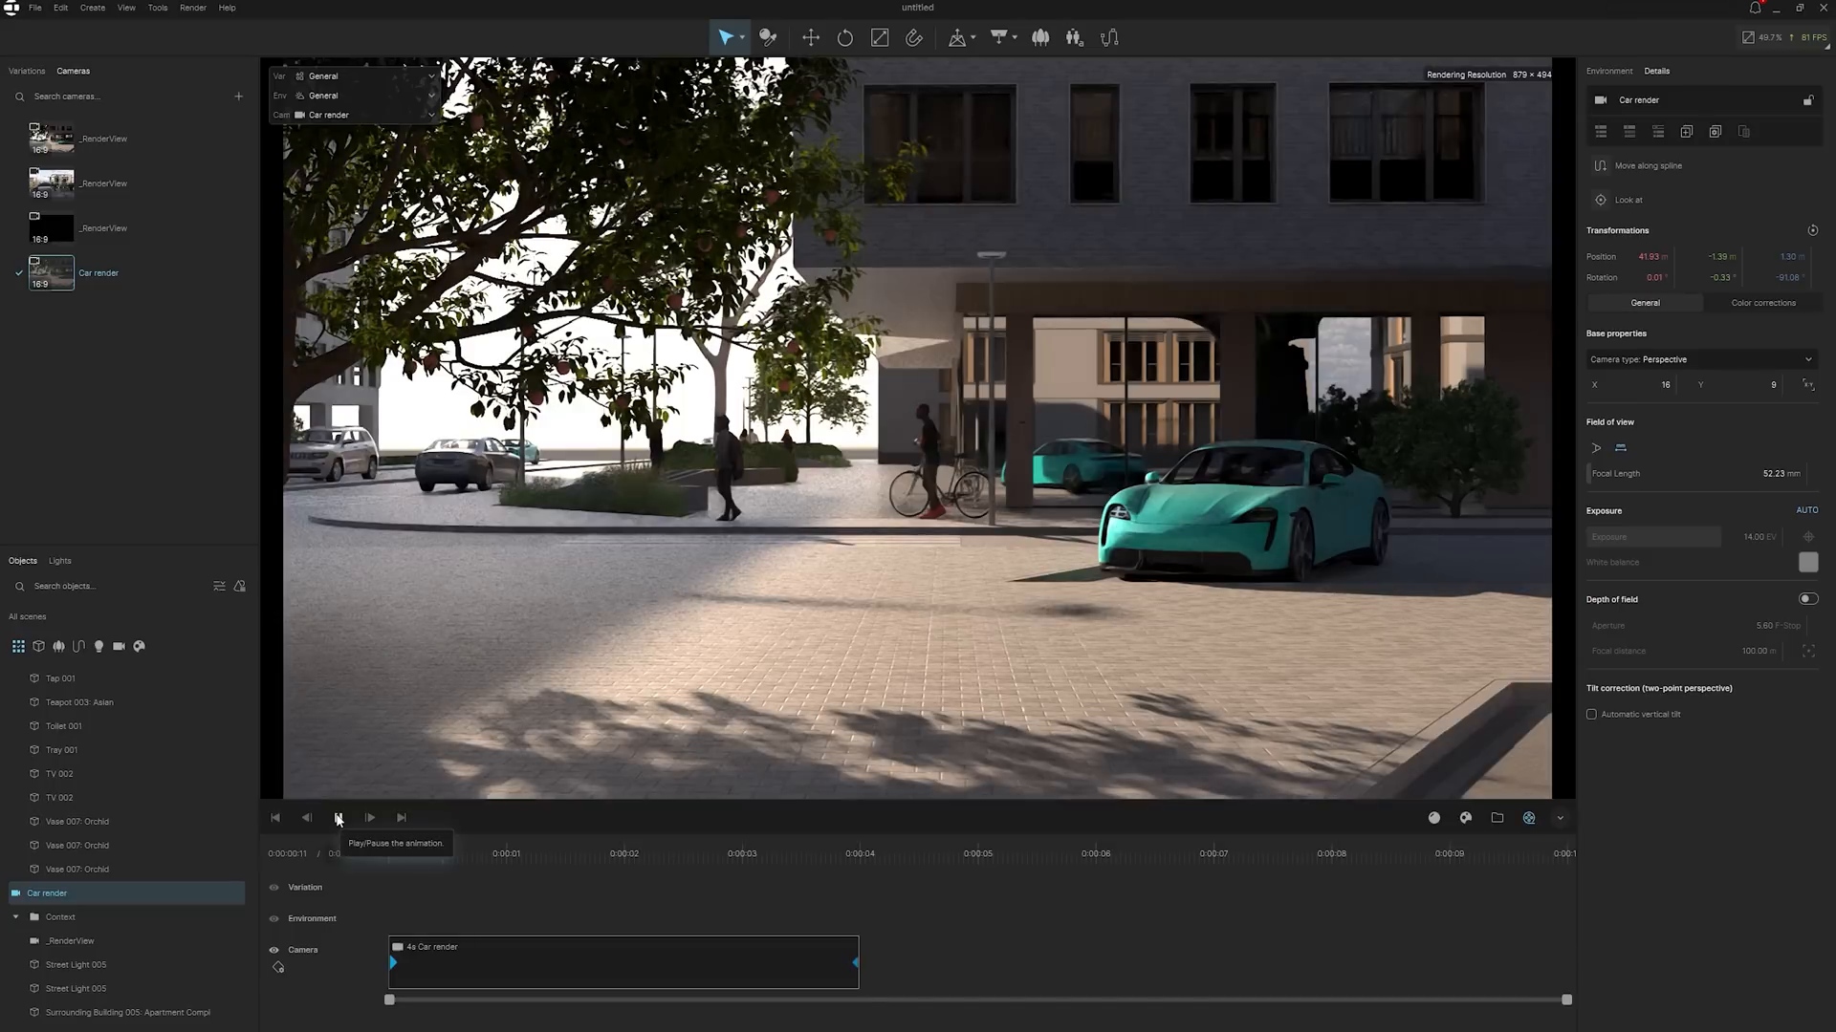
pyautogui.click(337, 818)
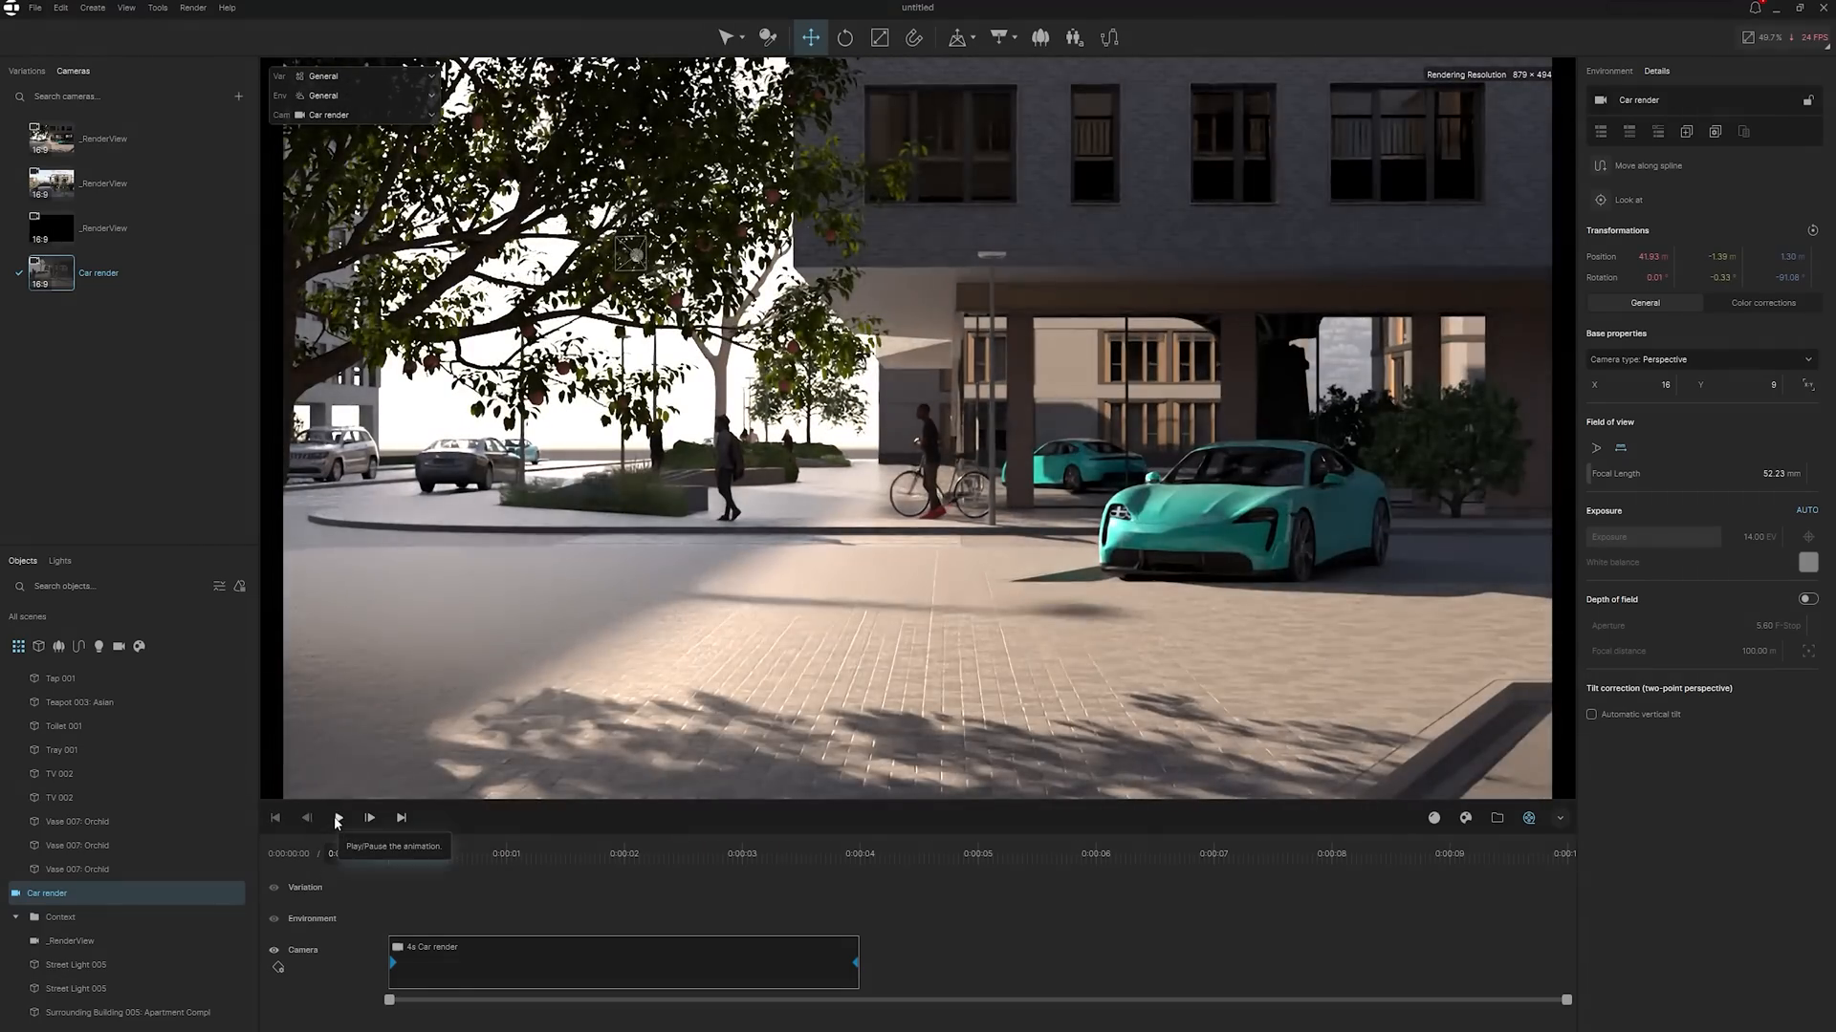
pyautogui.click(338, 818)
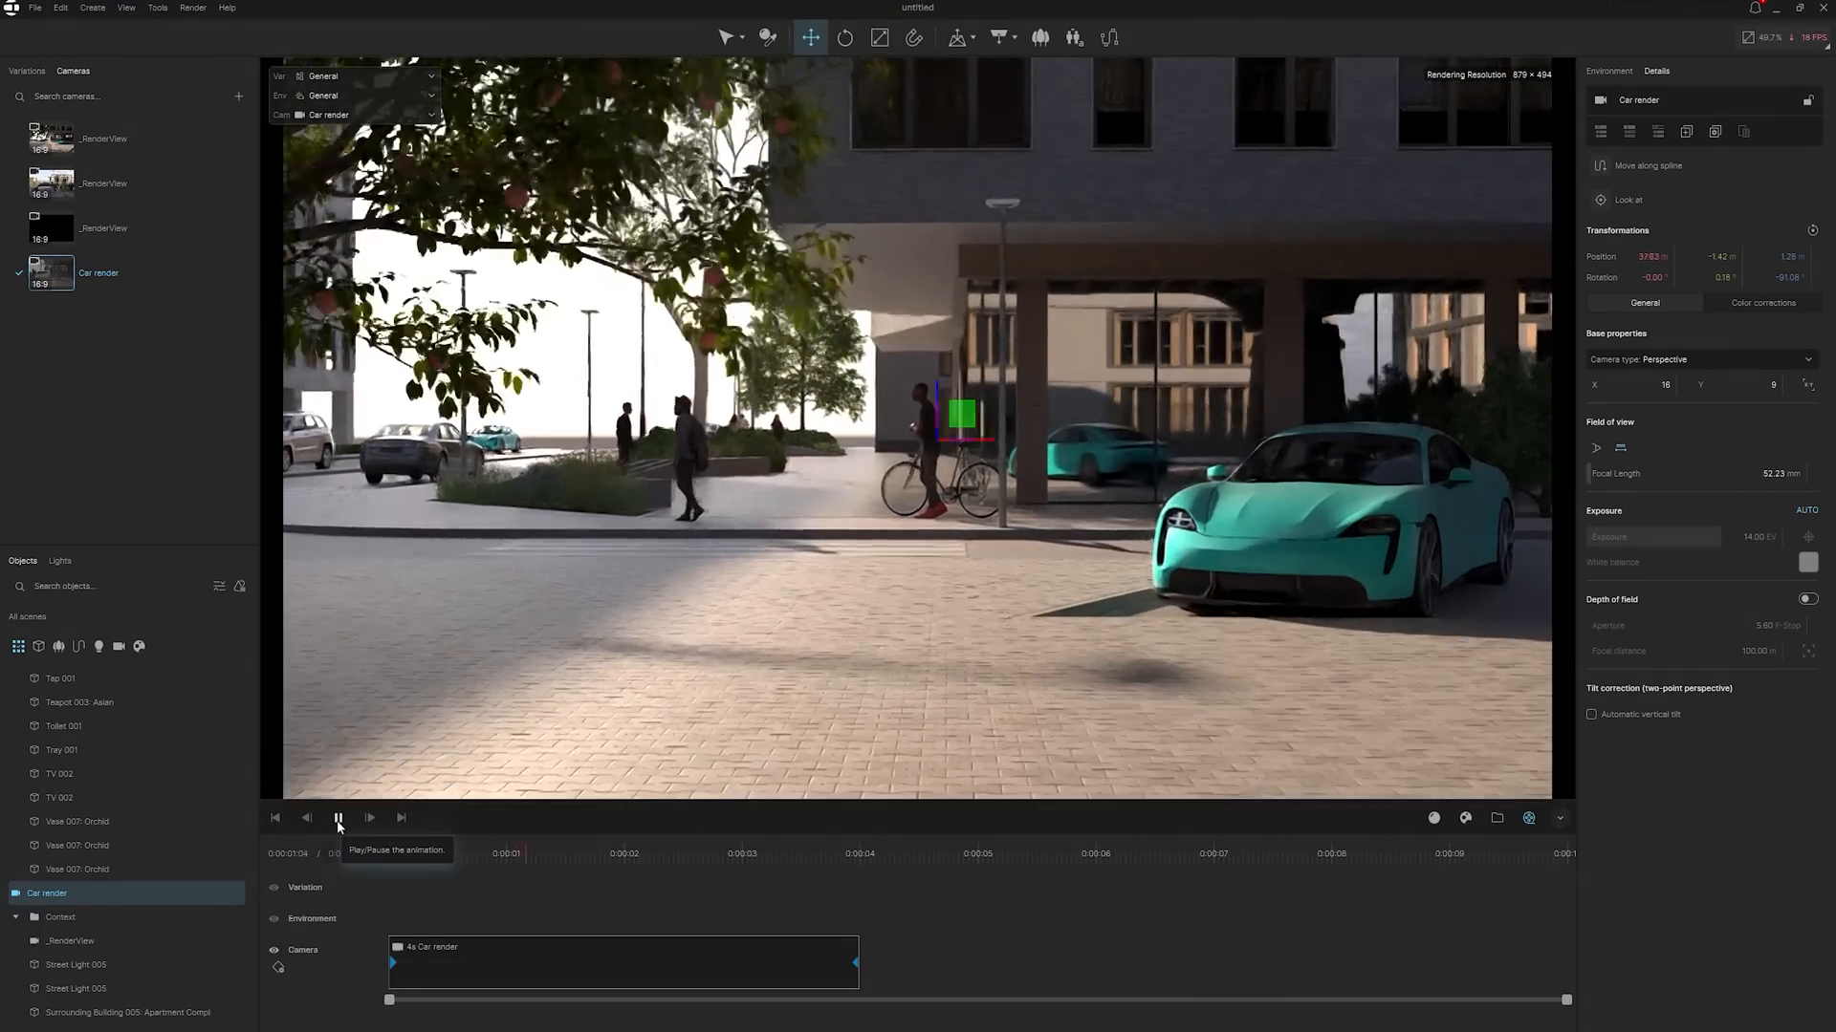
pyautogui.click(339, 818)
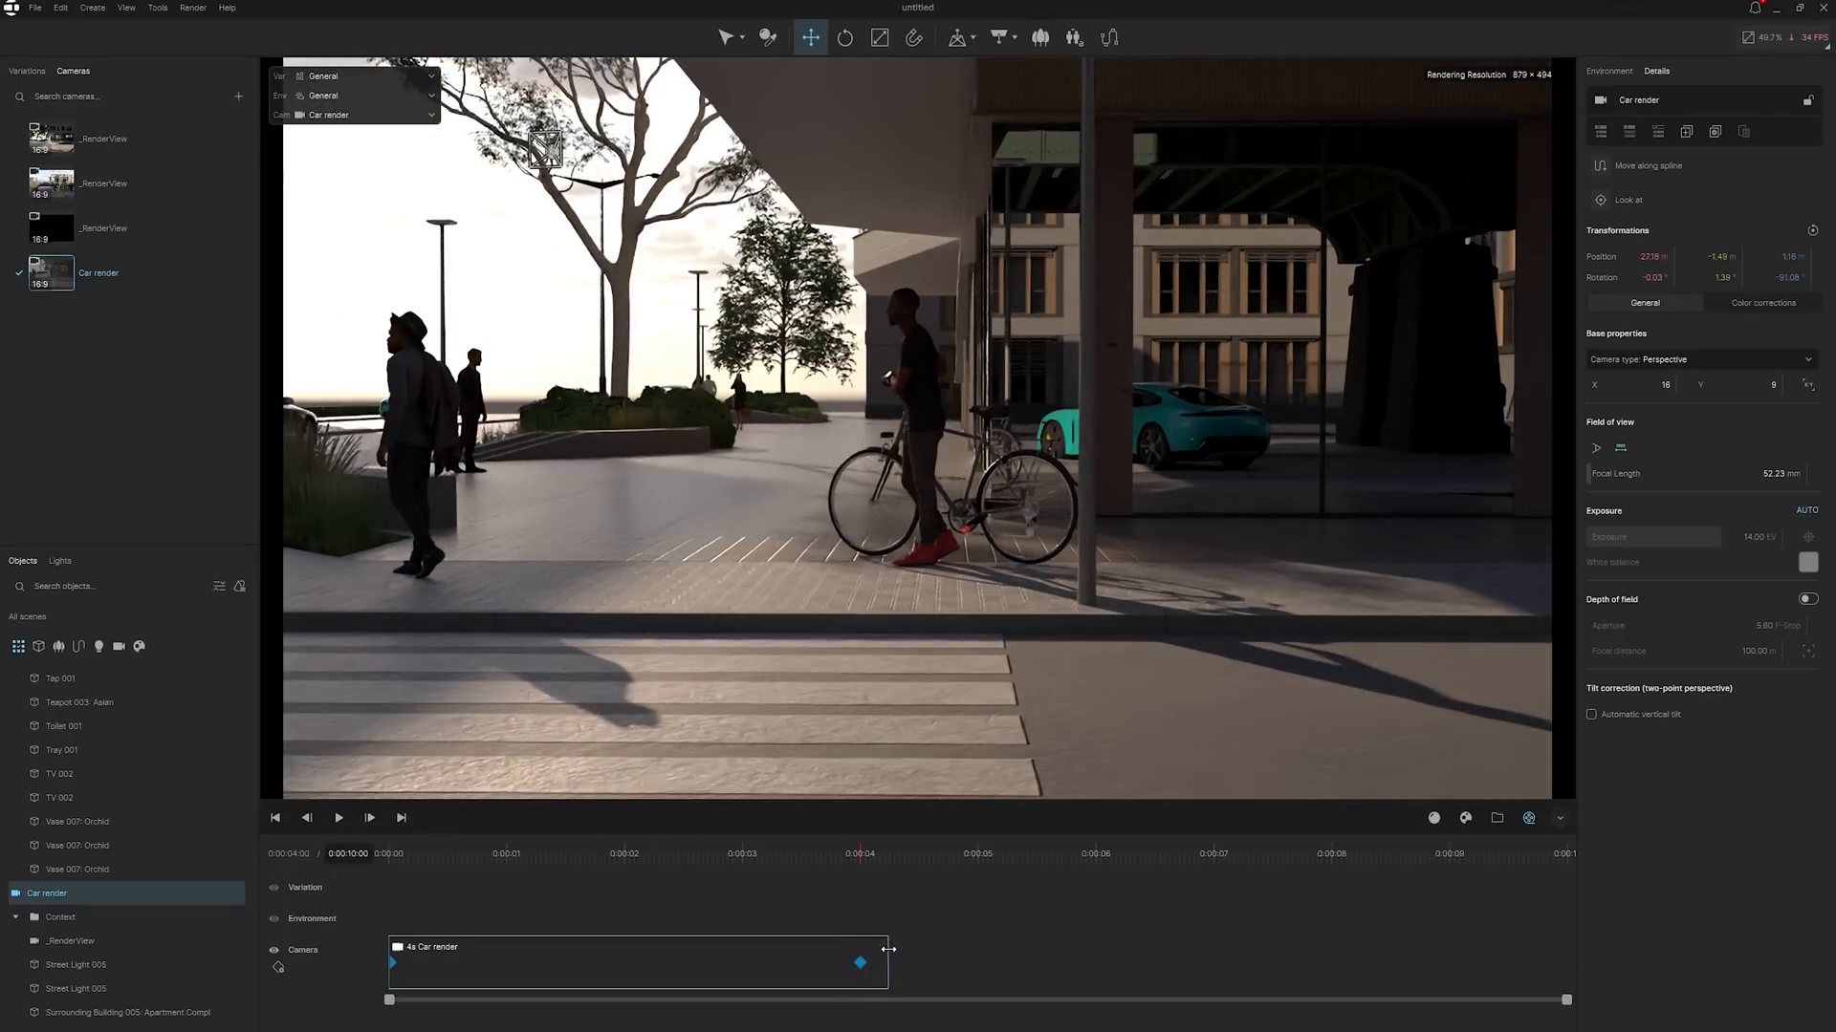
pyautogui.moveTo(886, 949); pyautogui.dragTo(1094, 963)
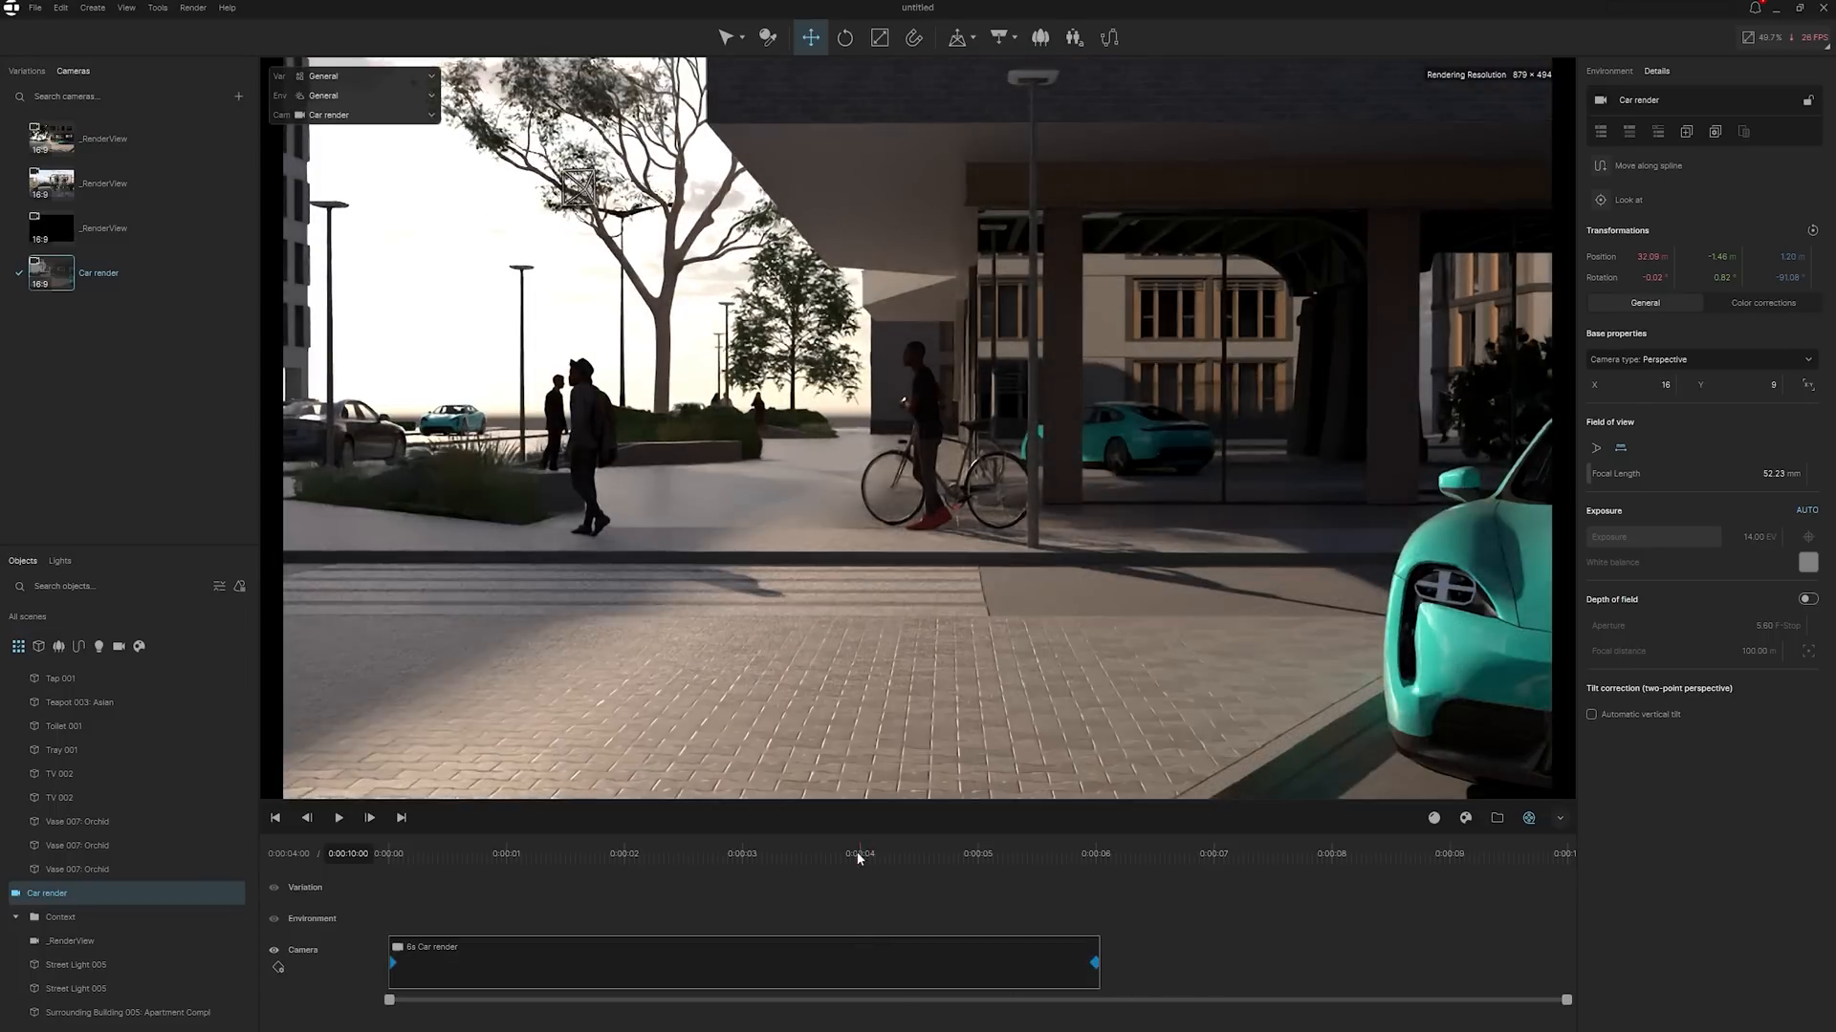
pyautogui.click(337, 817)
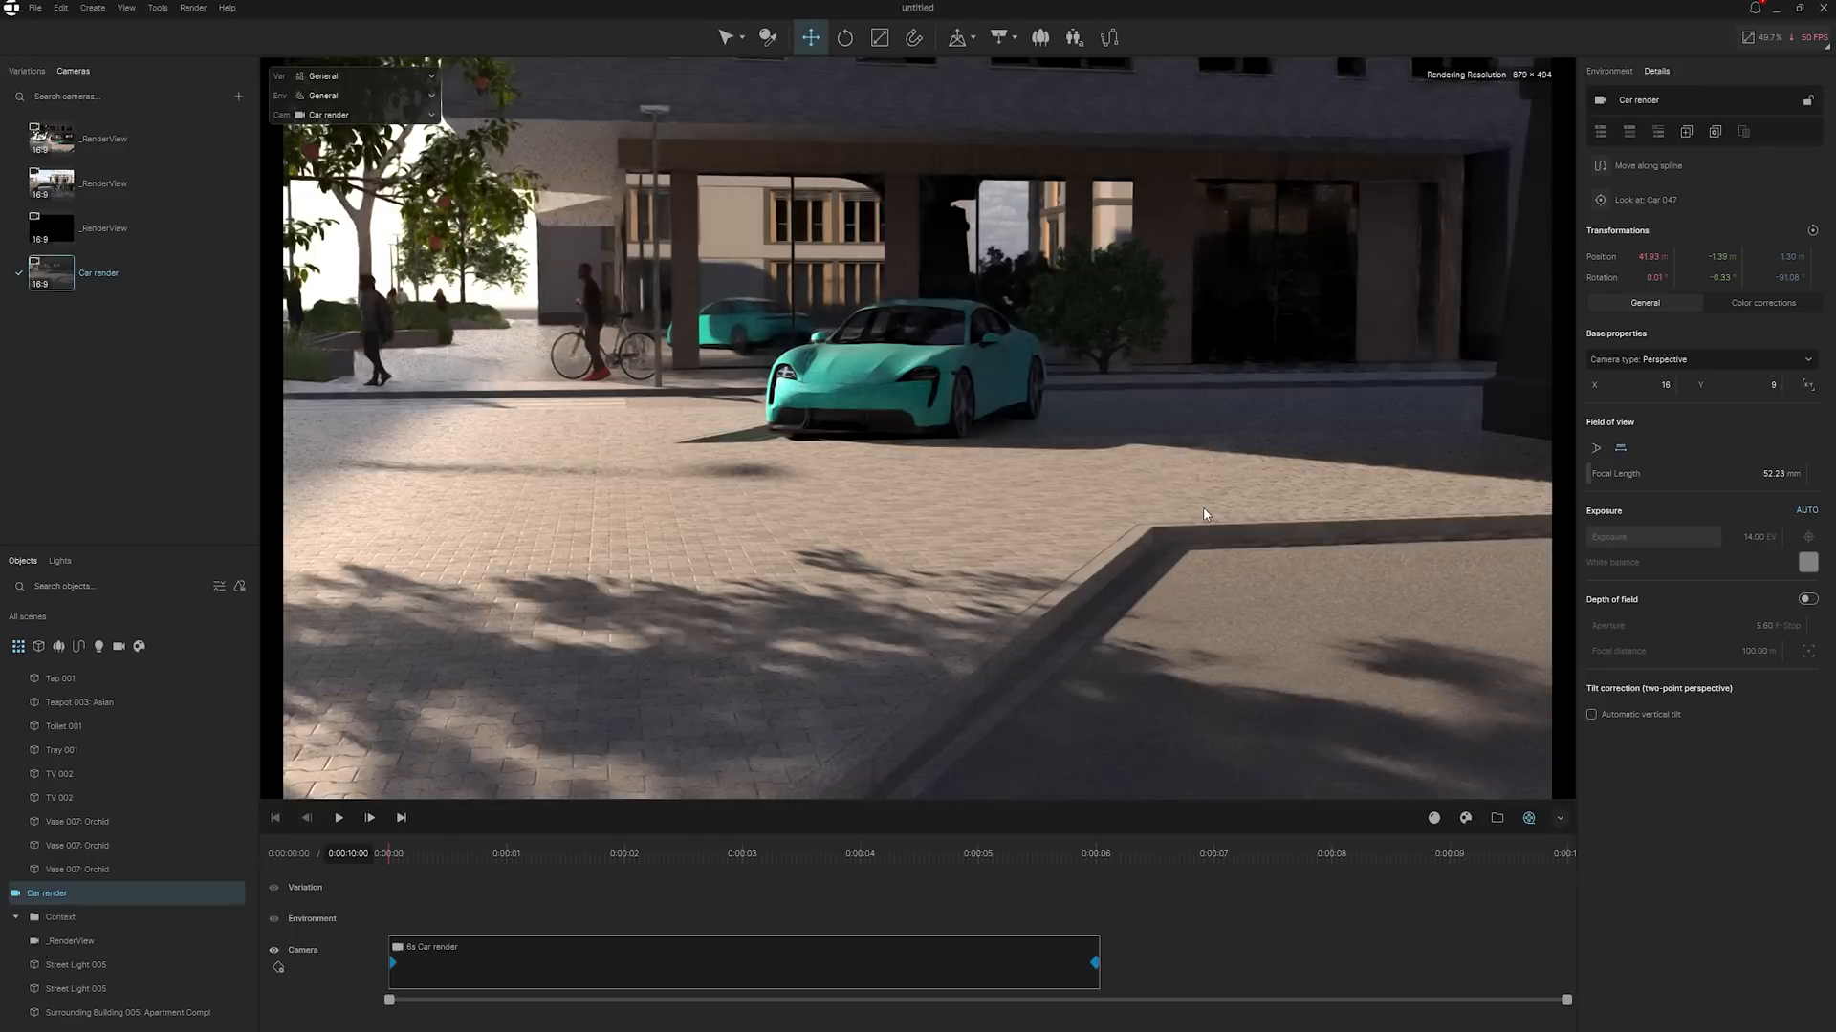
pyautogui.click(339, 817)
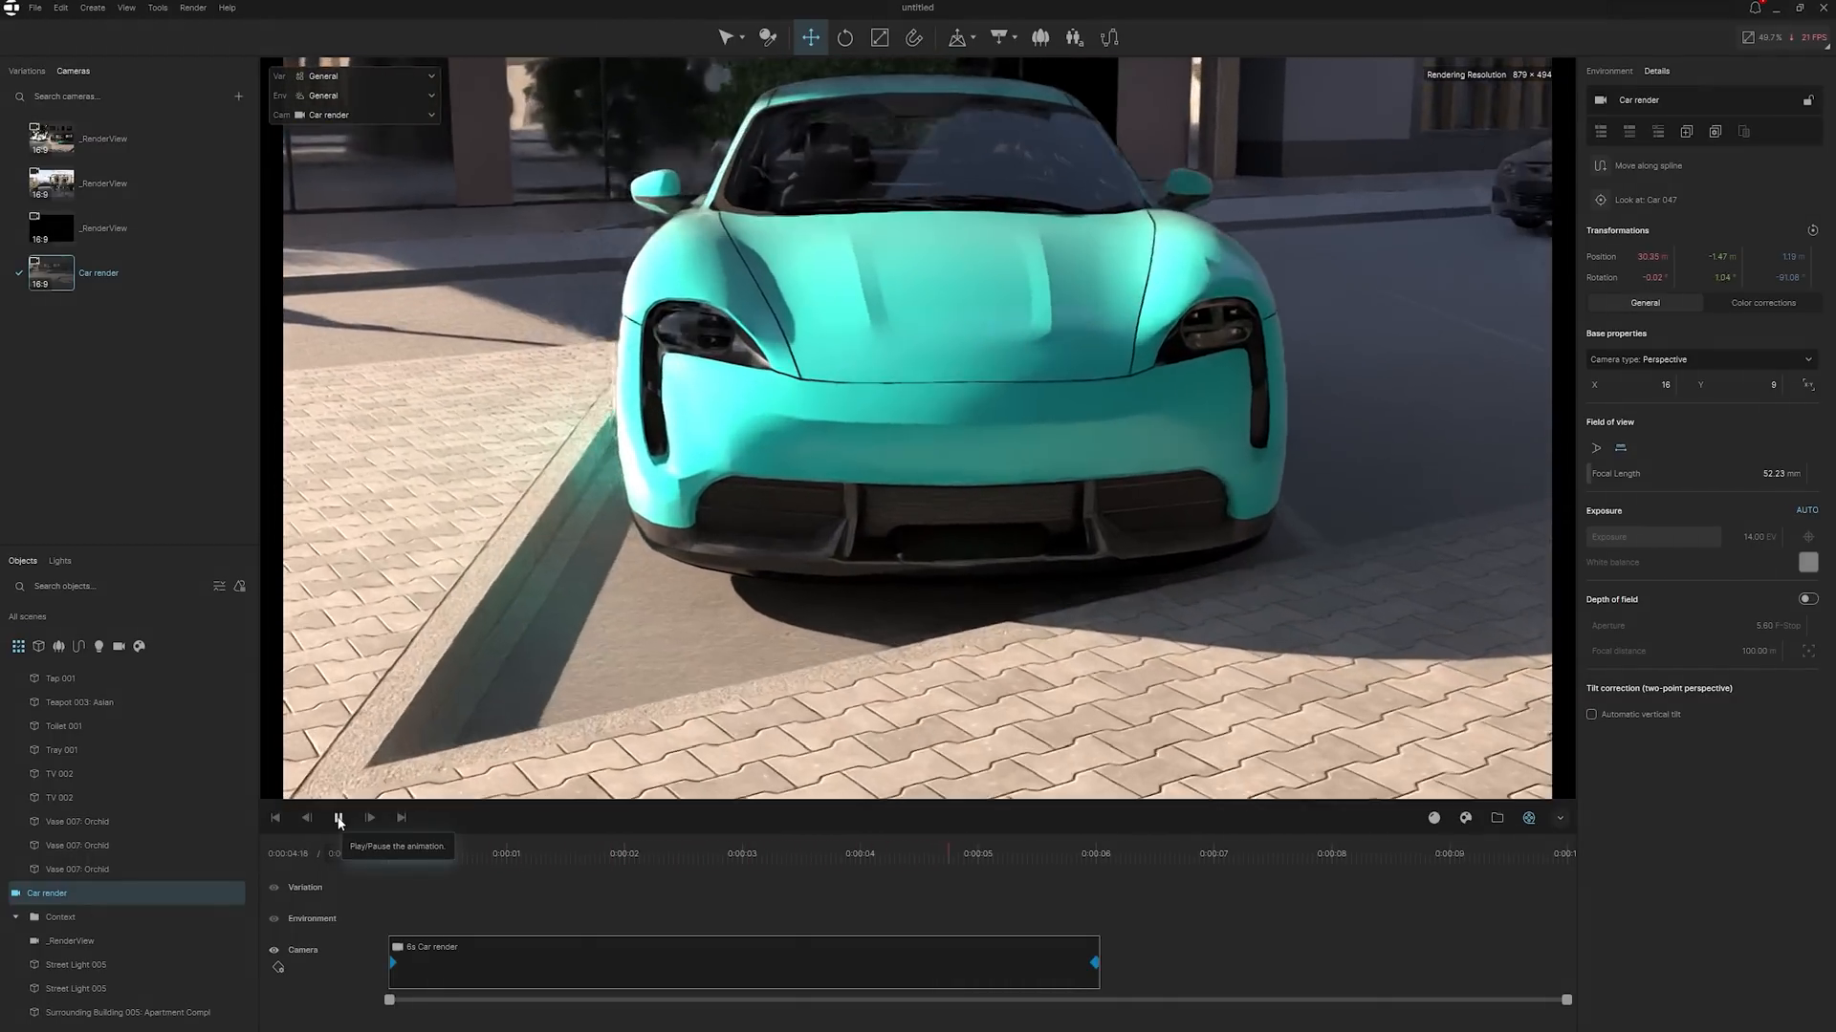
pyautogui.click(339, 818)
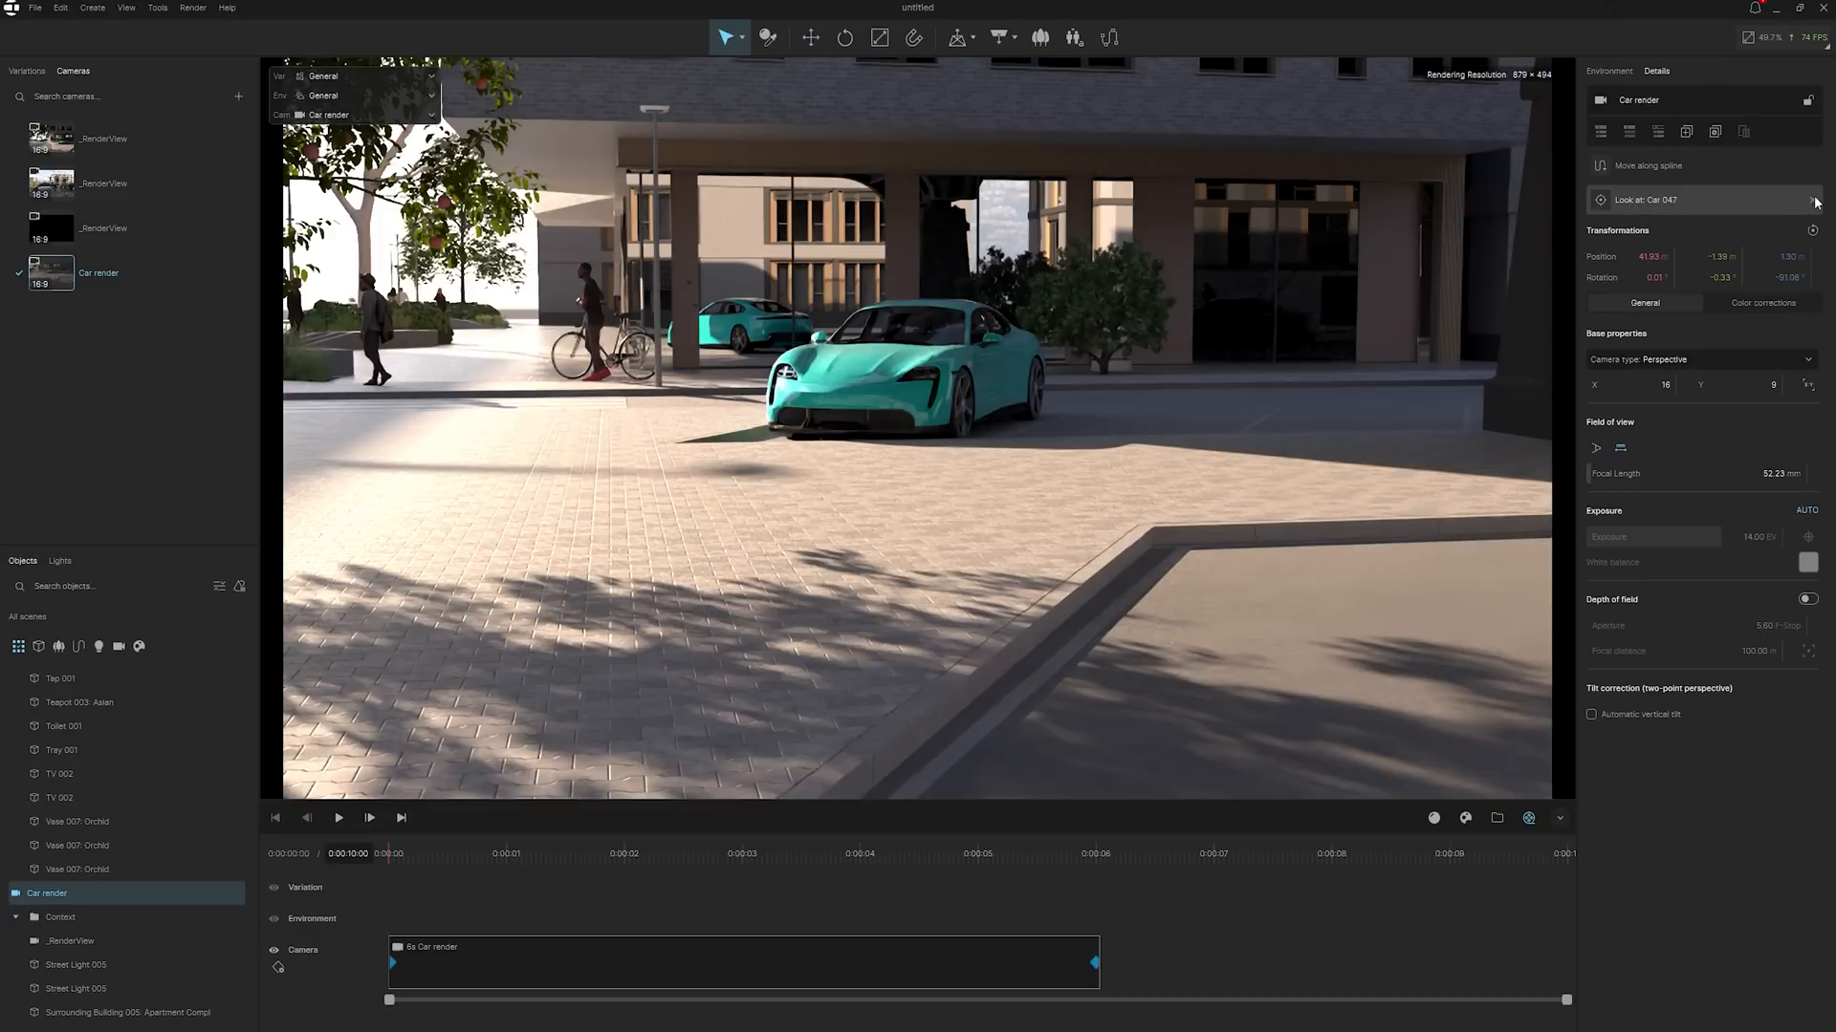
pyautogui.click(337, 817)
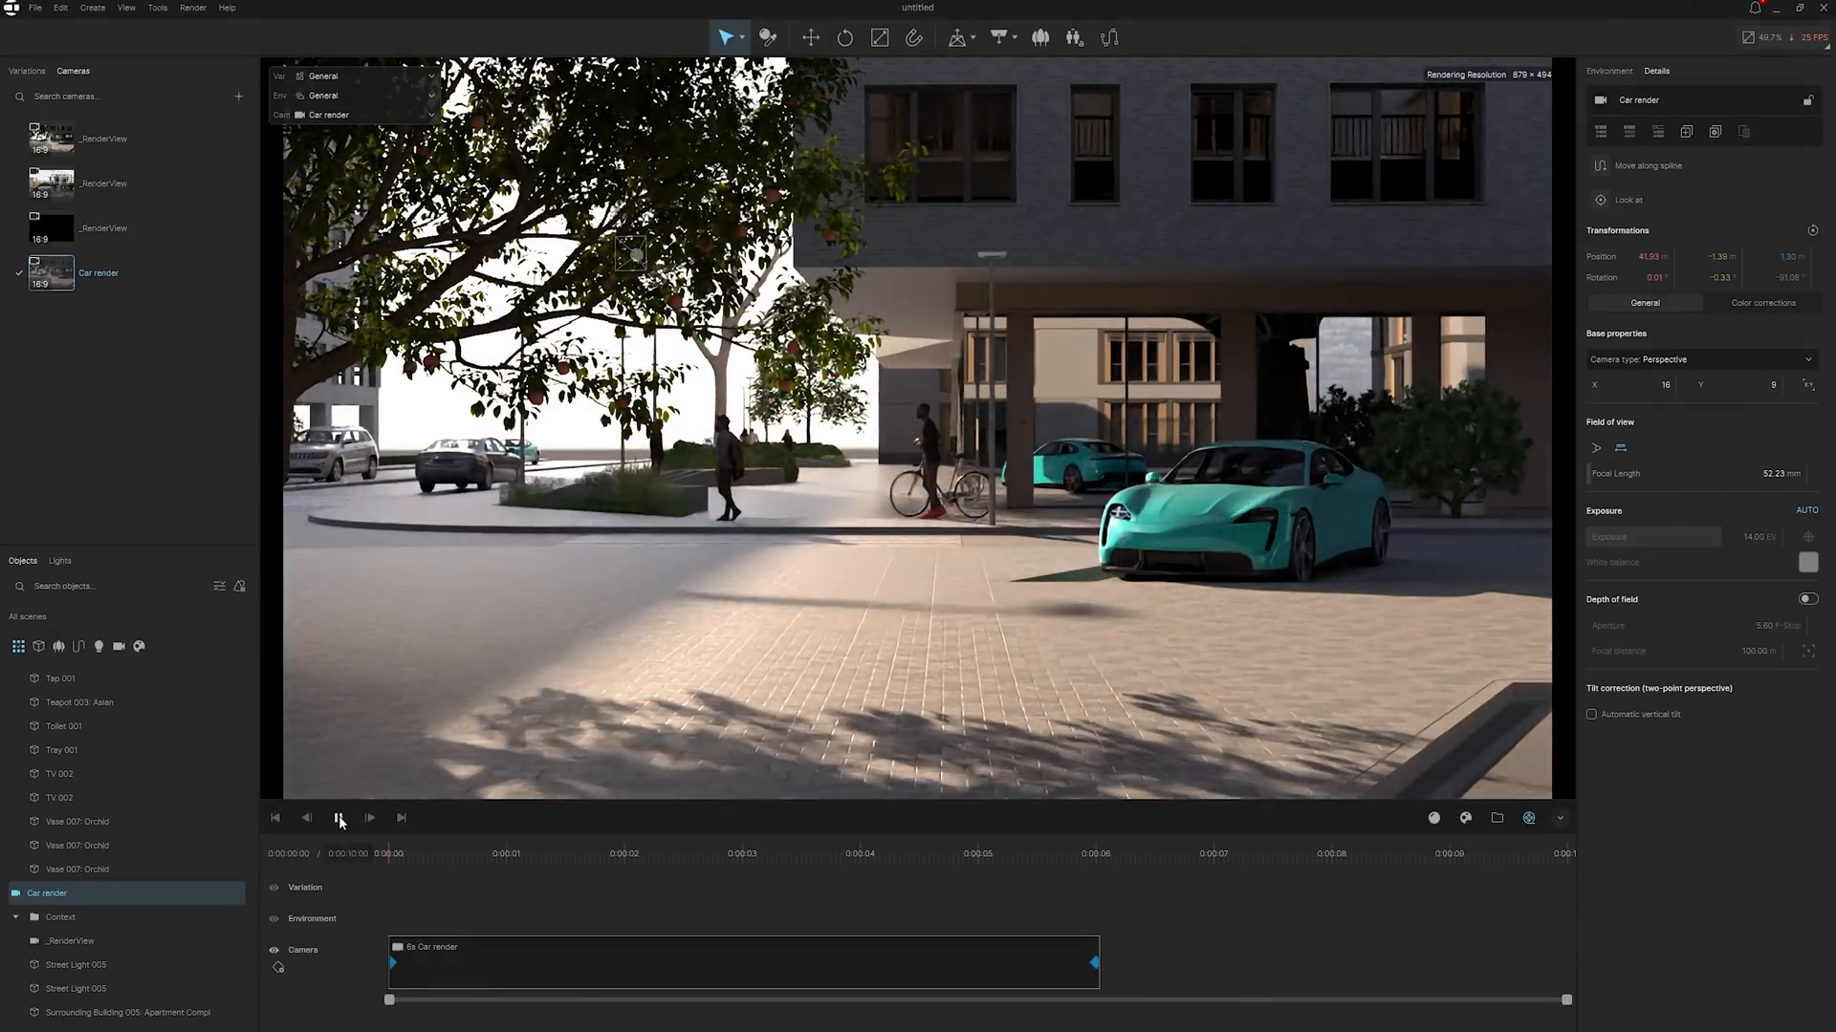
pyautogui.click(339, 817)
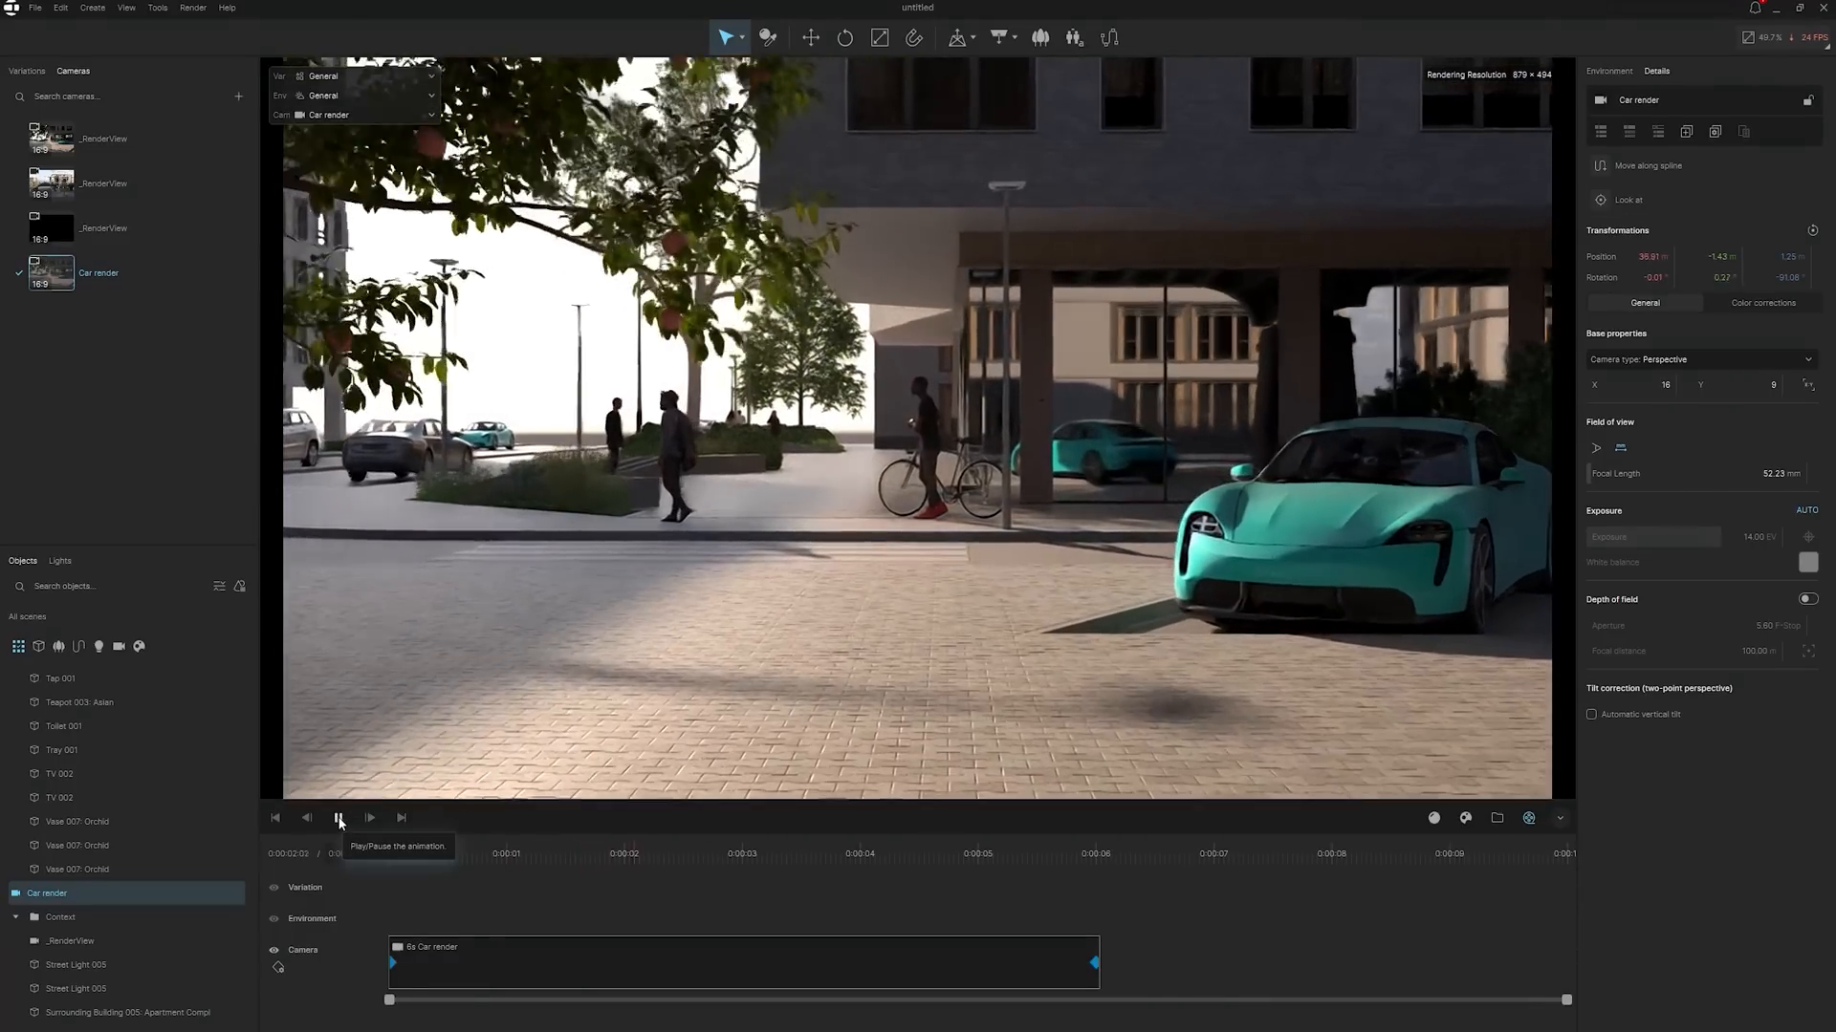
pyautogui.click(339, 818)
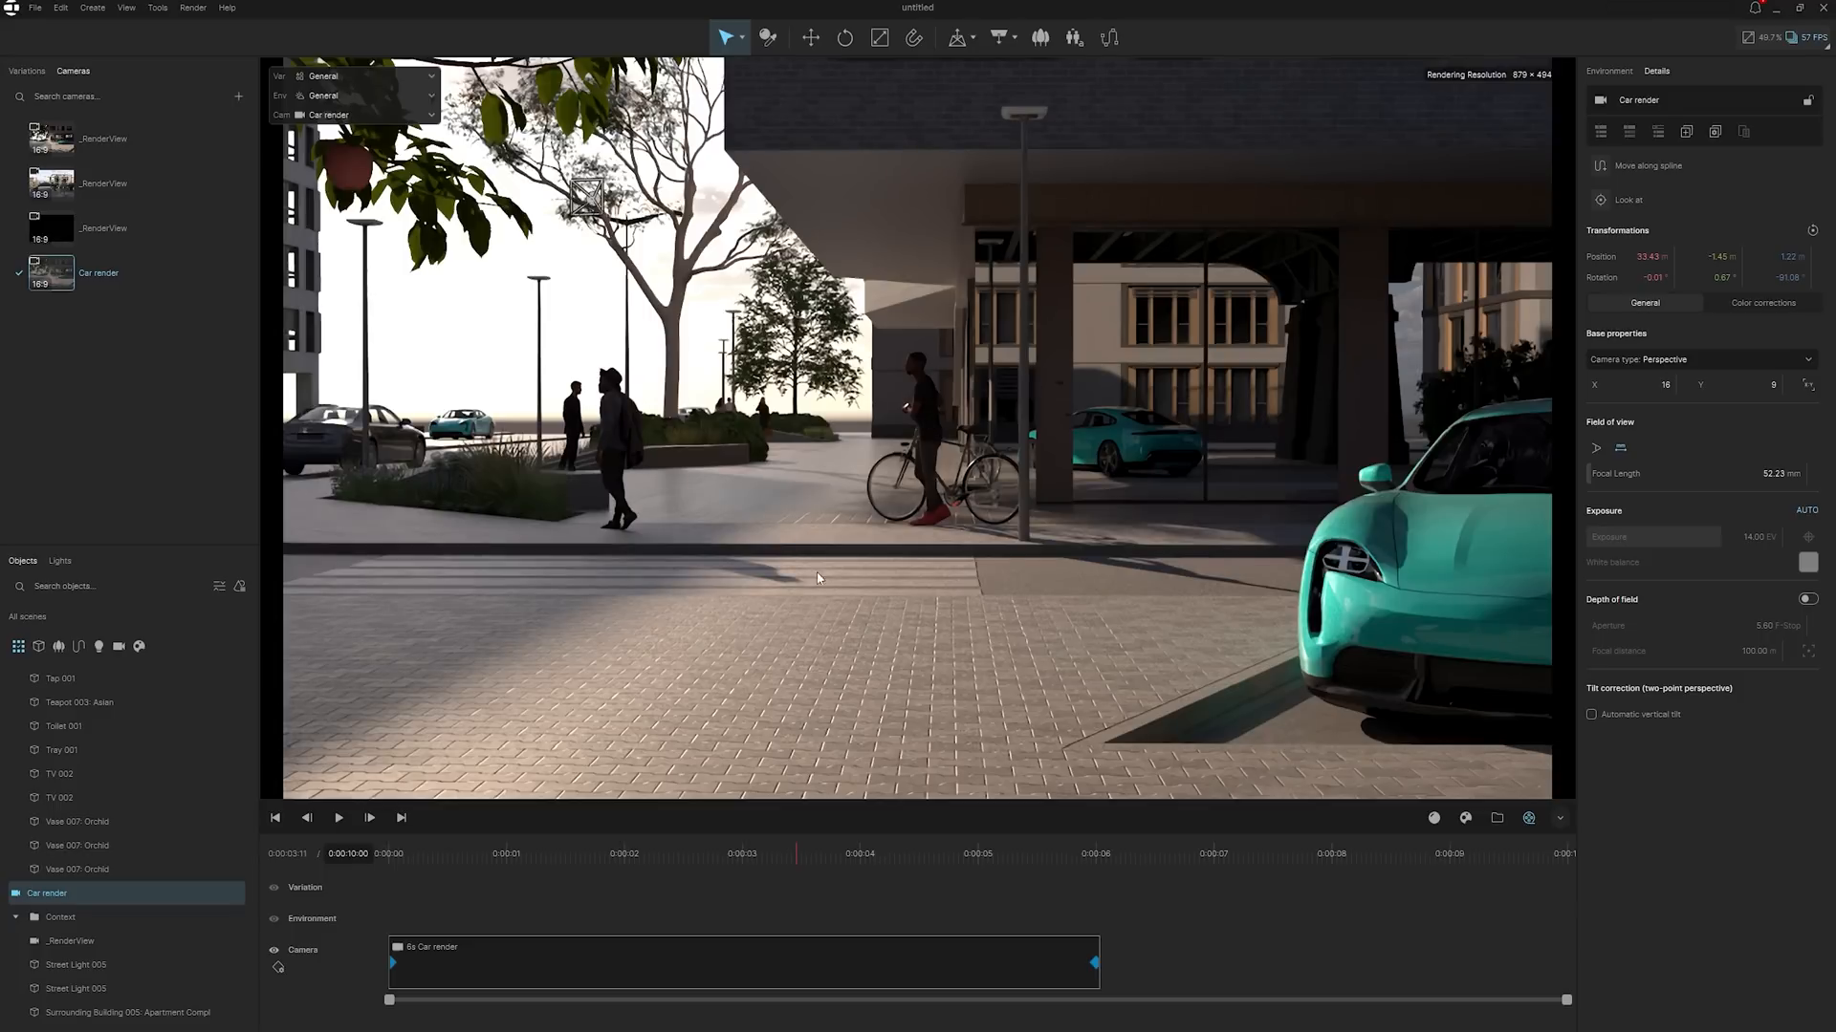
pyautogui.moveTo(886, 711)
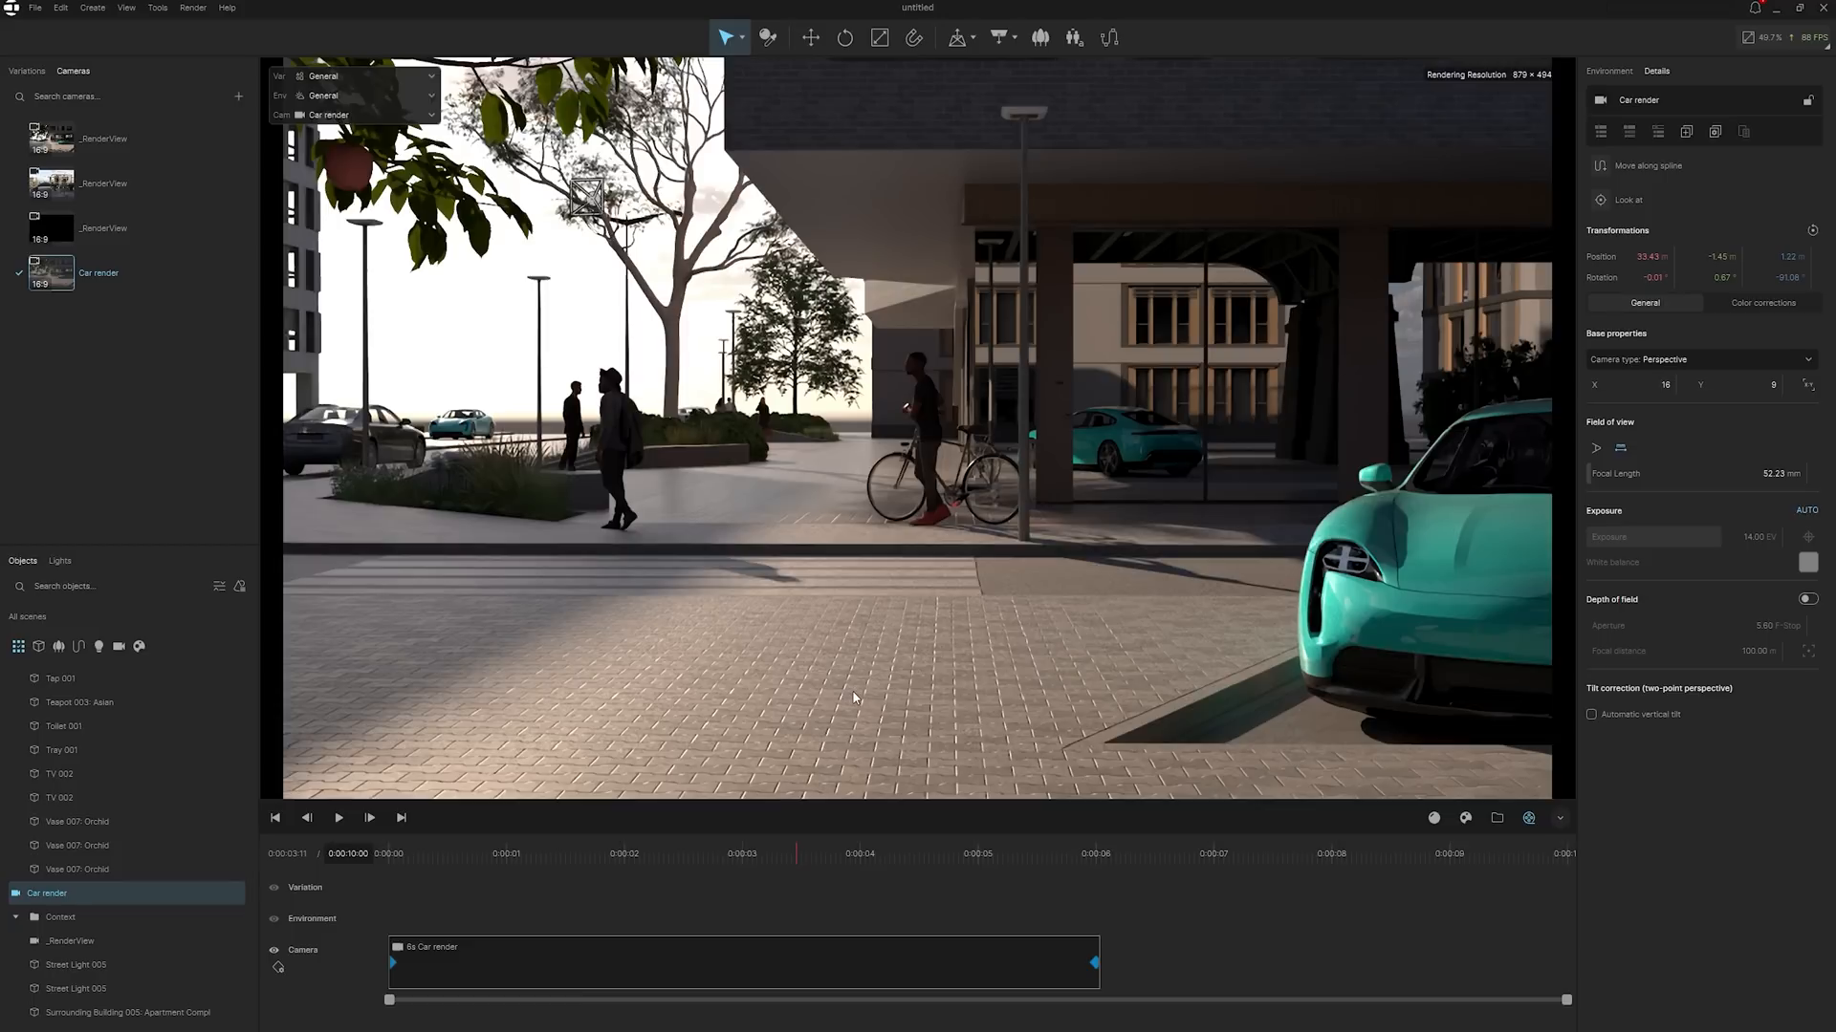
pyautogui.moveTo(739, 692)
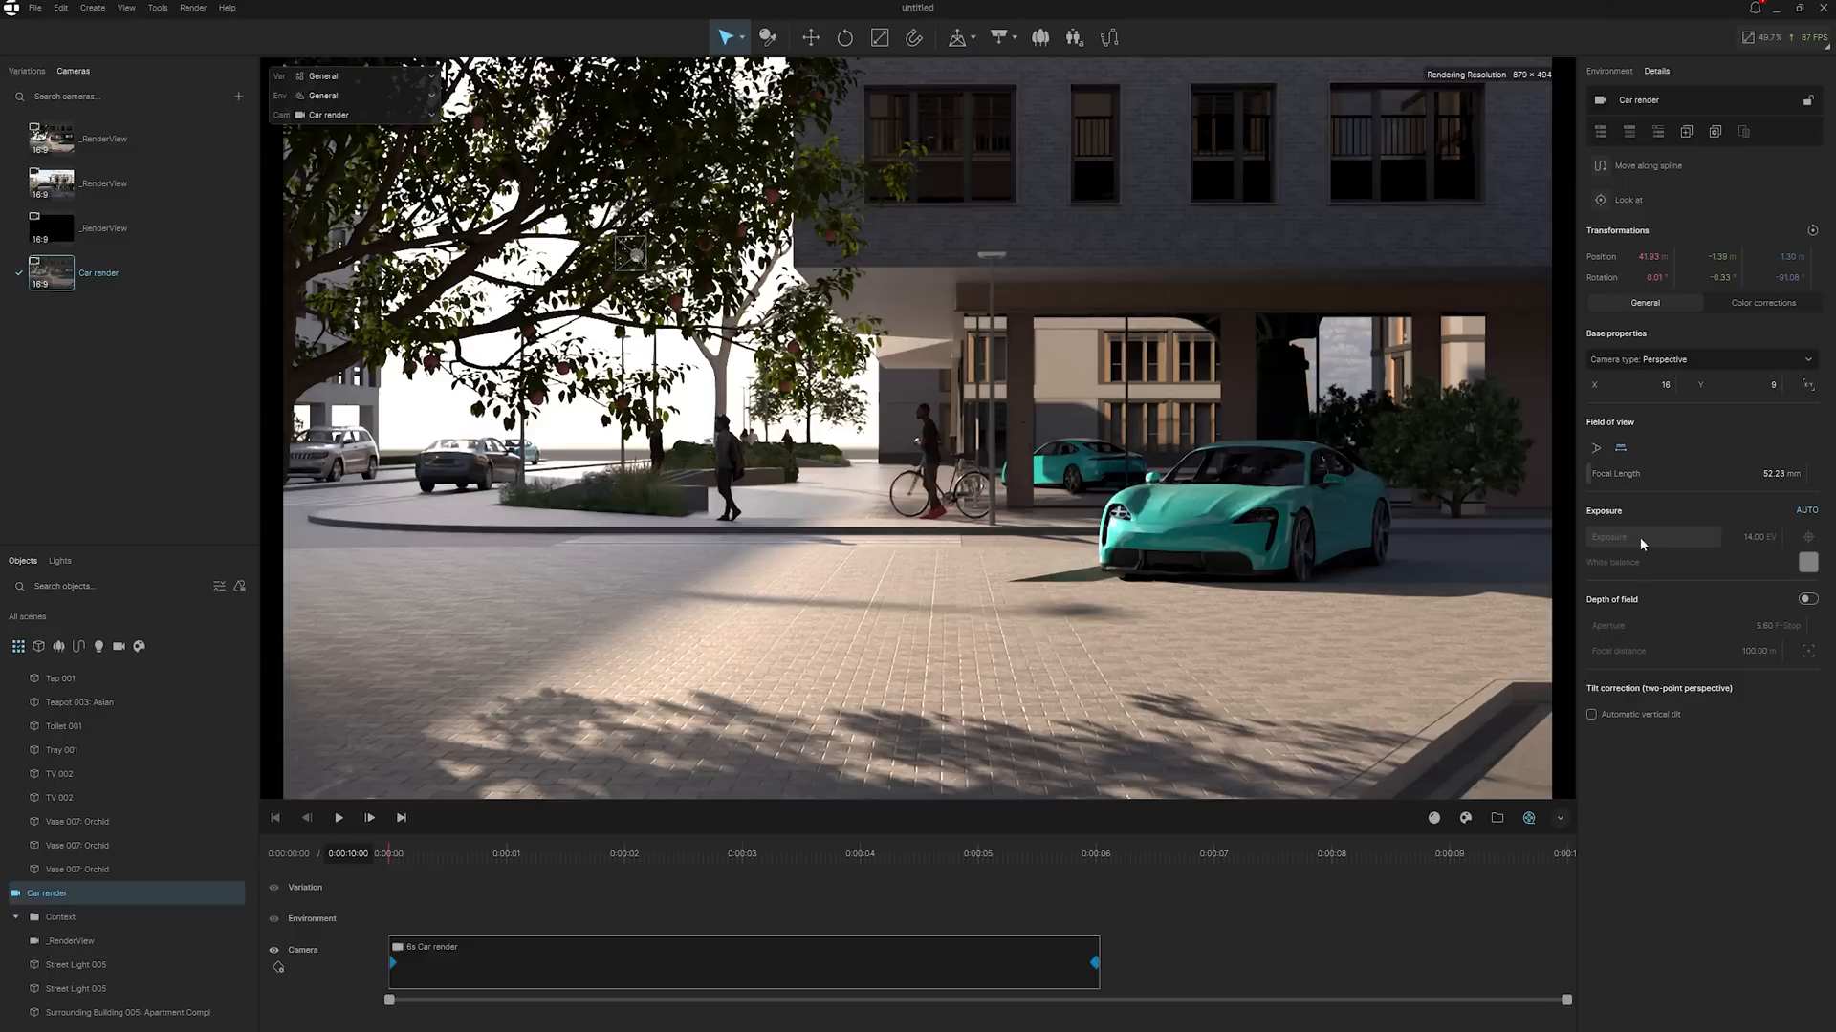
# - Set the camera focal length to 100 mm and preview the animation
pyautogui.click(1763, 303)
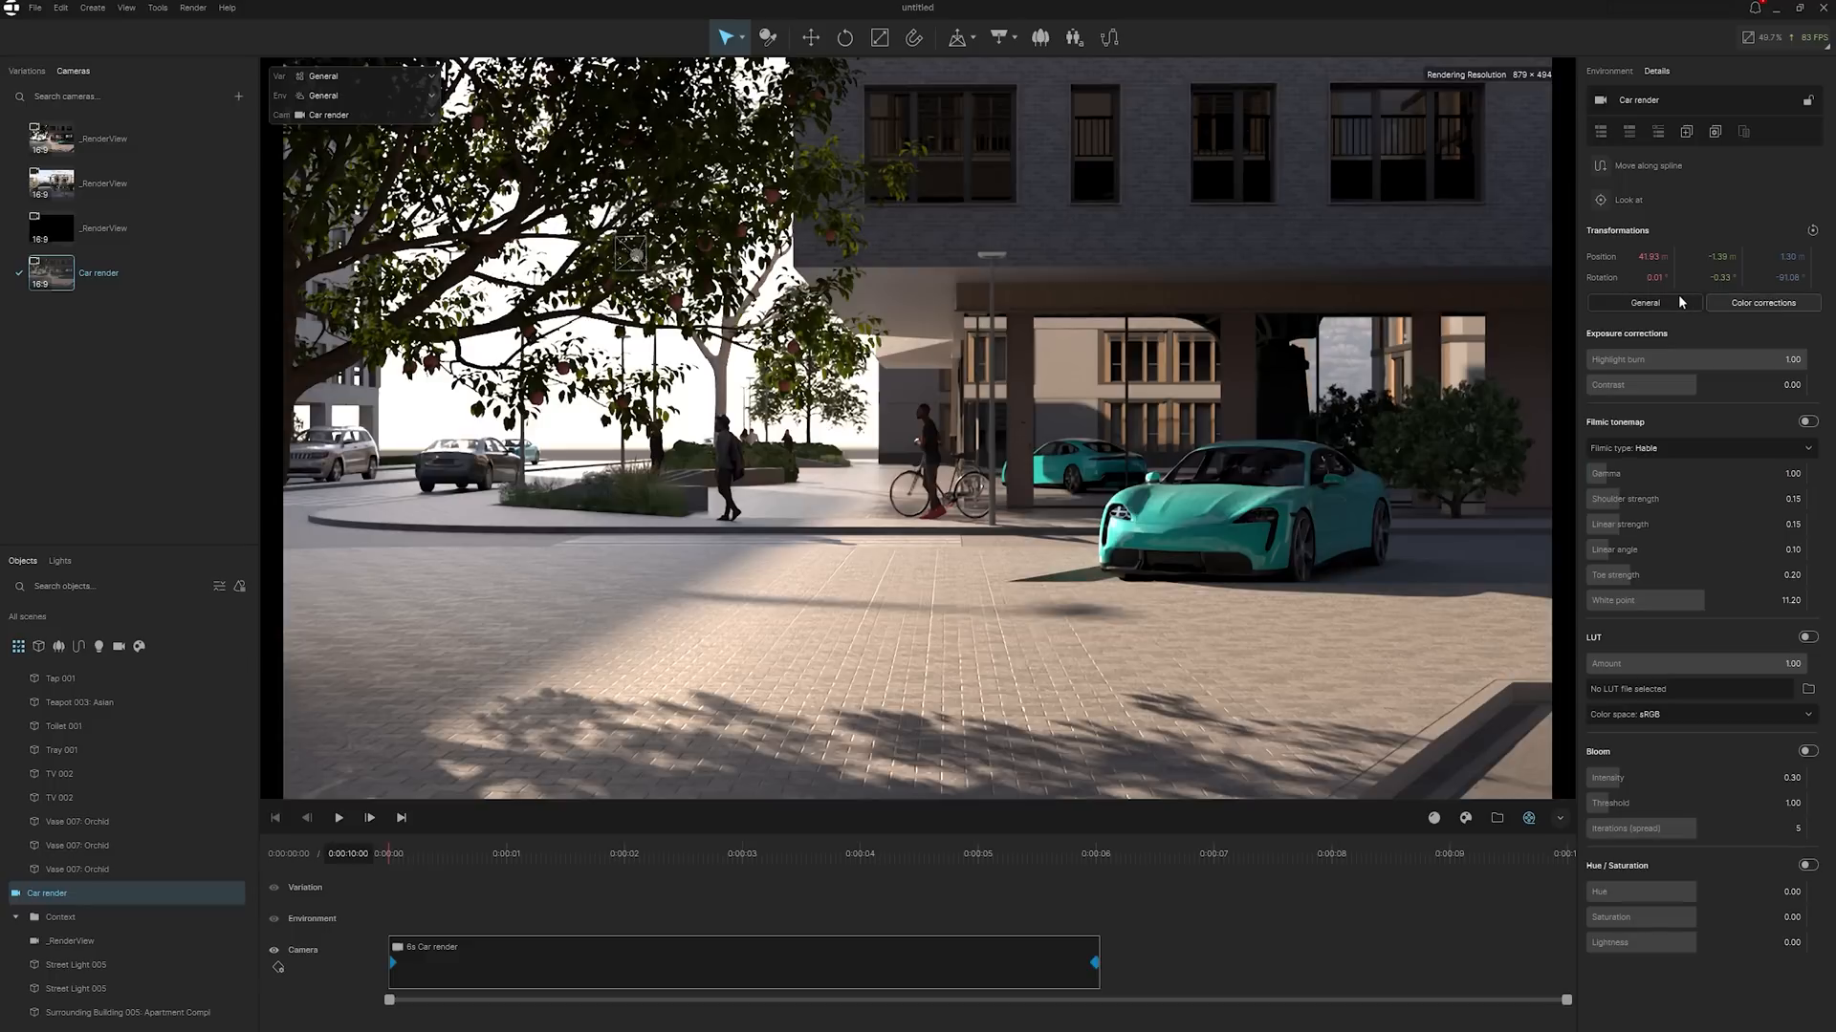
pyautogui.click(1644, 302)
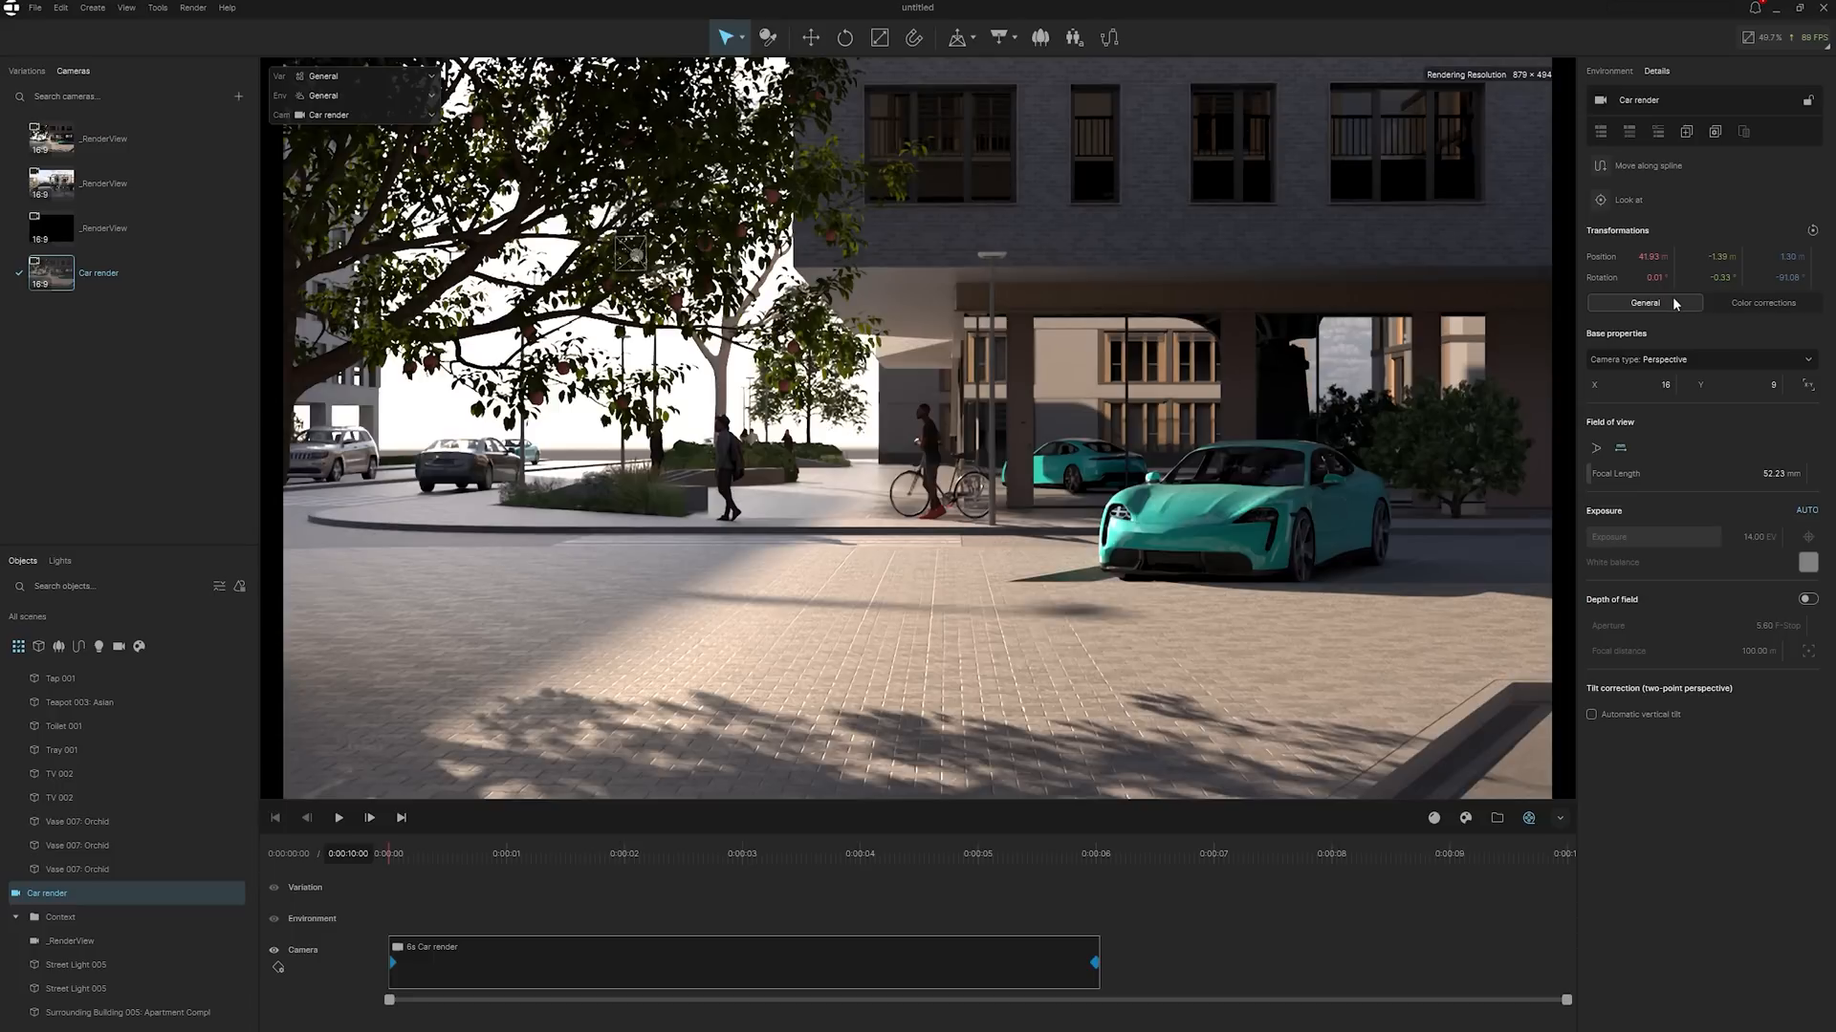
pyautogui.moveTo(1732, 350)
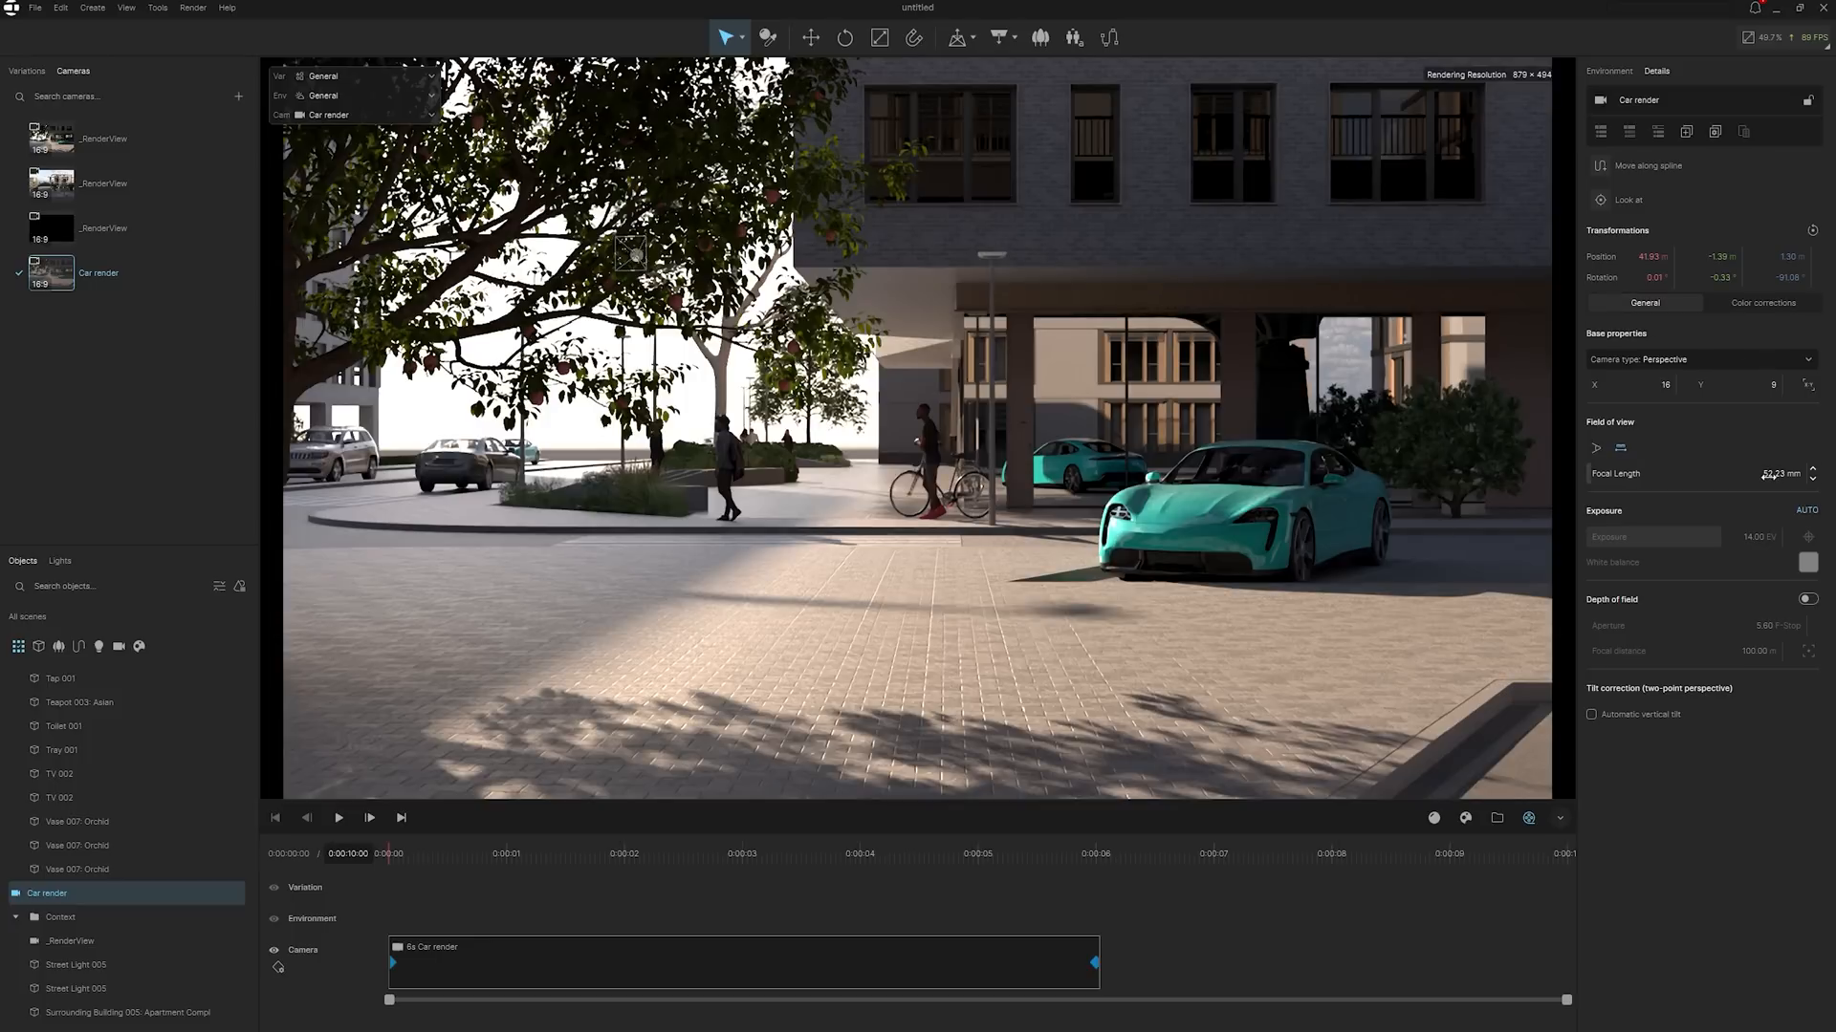
pyautogui.click(1698, 473)
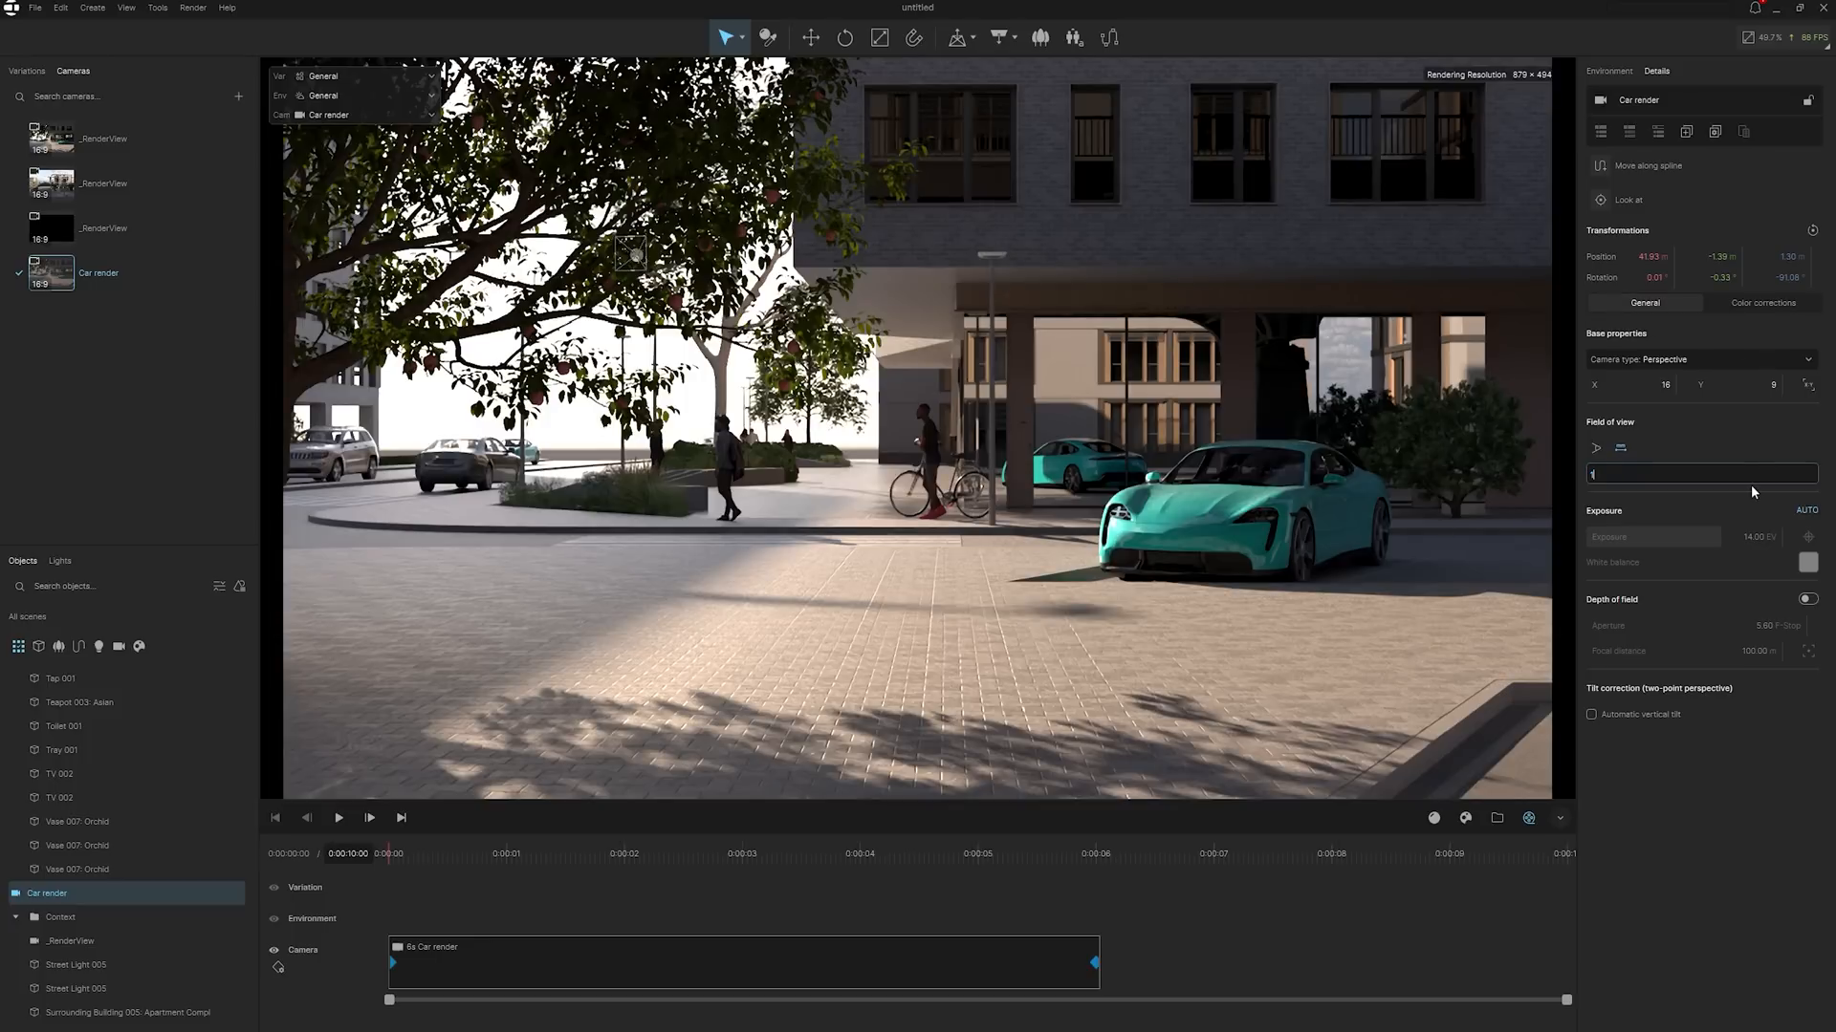
pyautogui.write('100.00 mm')
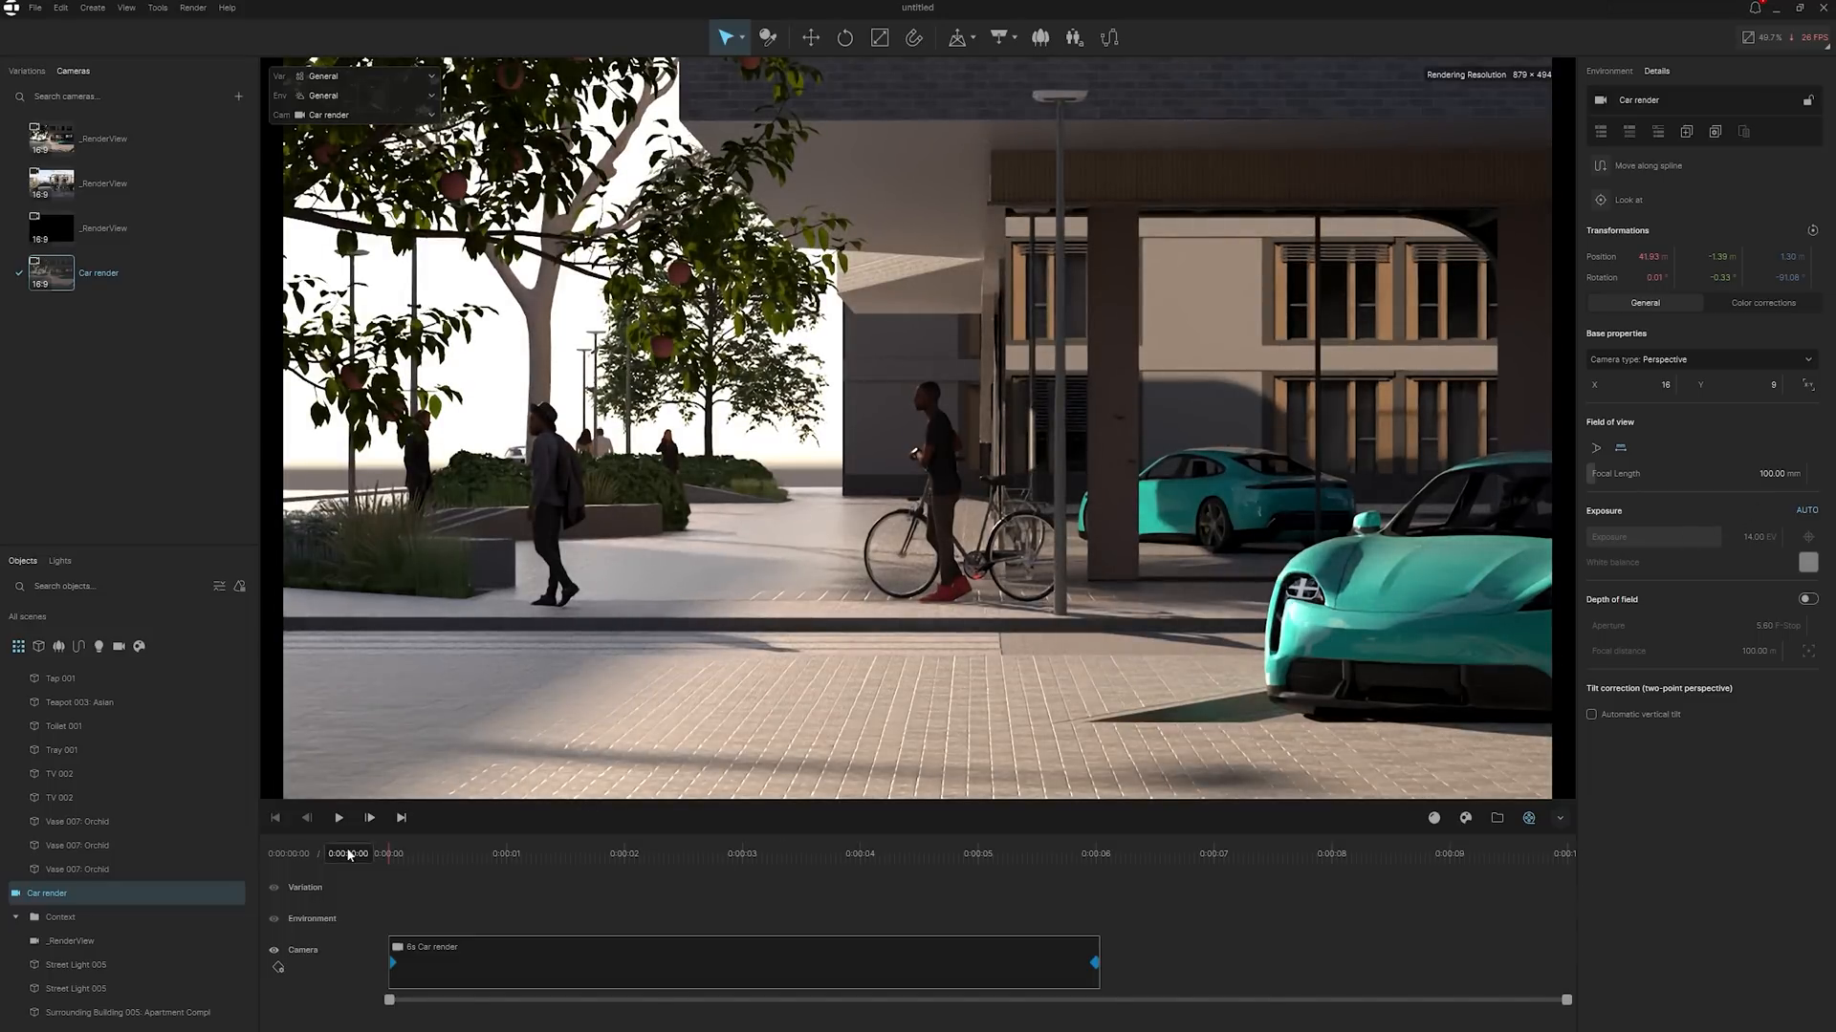
pyautogui.click(339, 819)
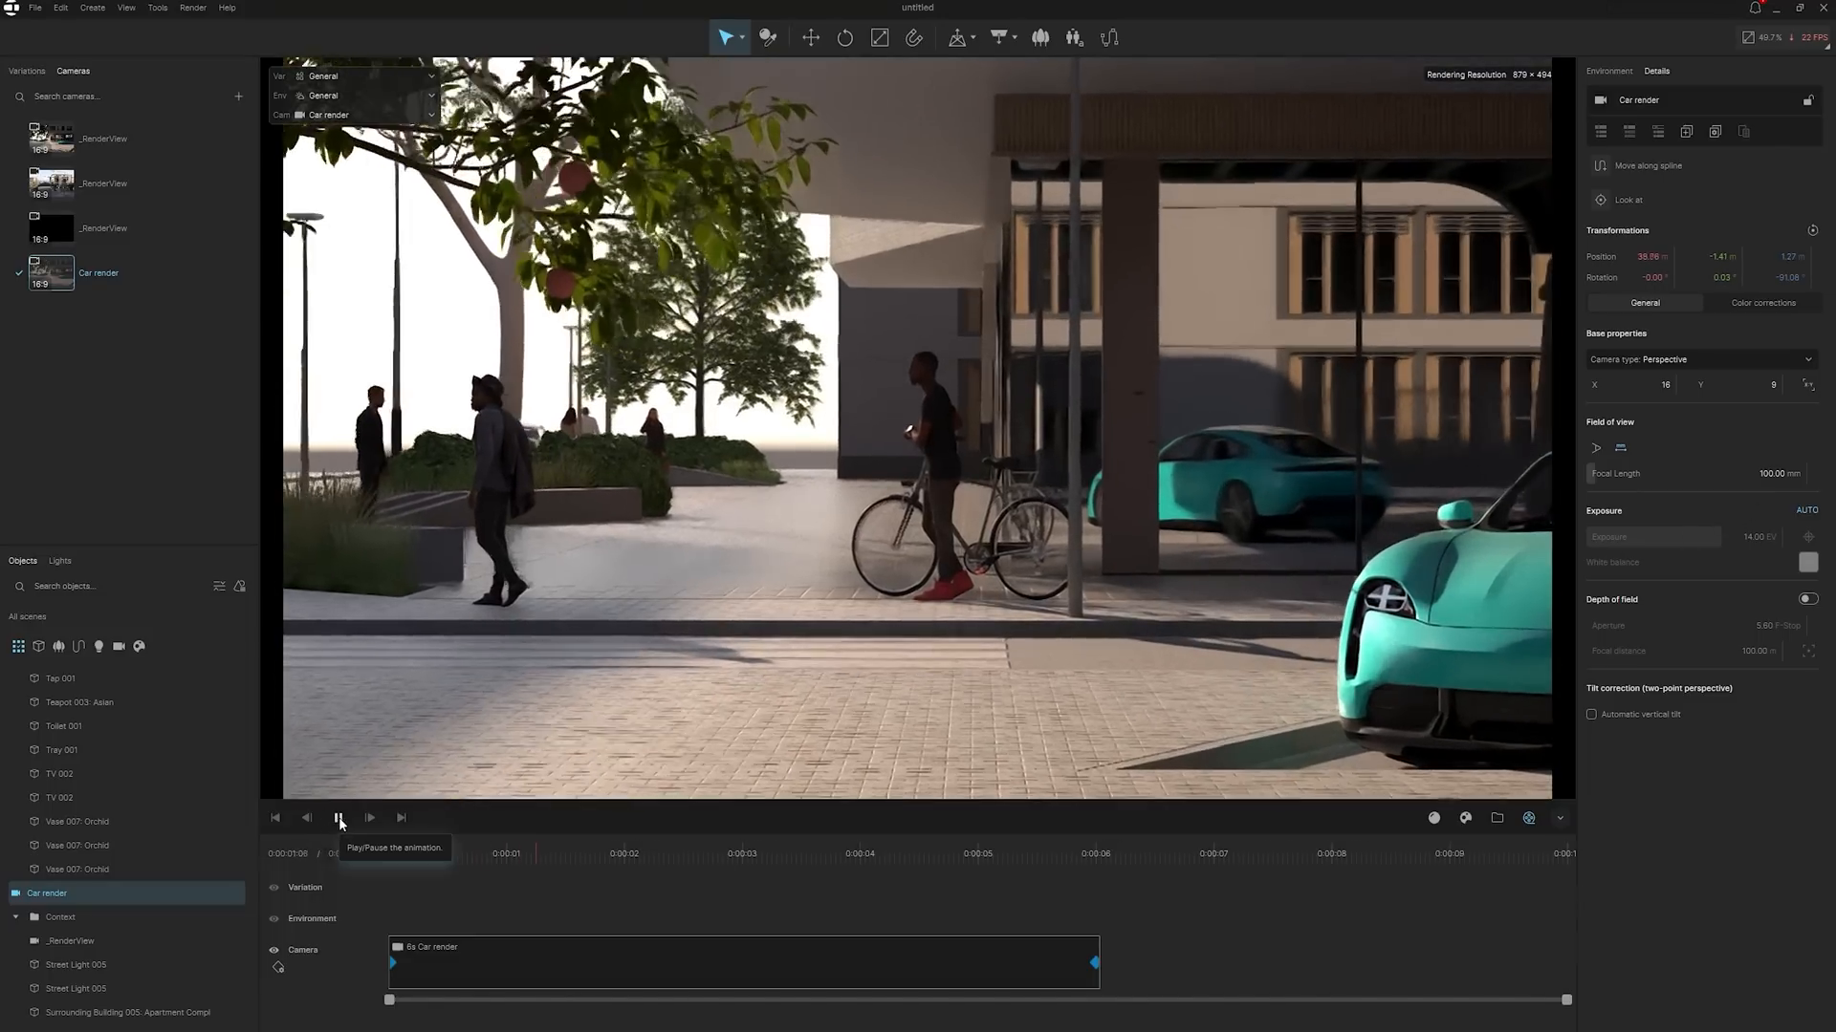
pyautogui.click(339, 817)
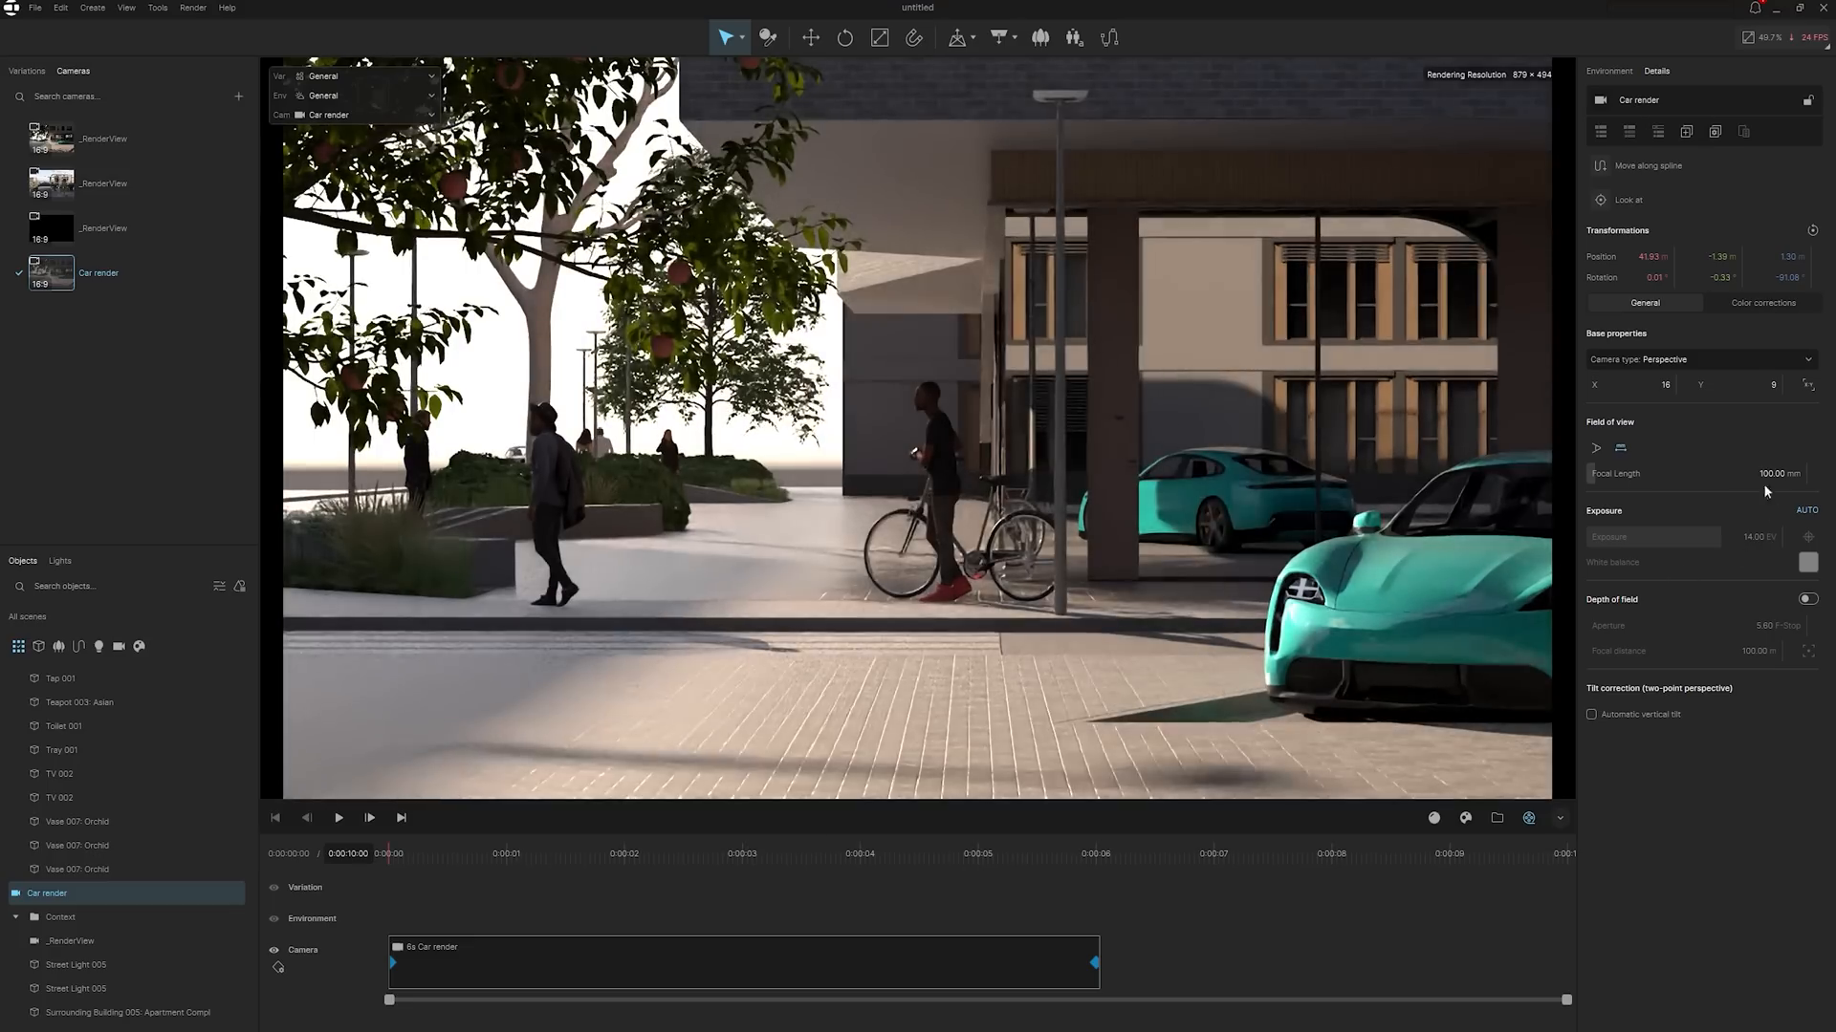
# - Enable depth of field at 20 m and bring focal length to 50 mm
pyautogui.click(1808, 600)
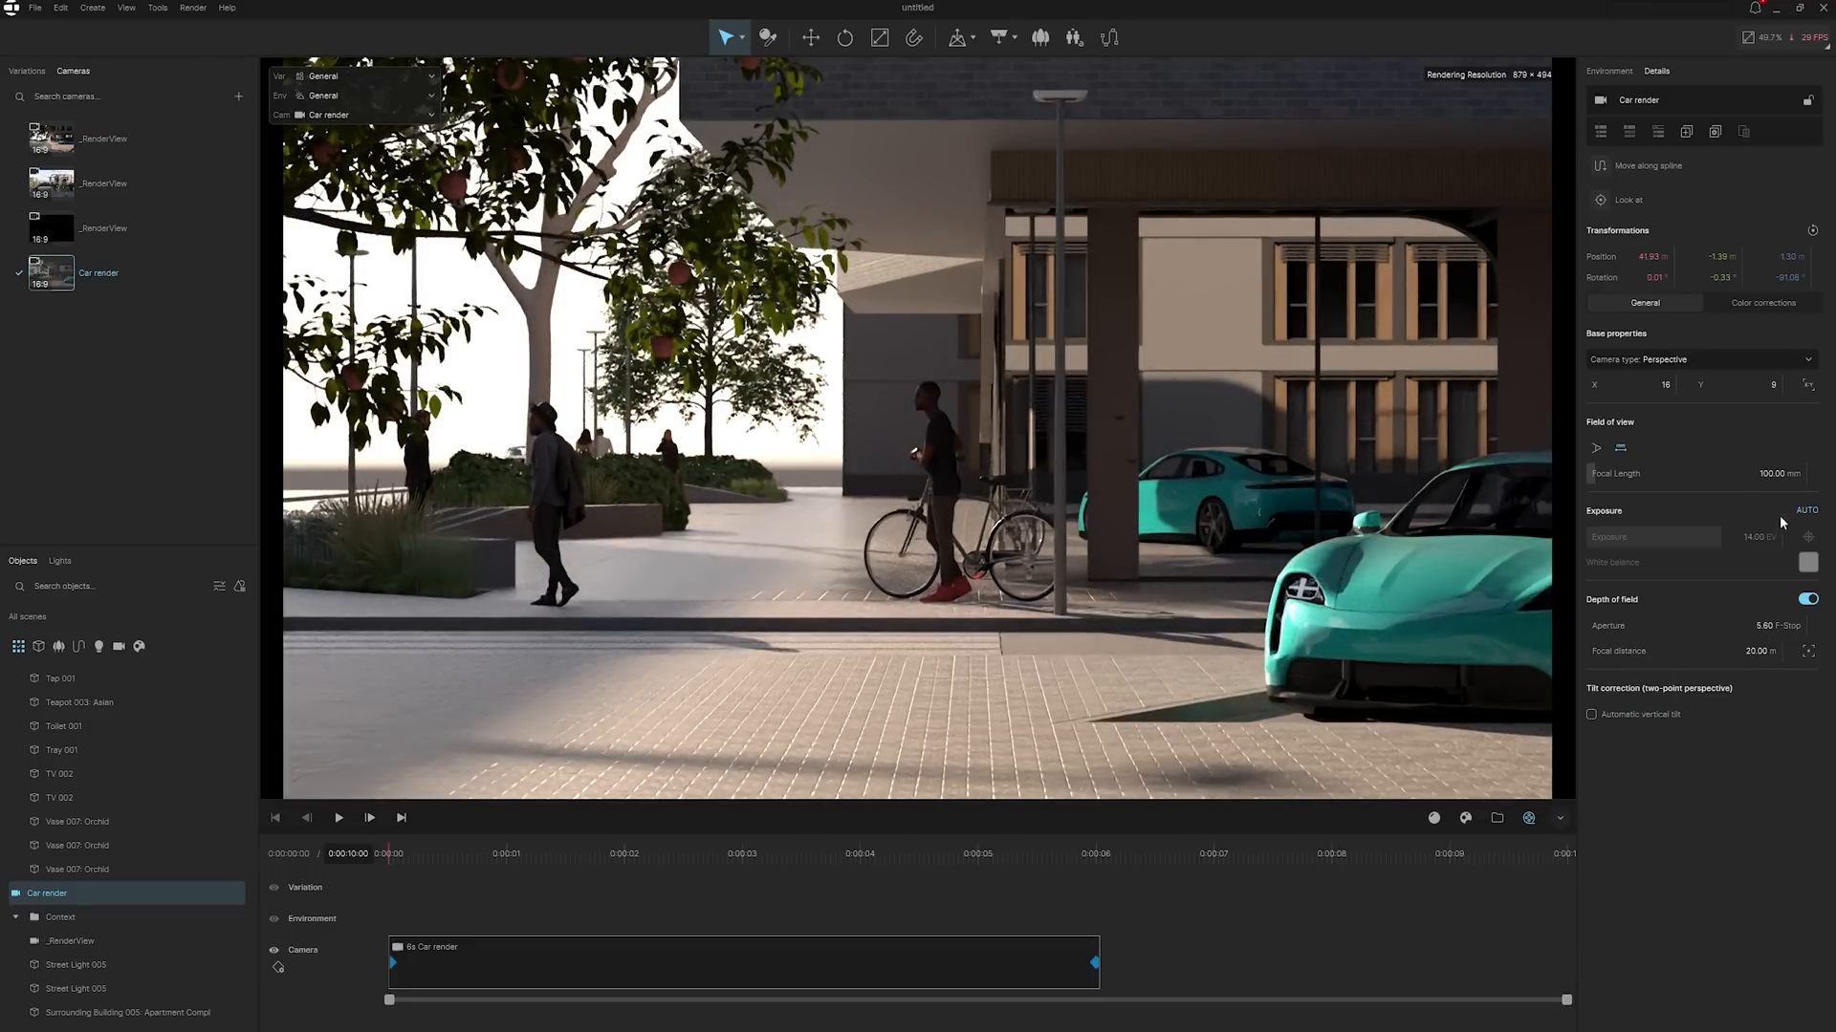
pyautogui.moveTo(1774, 473); pyautogui.dragTo(1743, 473)
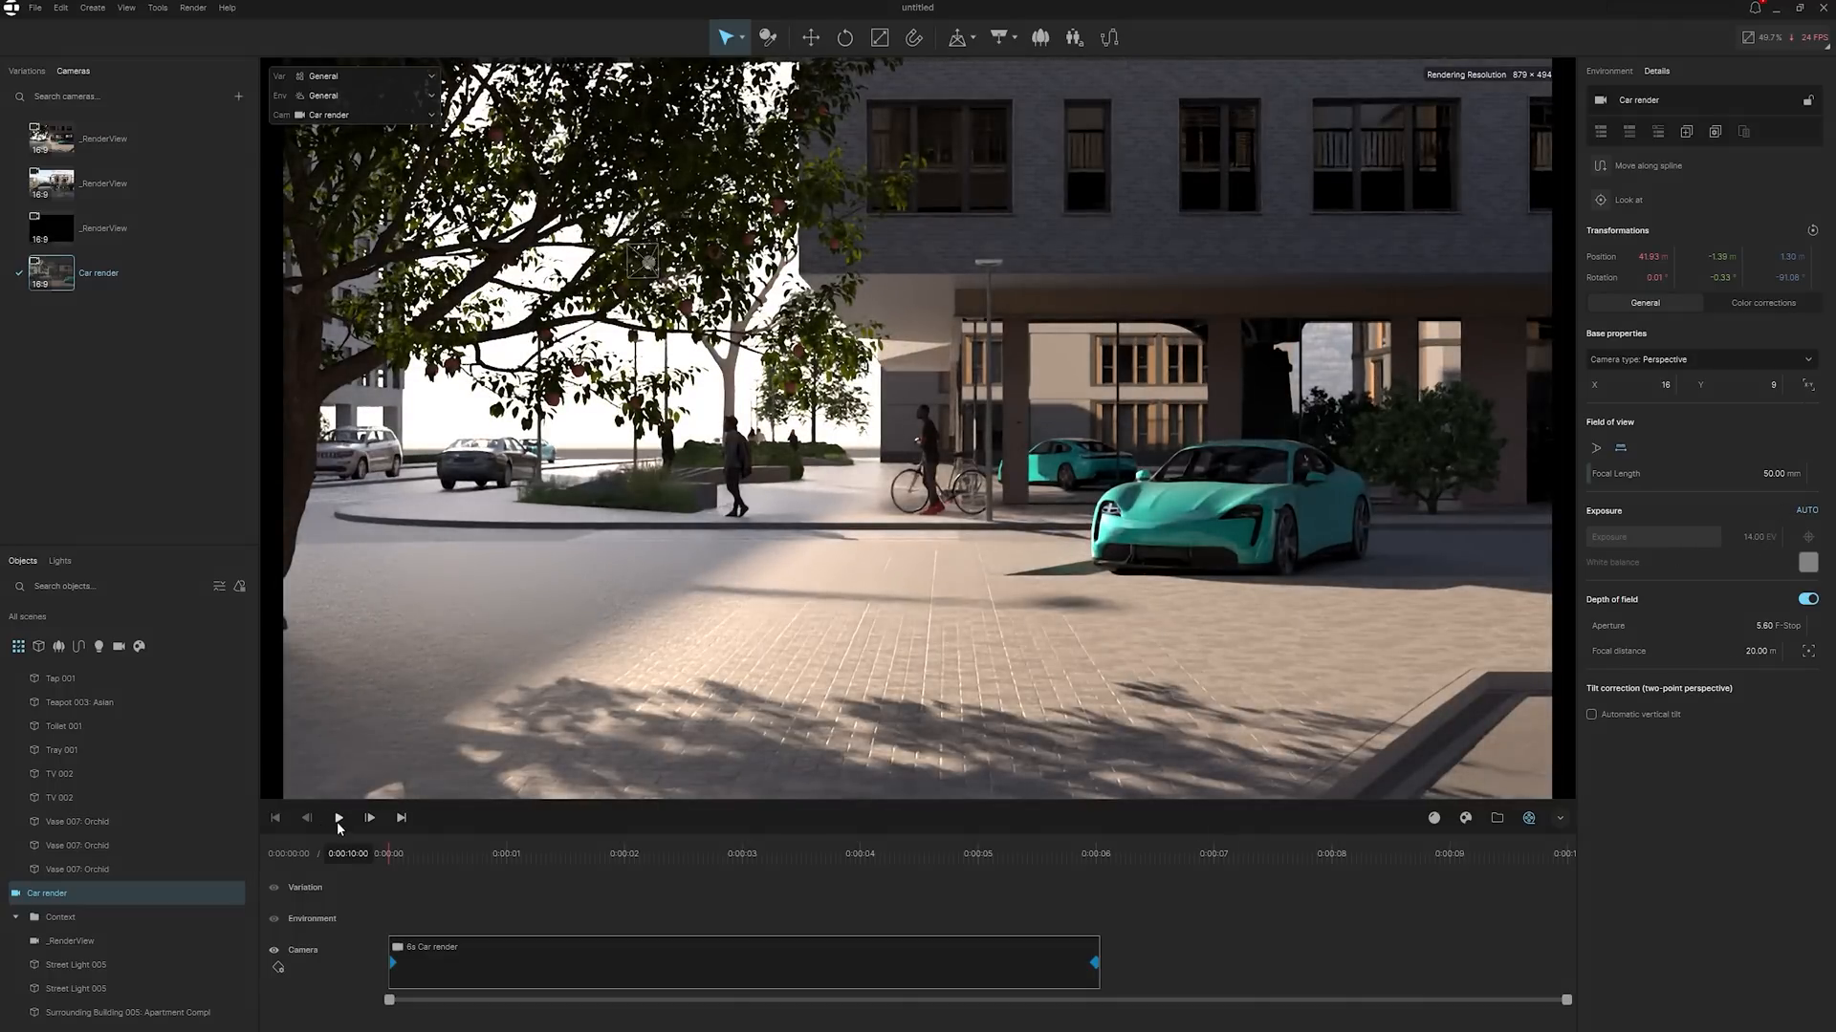
pyautogui.click(339, 817)
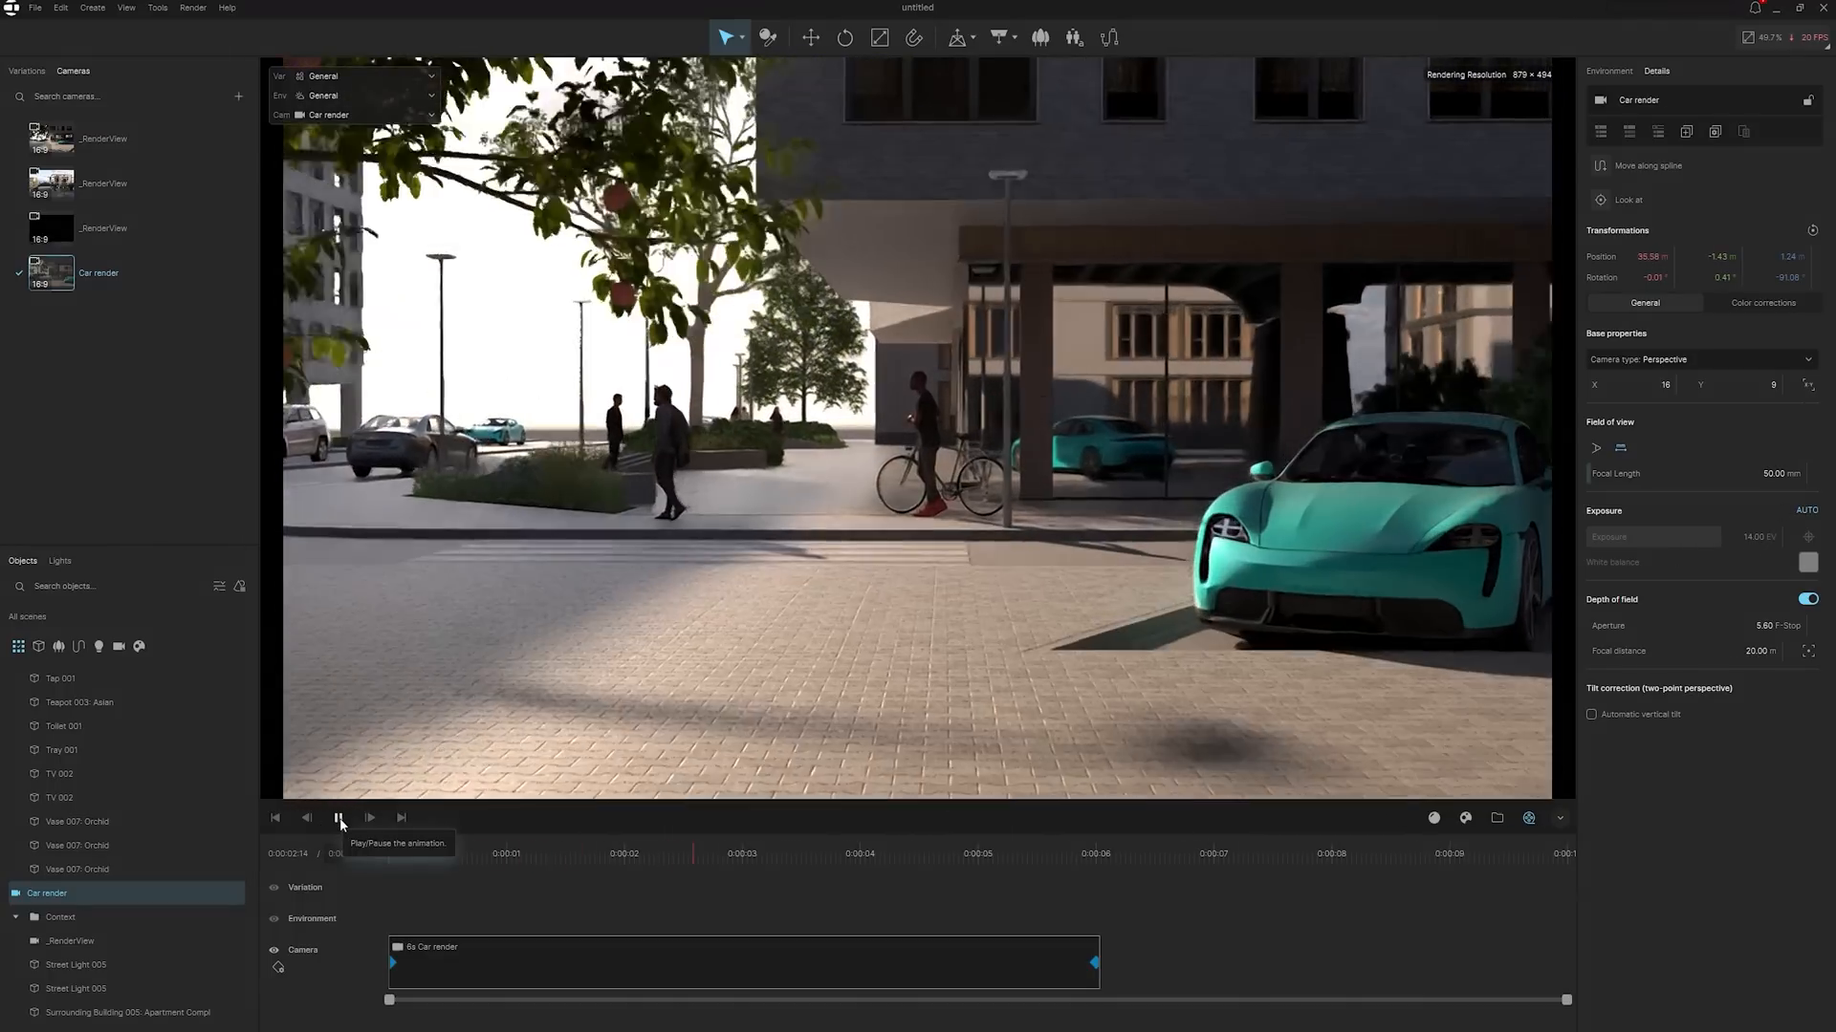
pyautogui.click(1761, 302)
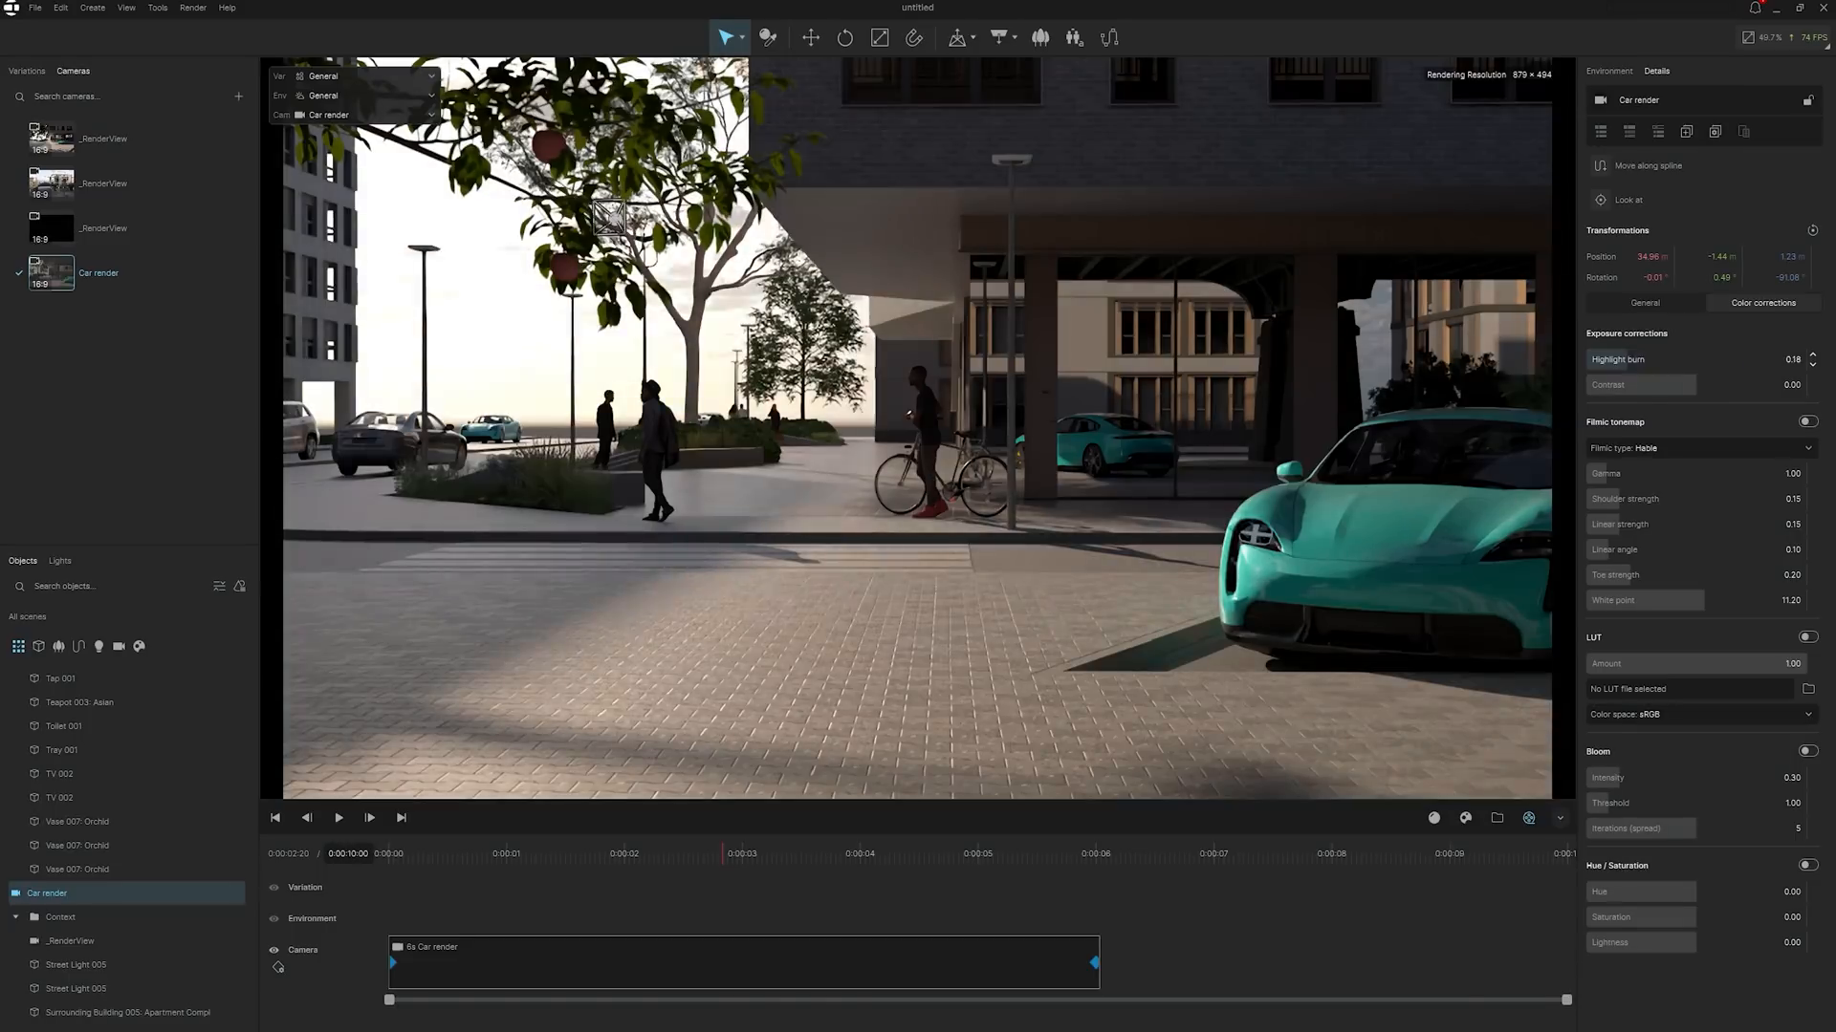
# - Enable Hue / Saturation on the camera with saturation at -1.00
pyautogui.click(1639, 385)
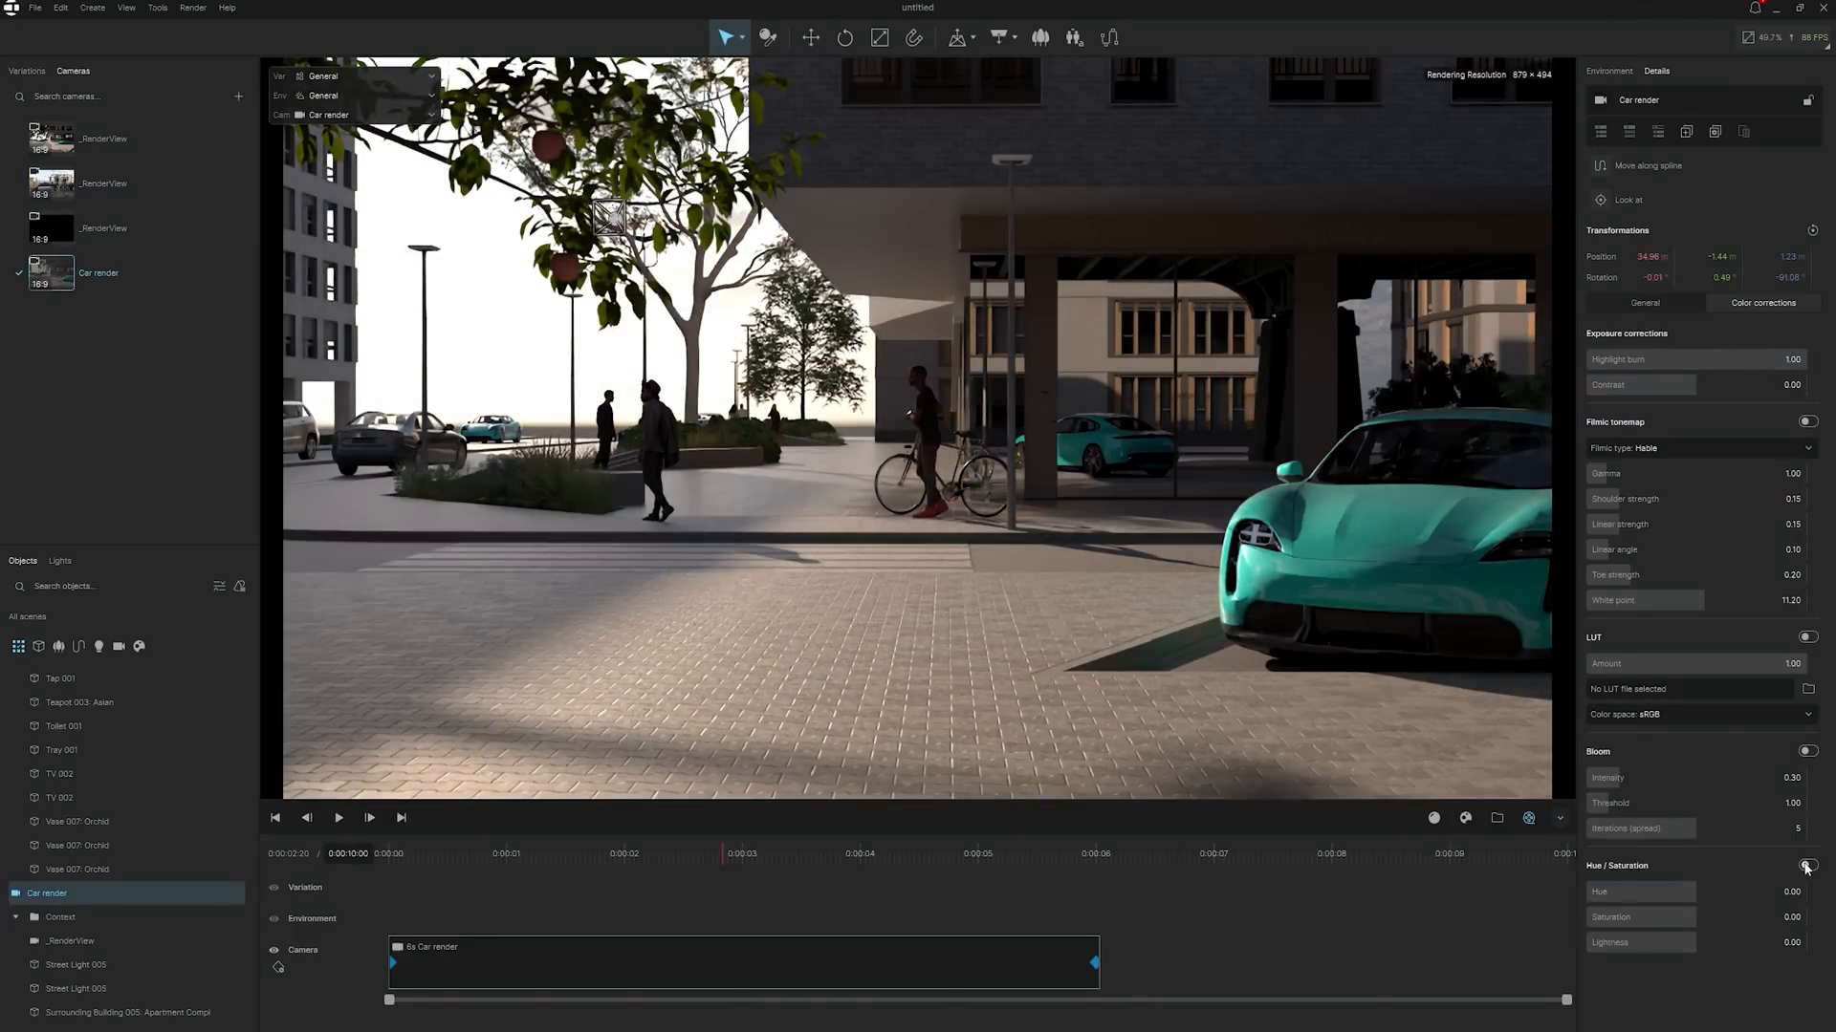
pyautogui.click(1807, 865)
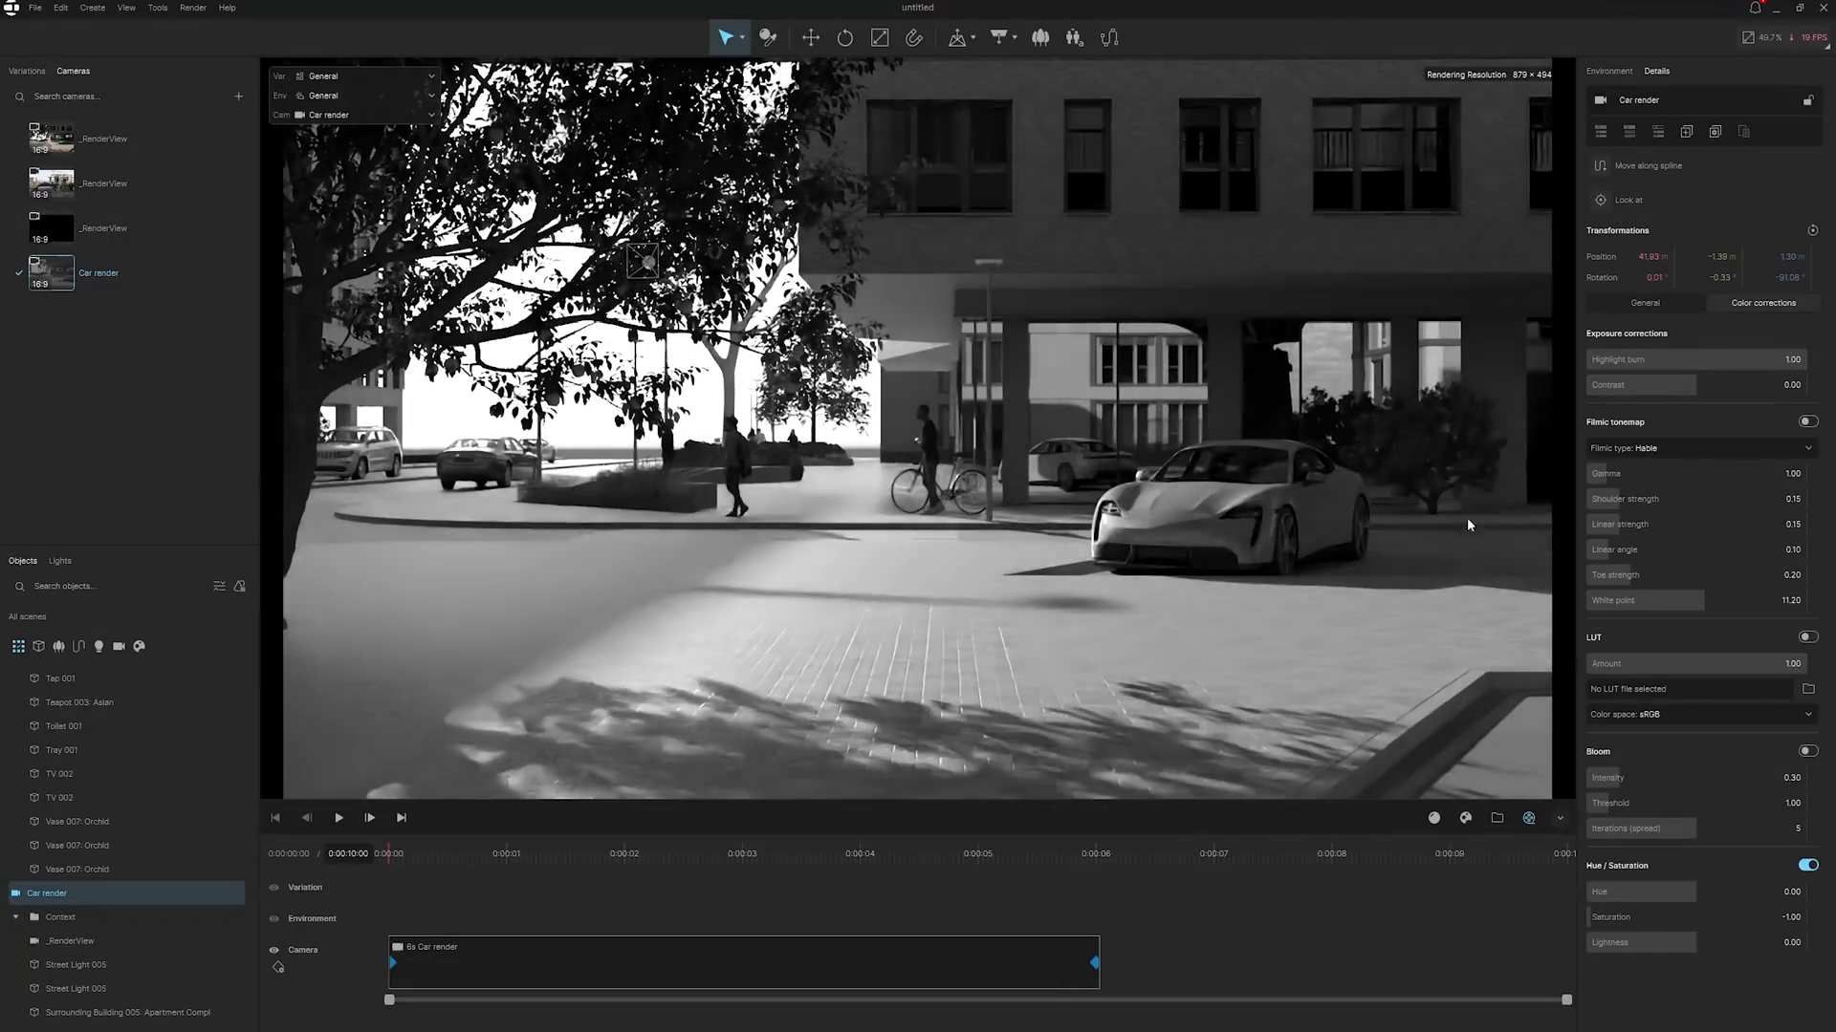
pyautogui.click(1626, 199)
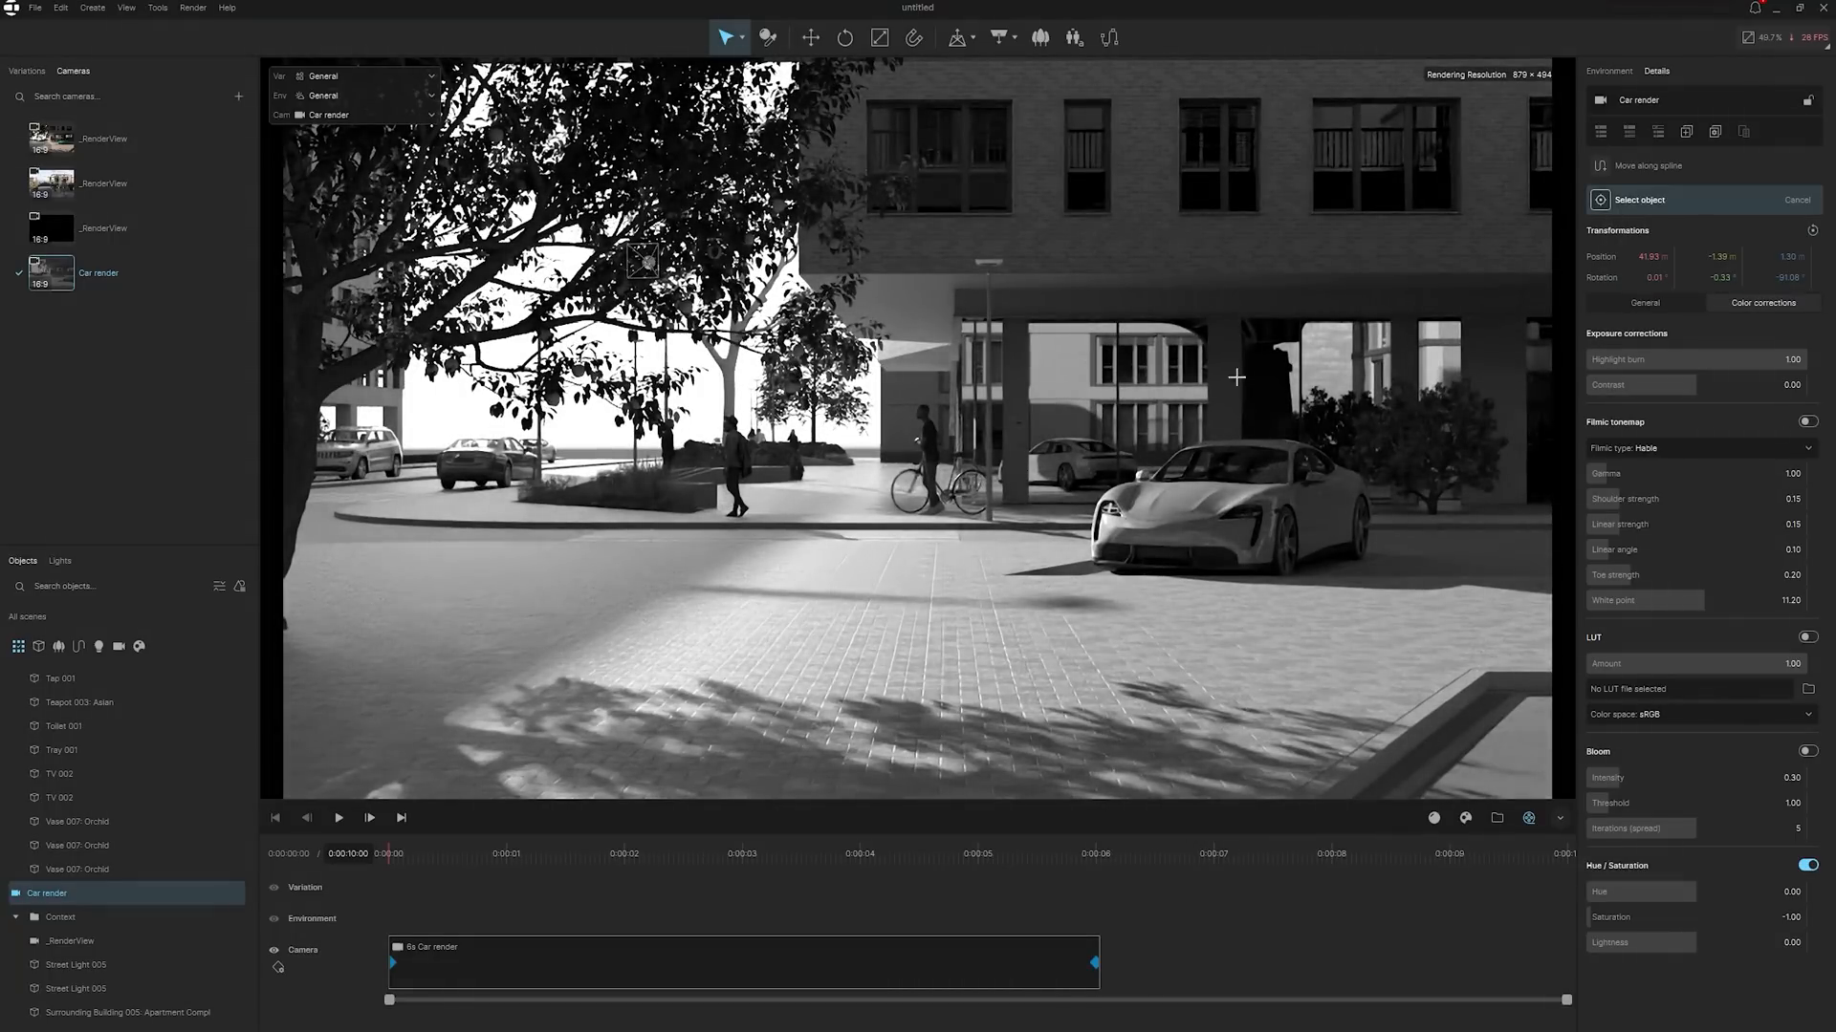
# - Set the teal car as the camera's look-at target and play back the tracking move
pyautogui.click(338, 817)
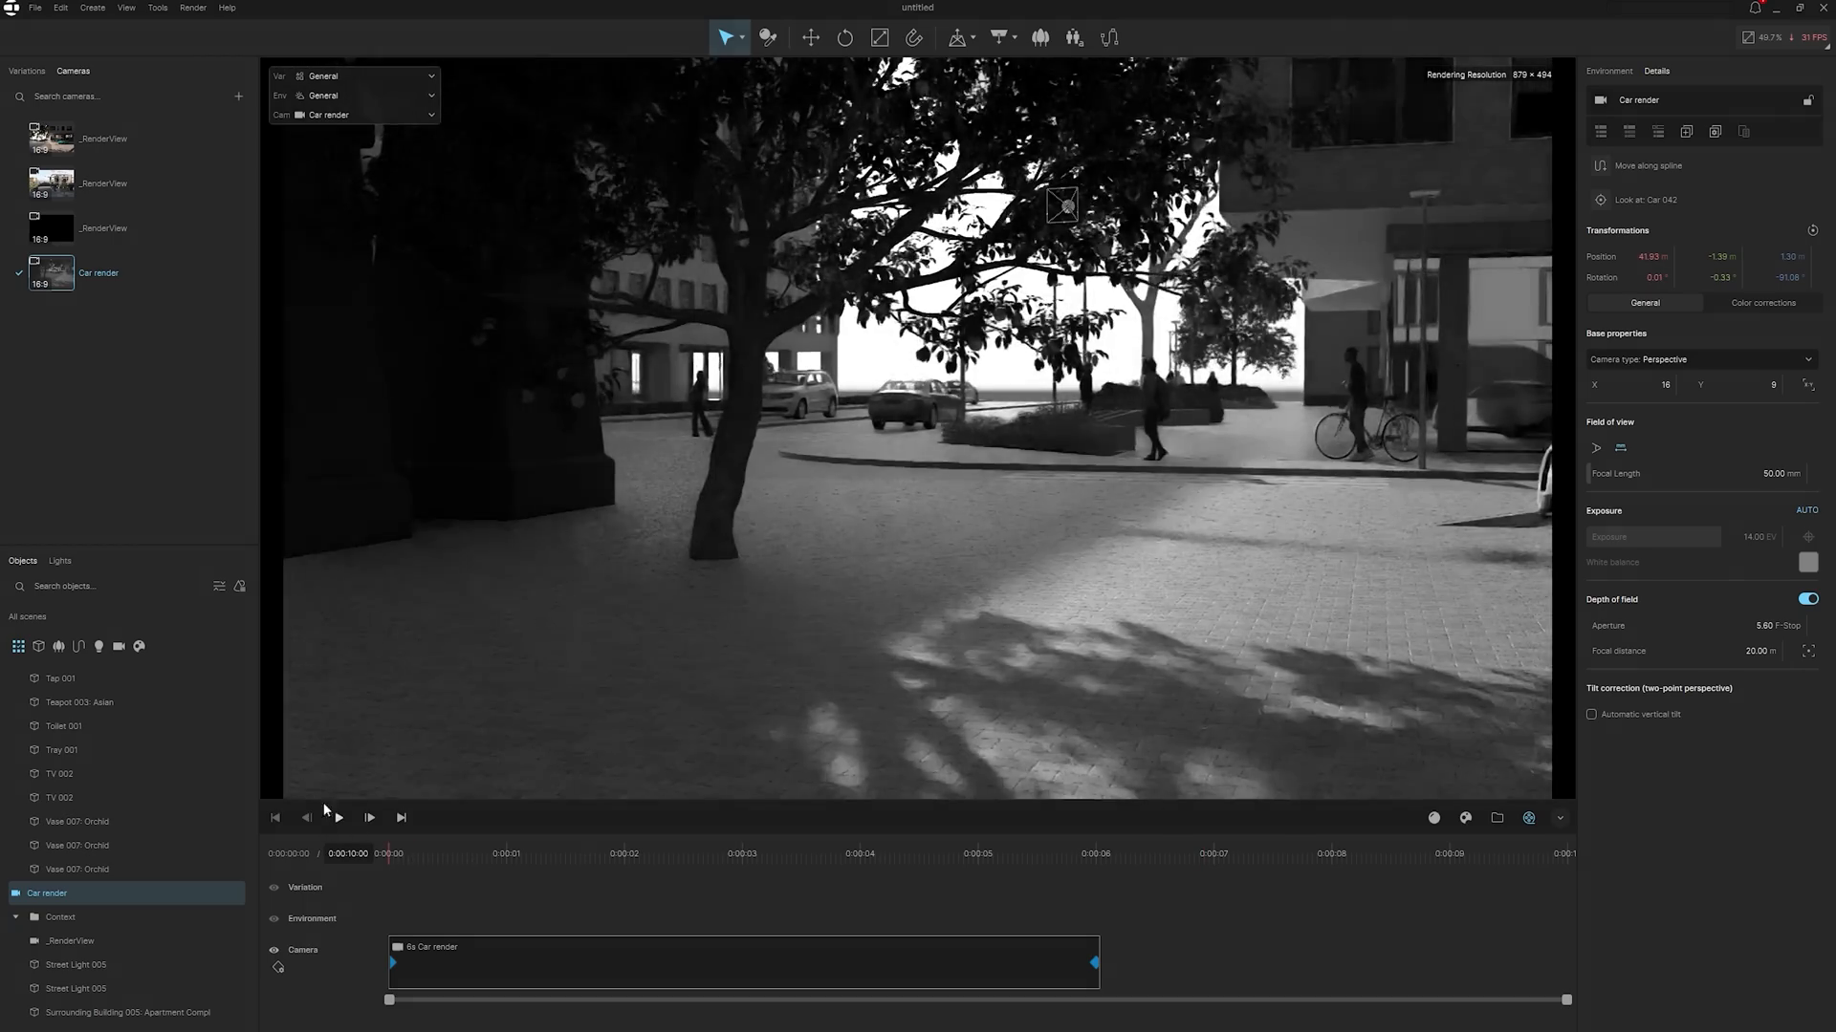
pyautogui.click(339, 817)
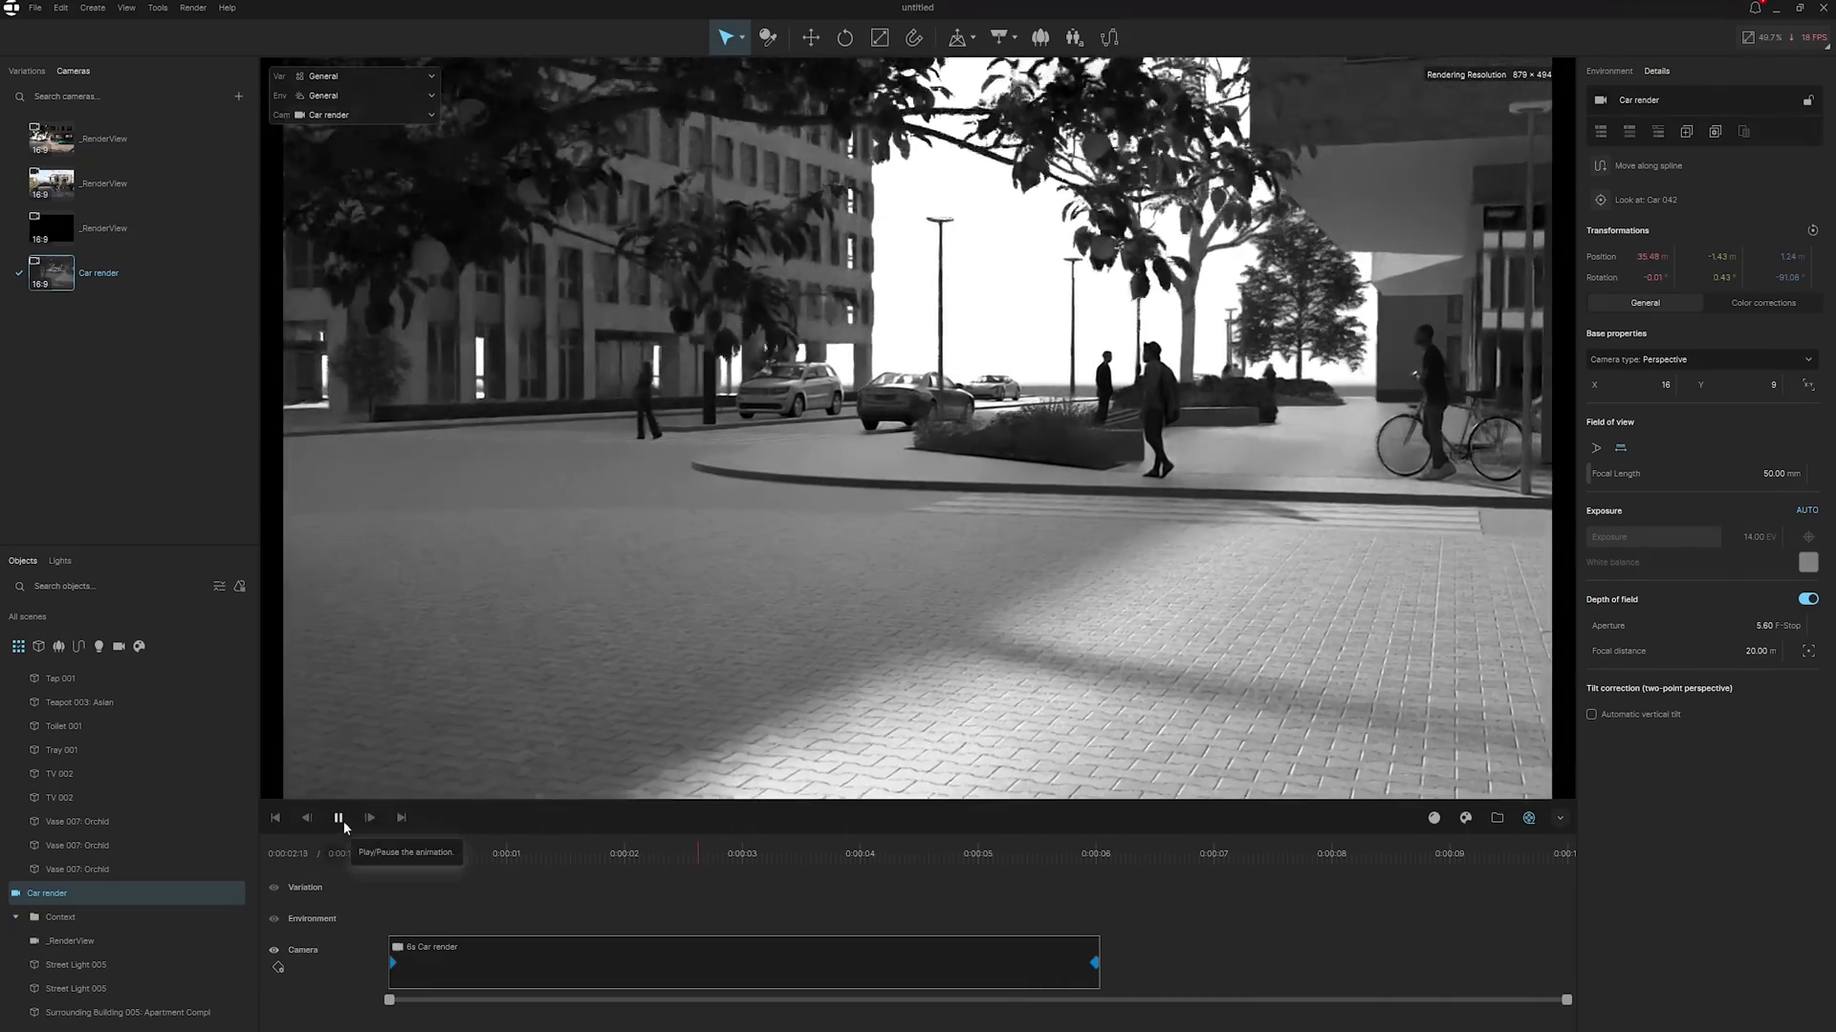
pyautogui.click(338, 817)
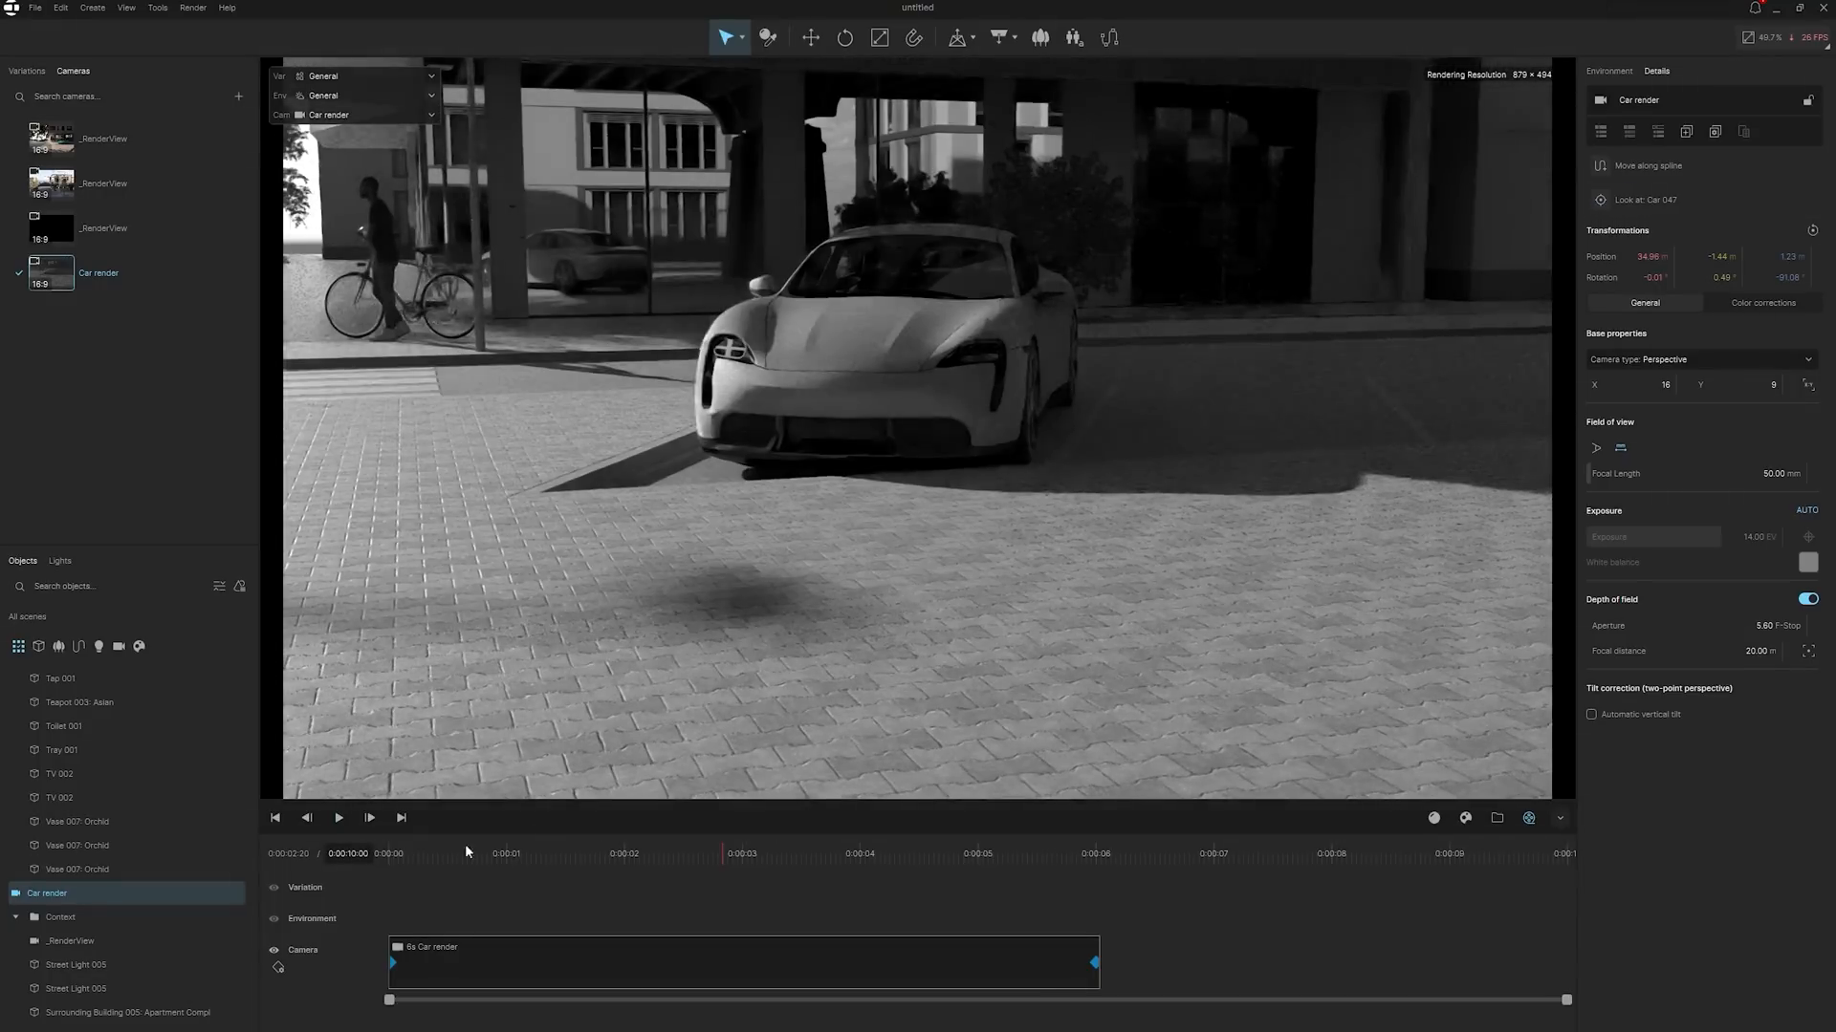
pyautogui.click(339, 818)
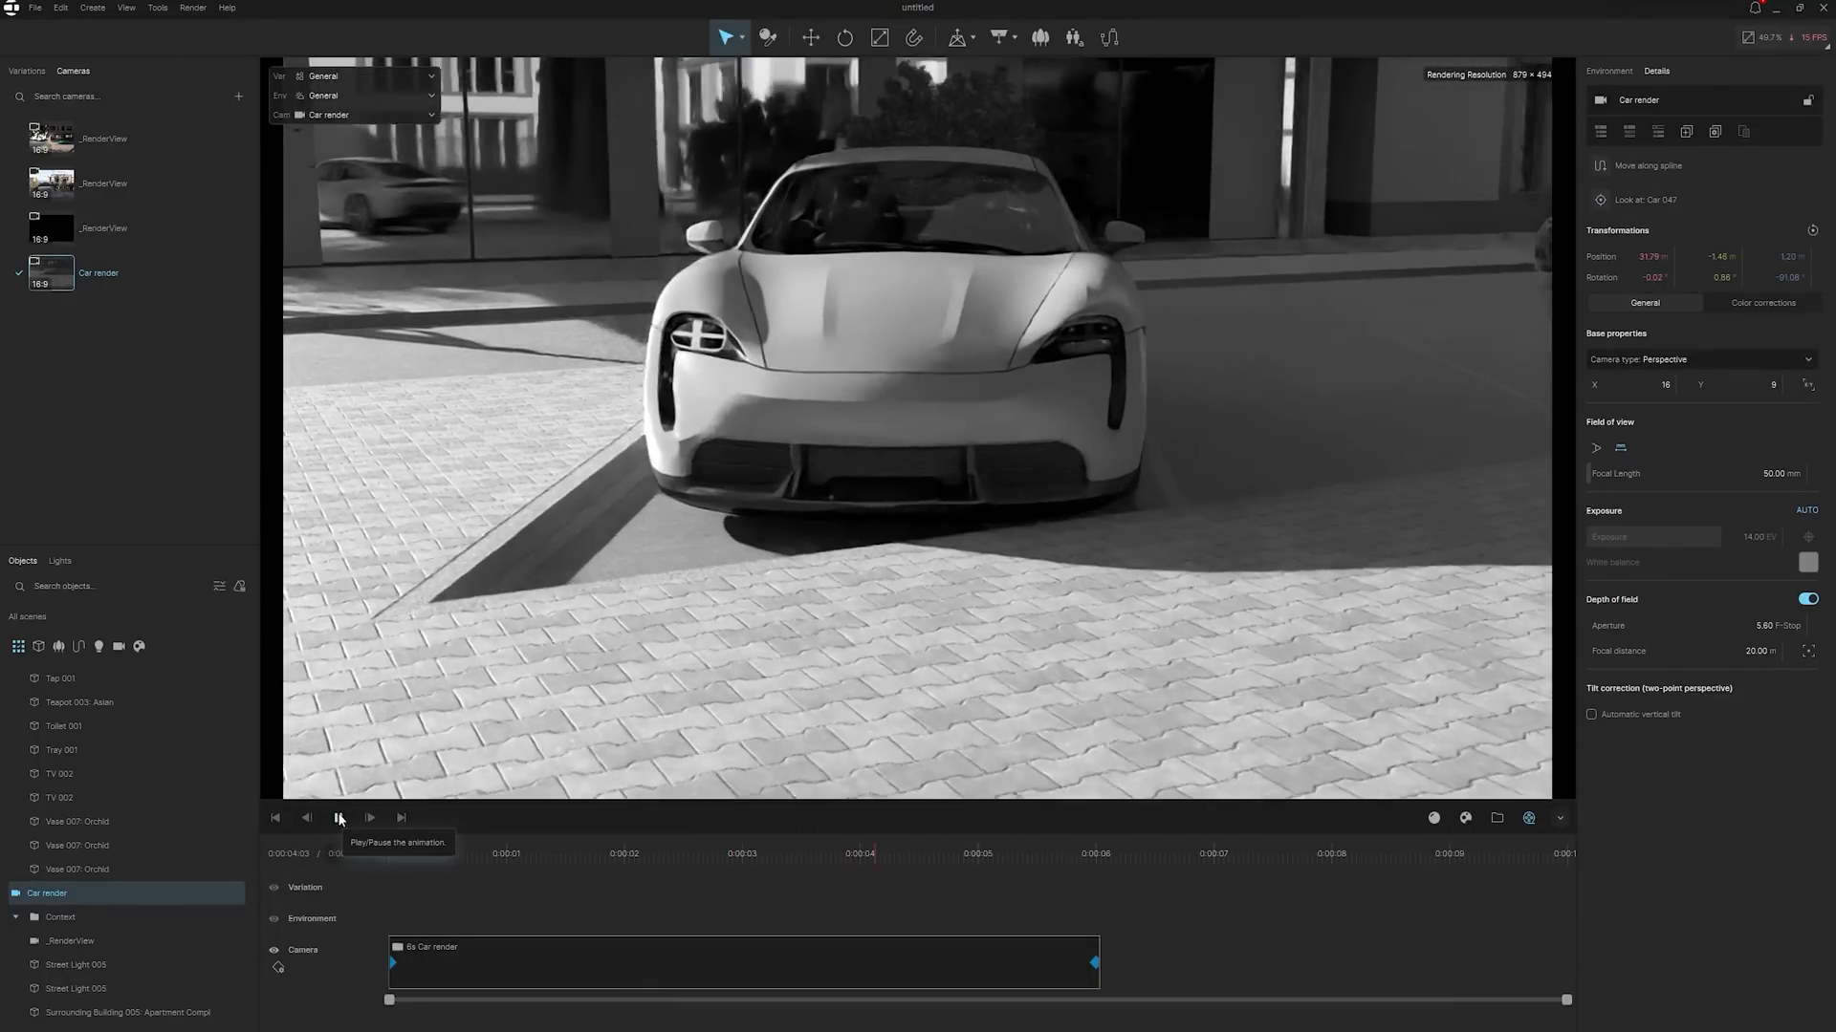